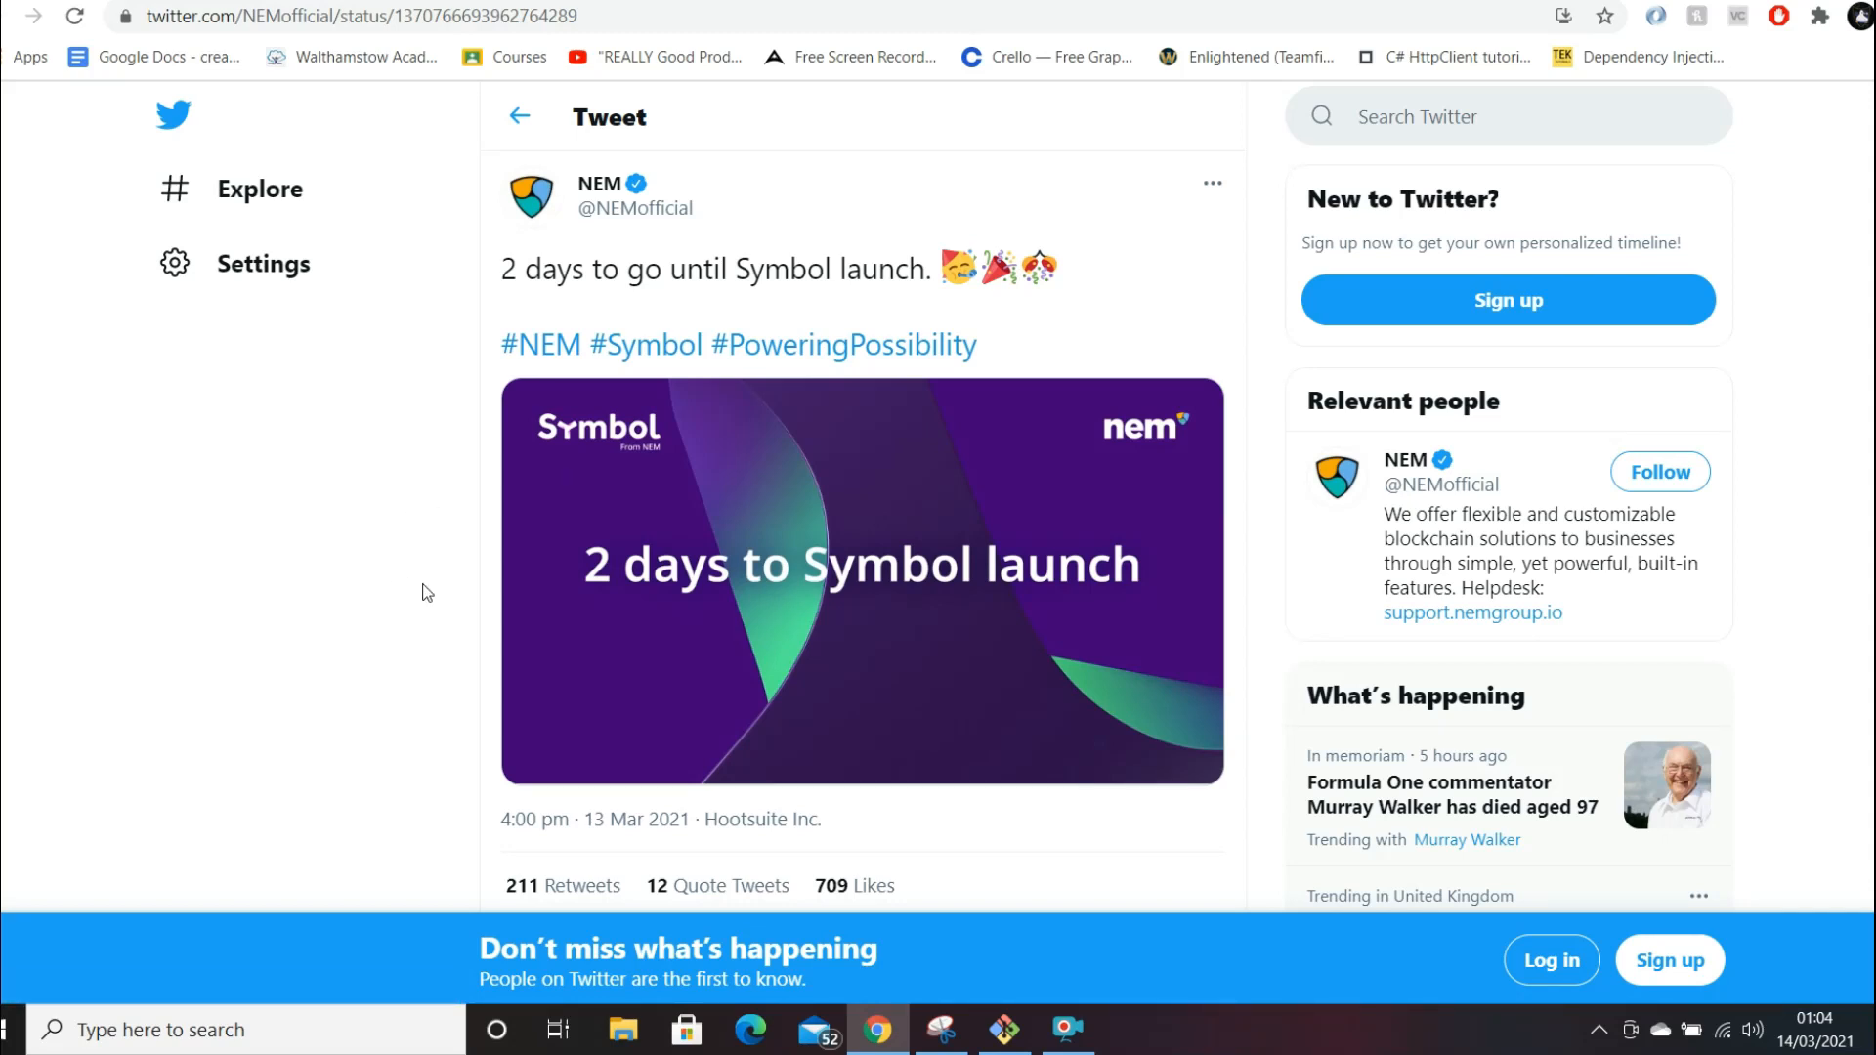
mouse_move(430, 395)
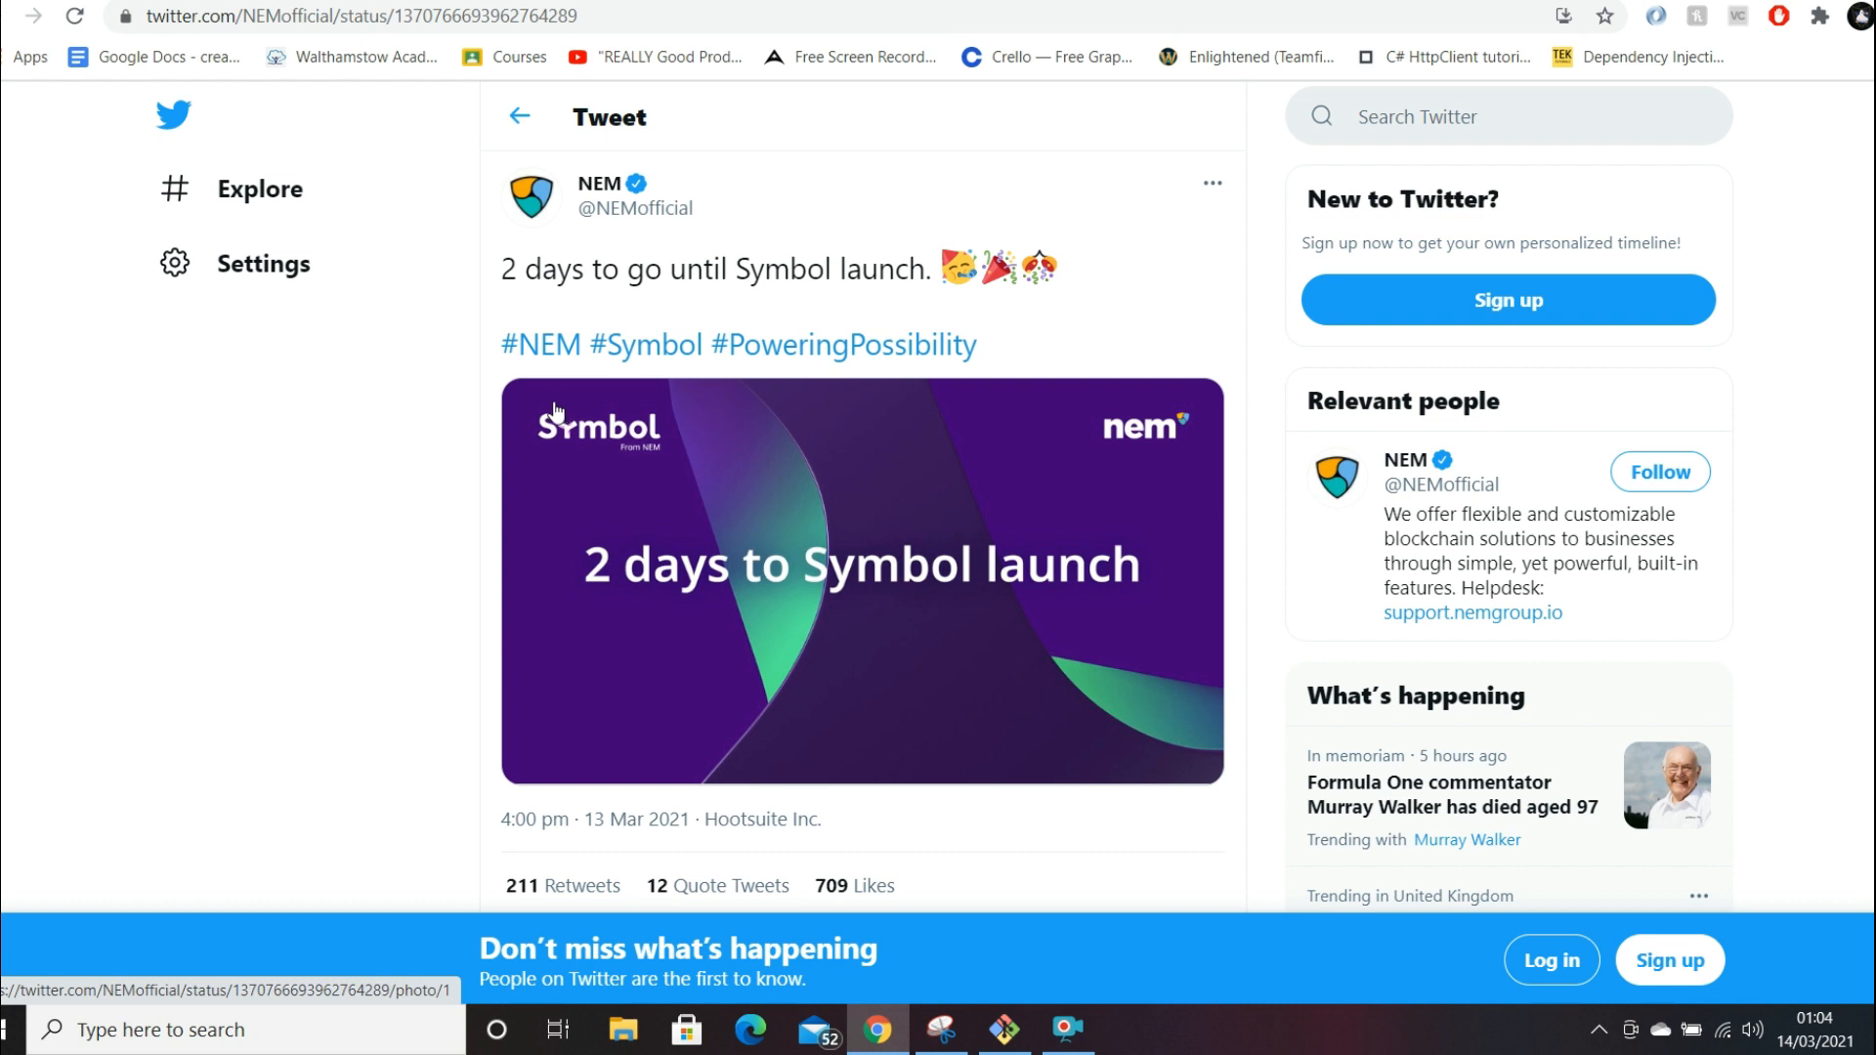
mouse_move(1080, 347)
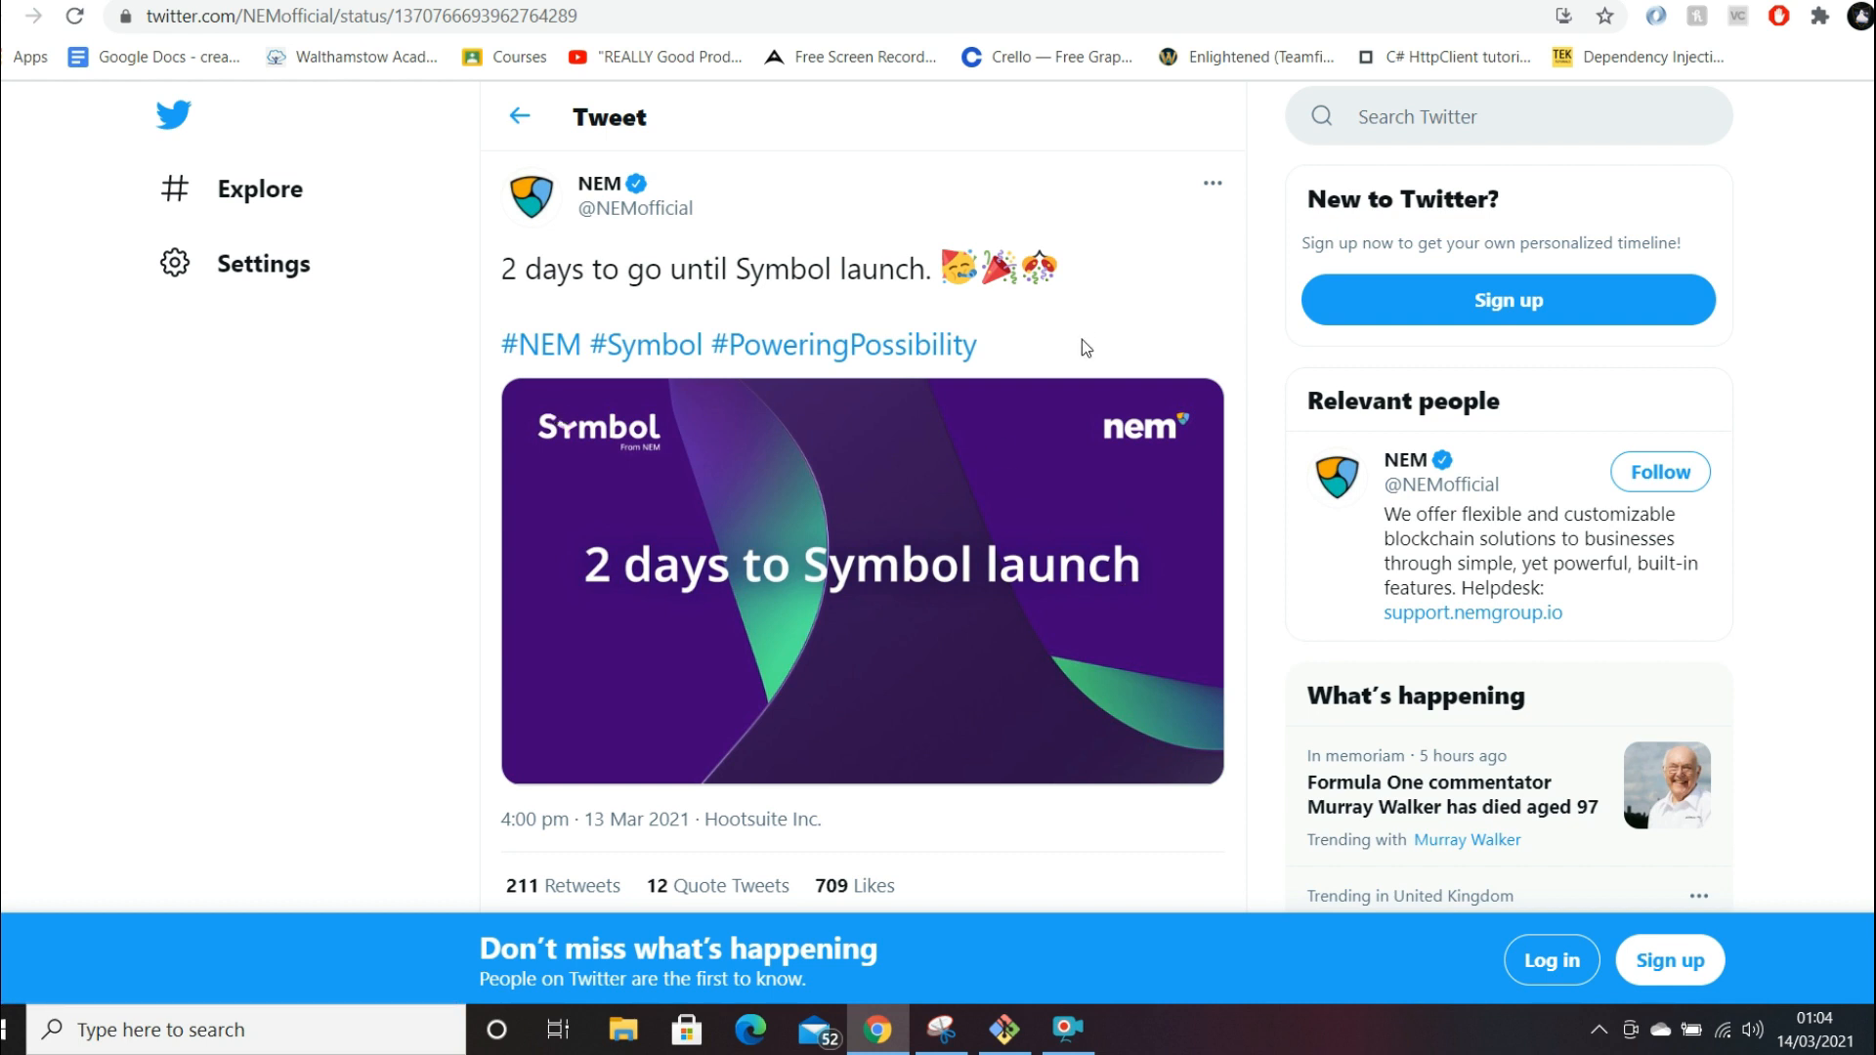
mouse_move(541, 385)
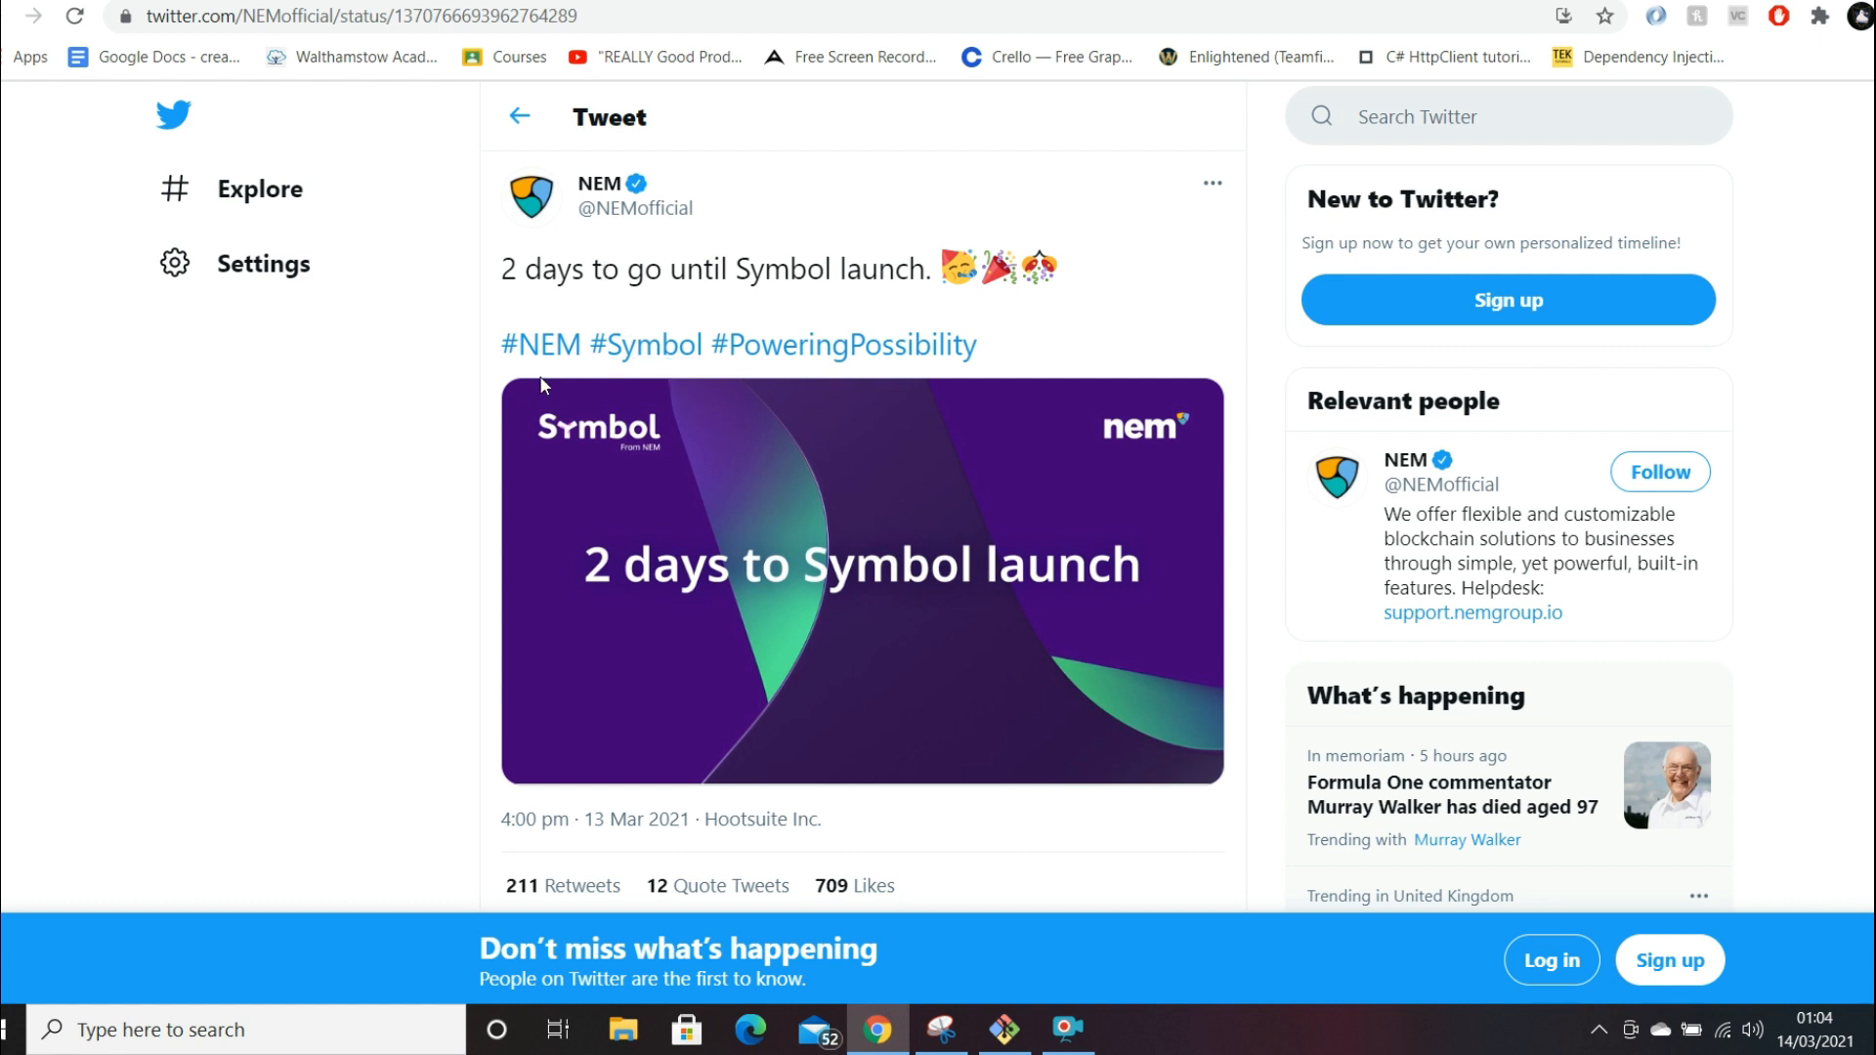
- Visit the nemtech organisation overview, then return to the symbol-docs repository
scroll("down", 3)
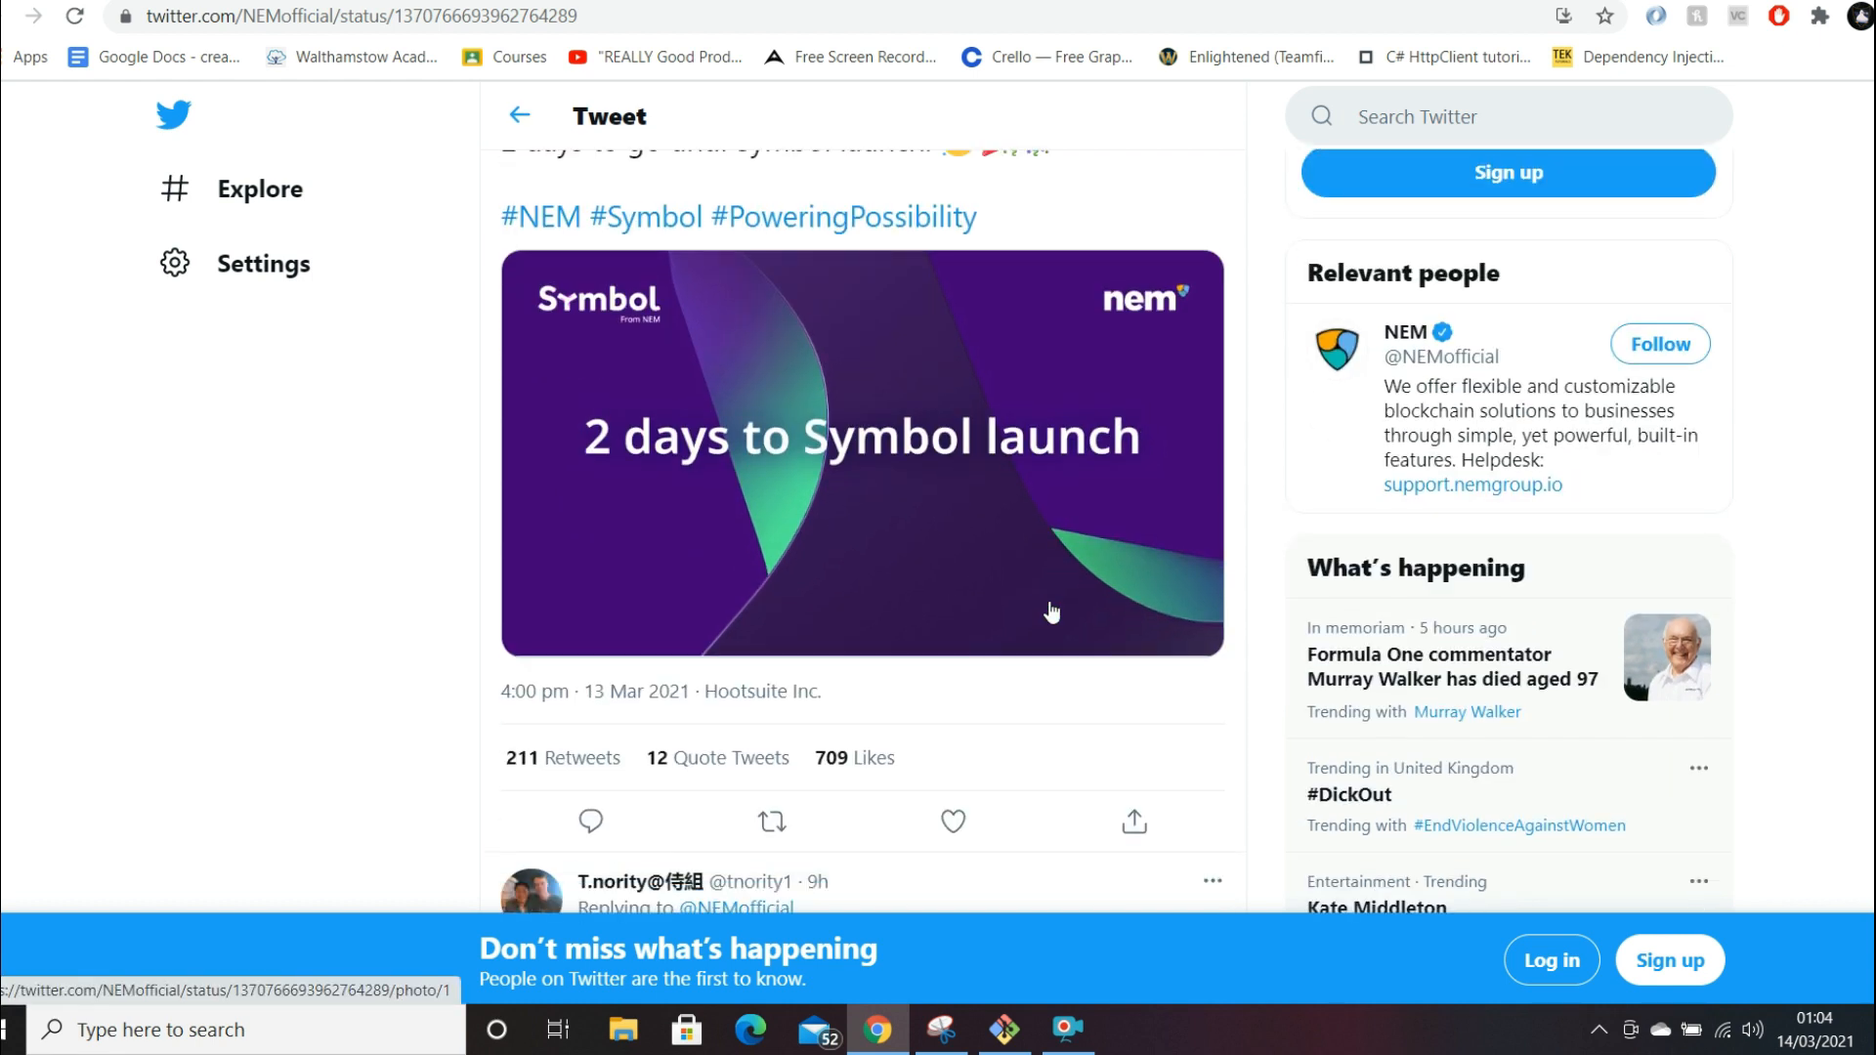
mouse_move(1079, 586)
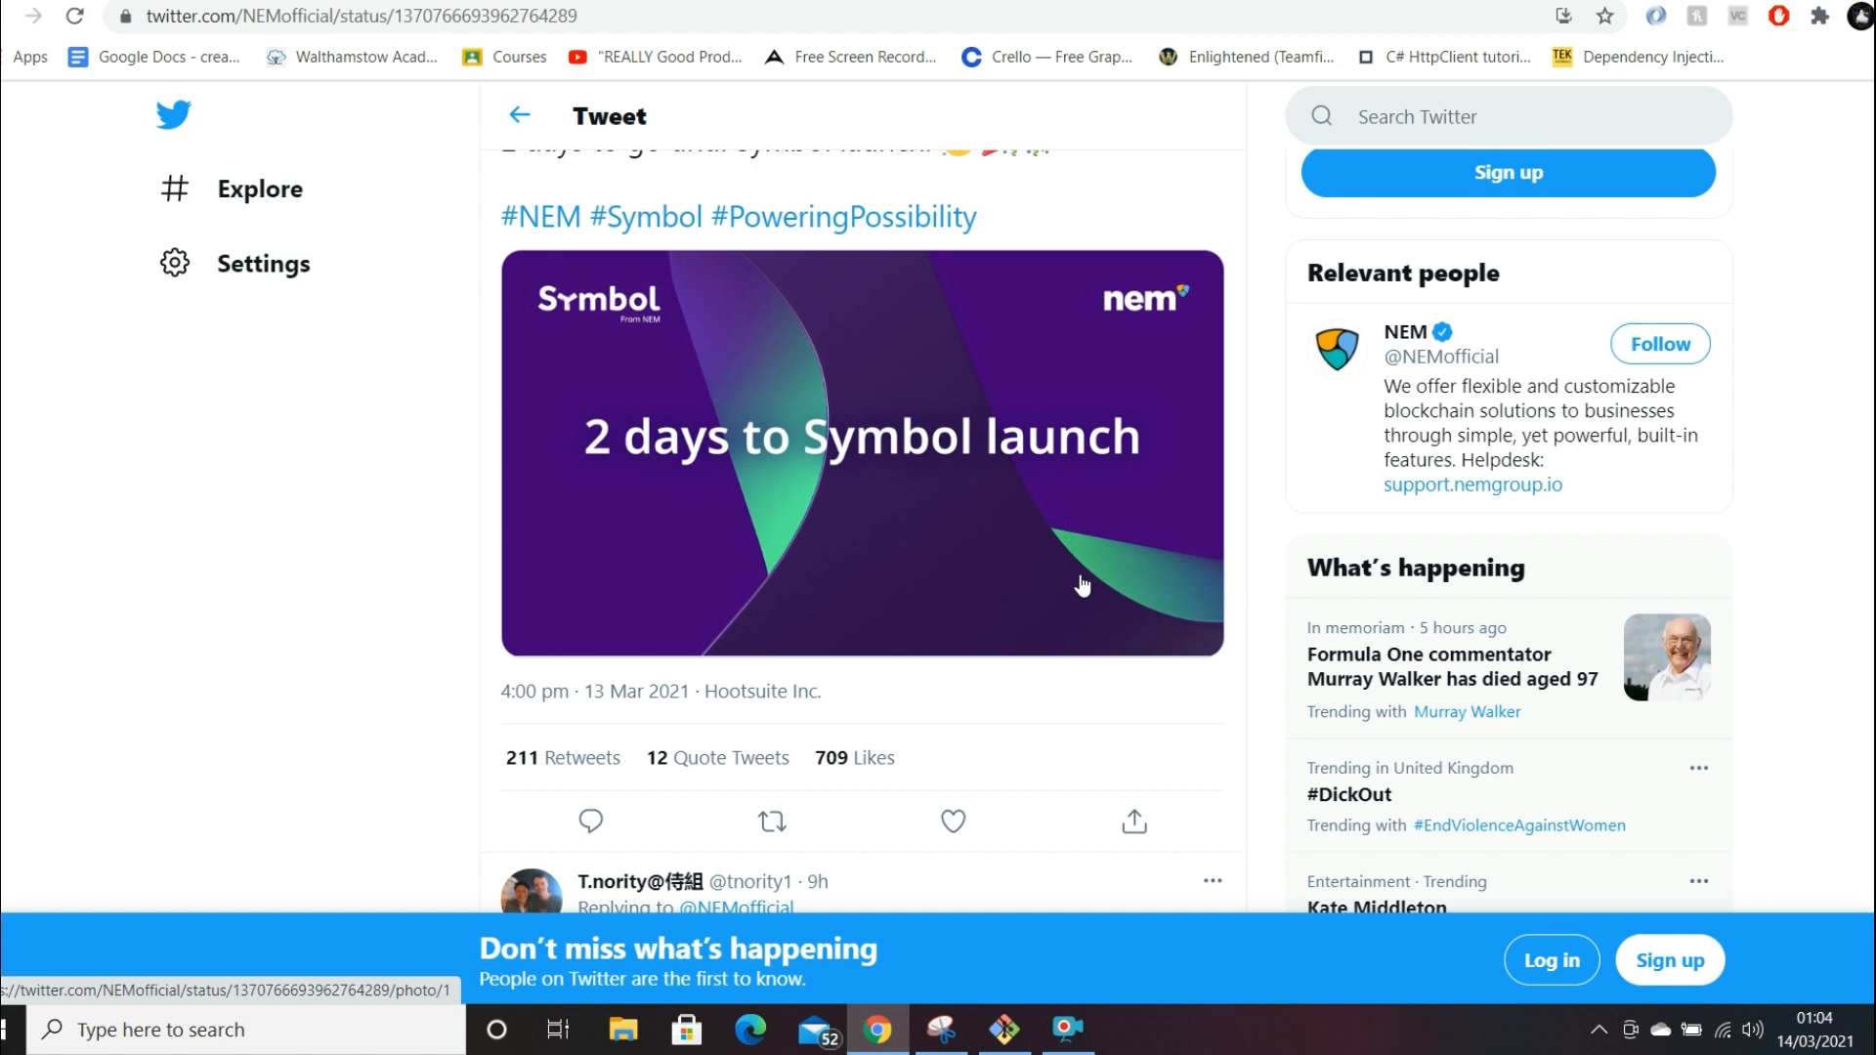
mouse_move(940, 660)
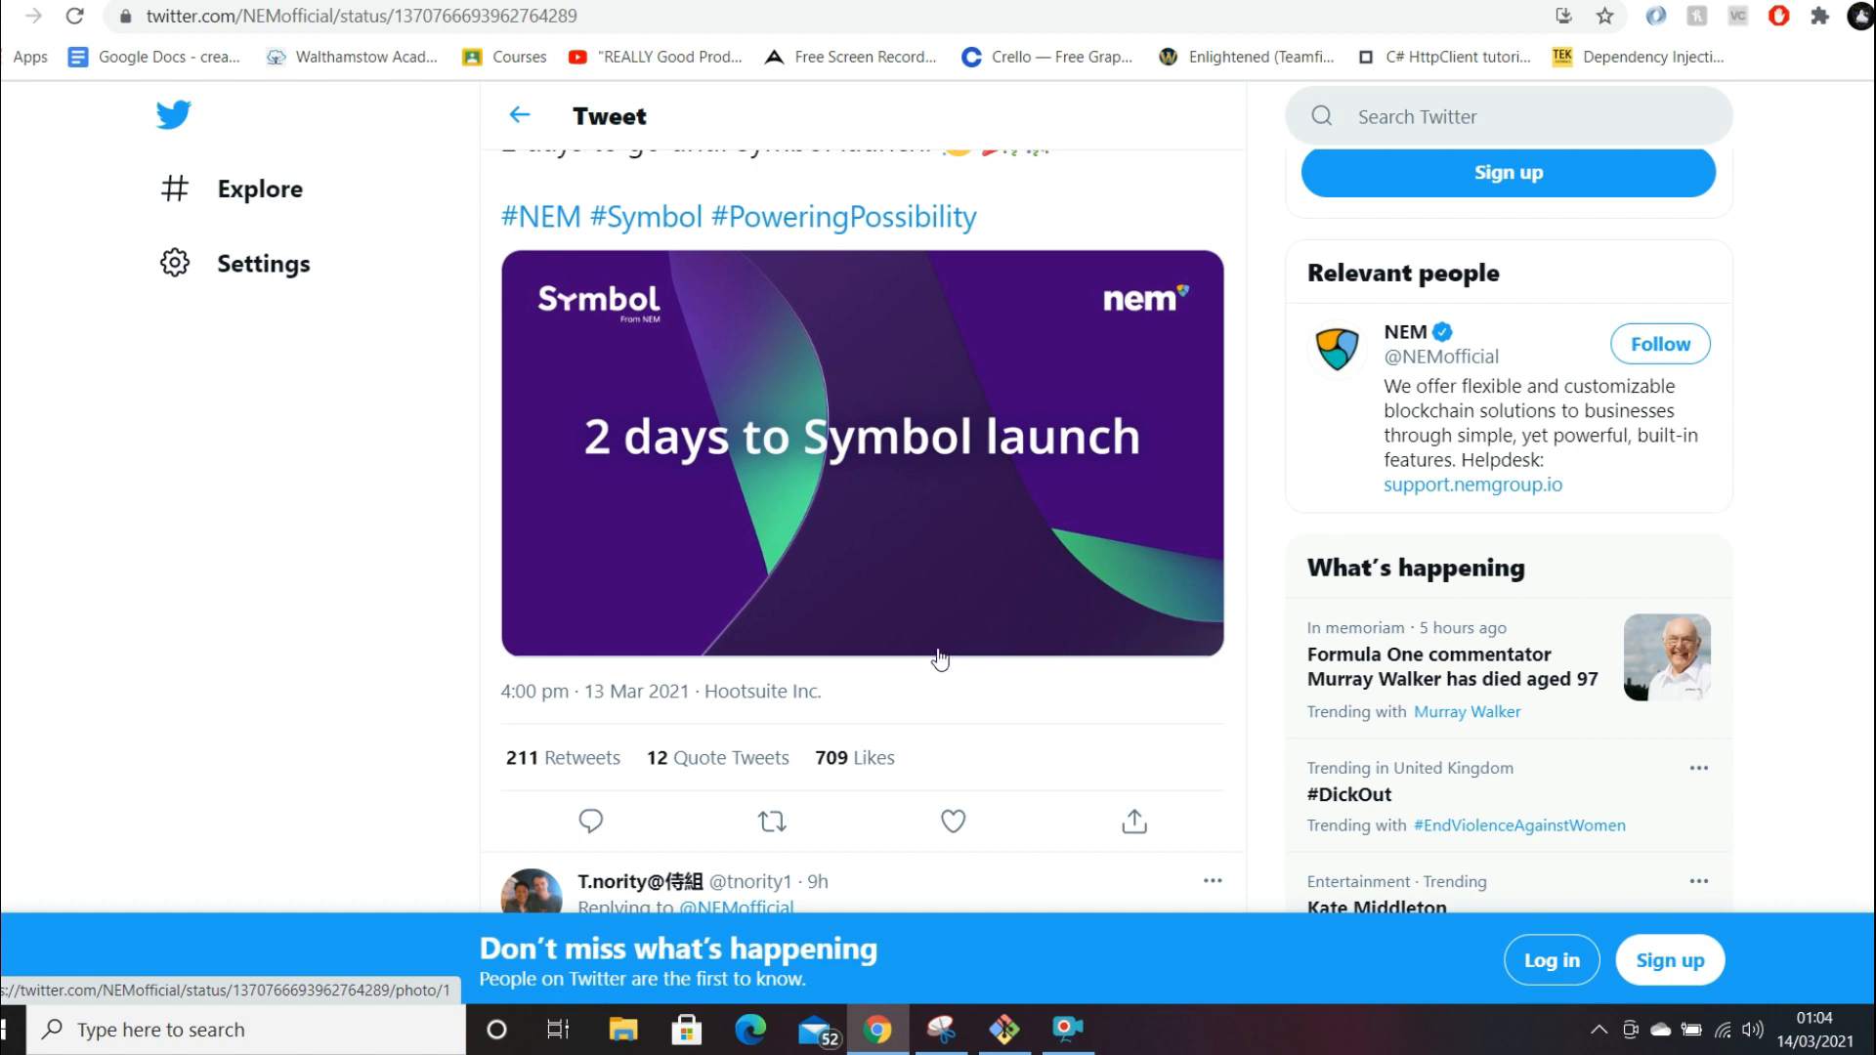
mouse_move(1441, 56)
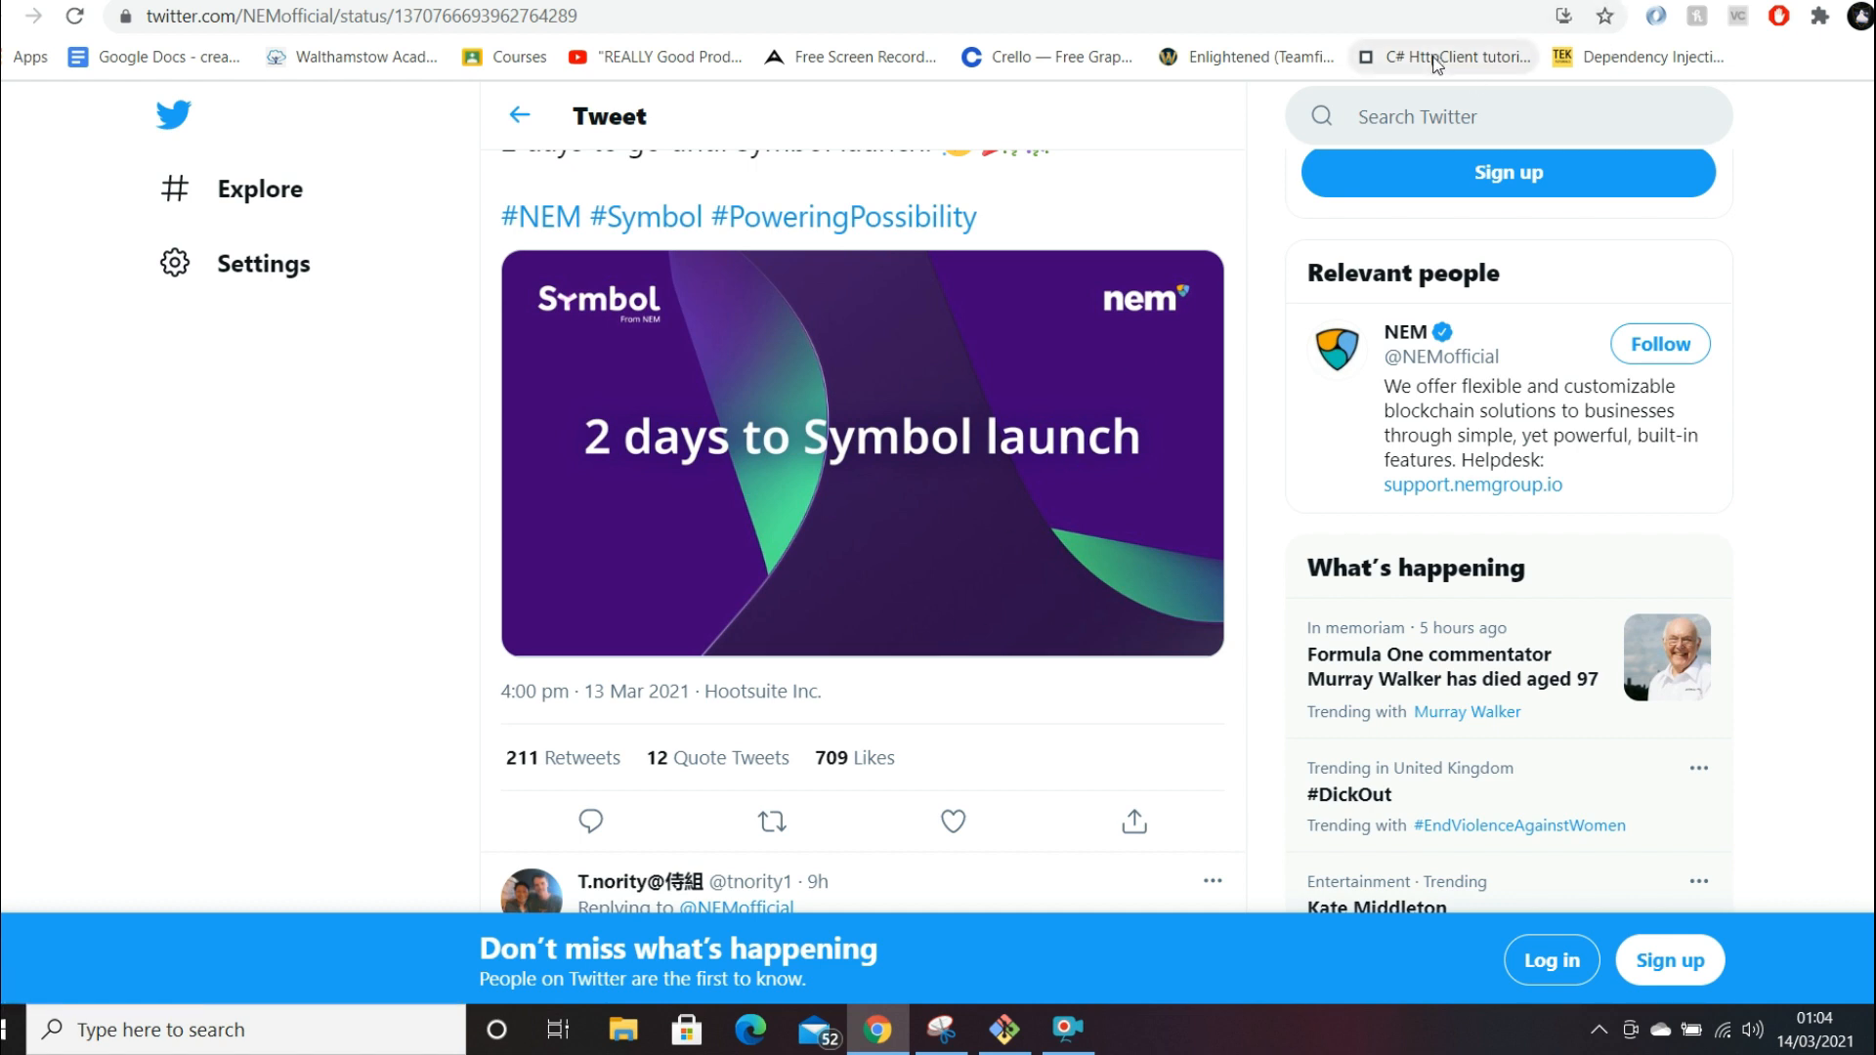
mouse_move(1448, 57)
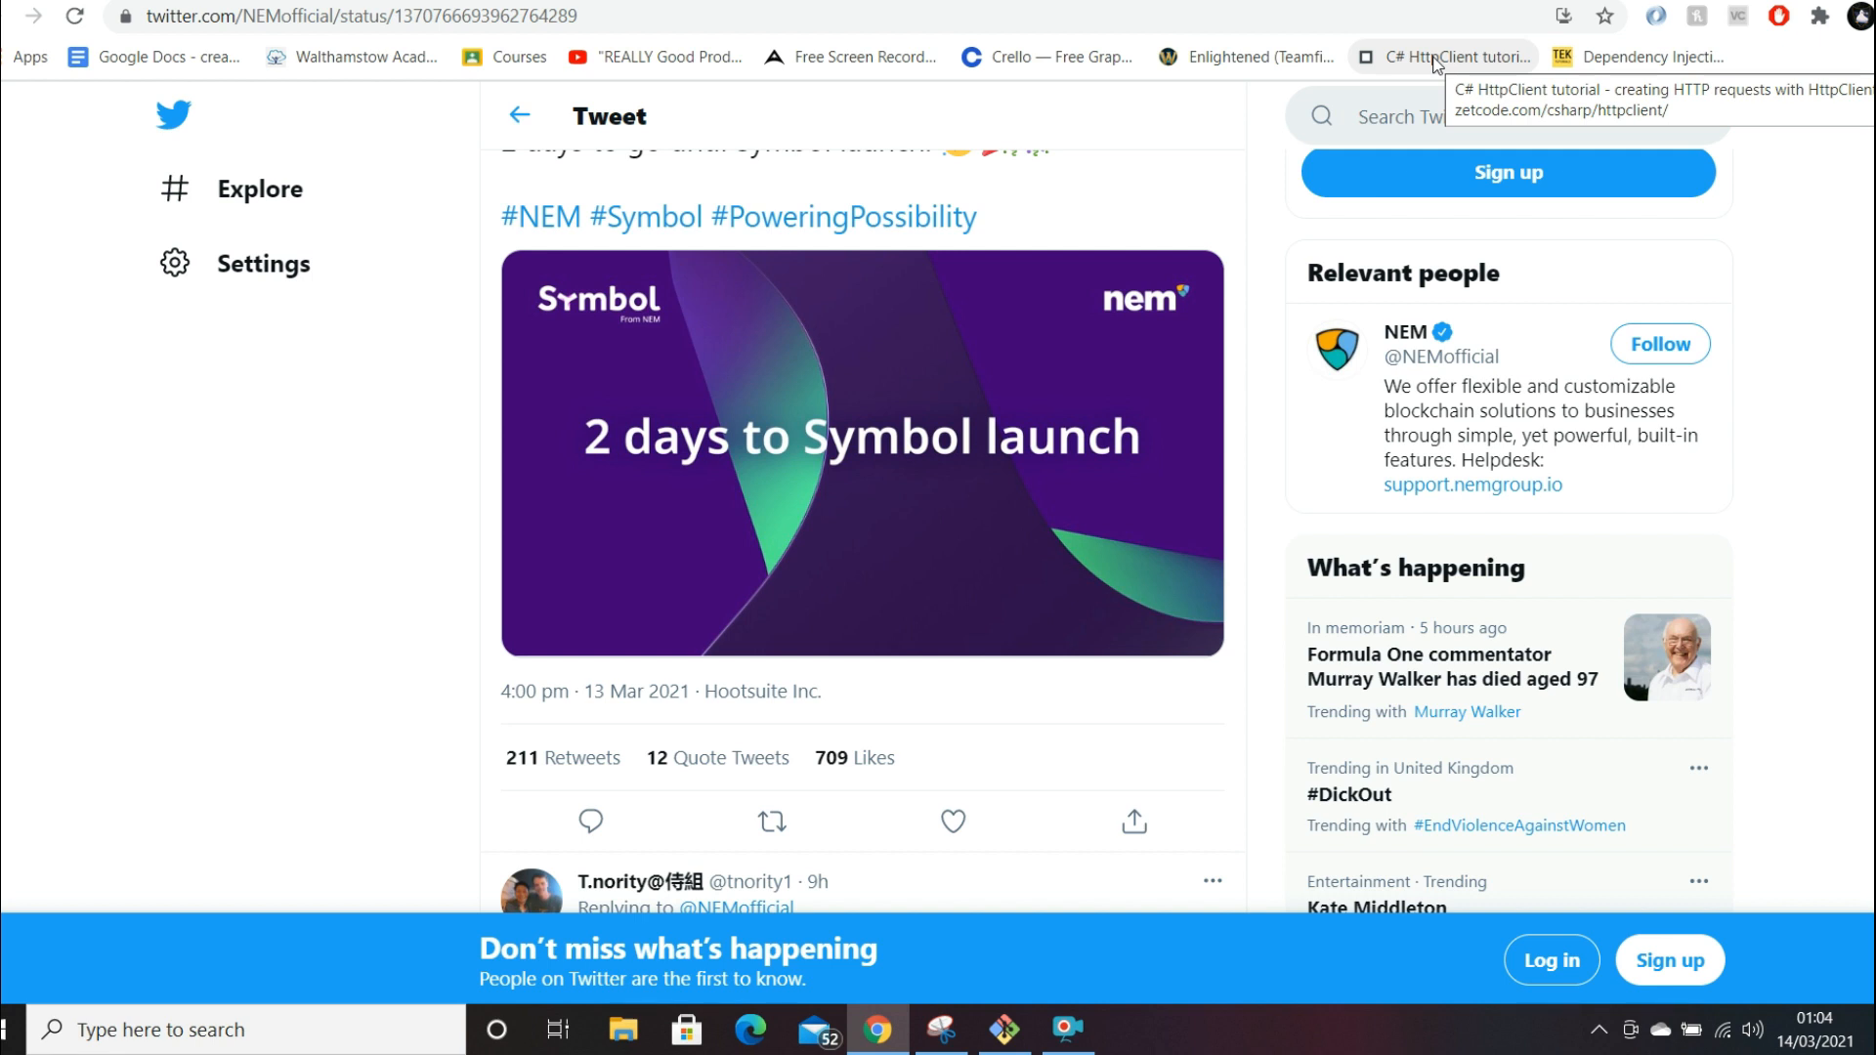
mouse_move(1462, 63)
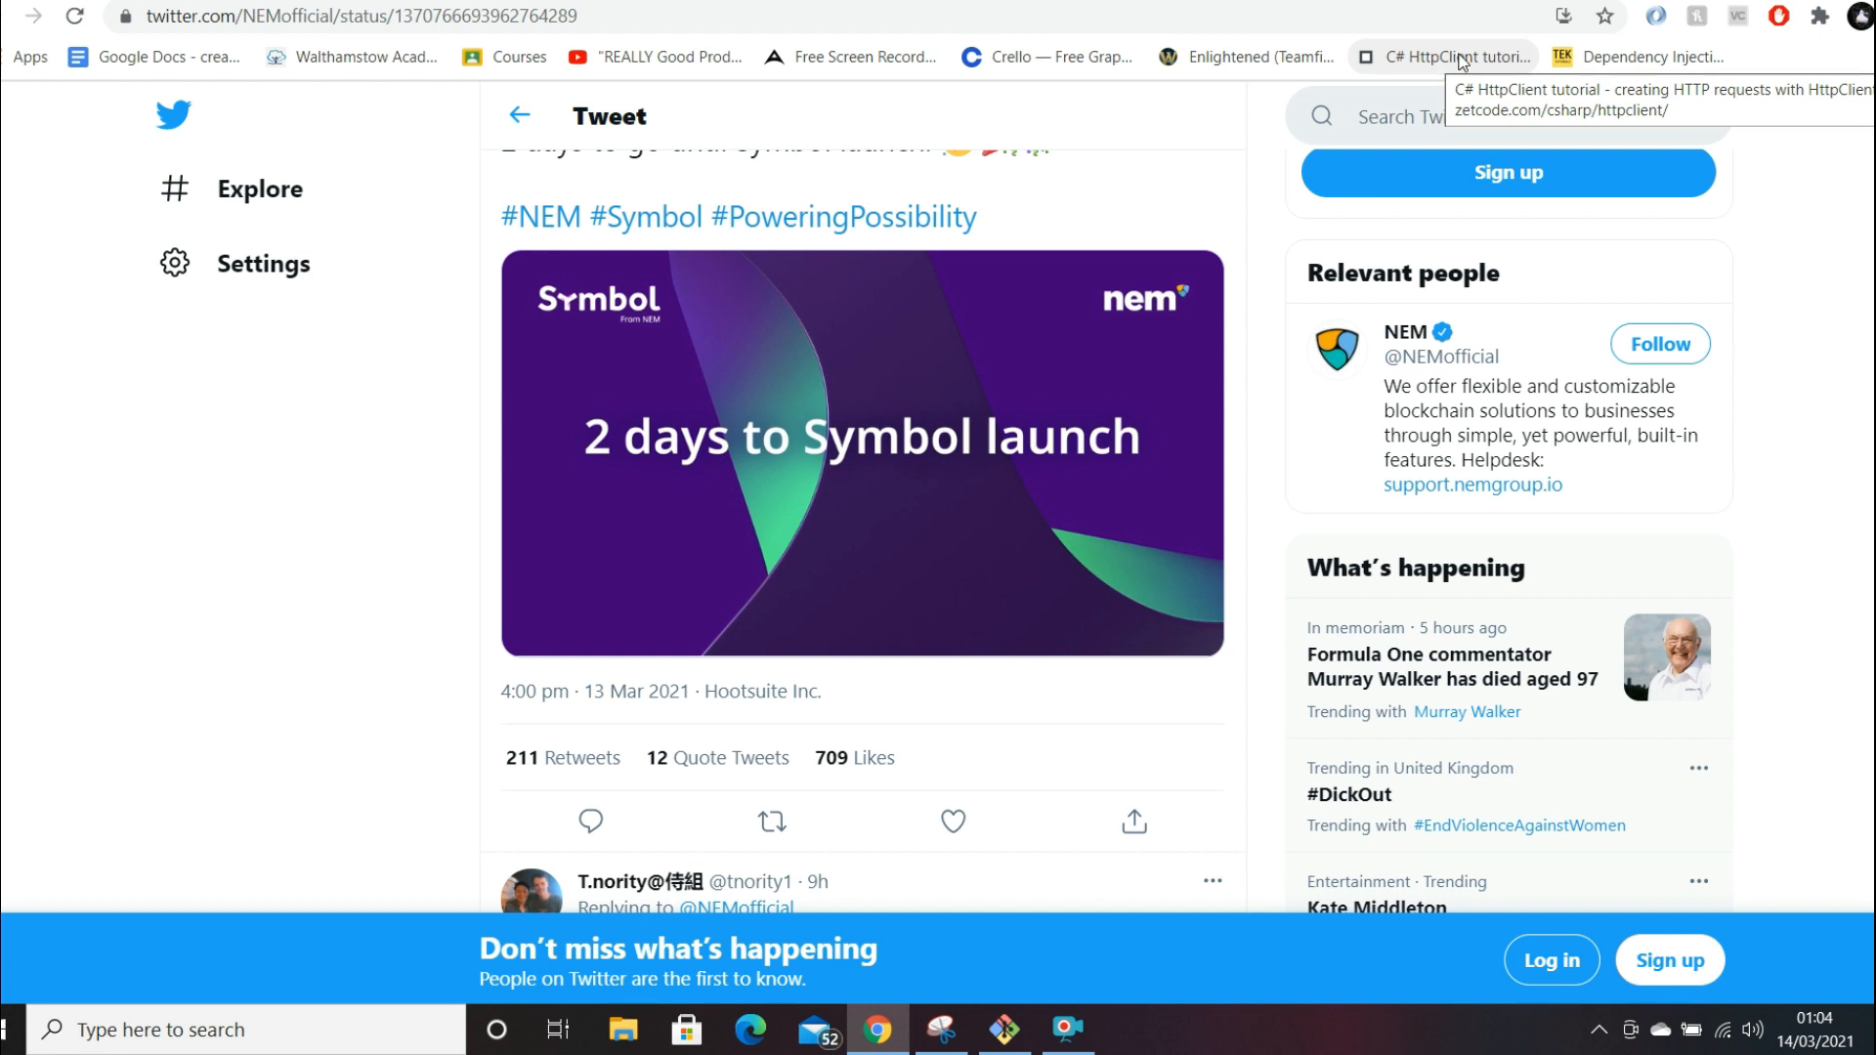
mouse_move(1470, 50)
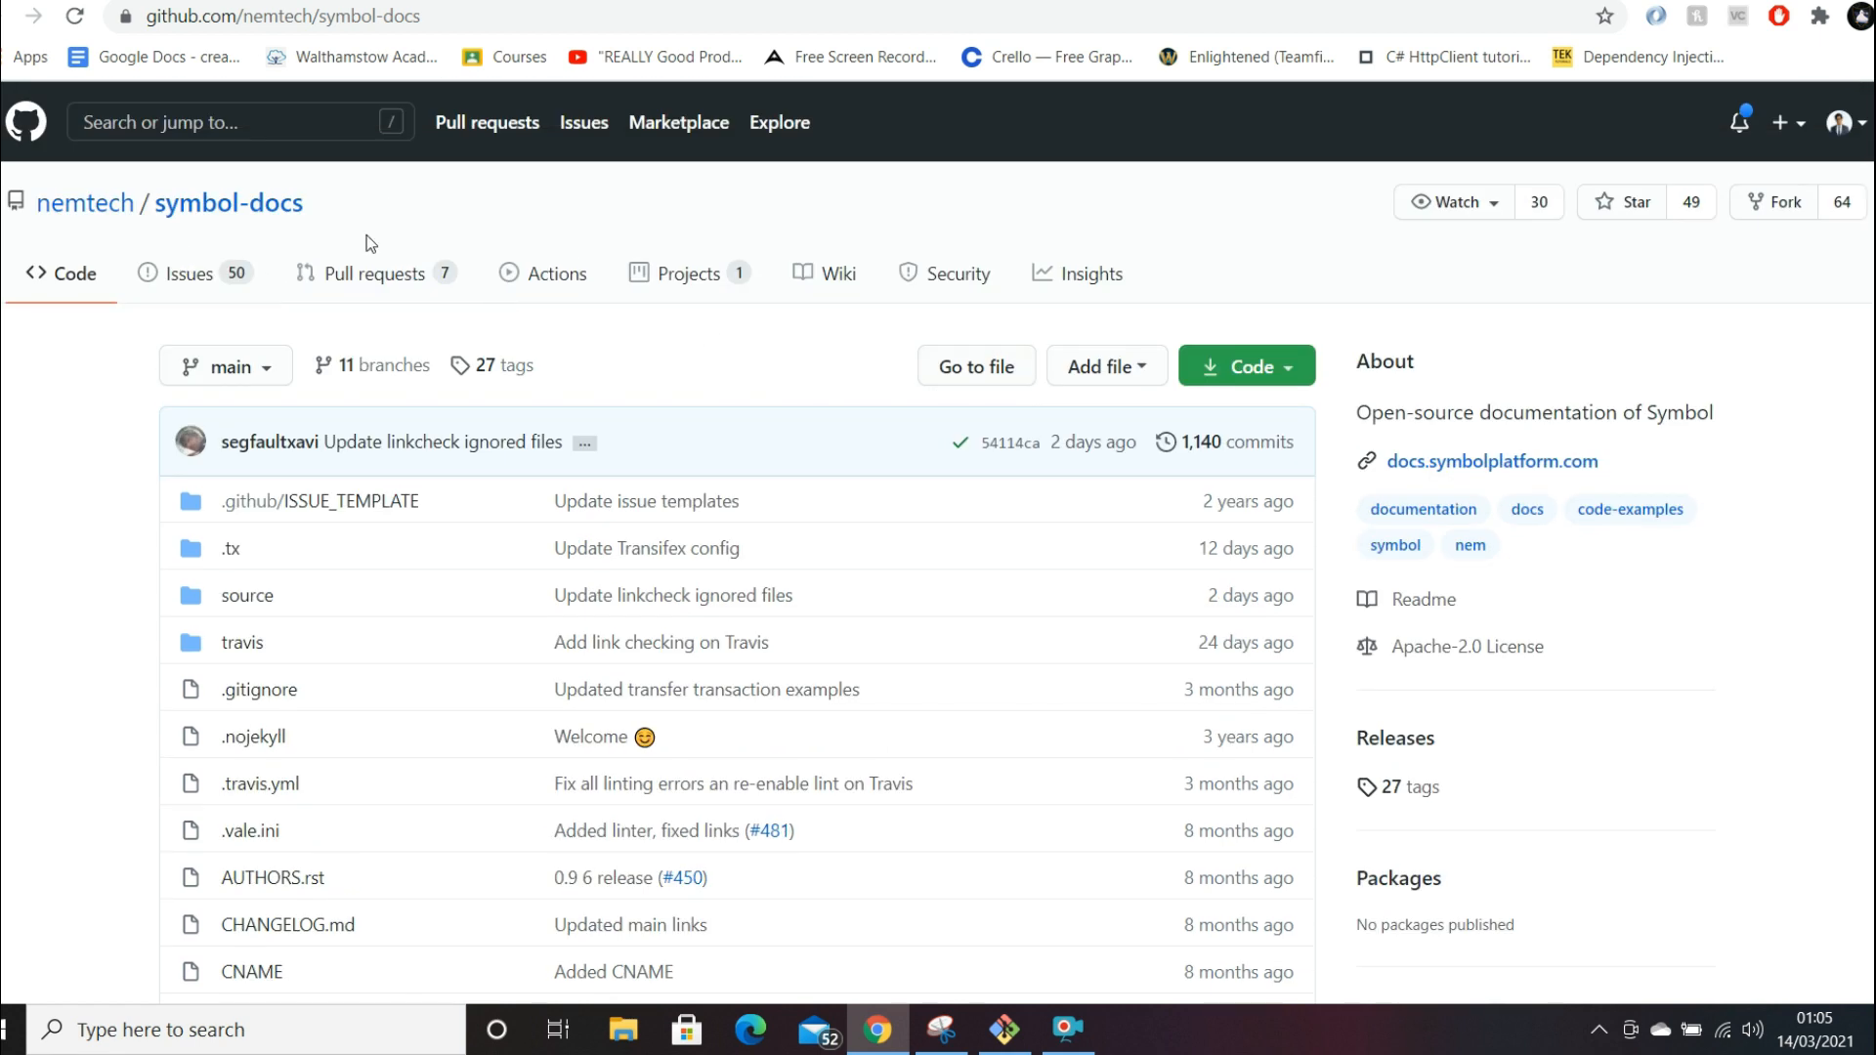
mouse_move(613, 346)
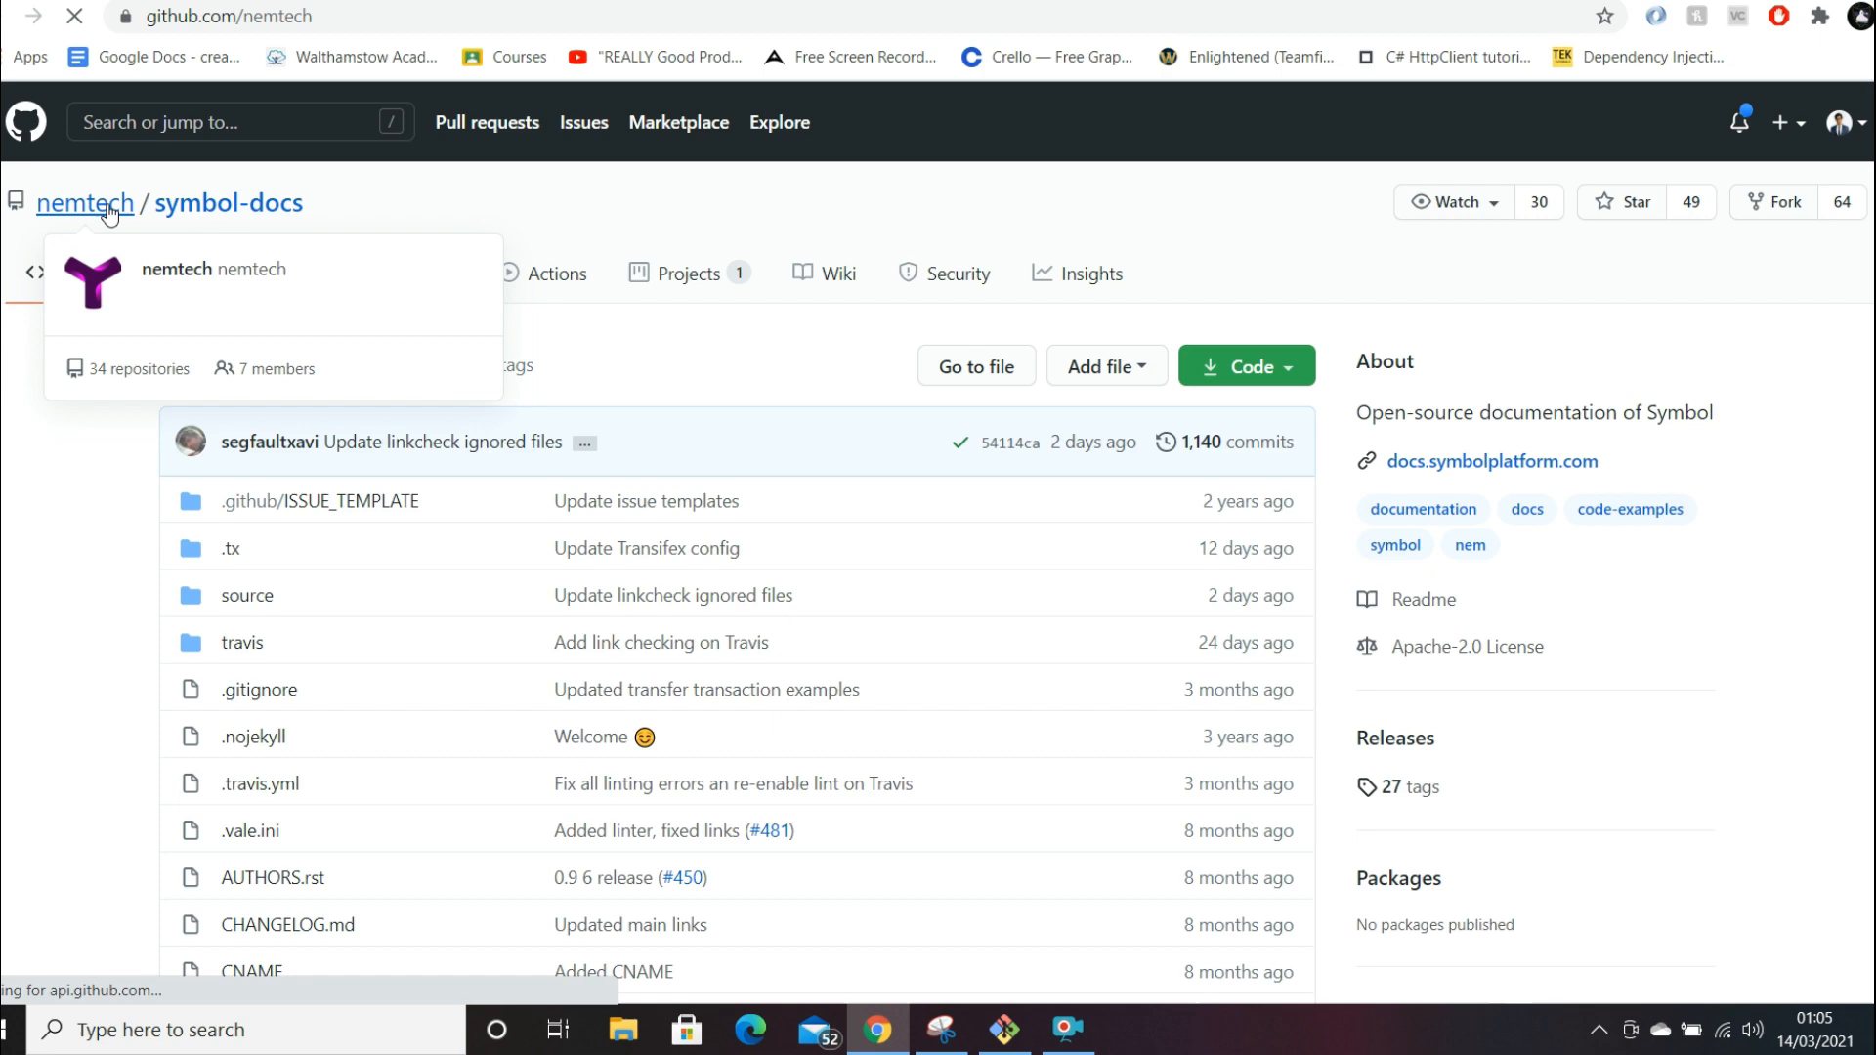
left_click(84, 202)
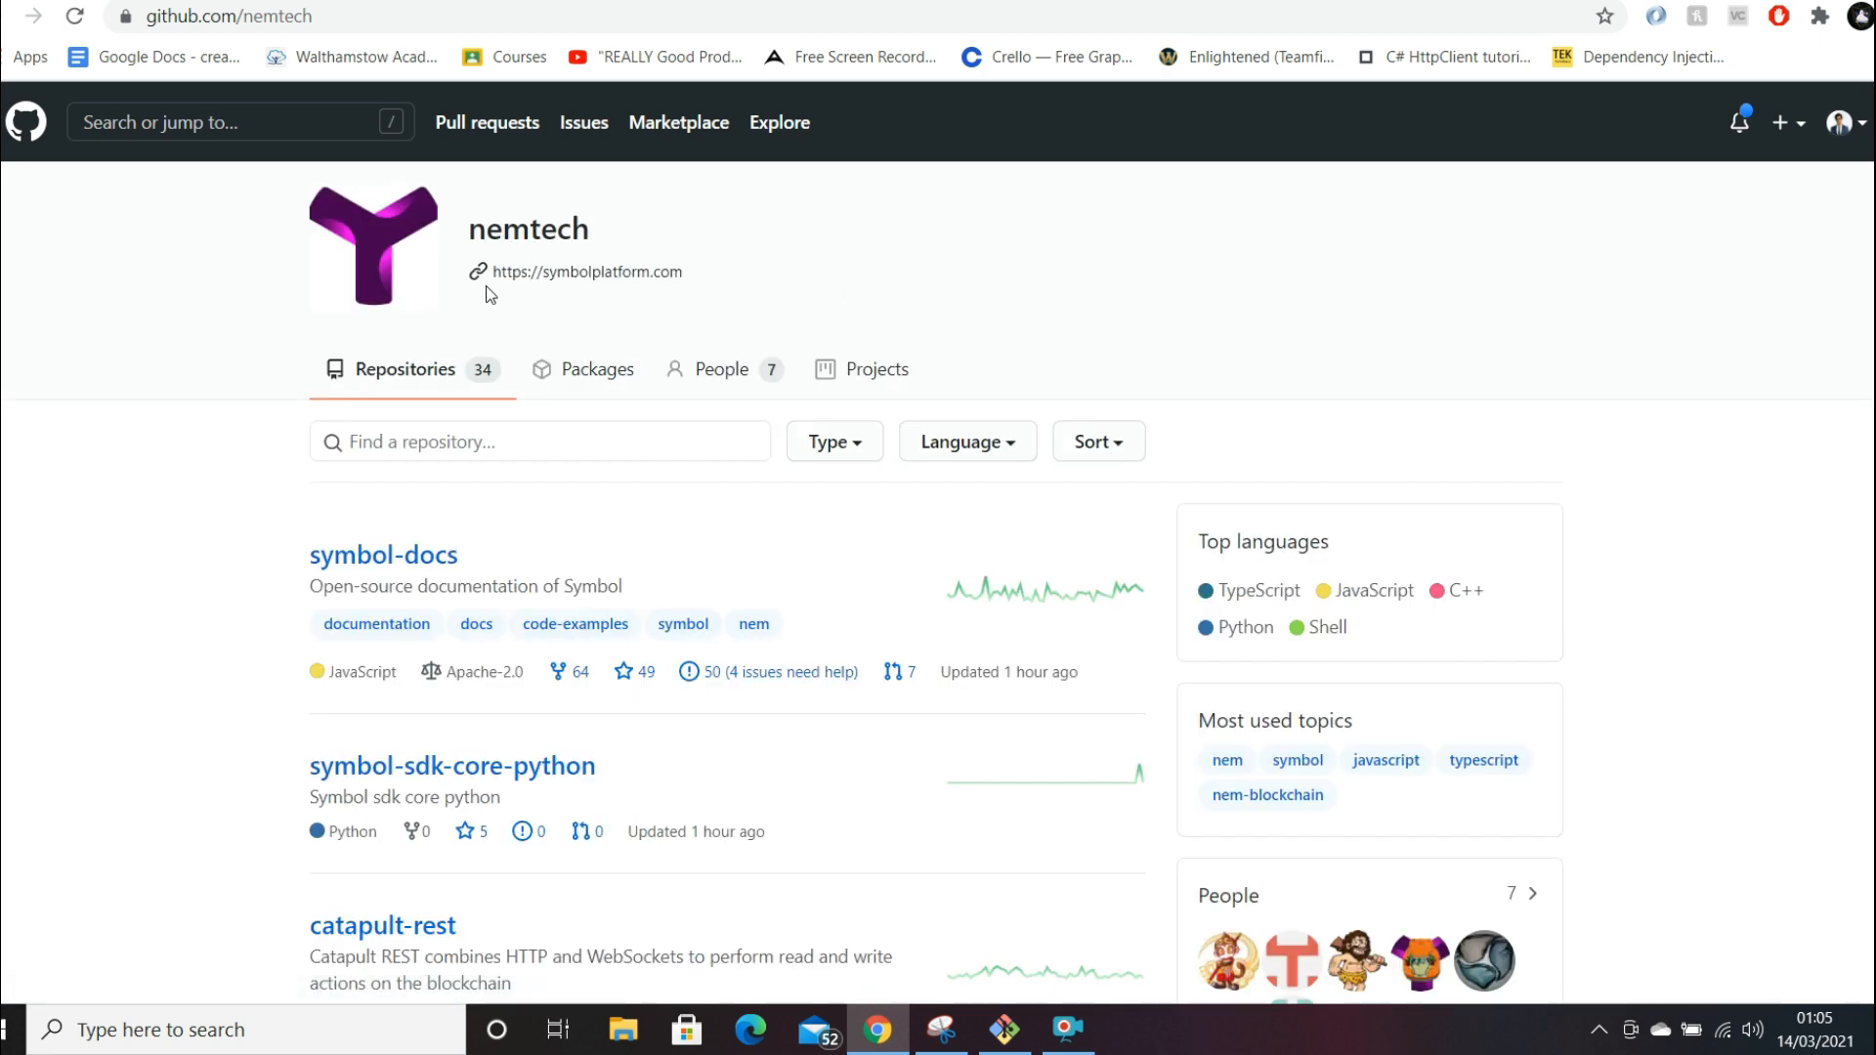
scroll("down", 3)
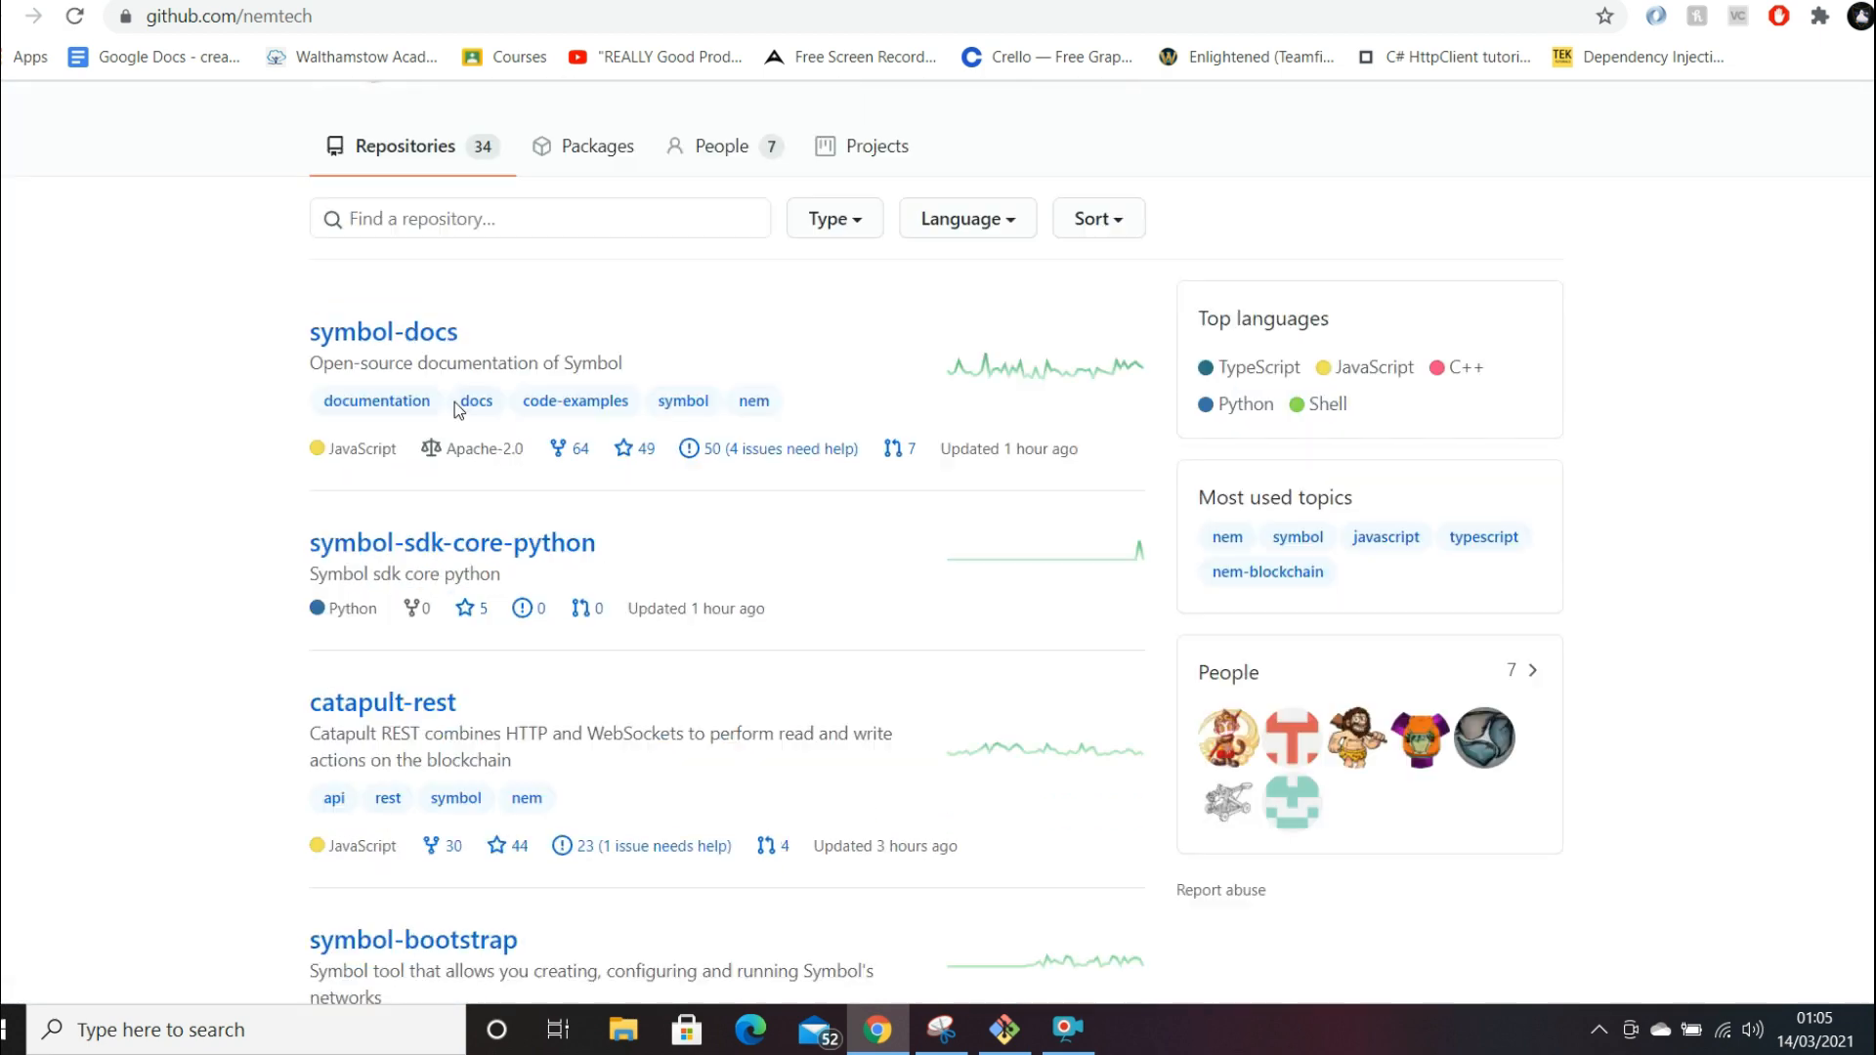
left_click(383, 331)
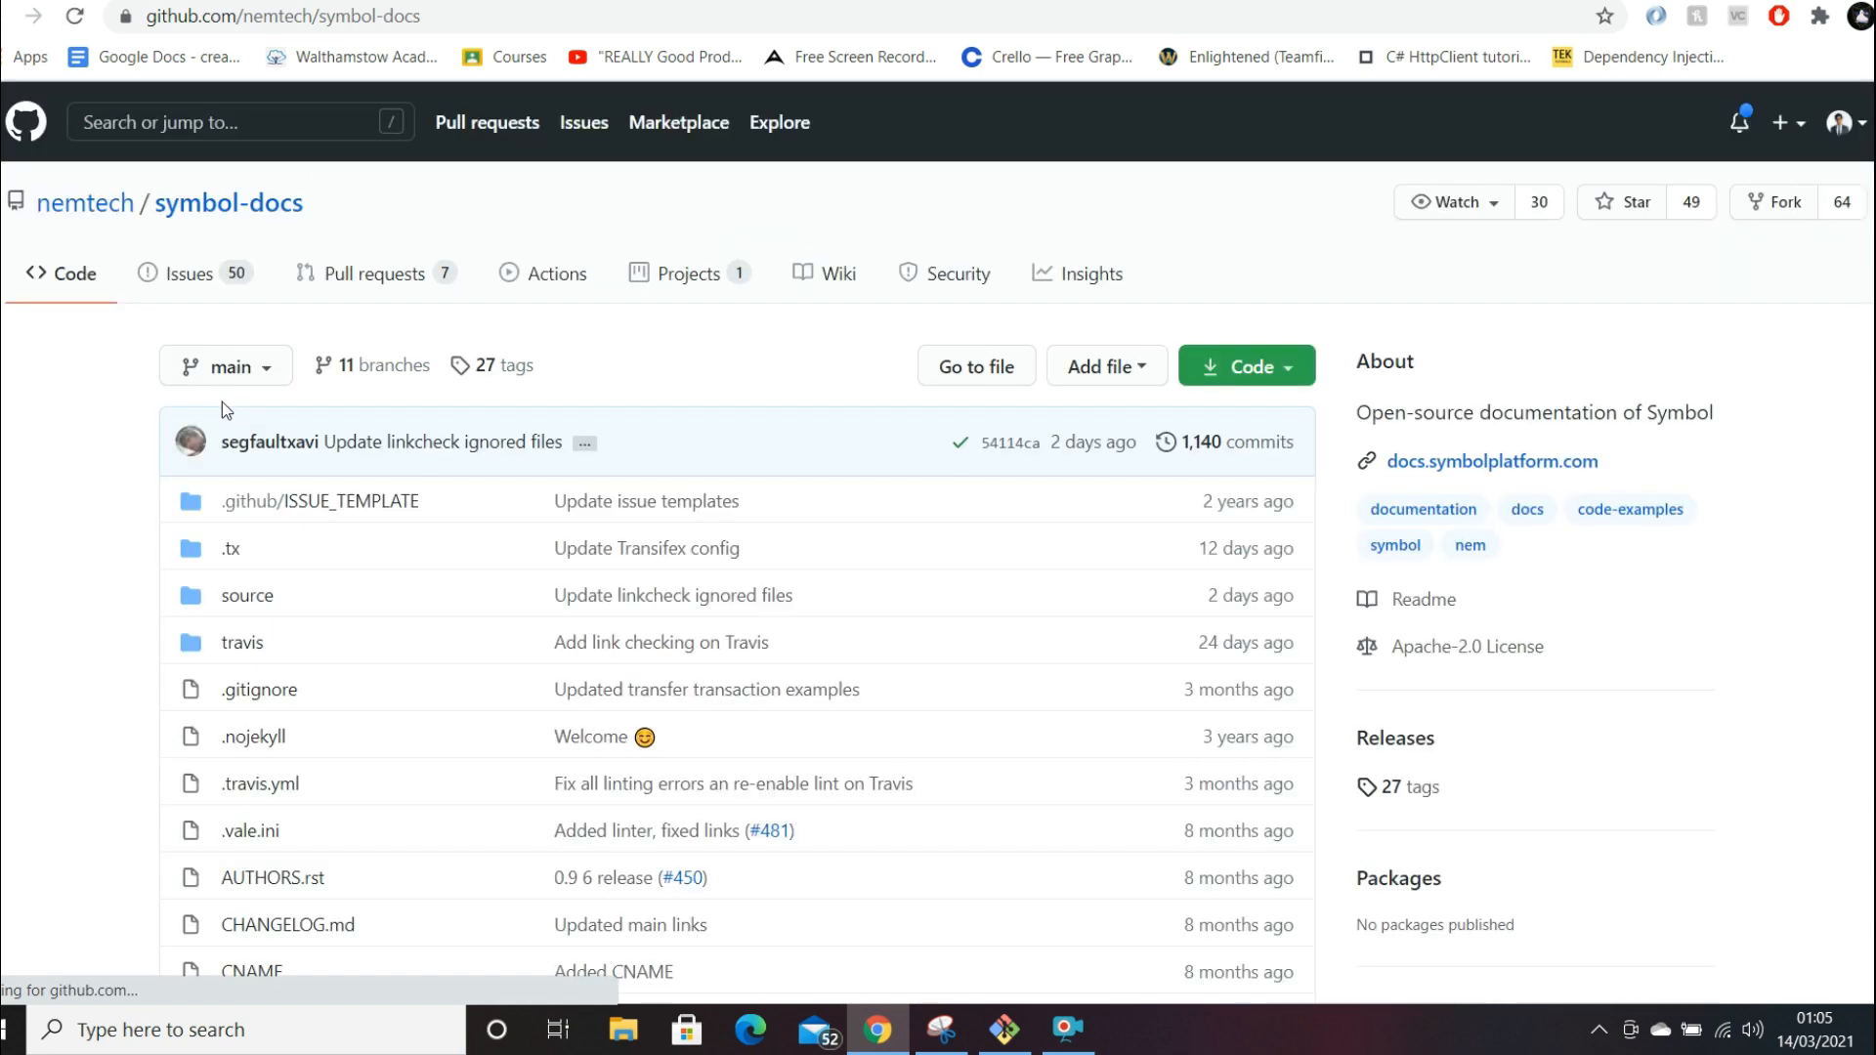
- Highlight the phrase 'Symbol uses familiar APIs' and select the word 'APIs'
scroll("down", 3)
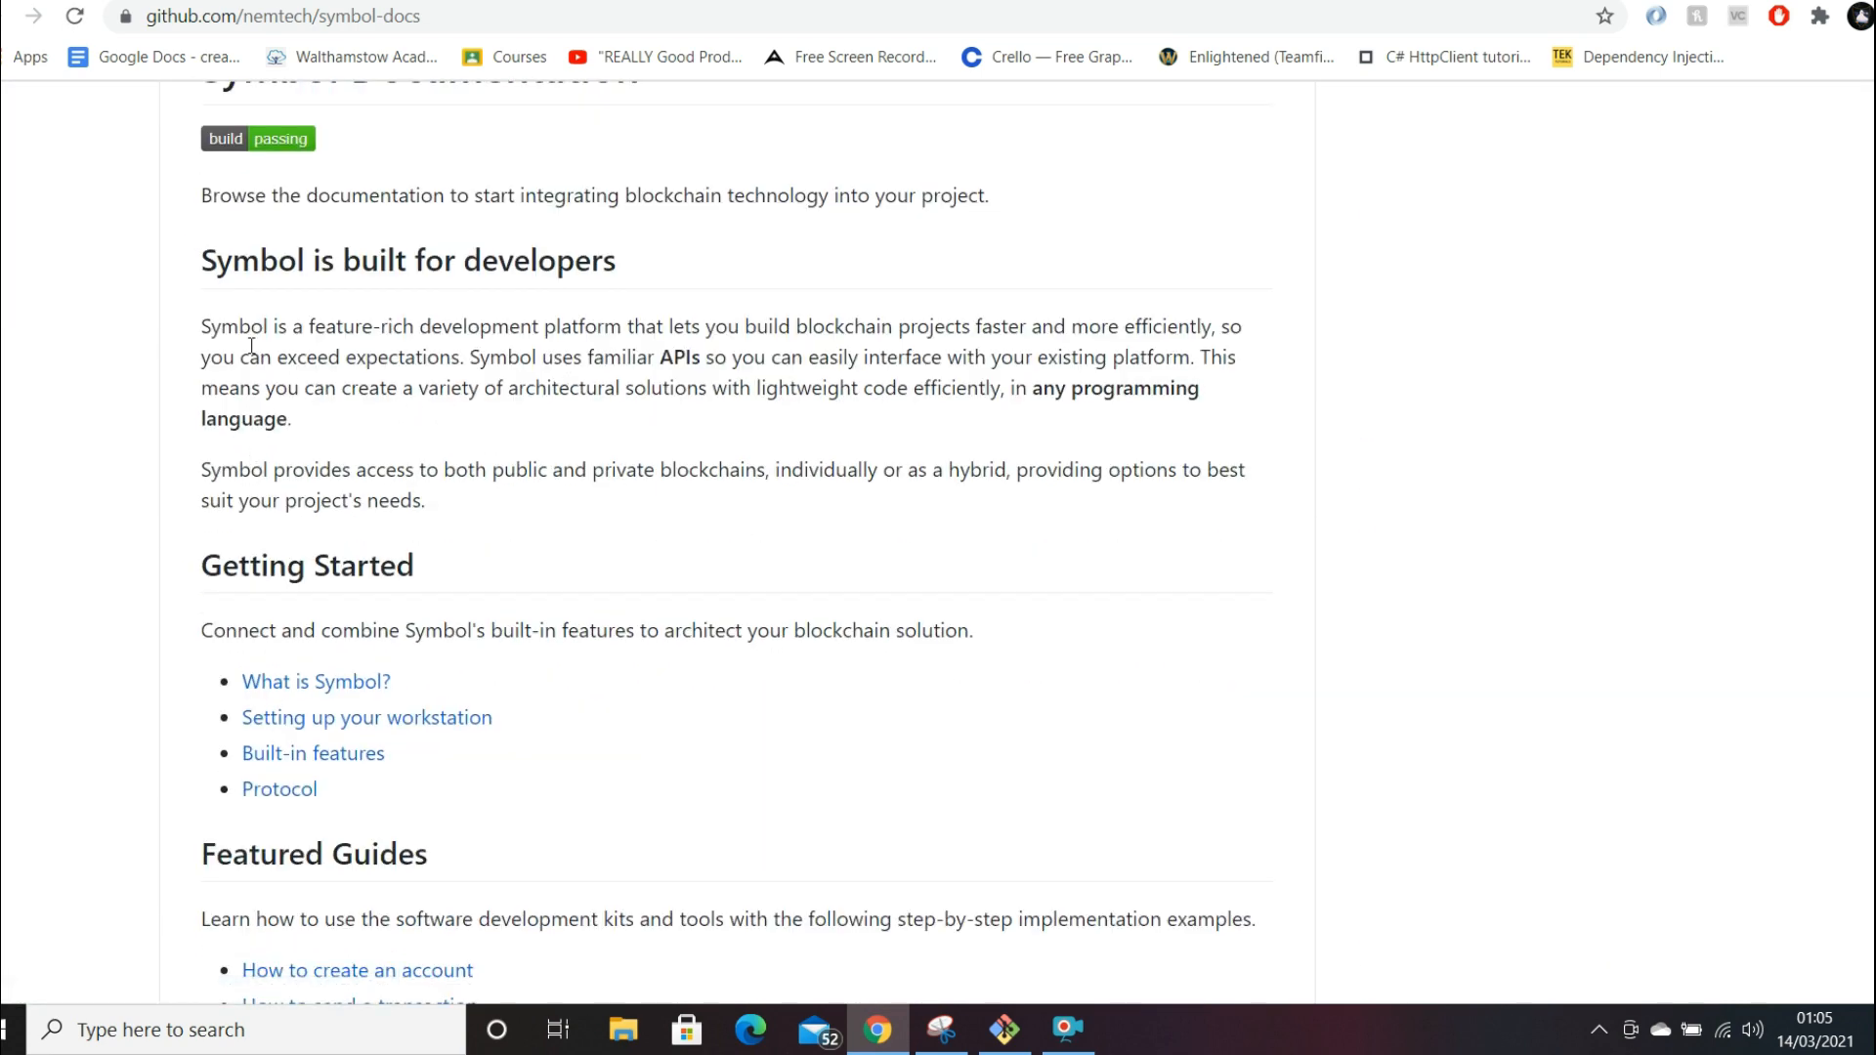
mouse_move(507, 262)
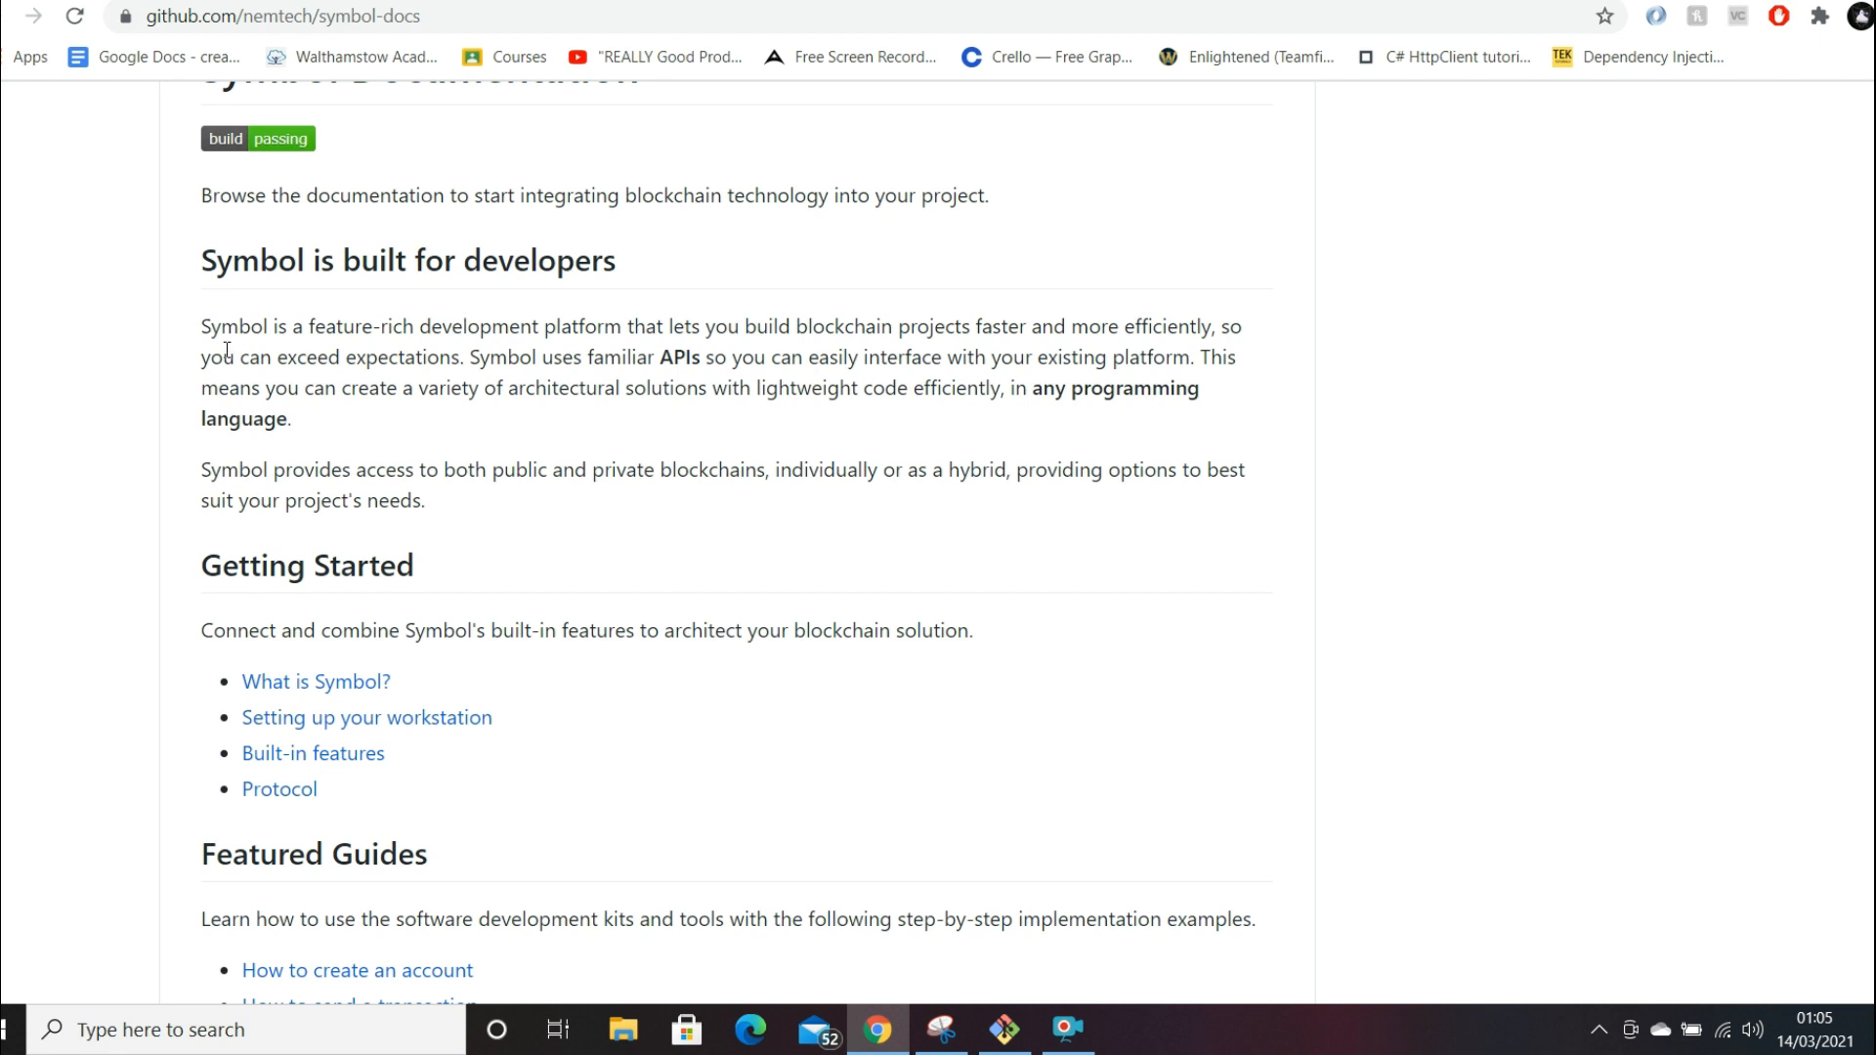
mouse_move(467, 357)
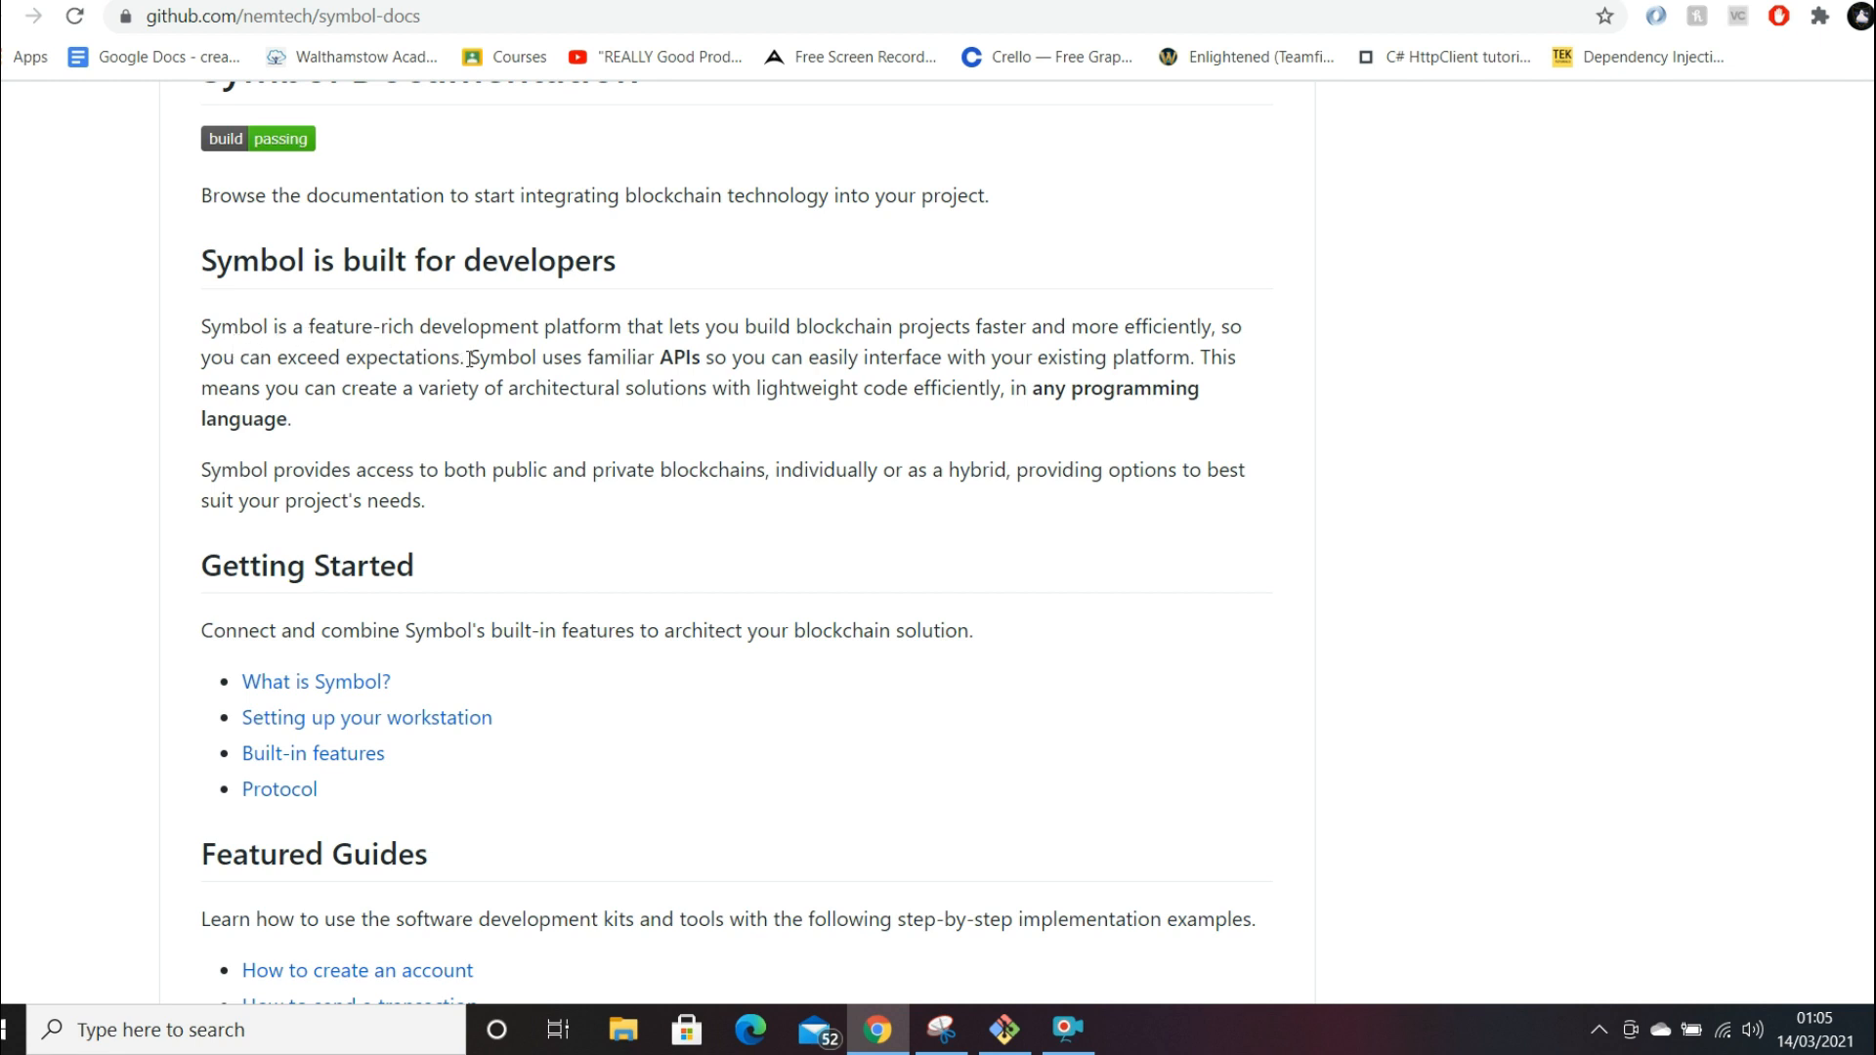
left_click_drag(470, 358, 701, 358)
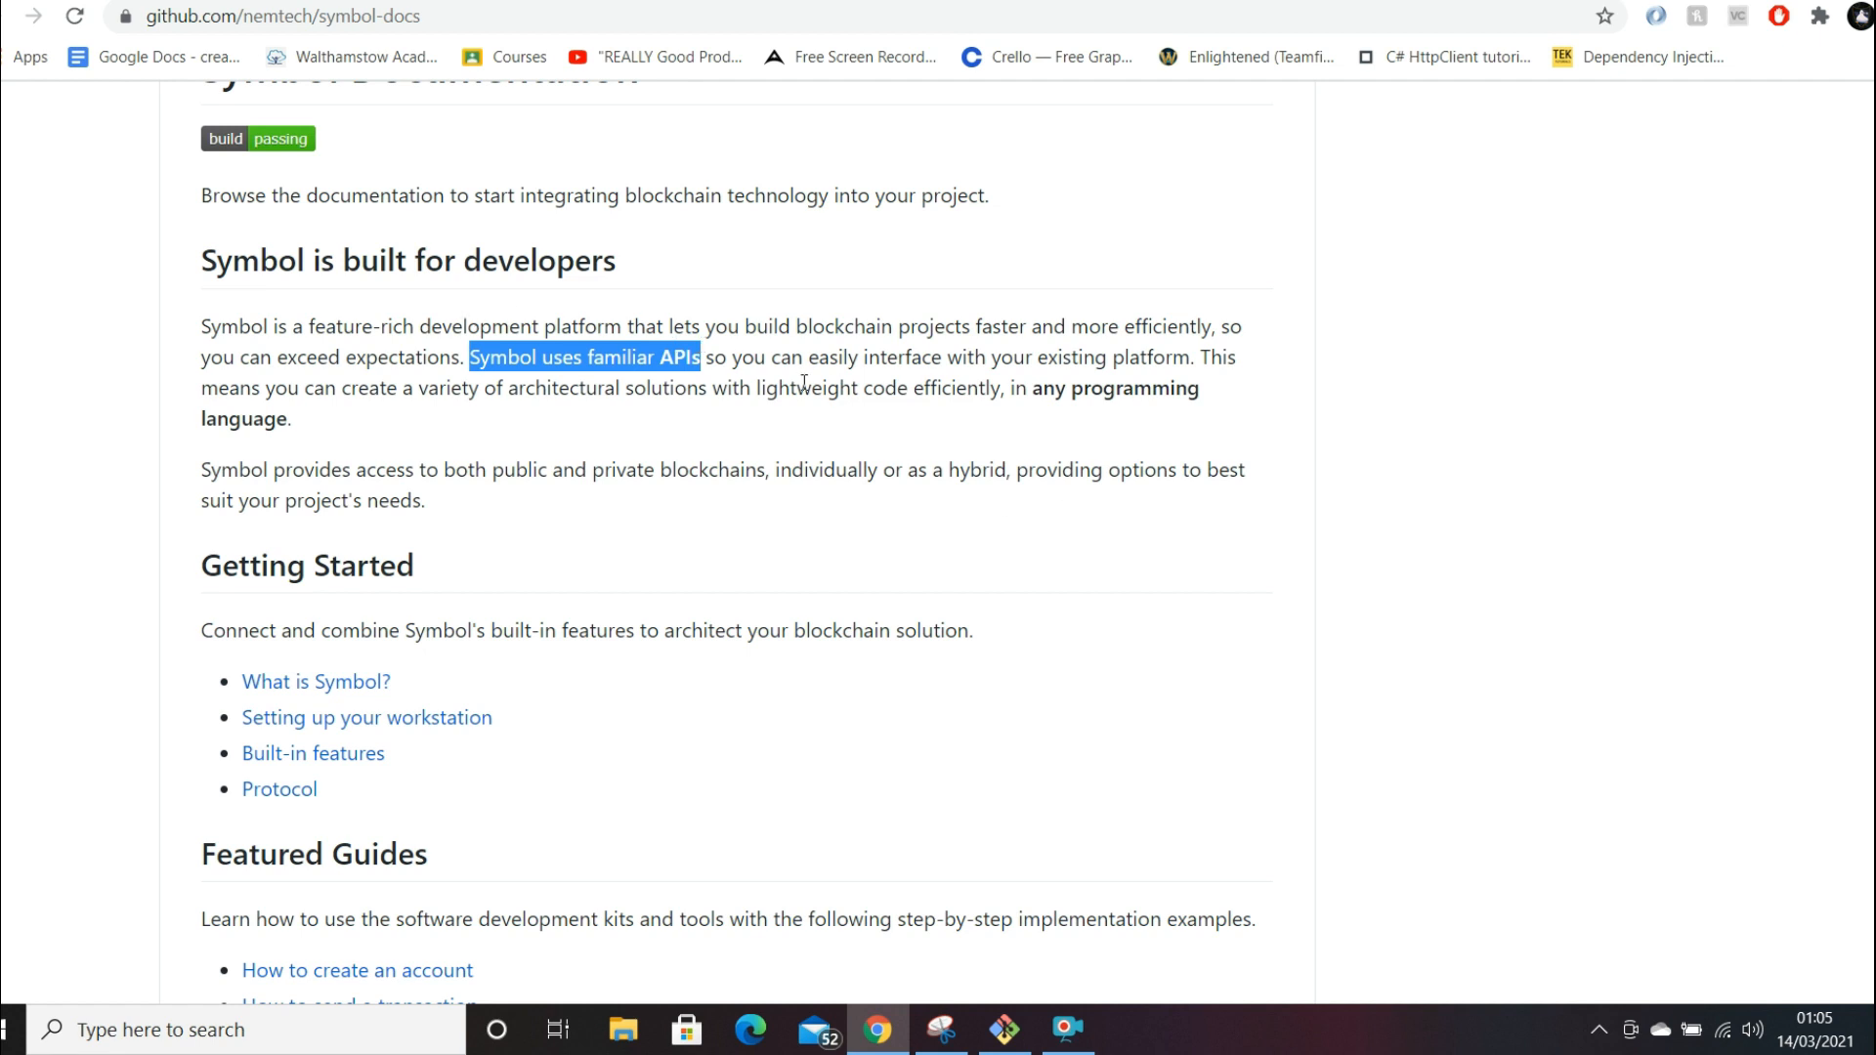
mouse_move(1112, 373)
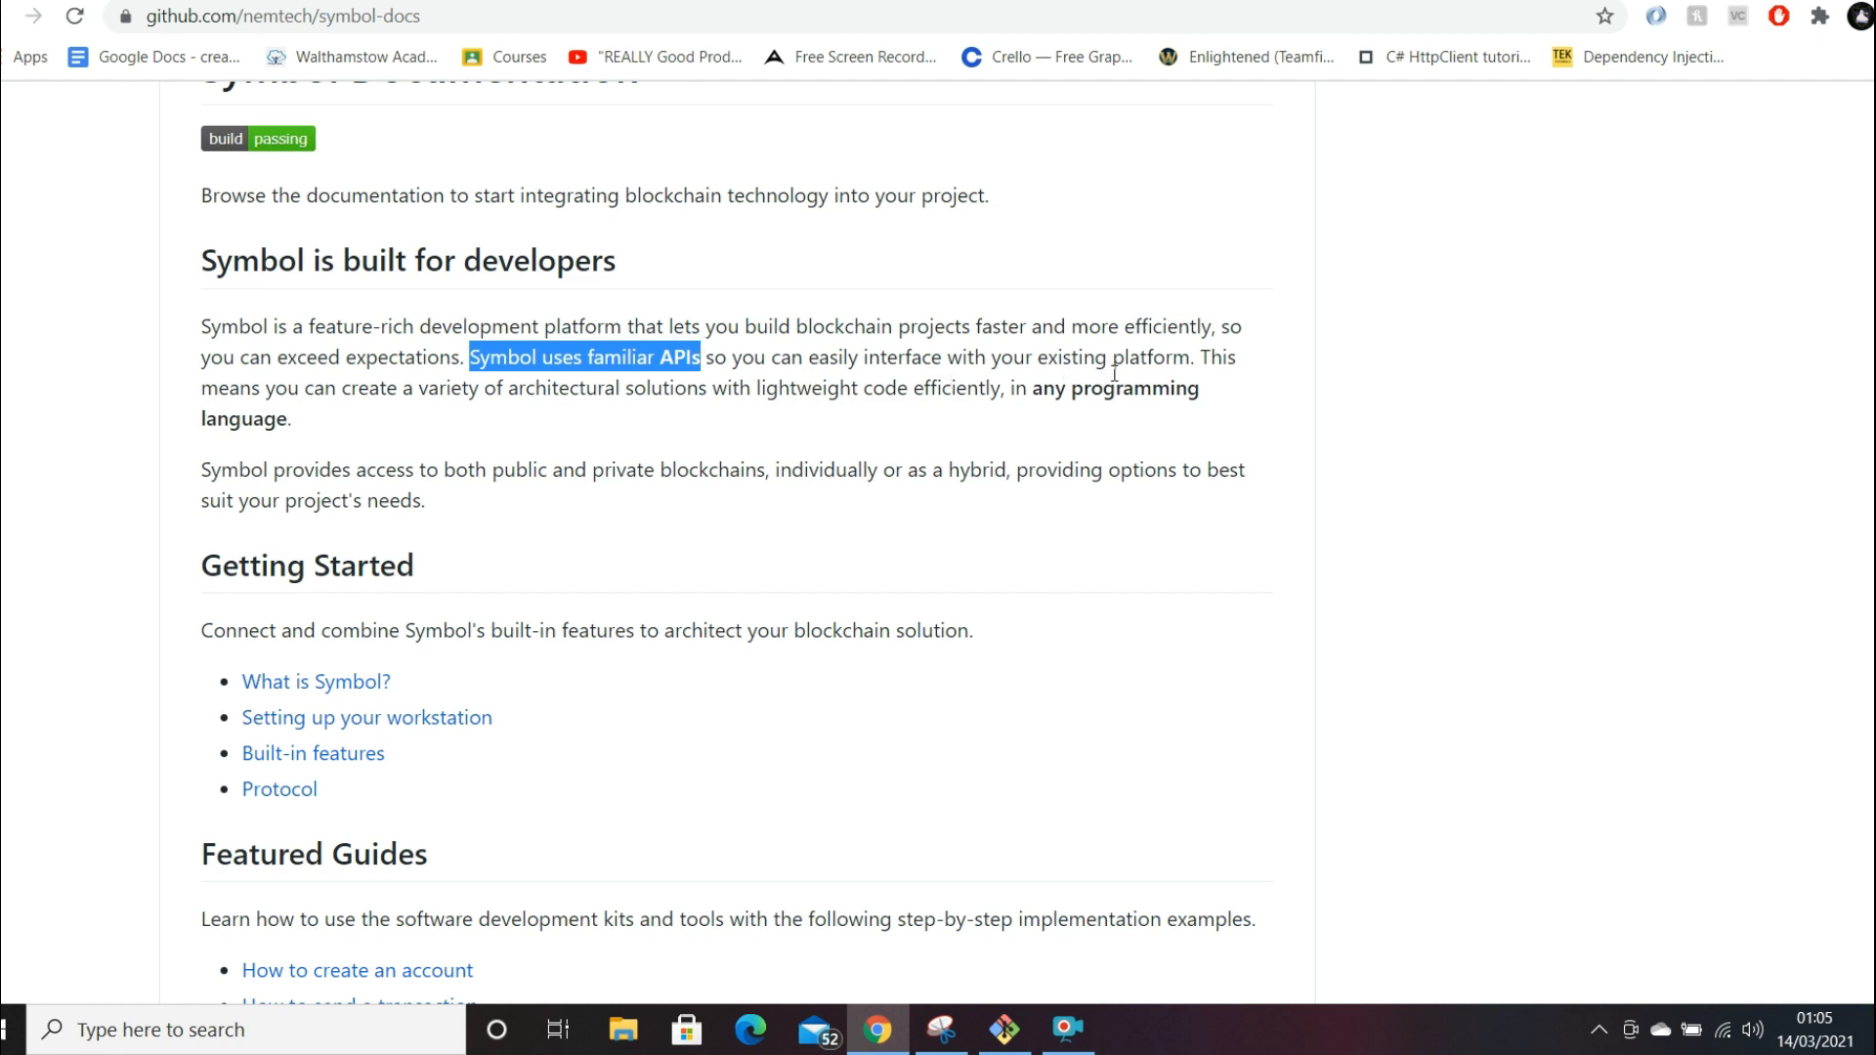
mouse_move(539, 395)
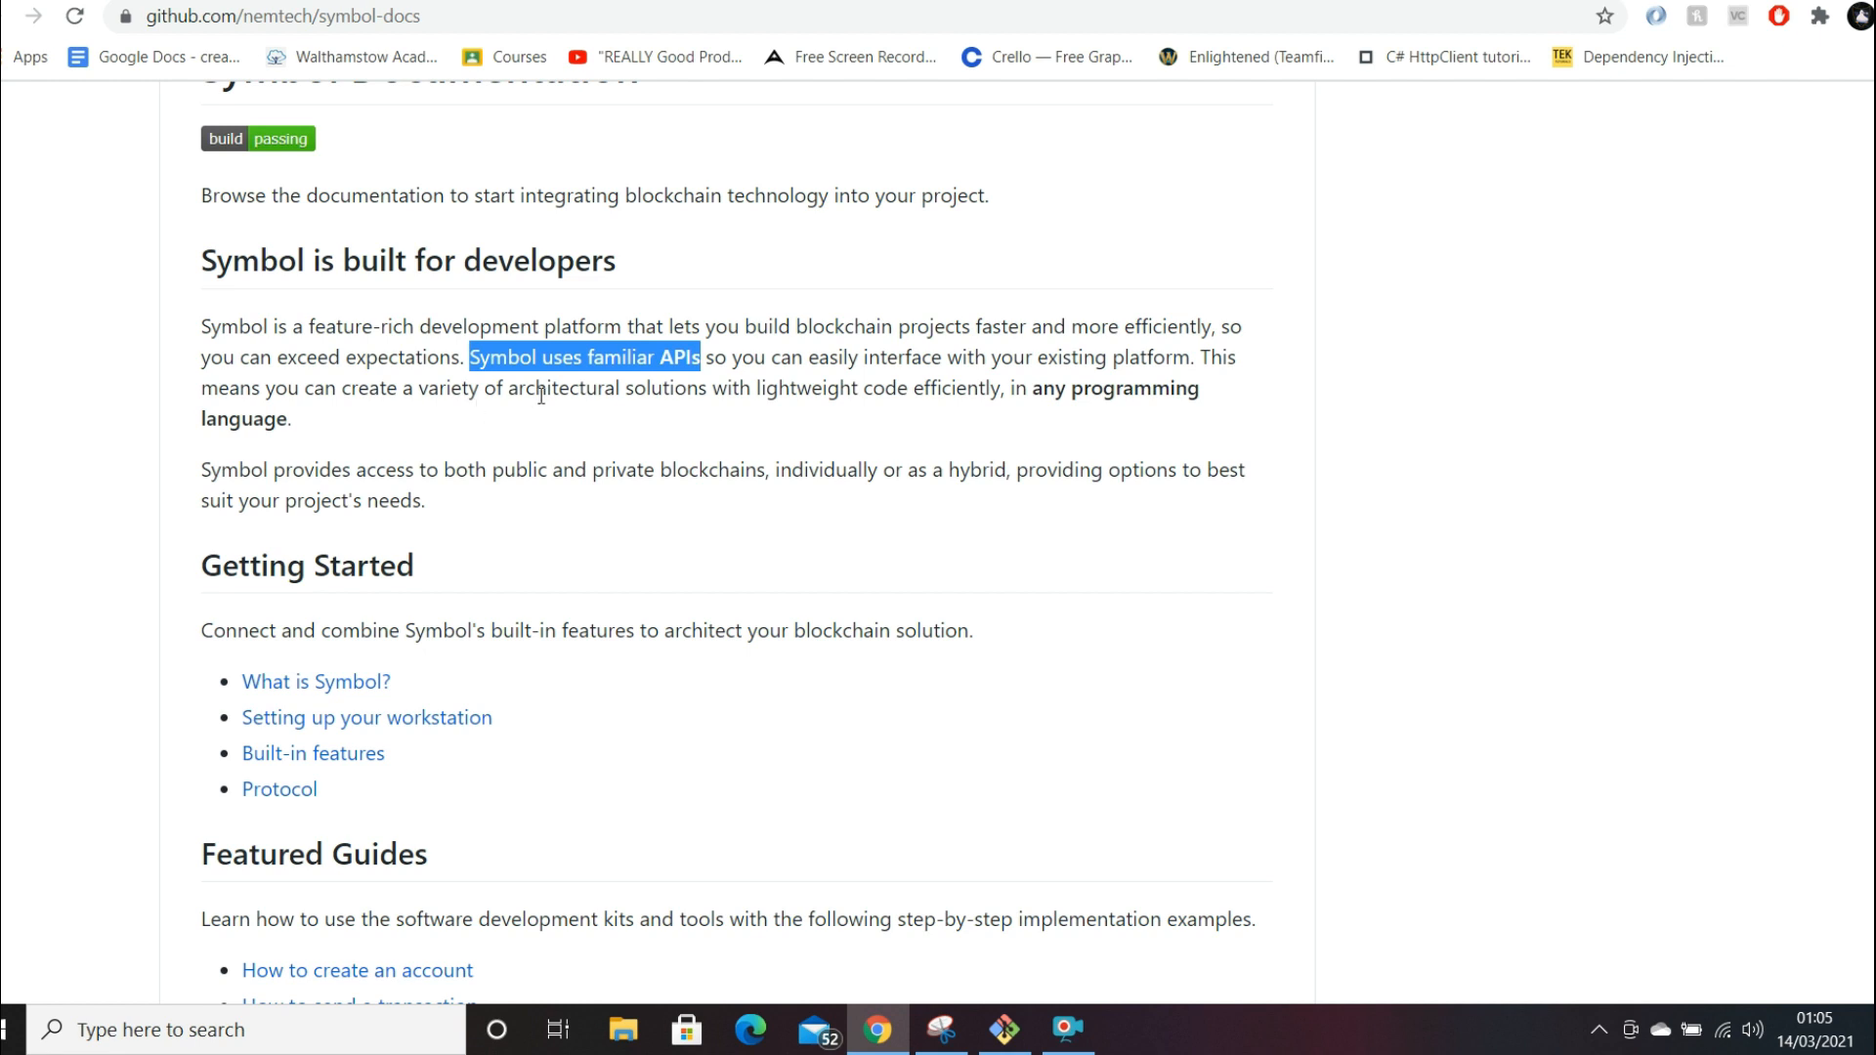
mouse_move(987, 395)
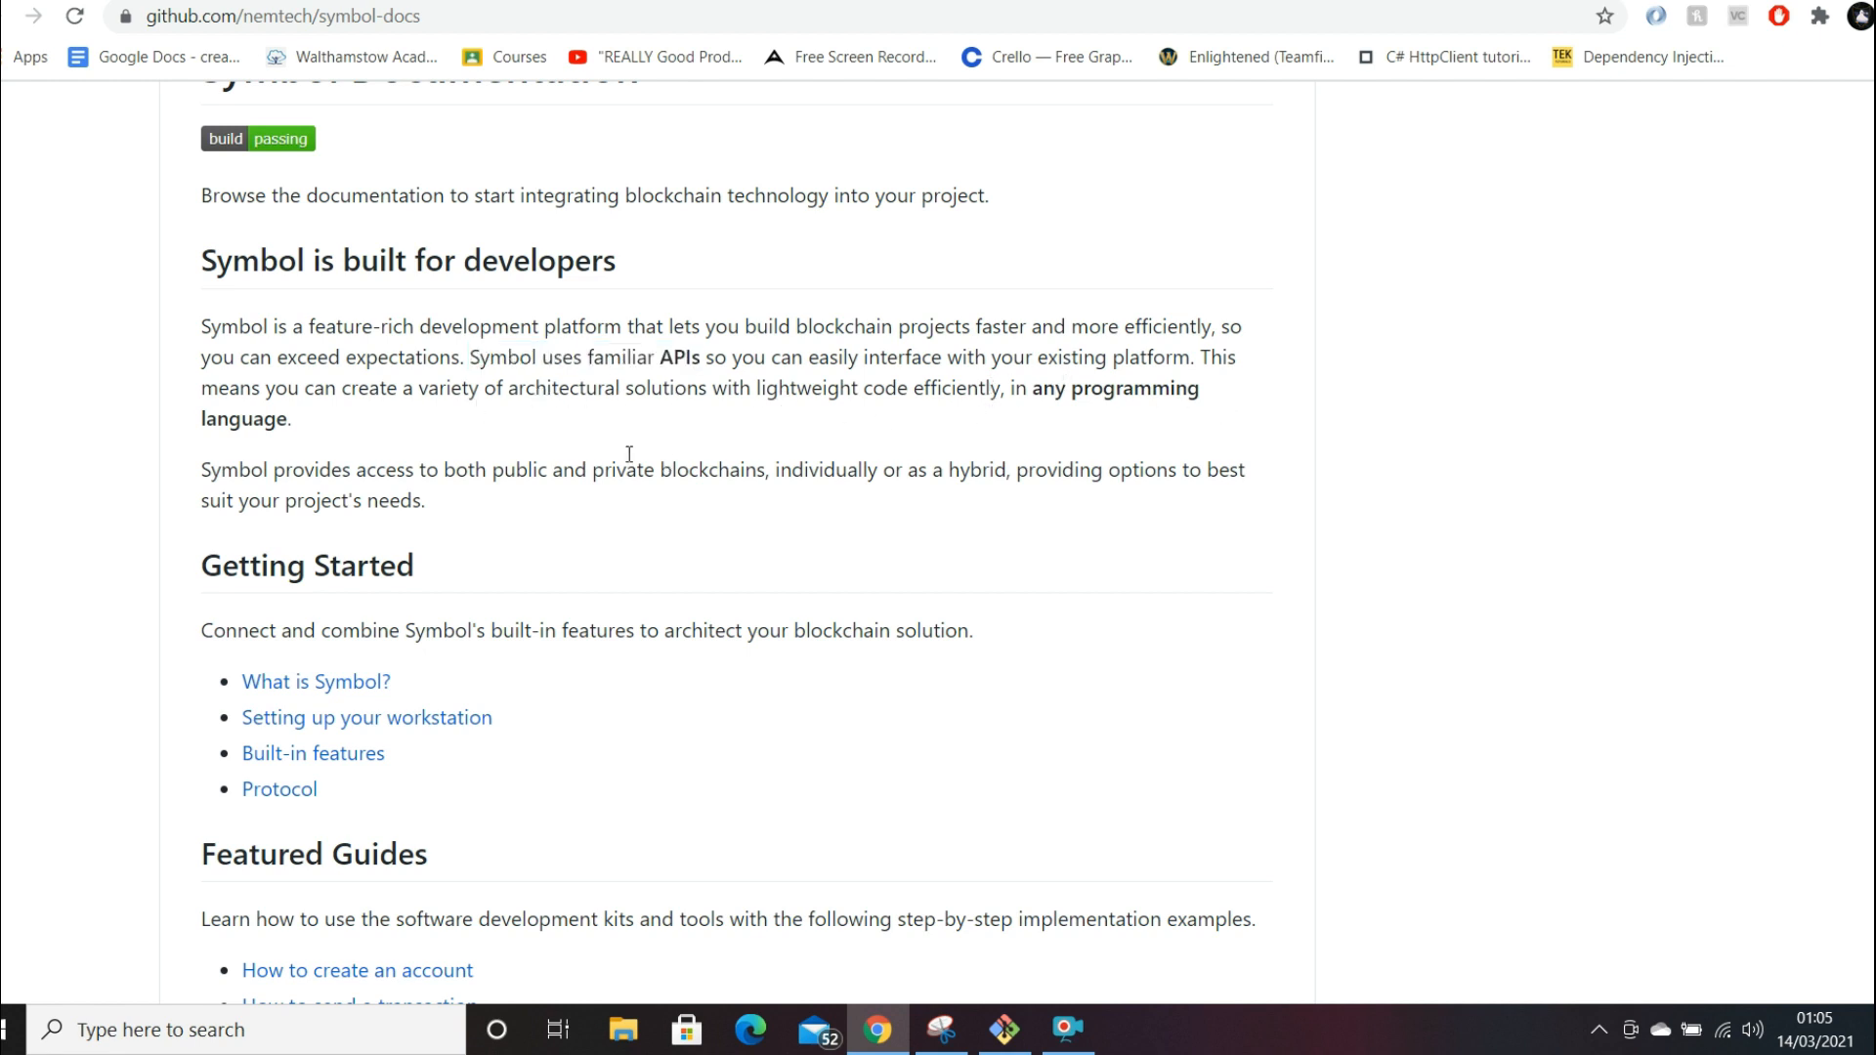
double_click(676, 357)
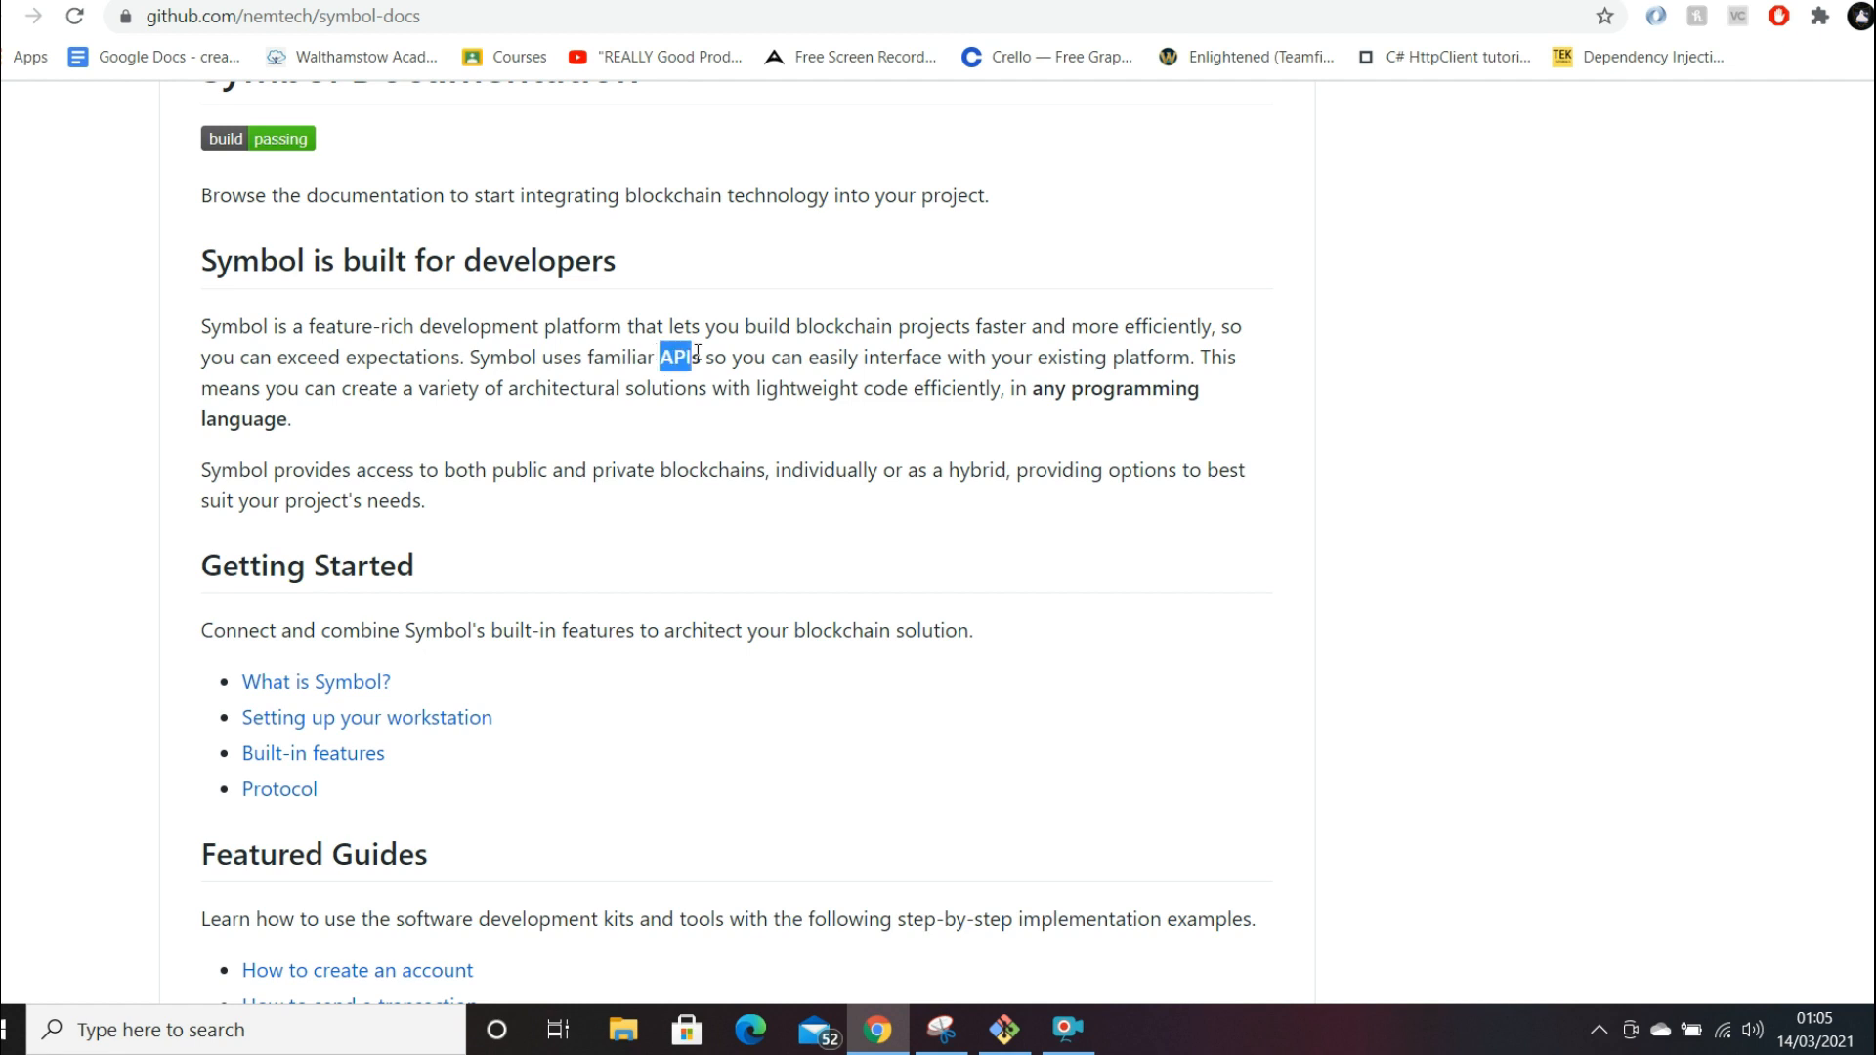
mouse_move(1036, 394)
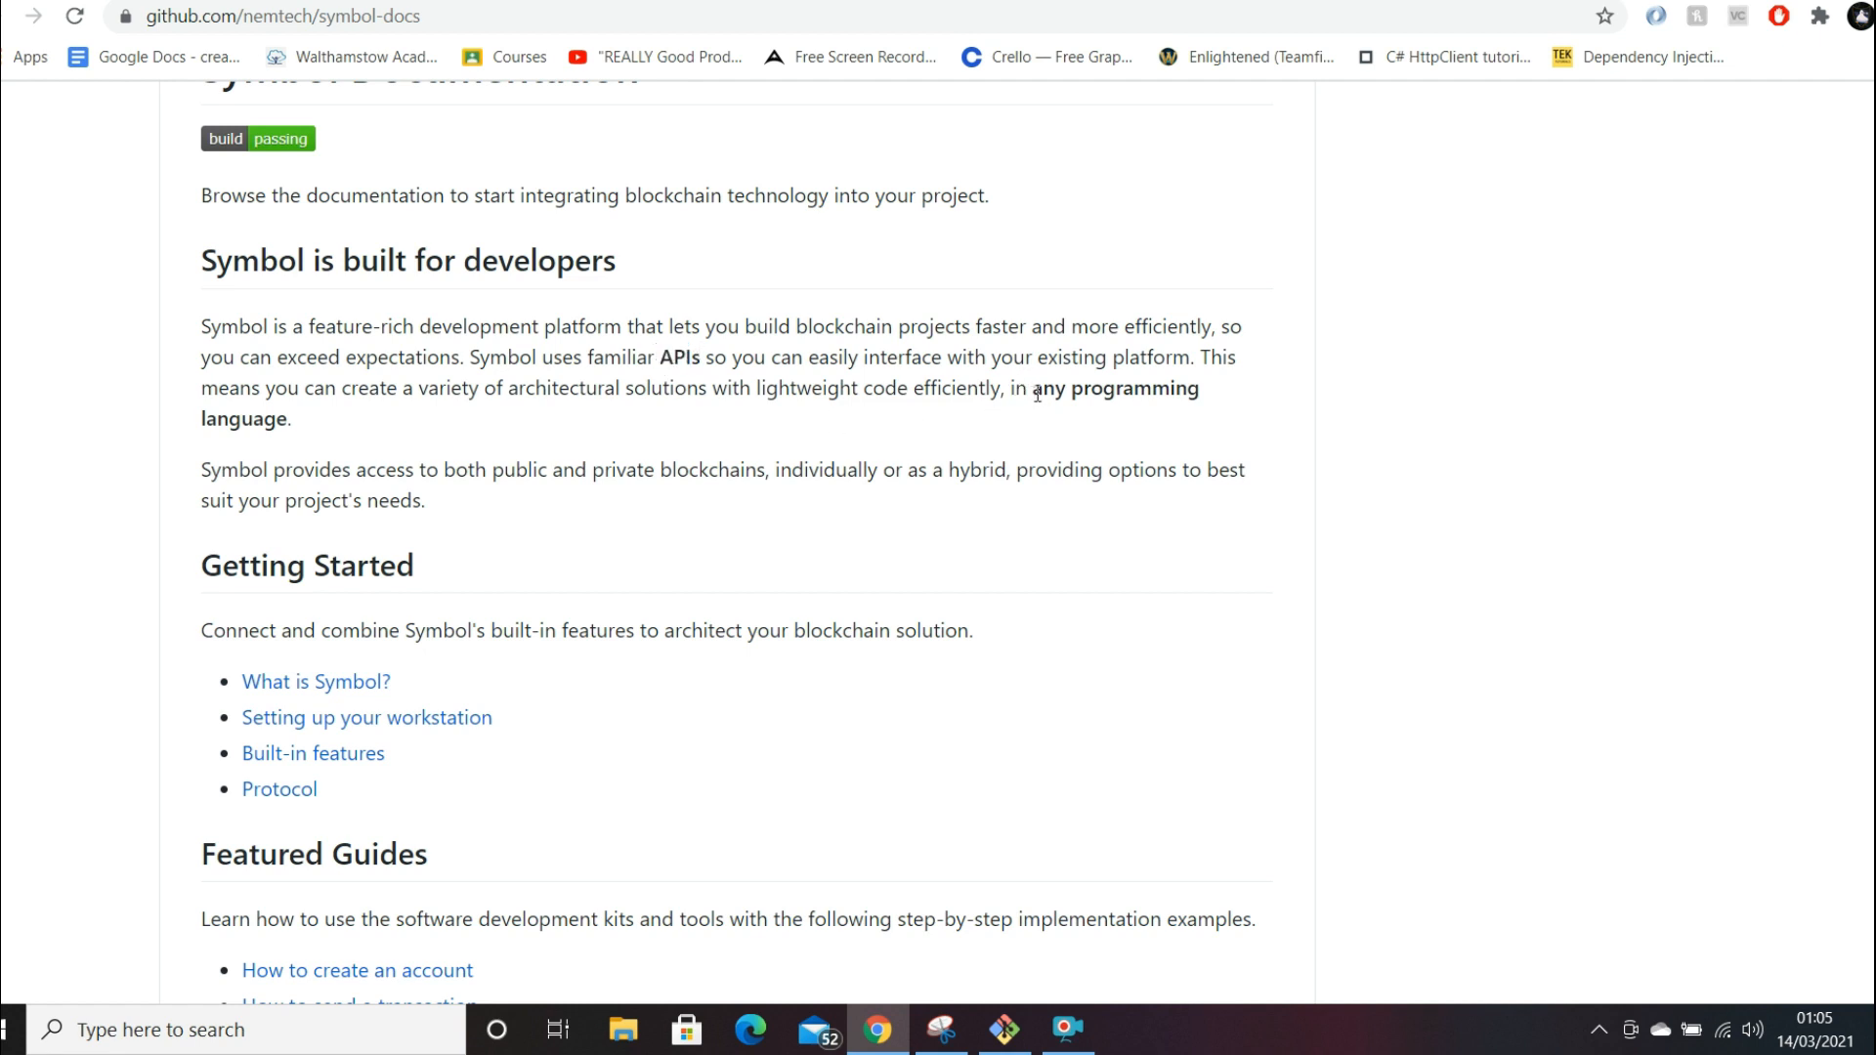
mouse_move(569, 460)
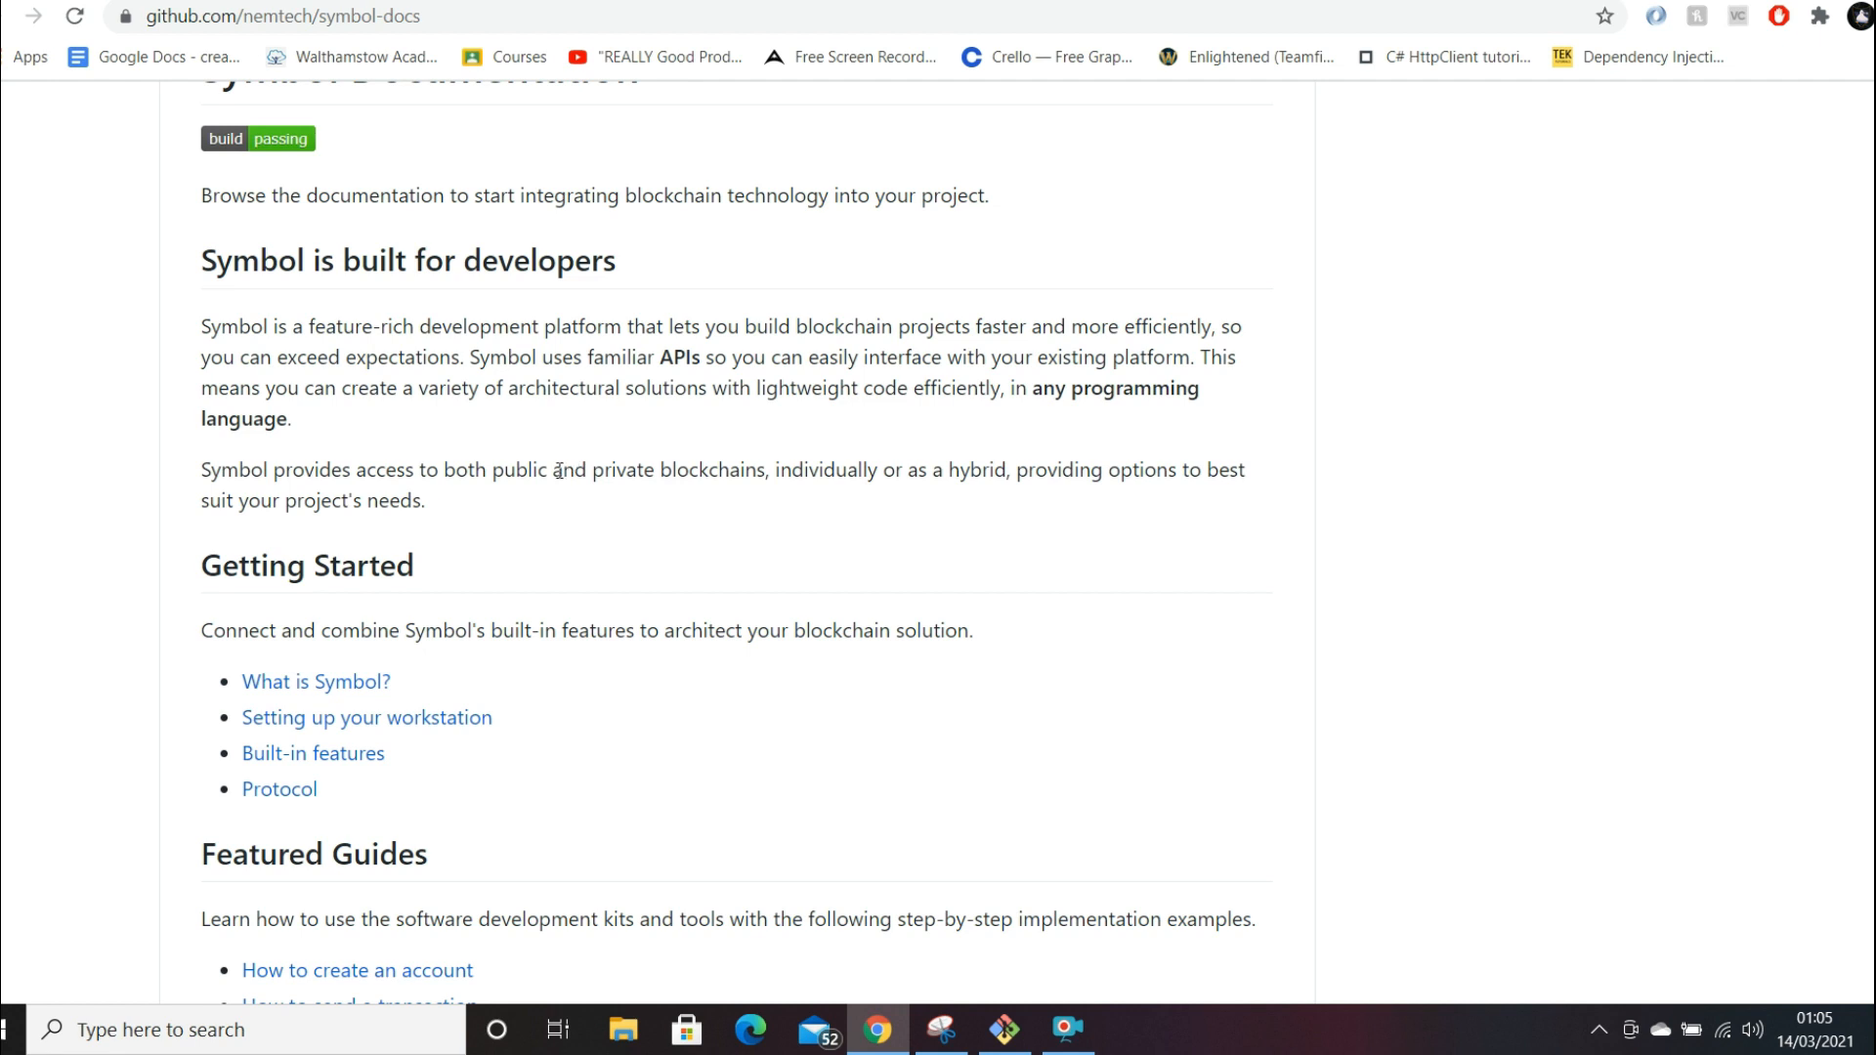
mouse_move(545, 523)
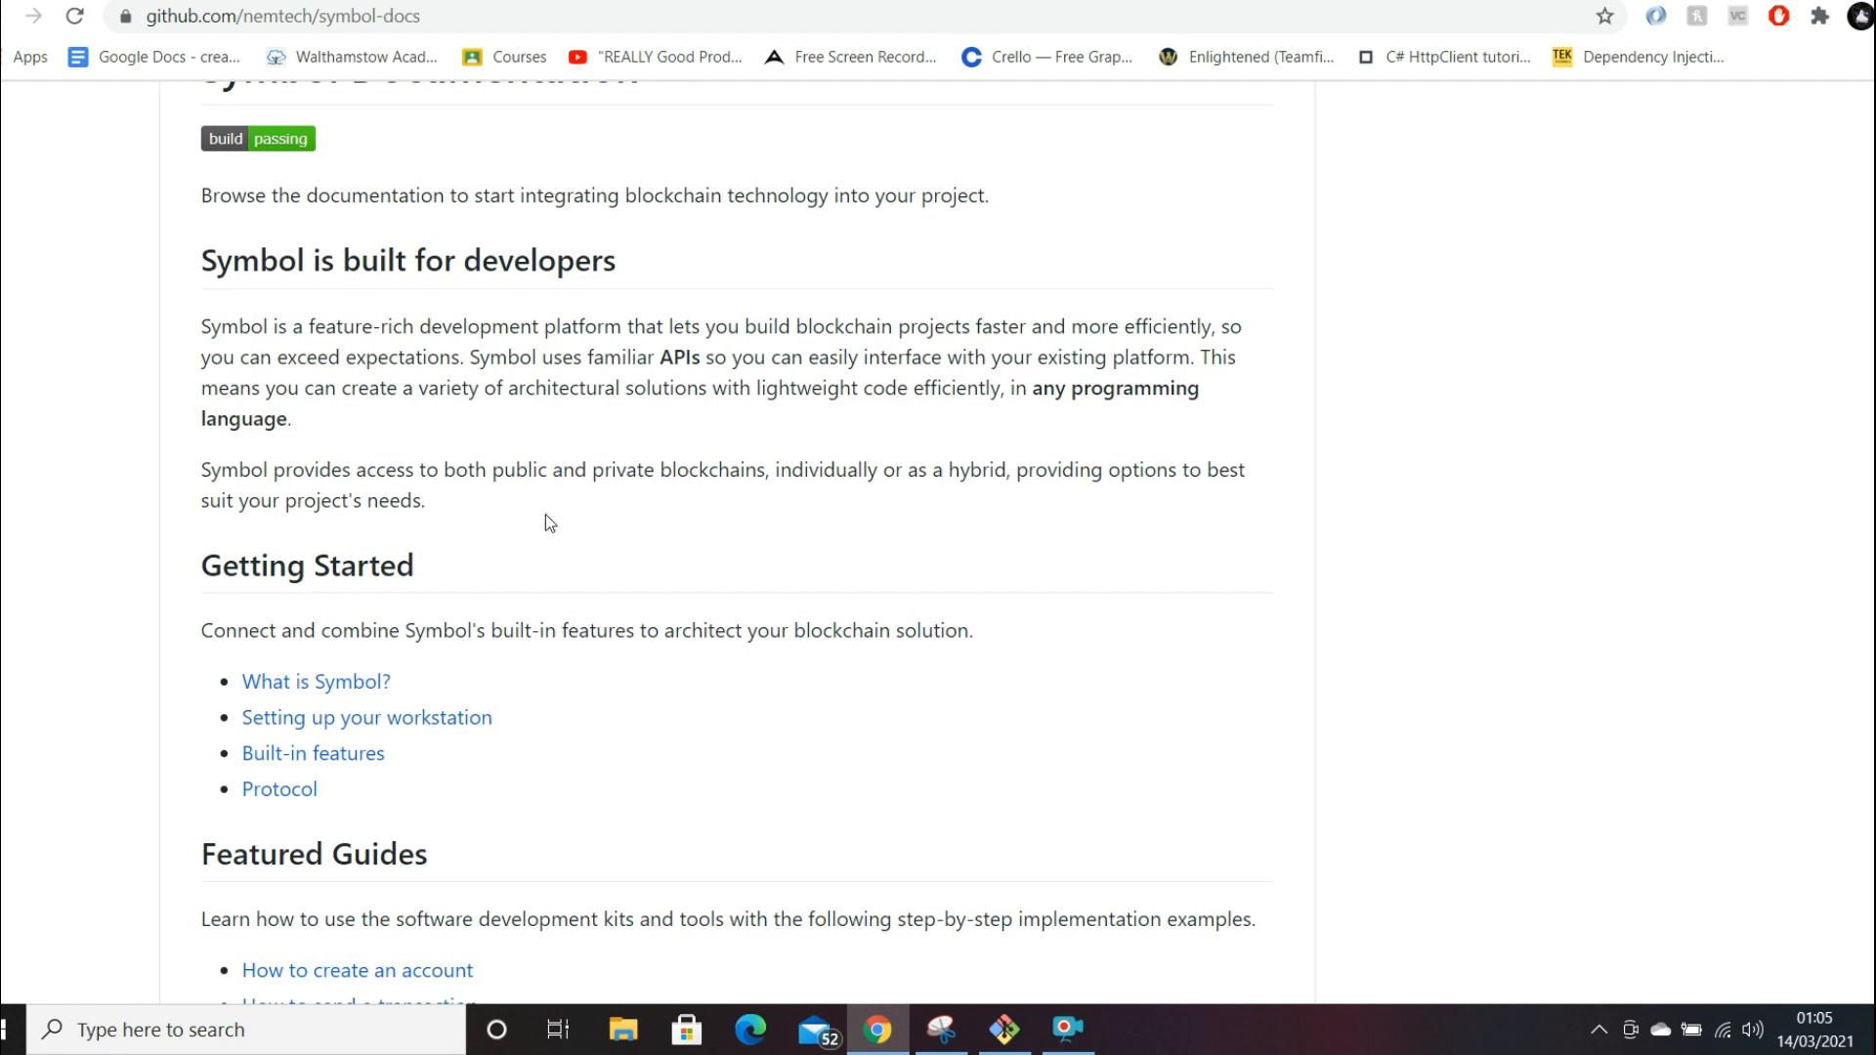
mouse_move(581, 569)
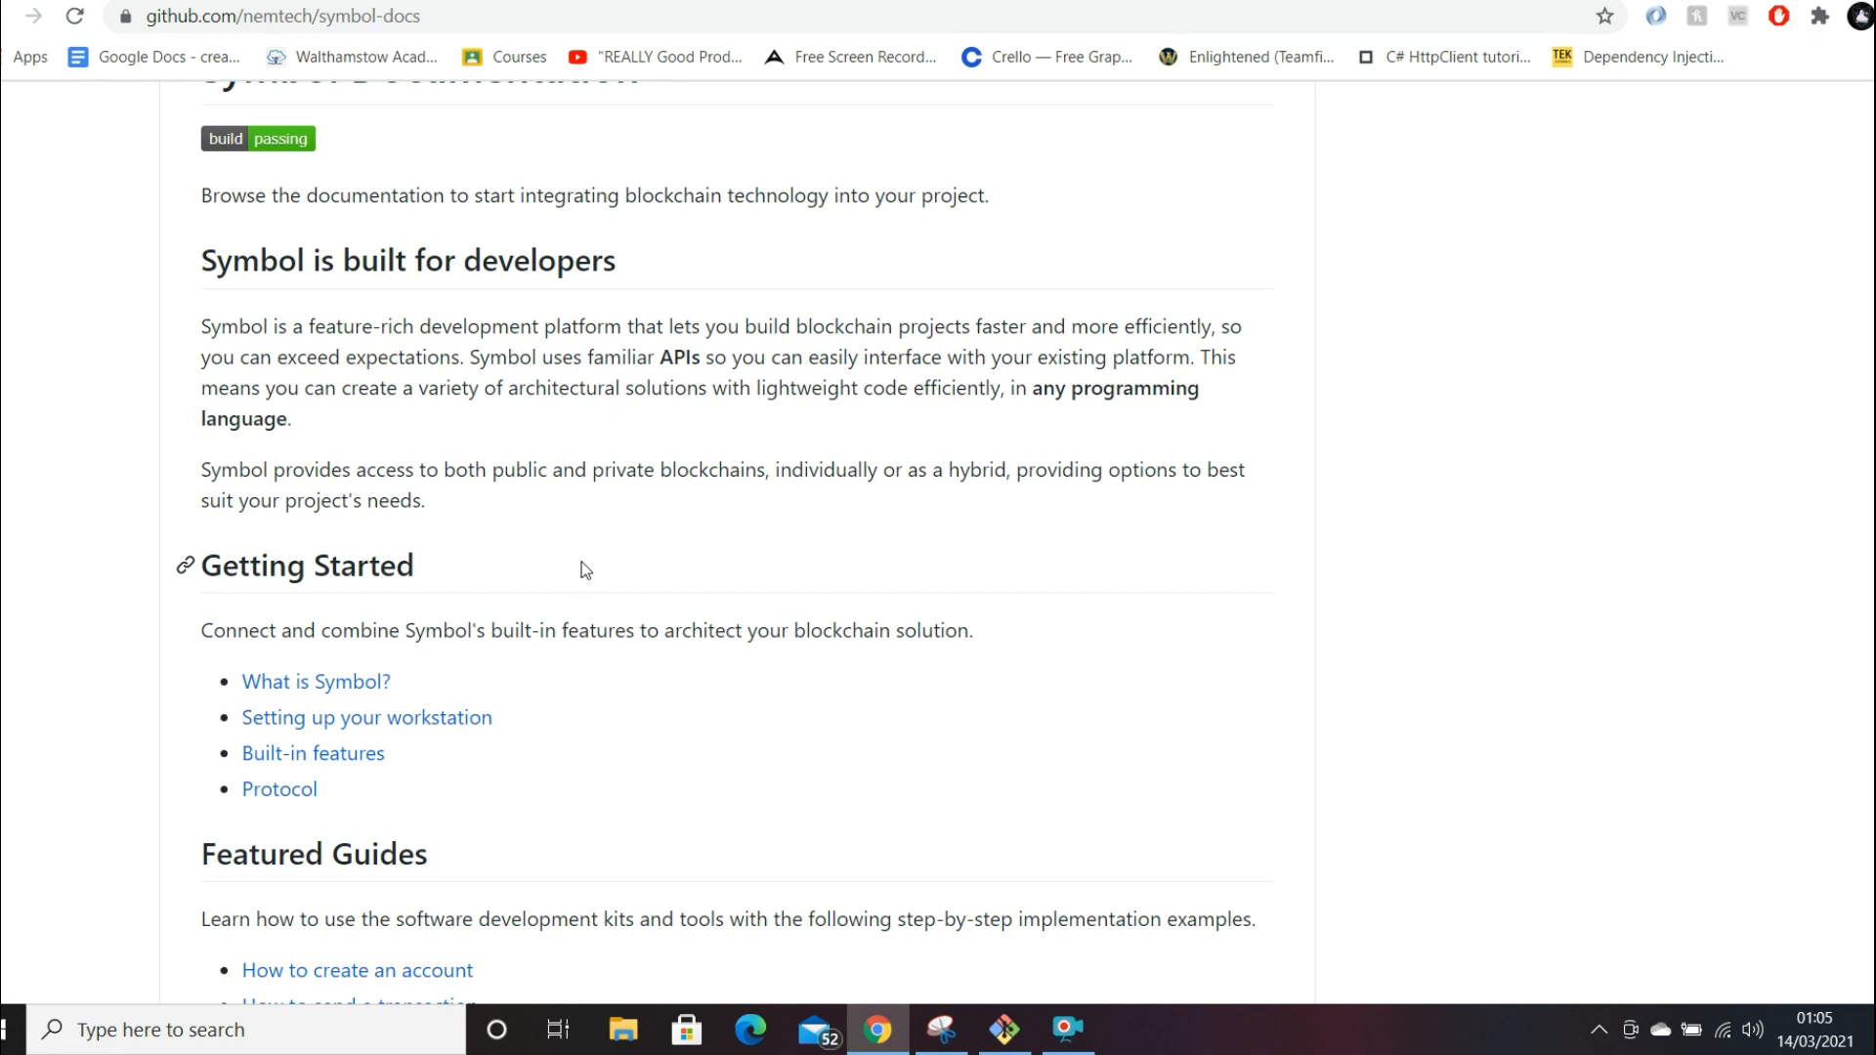
mouse_move(609, 548)
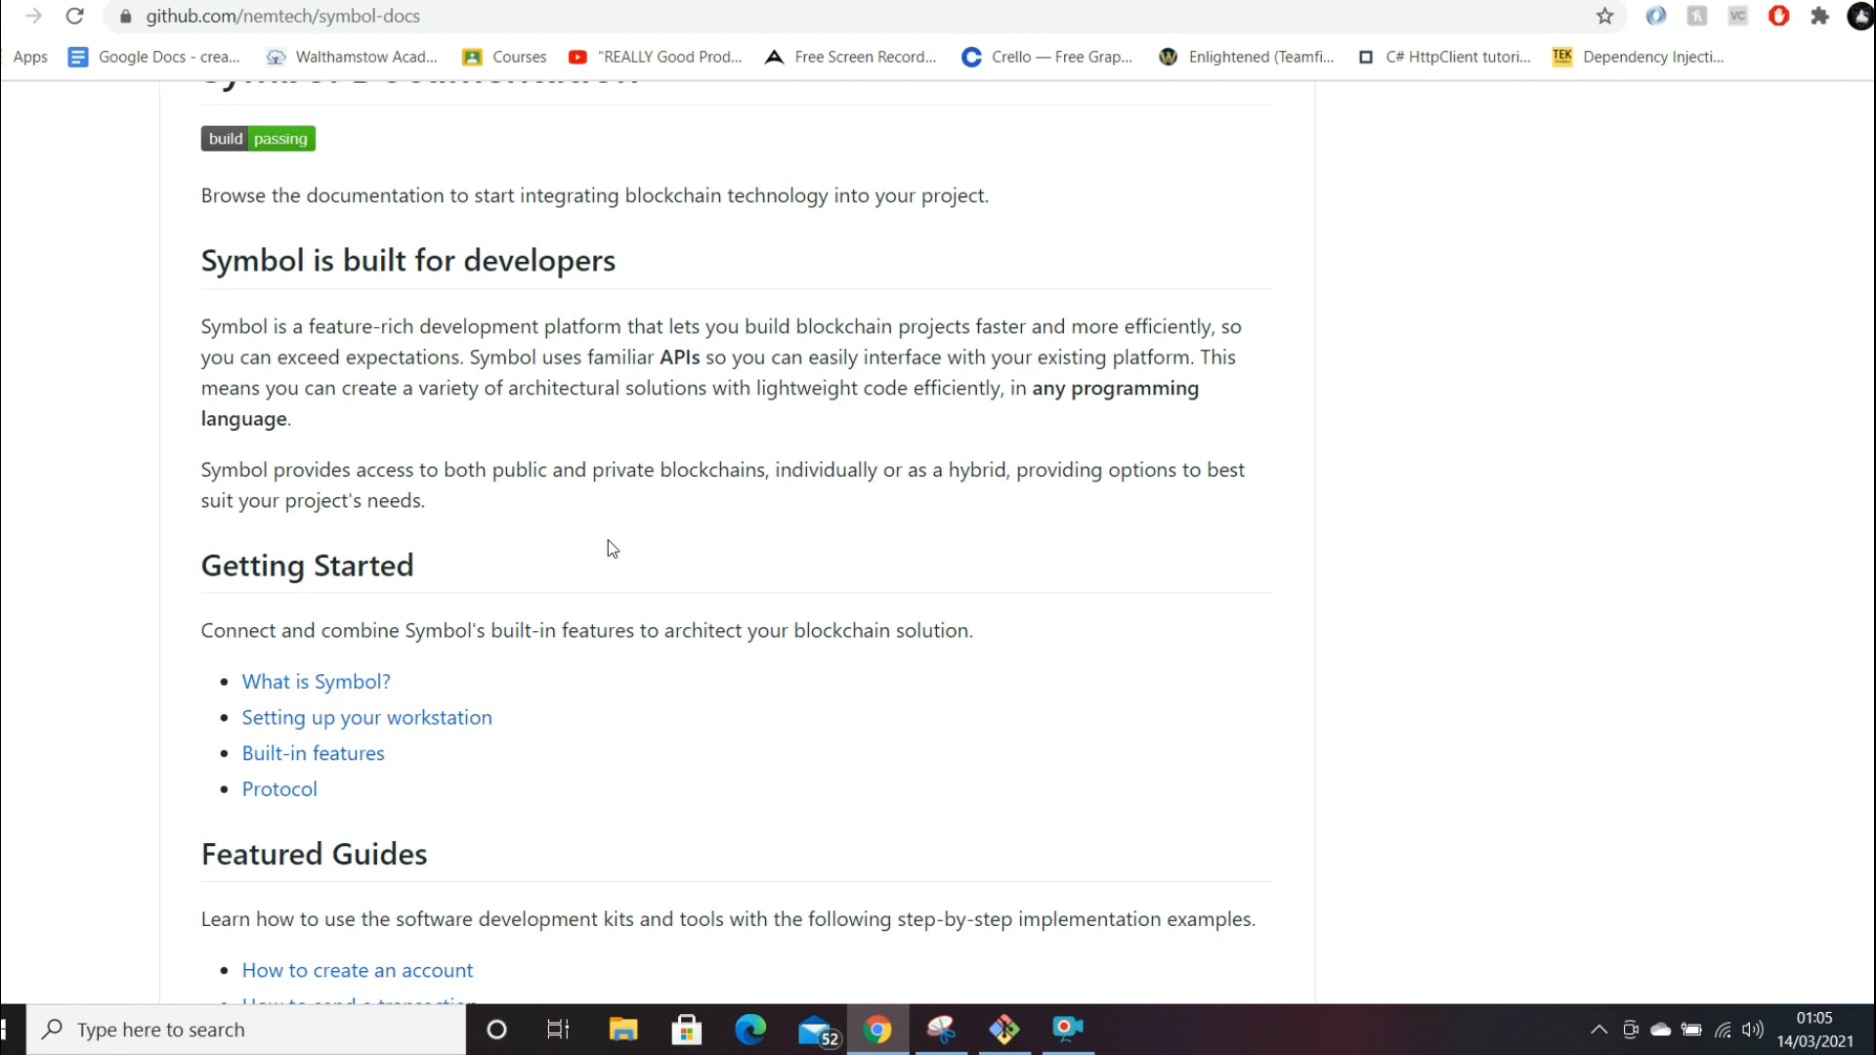
mouse_move(740, 538)
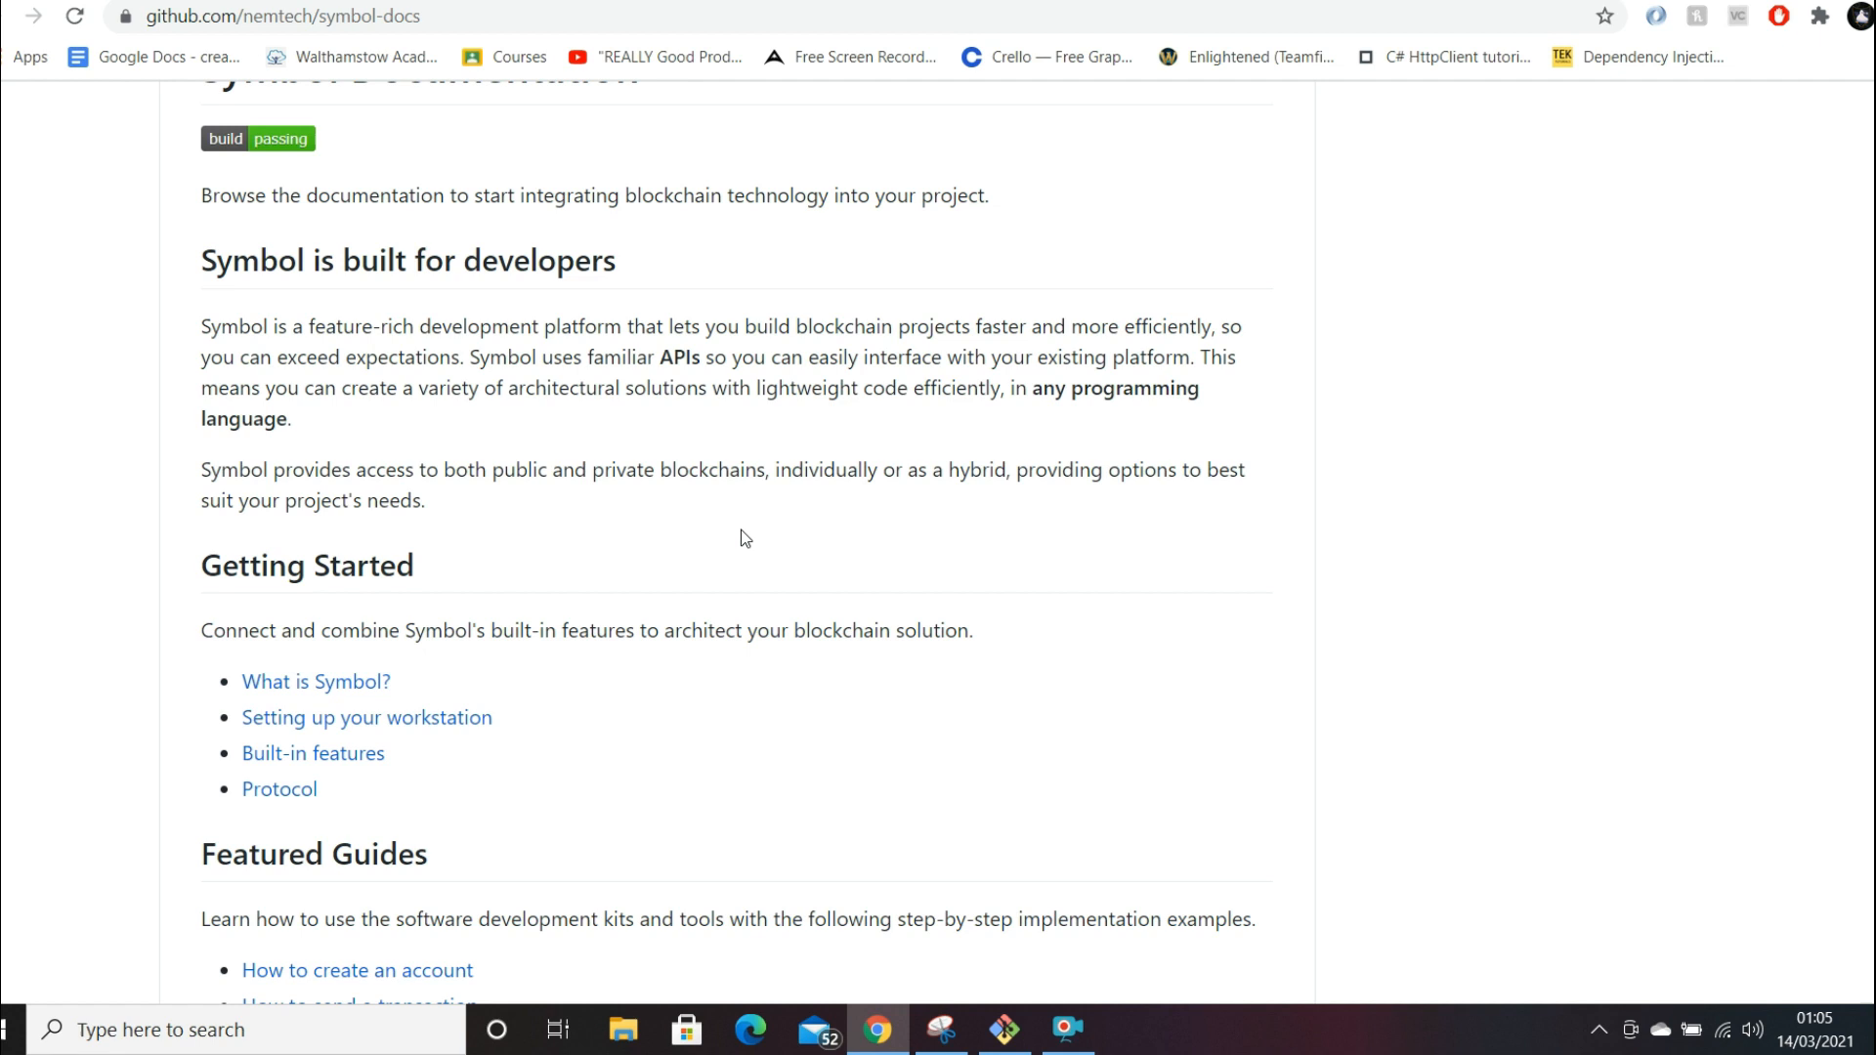
mouse_move(714, 549)
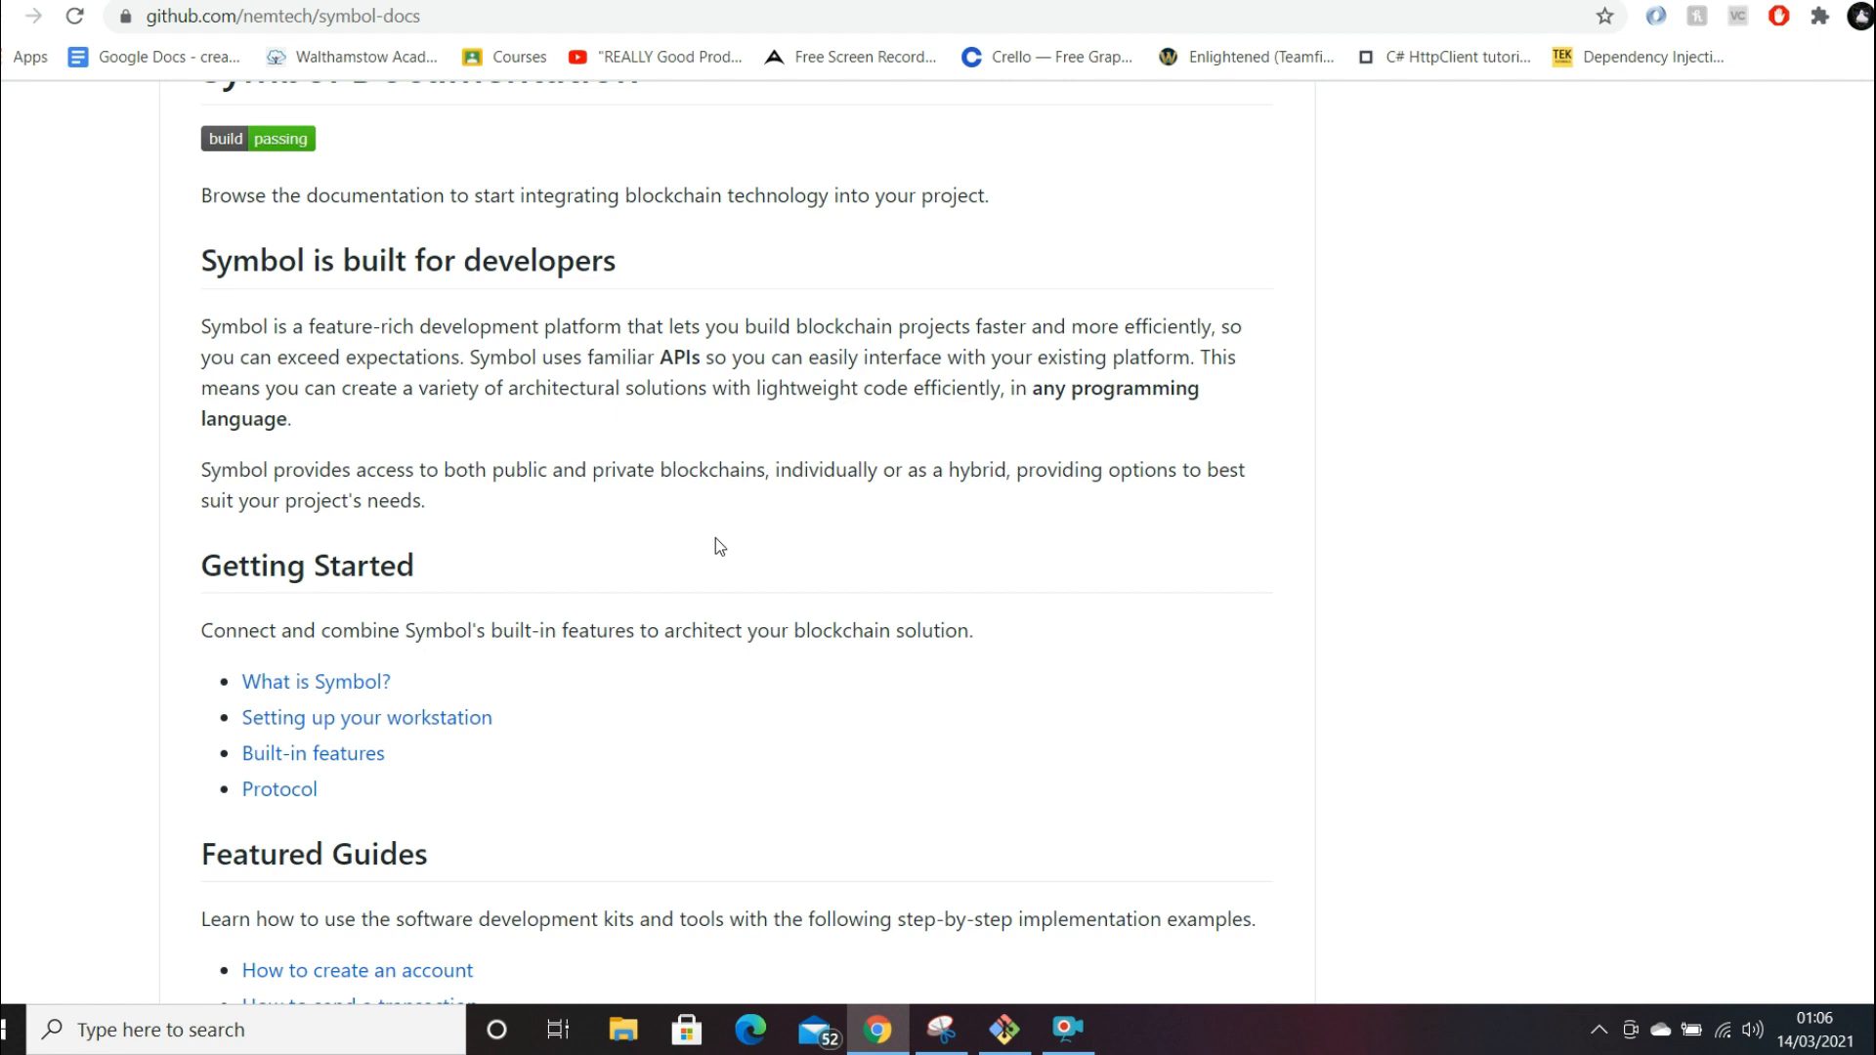
mouse_move(735, 519)
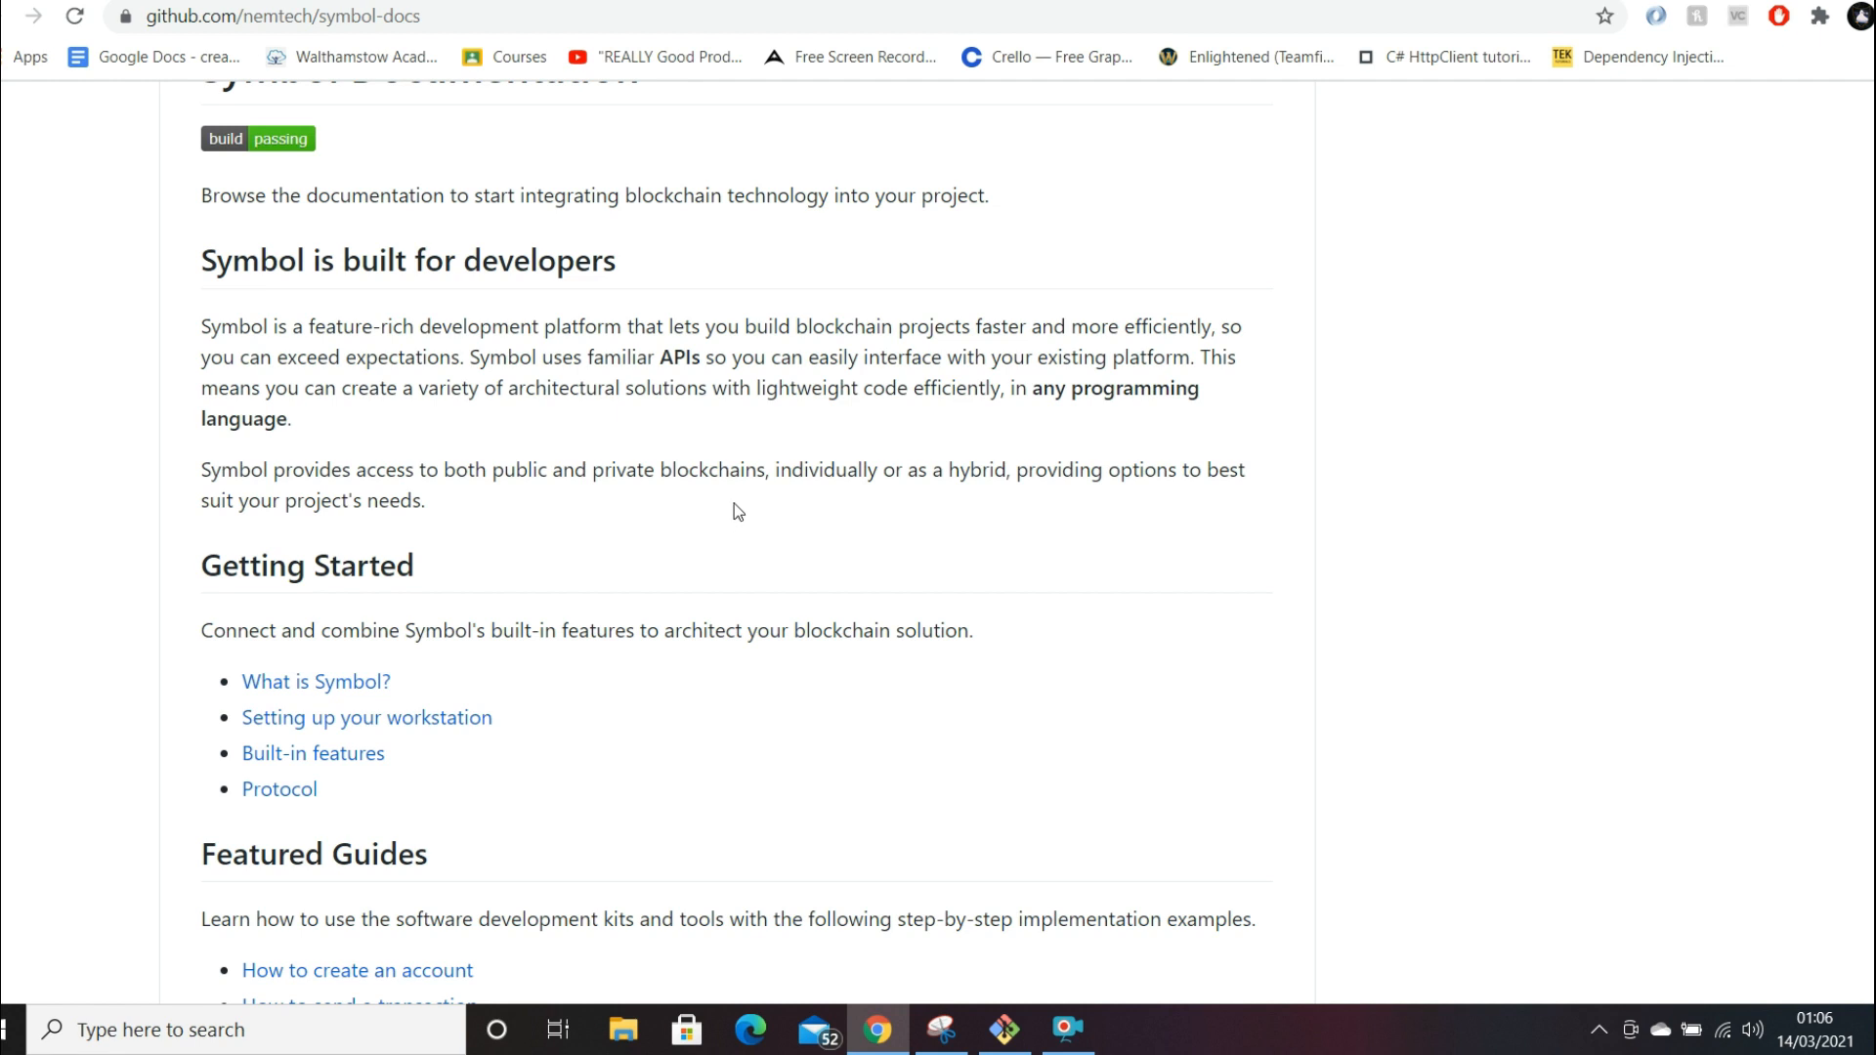
- Scroll the README down to Reference Documentation and Contributing to Symbol
scroll("down", 3)
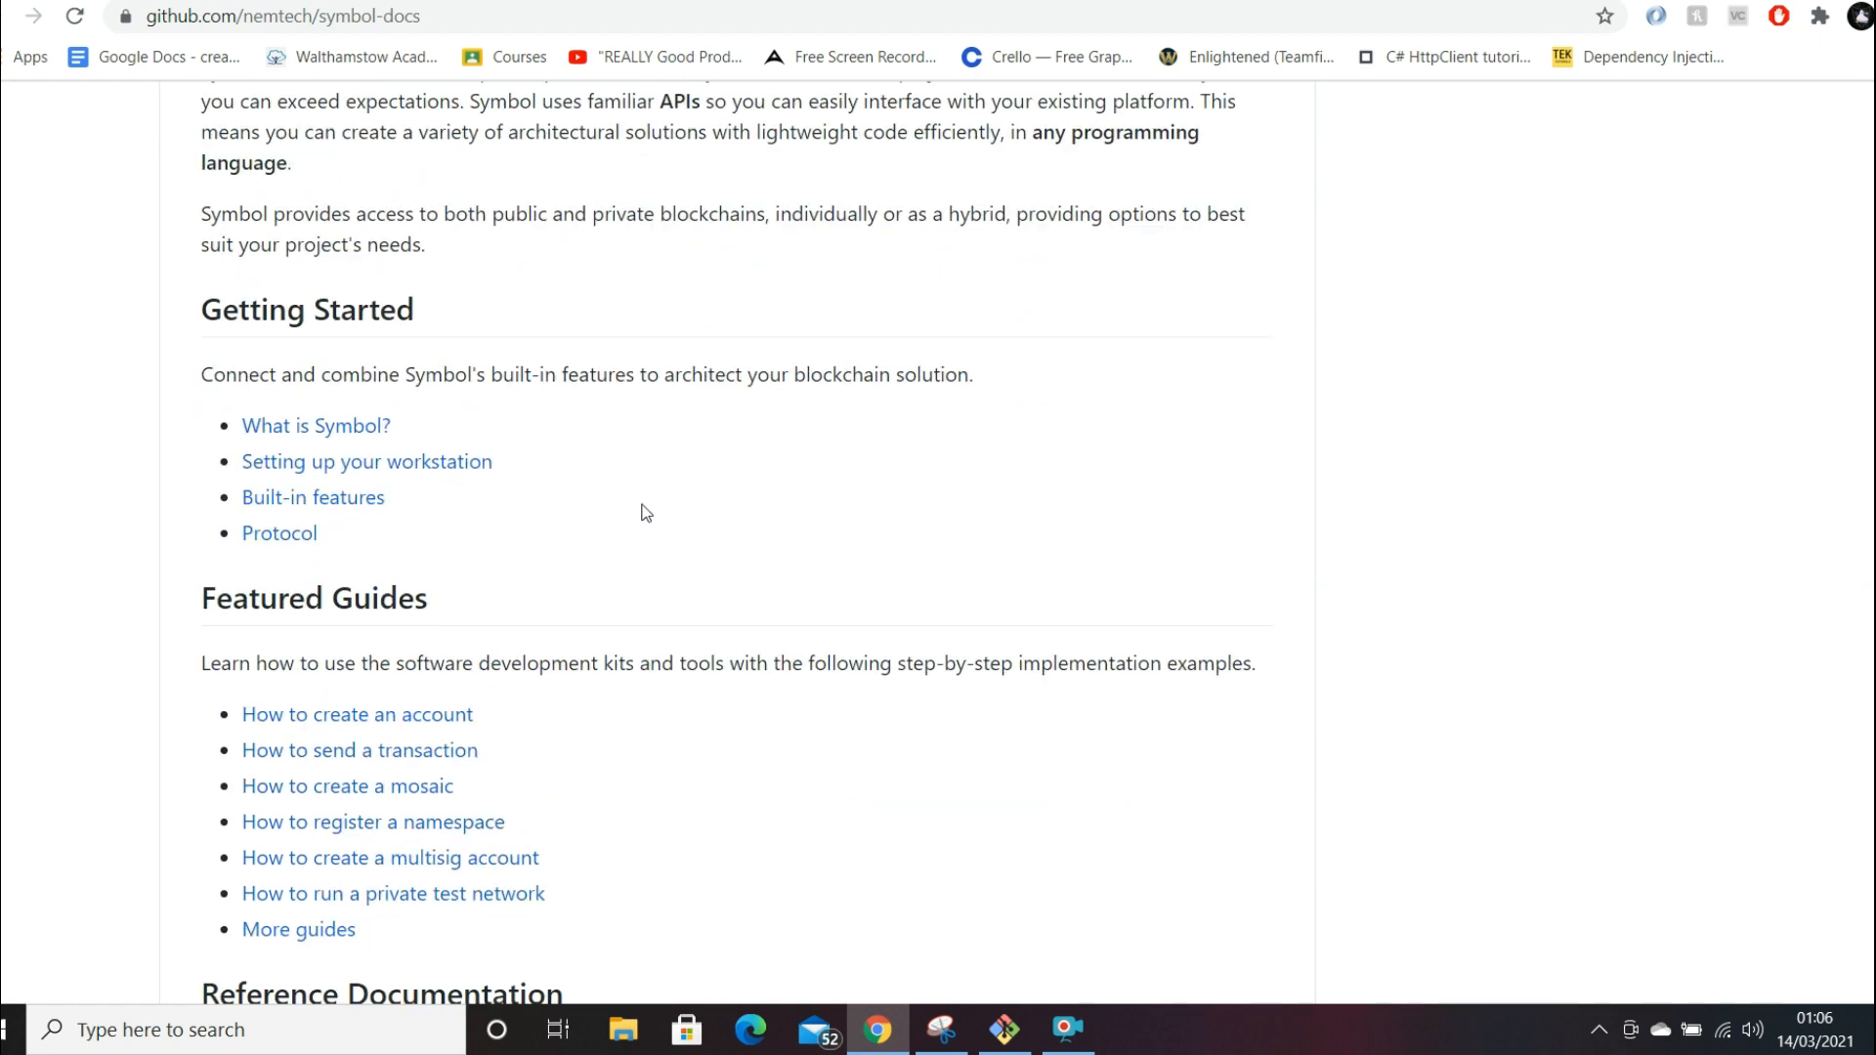
scroll("down", 3)
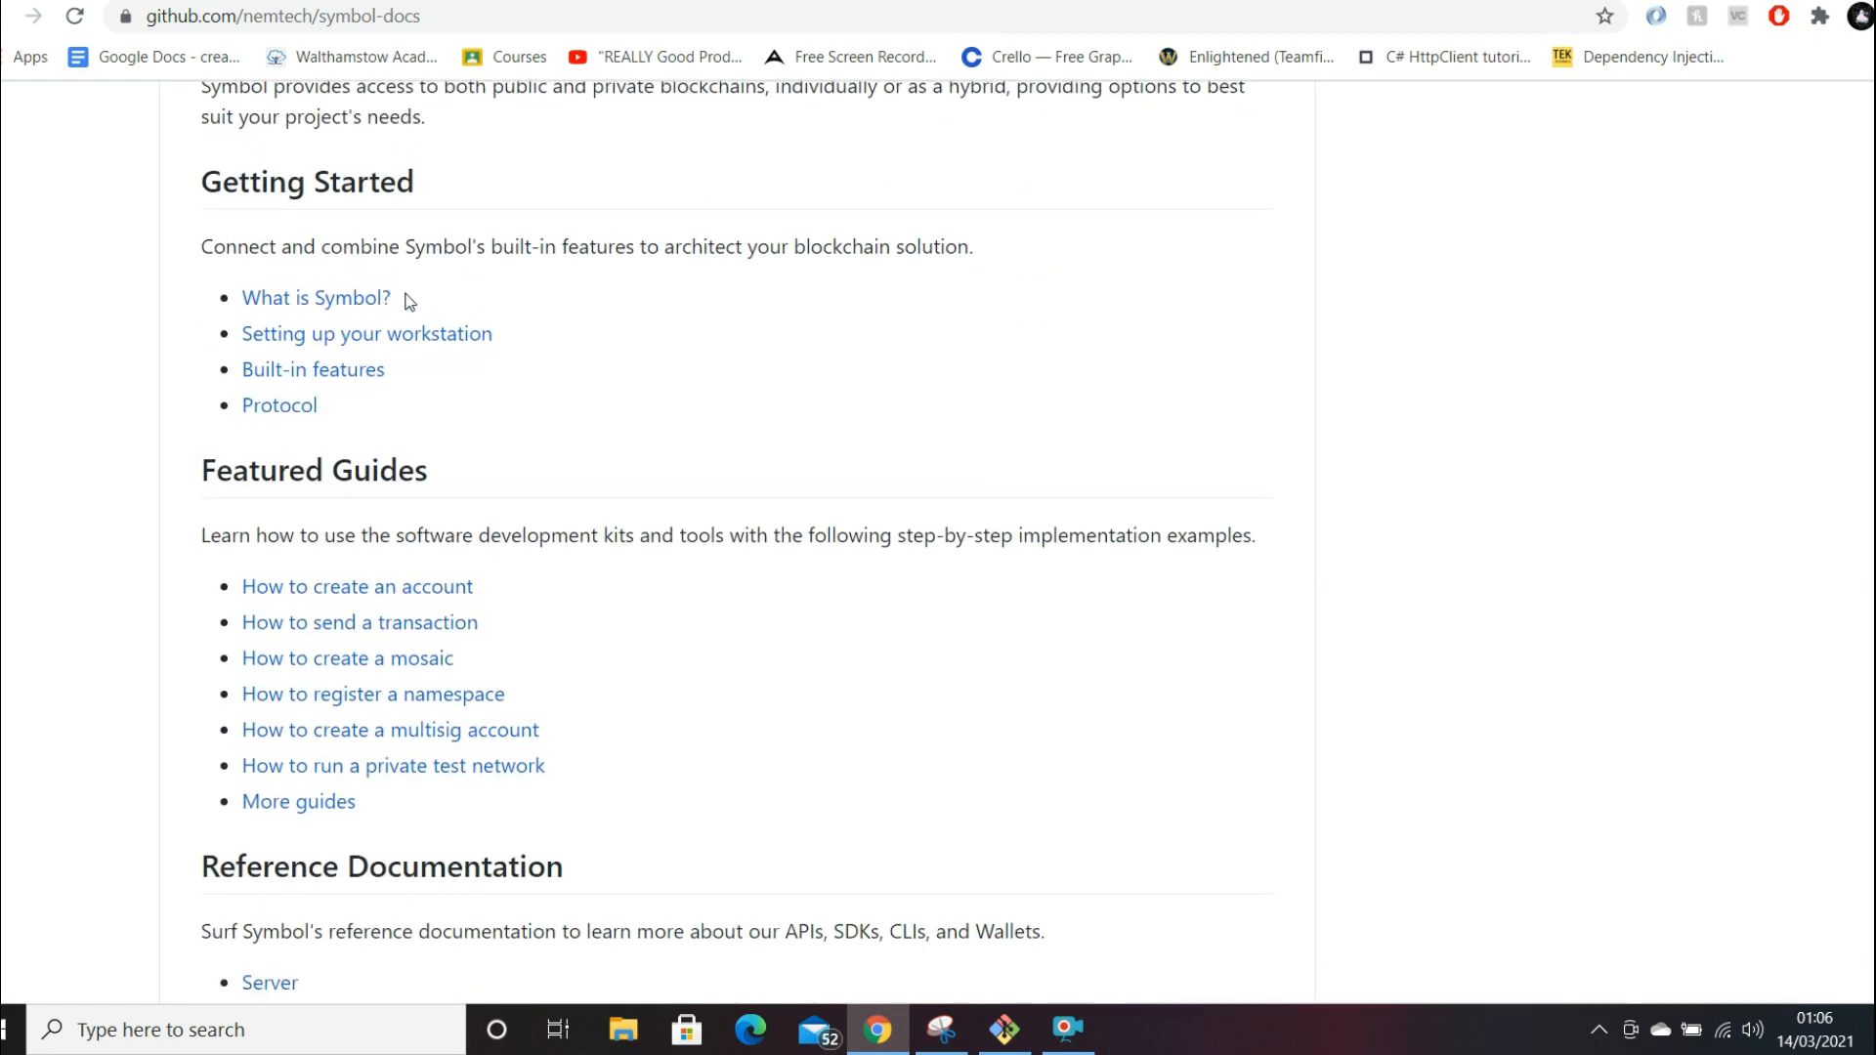
scroll("down", 3)
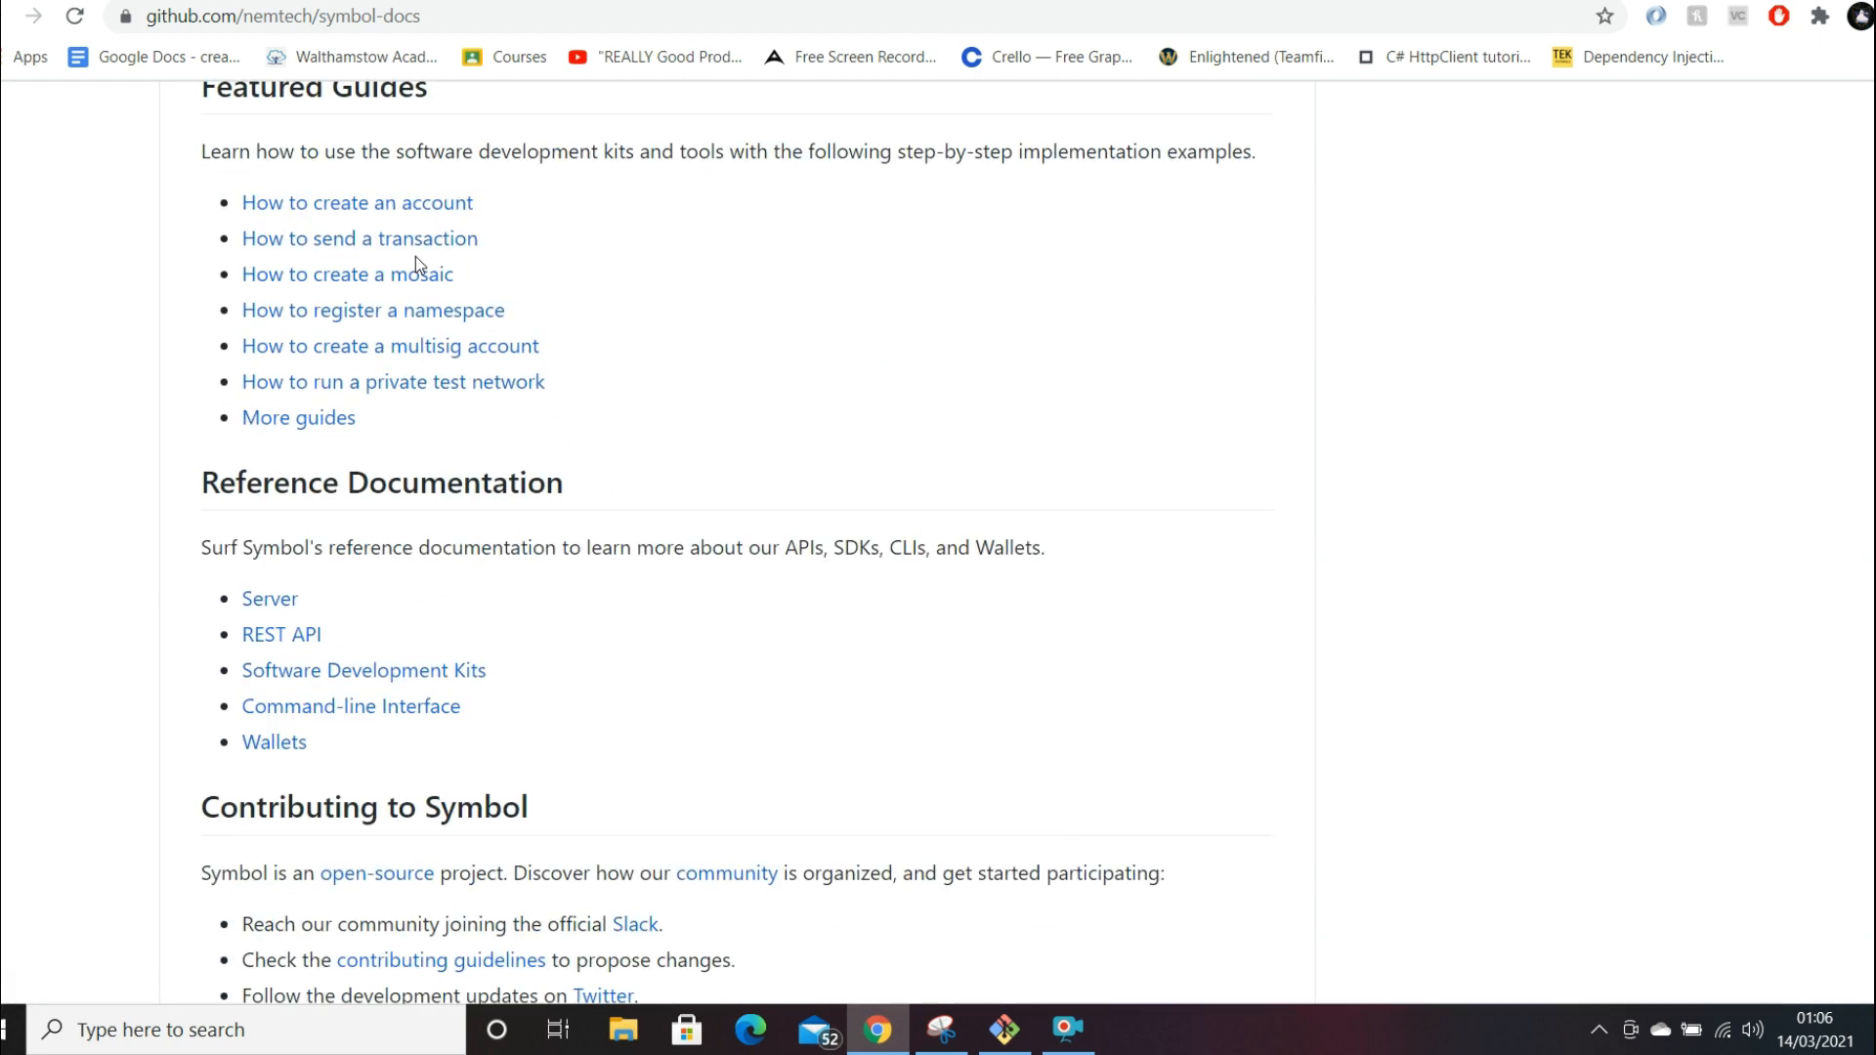
scroll("down", 3)
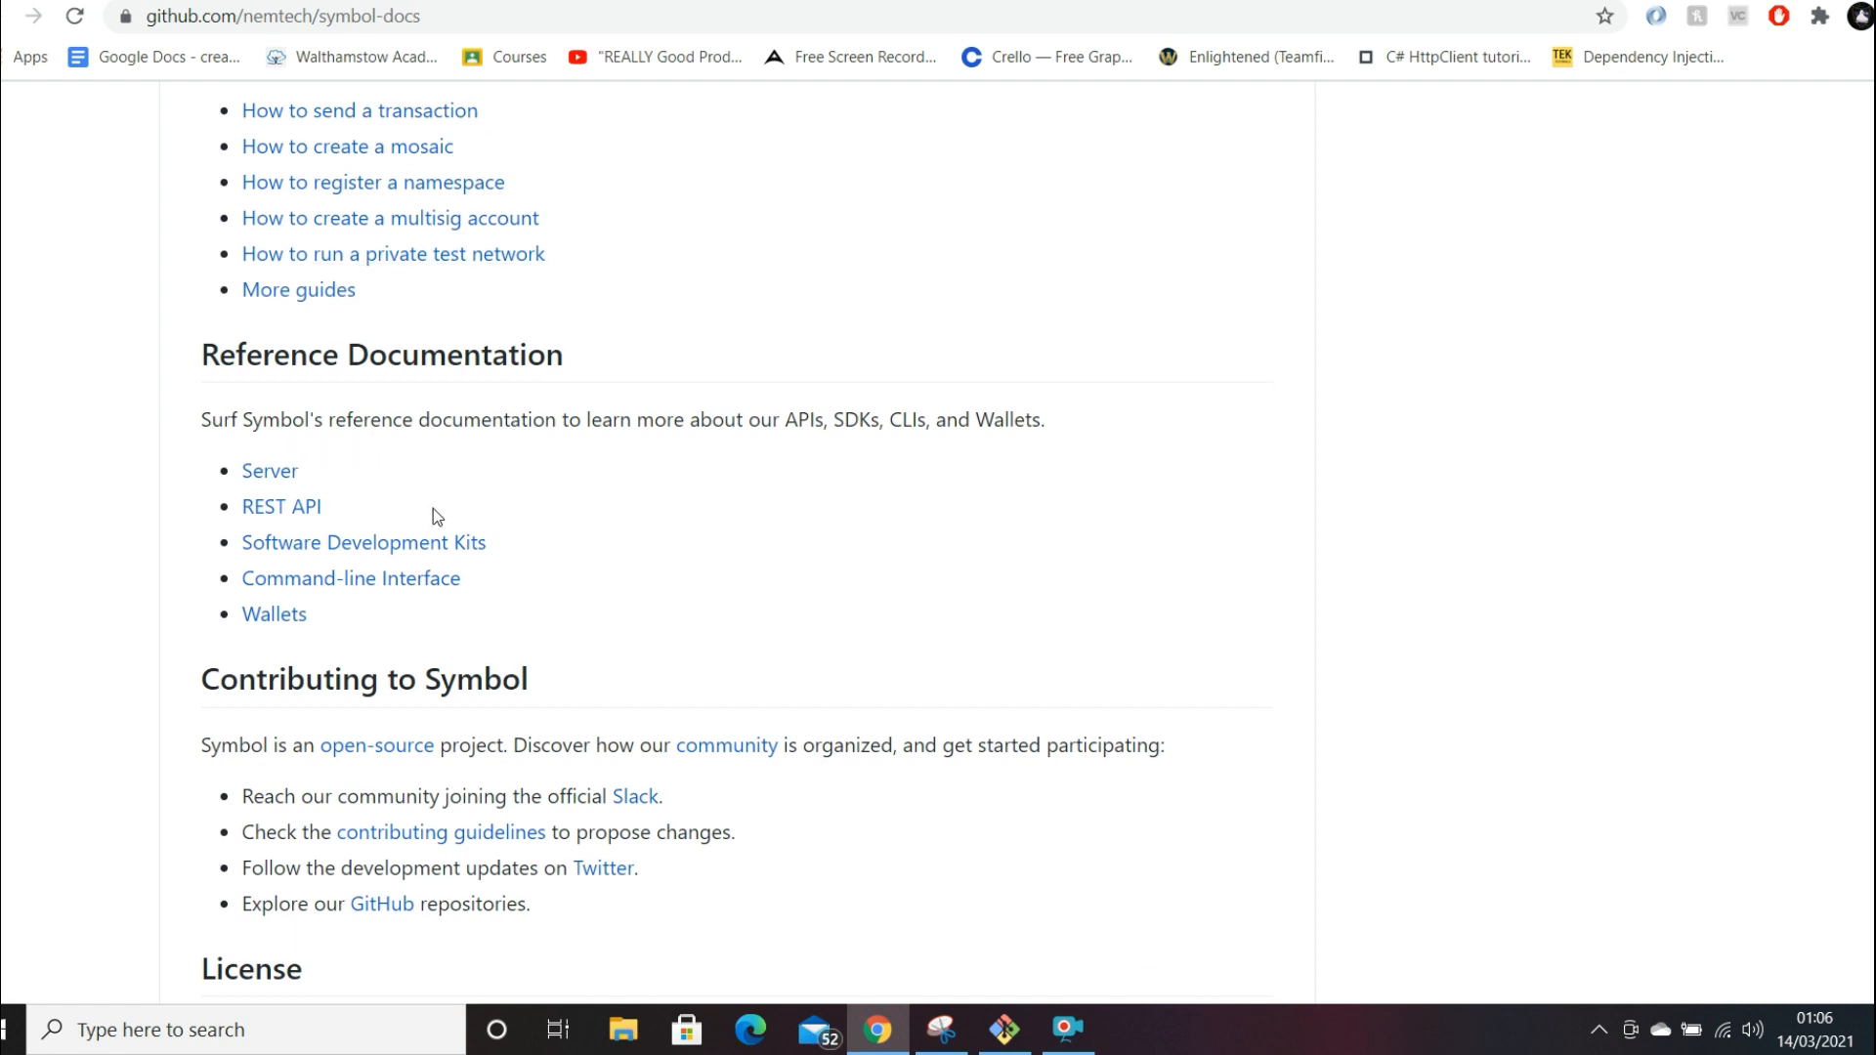
scroll("down", 3)
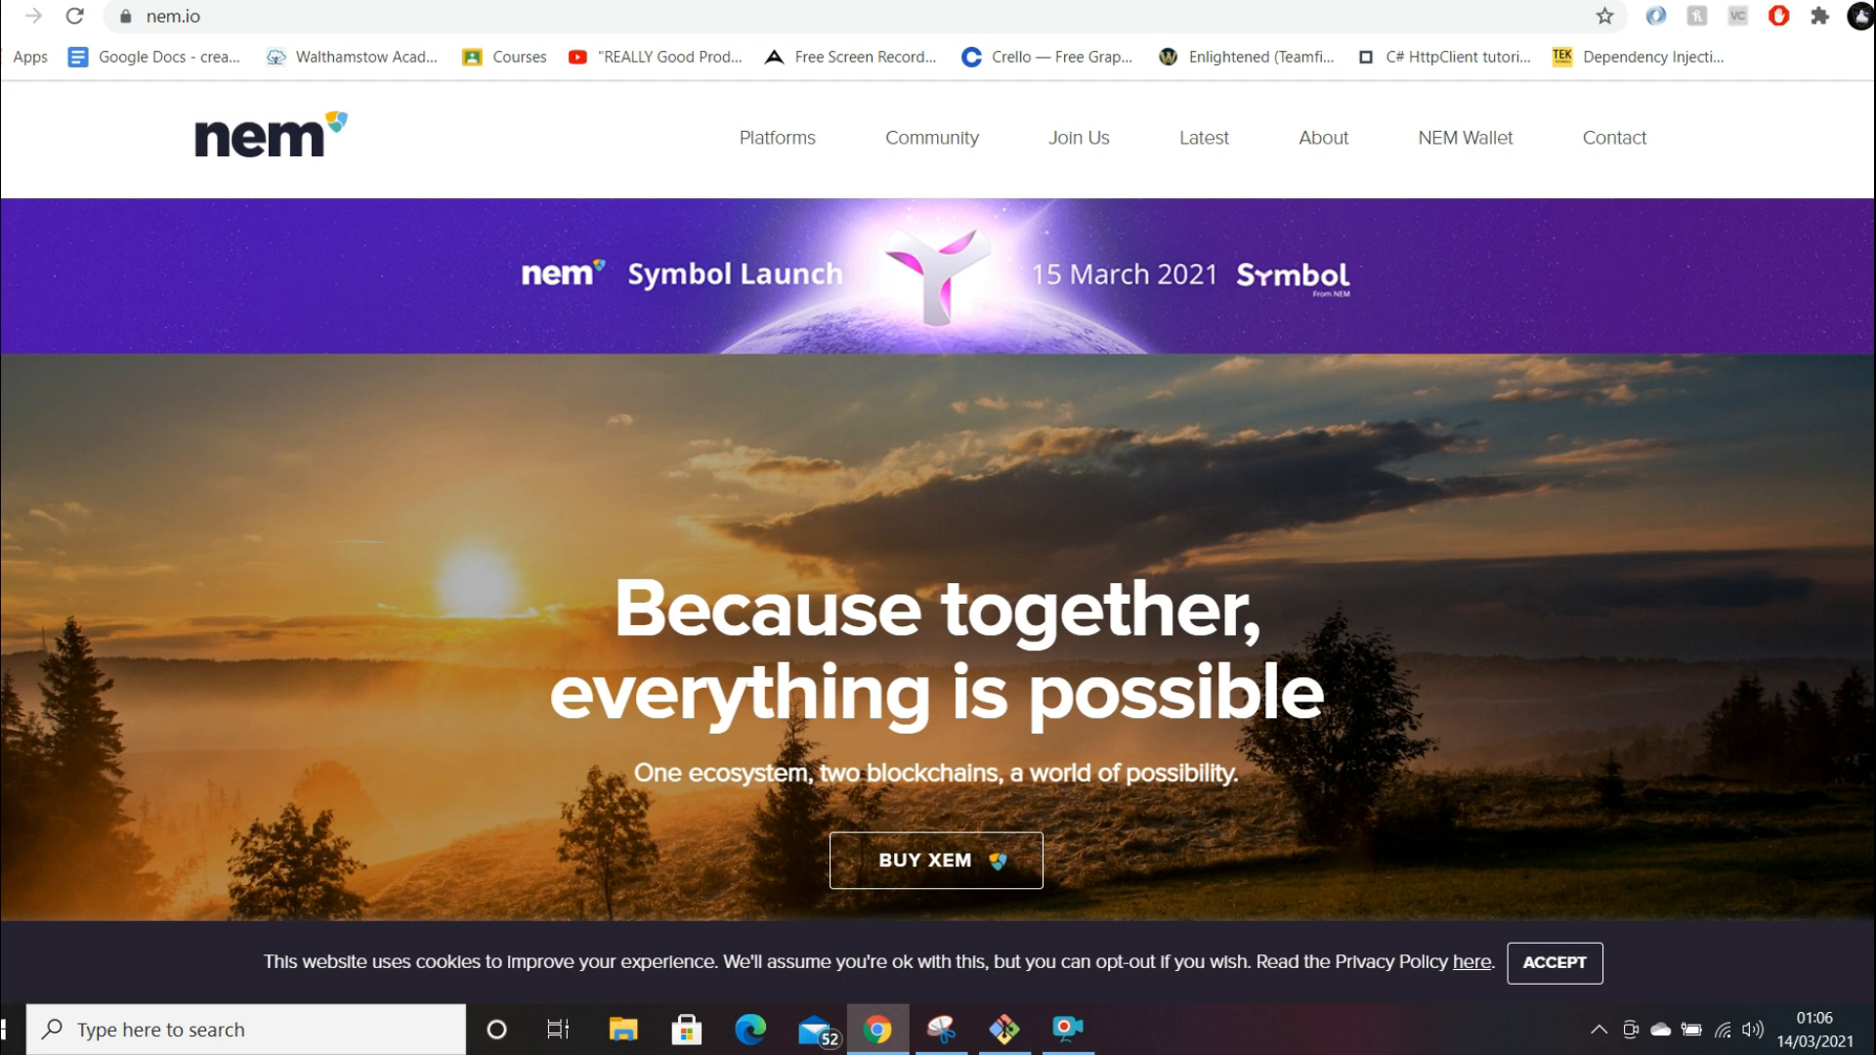
mouse_move(501, 180)
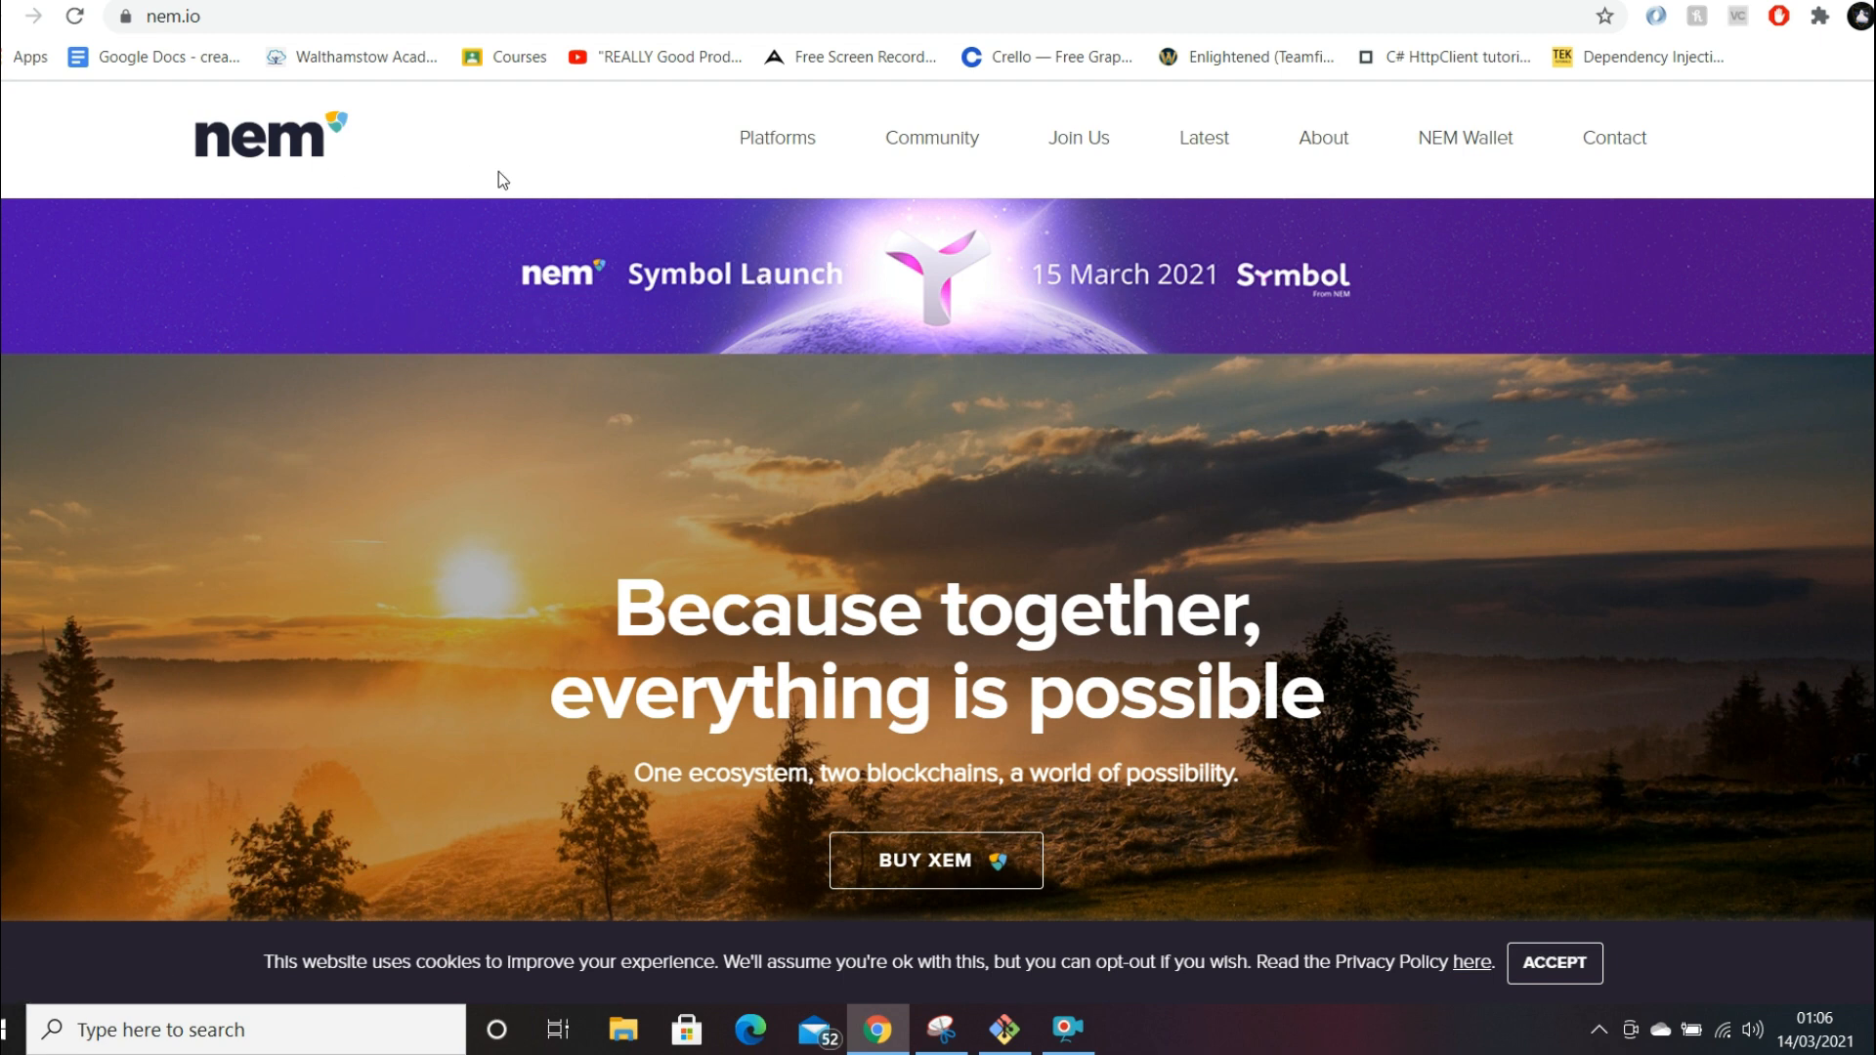
mouse_move(1076, 297)
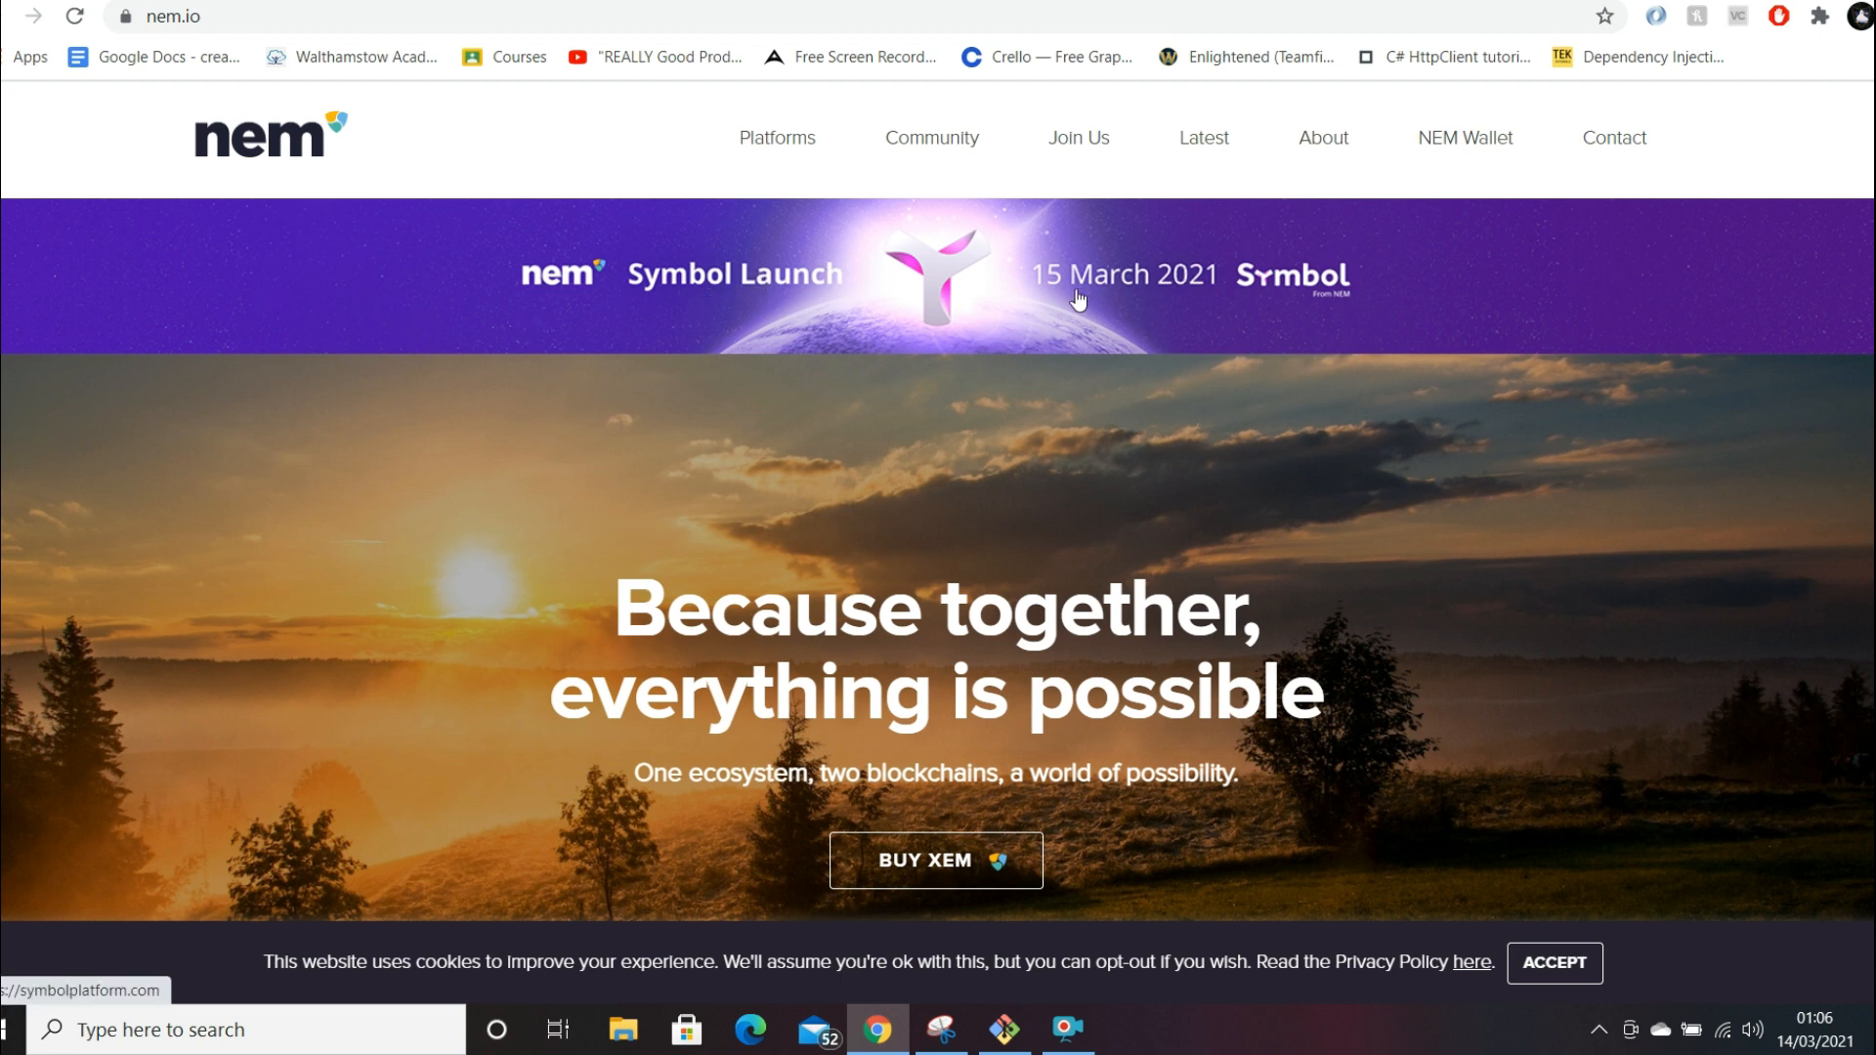
mouse_move(1152, 283)
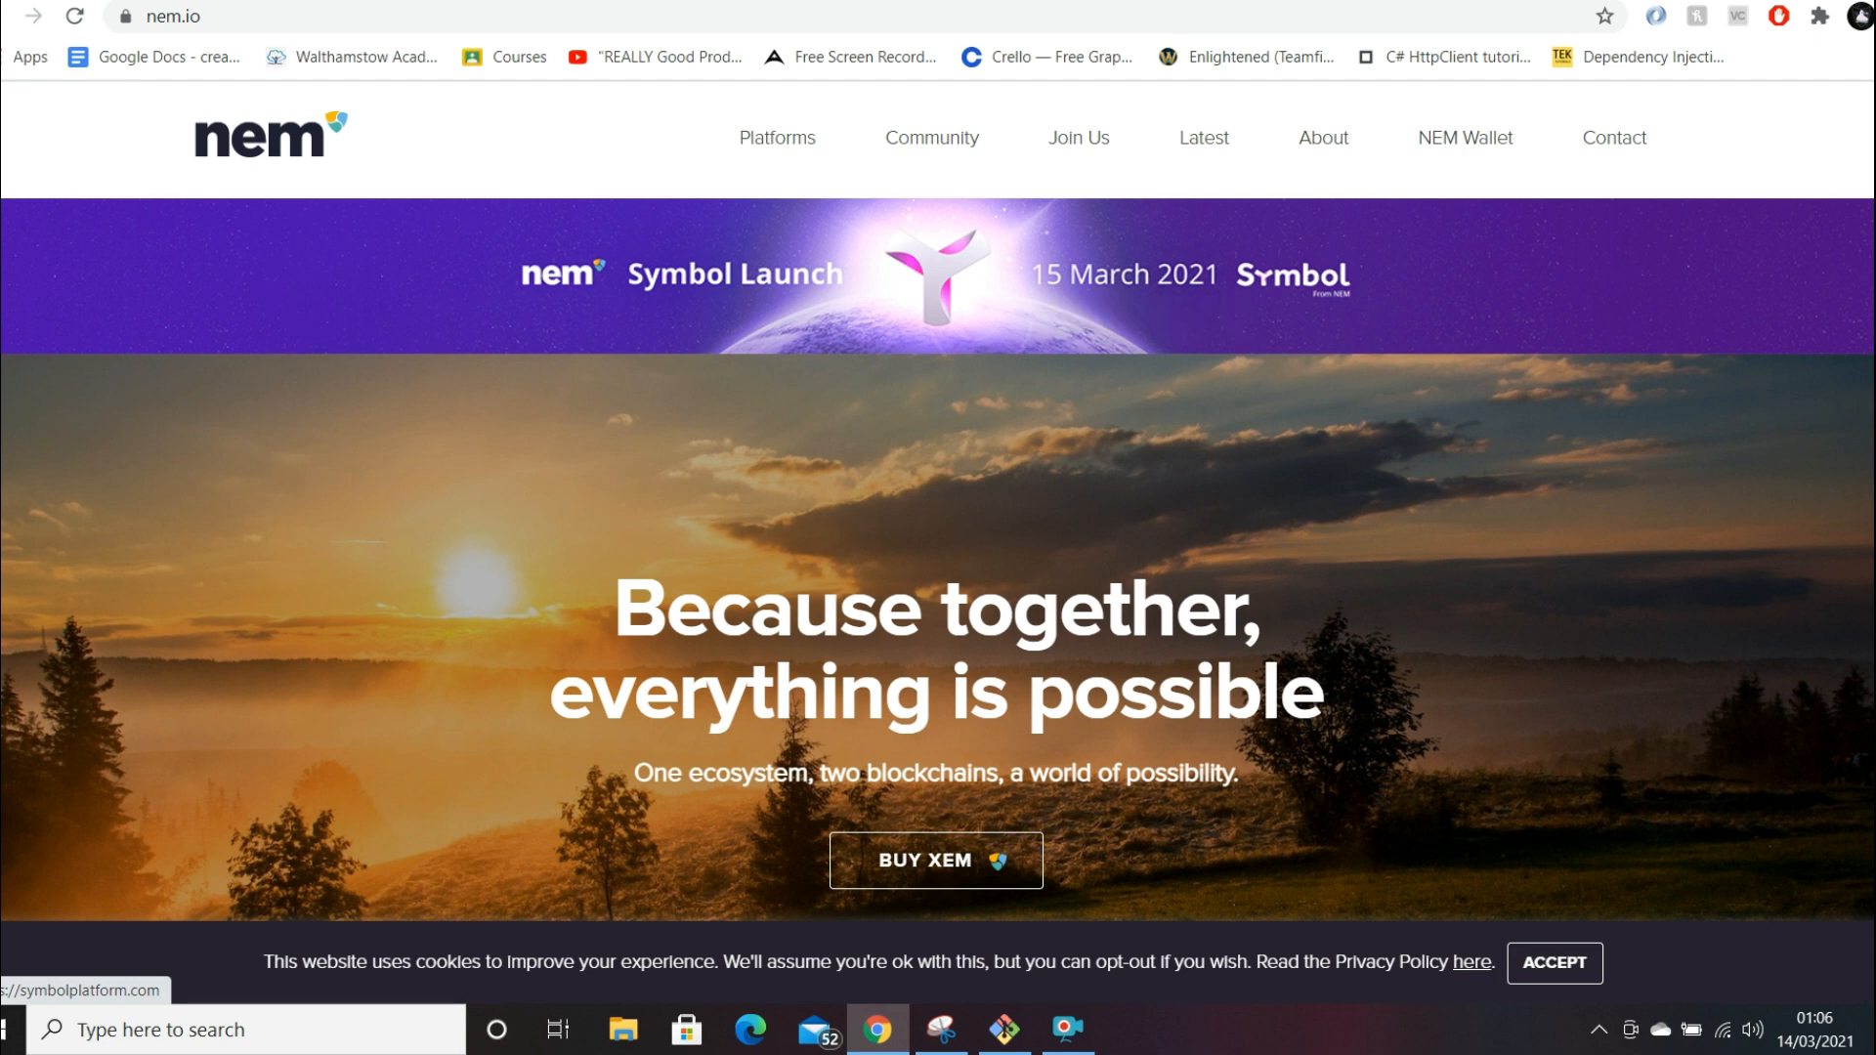
- Scroll nem.io to NEM Ecosystem and open Symbol's website
scroll("down", 3)
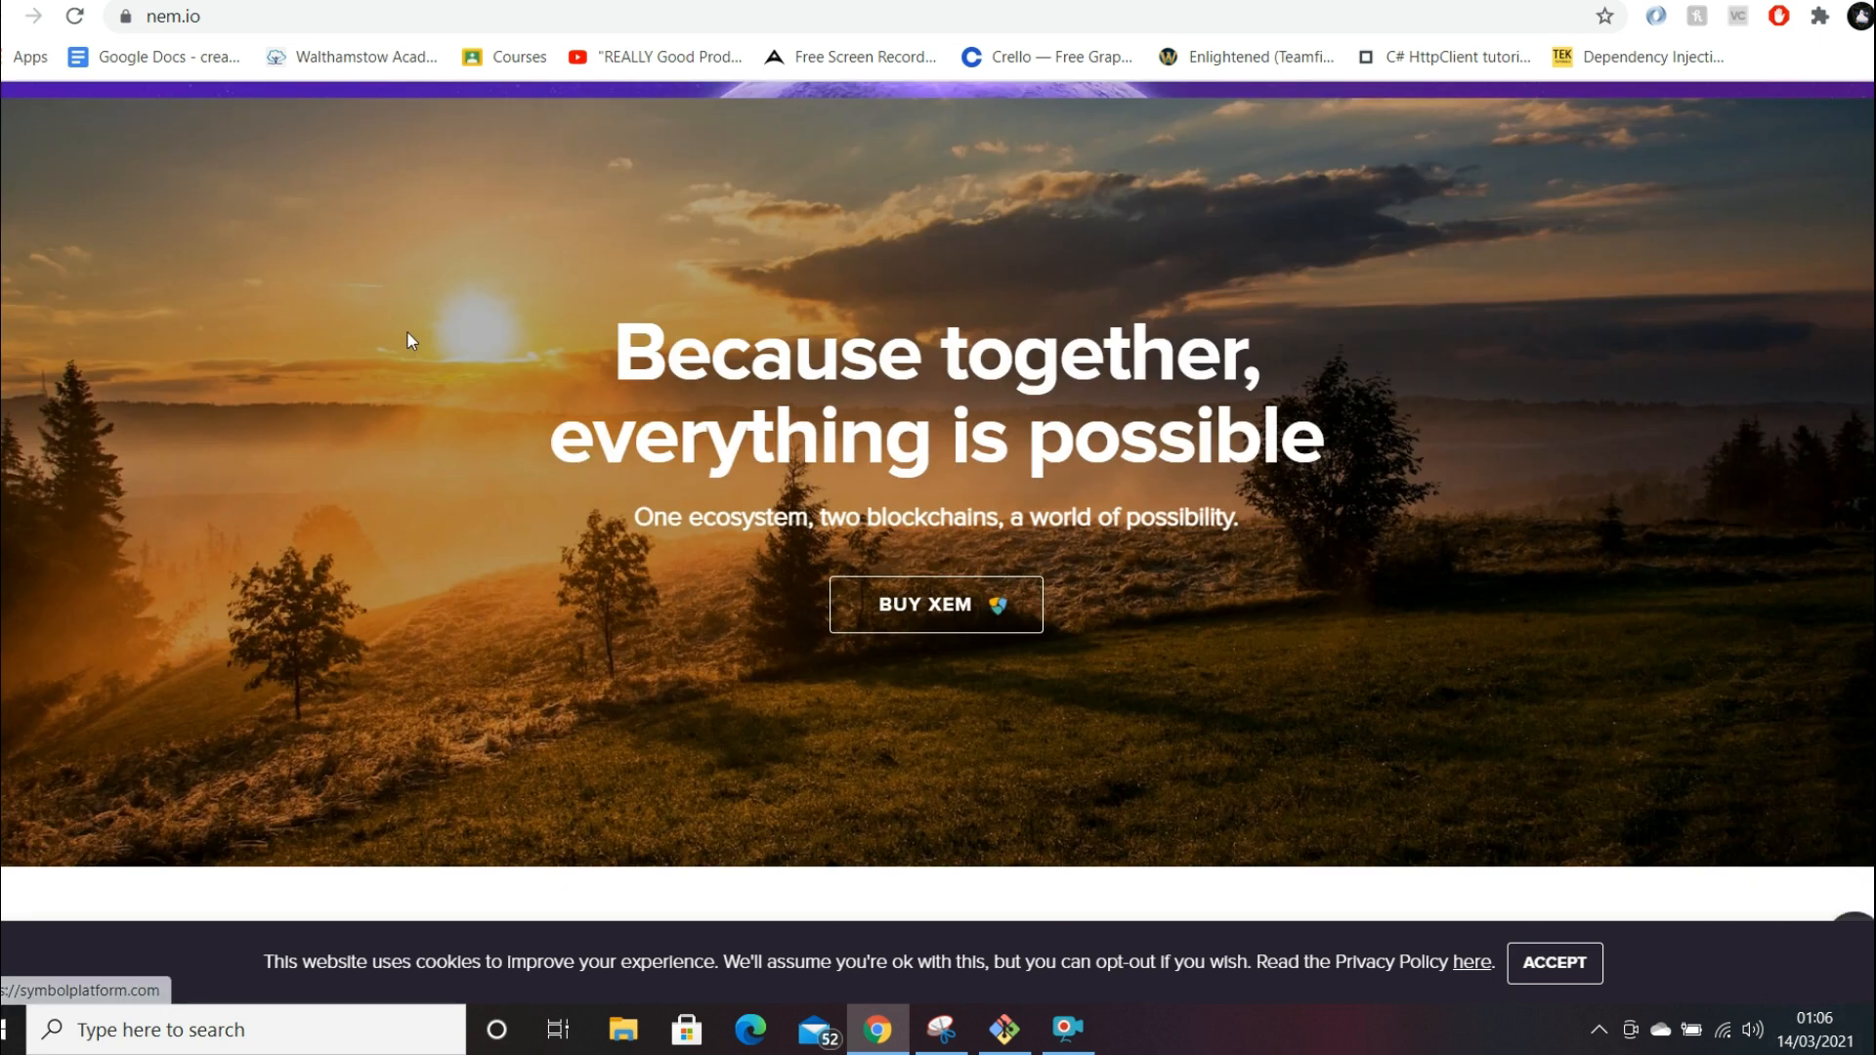
scroll("up", 3)
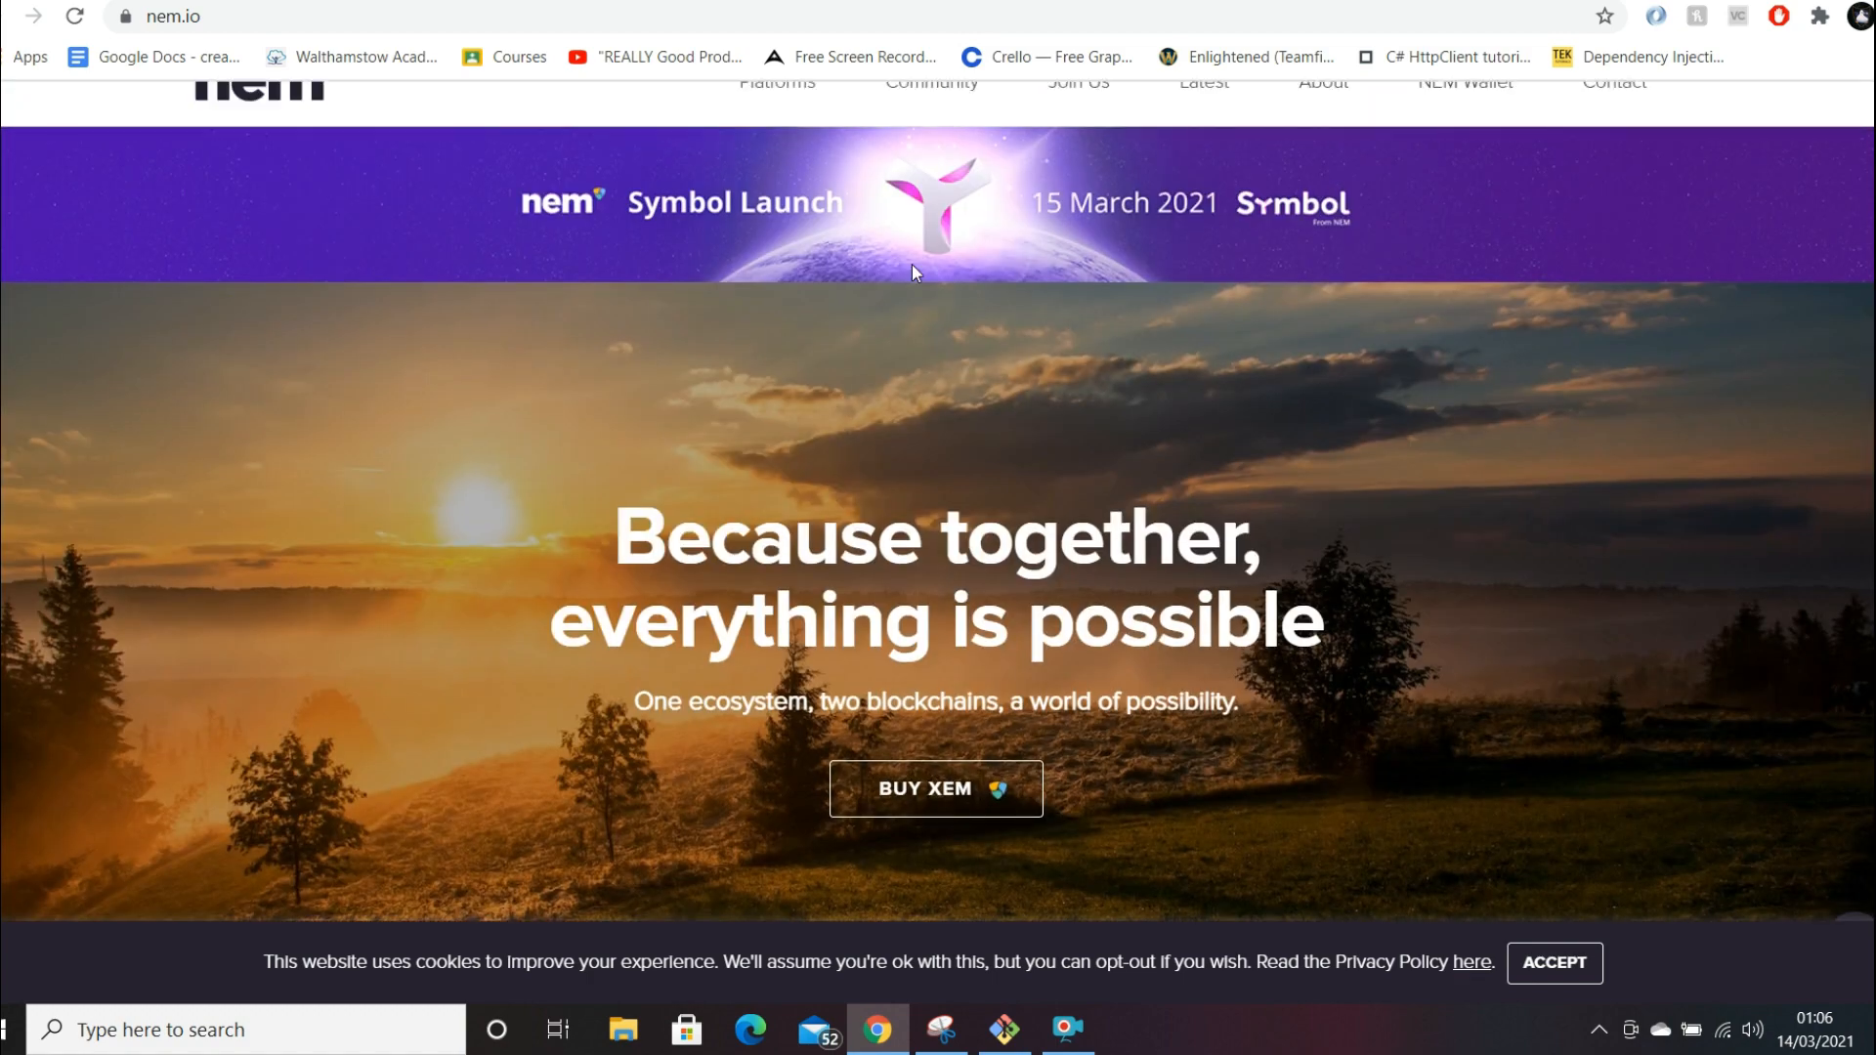
scroll("down", 3)
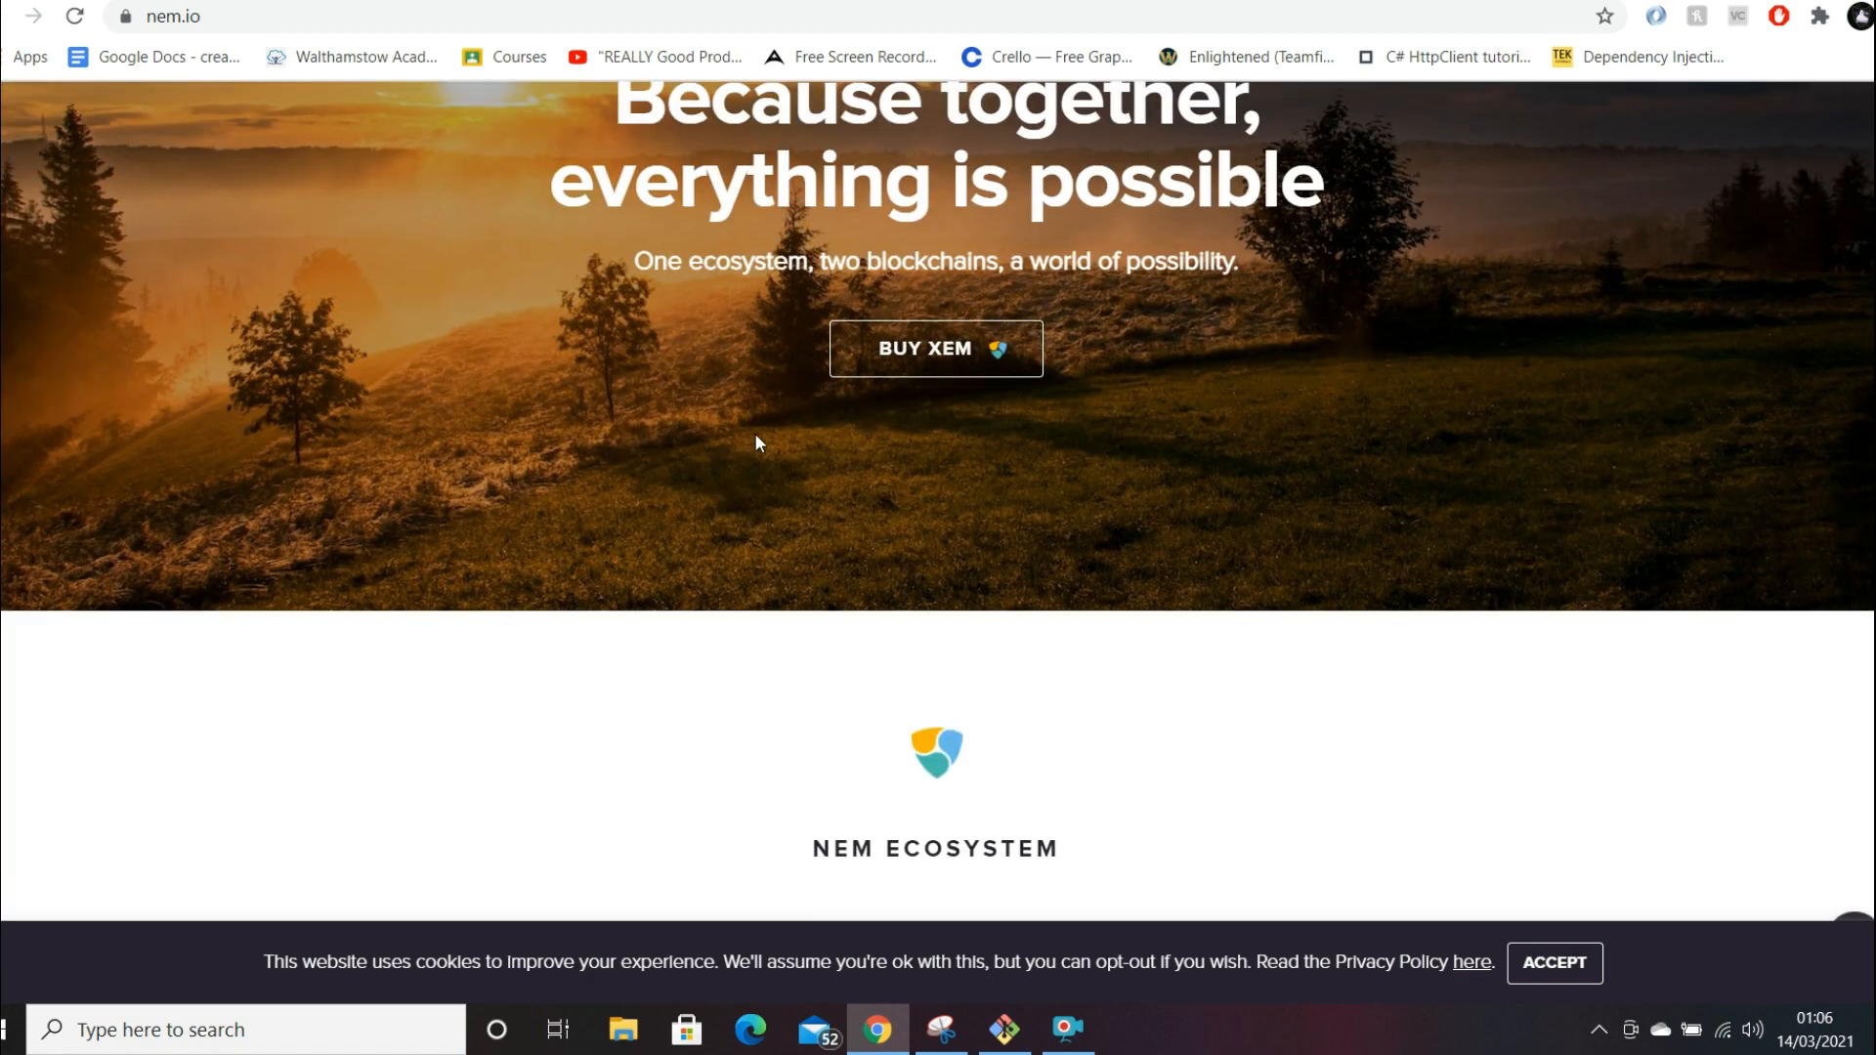
scroll("down", 3)
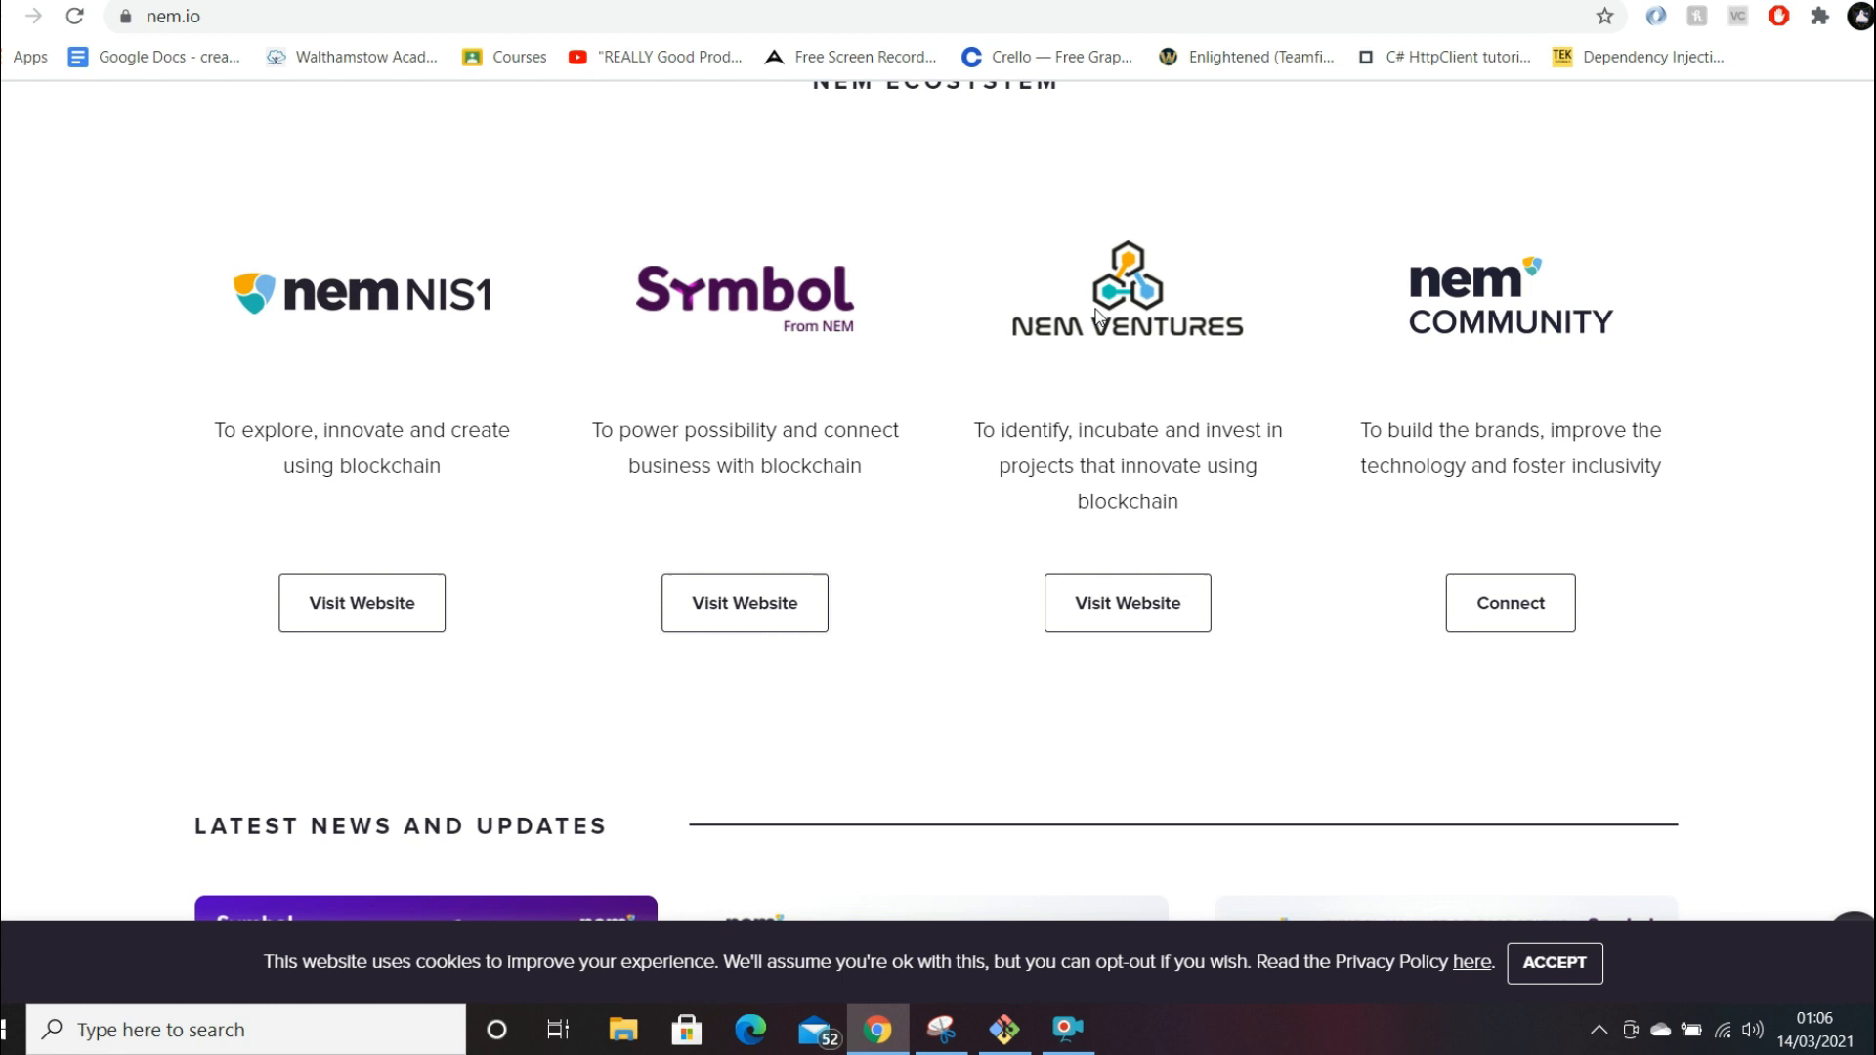
mouse_move(744, 603)
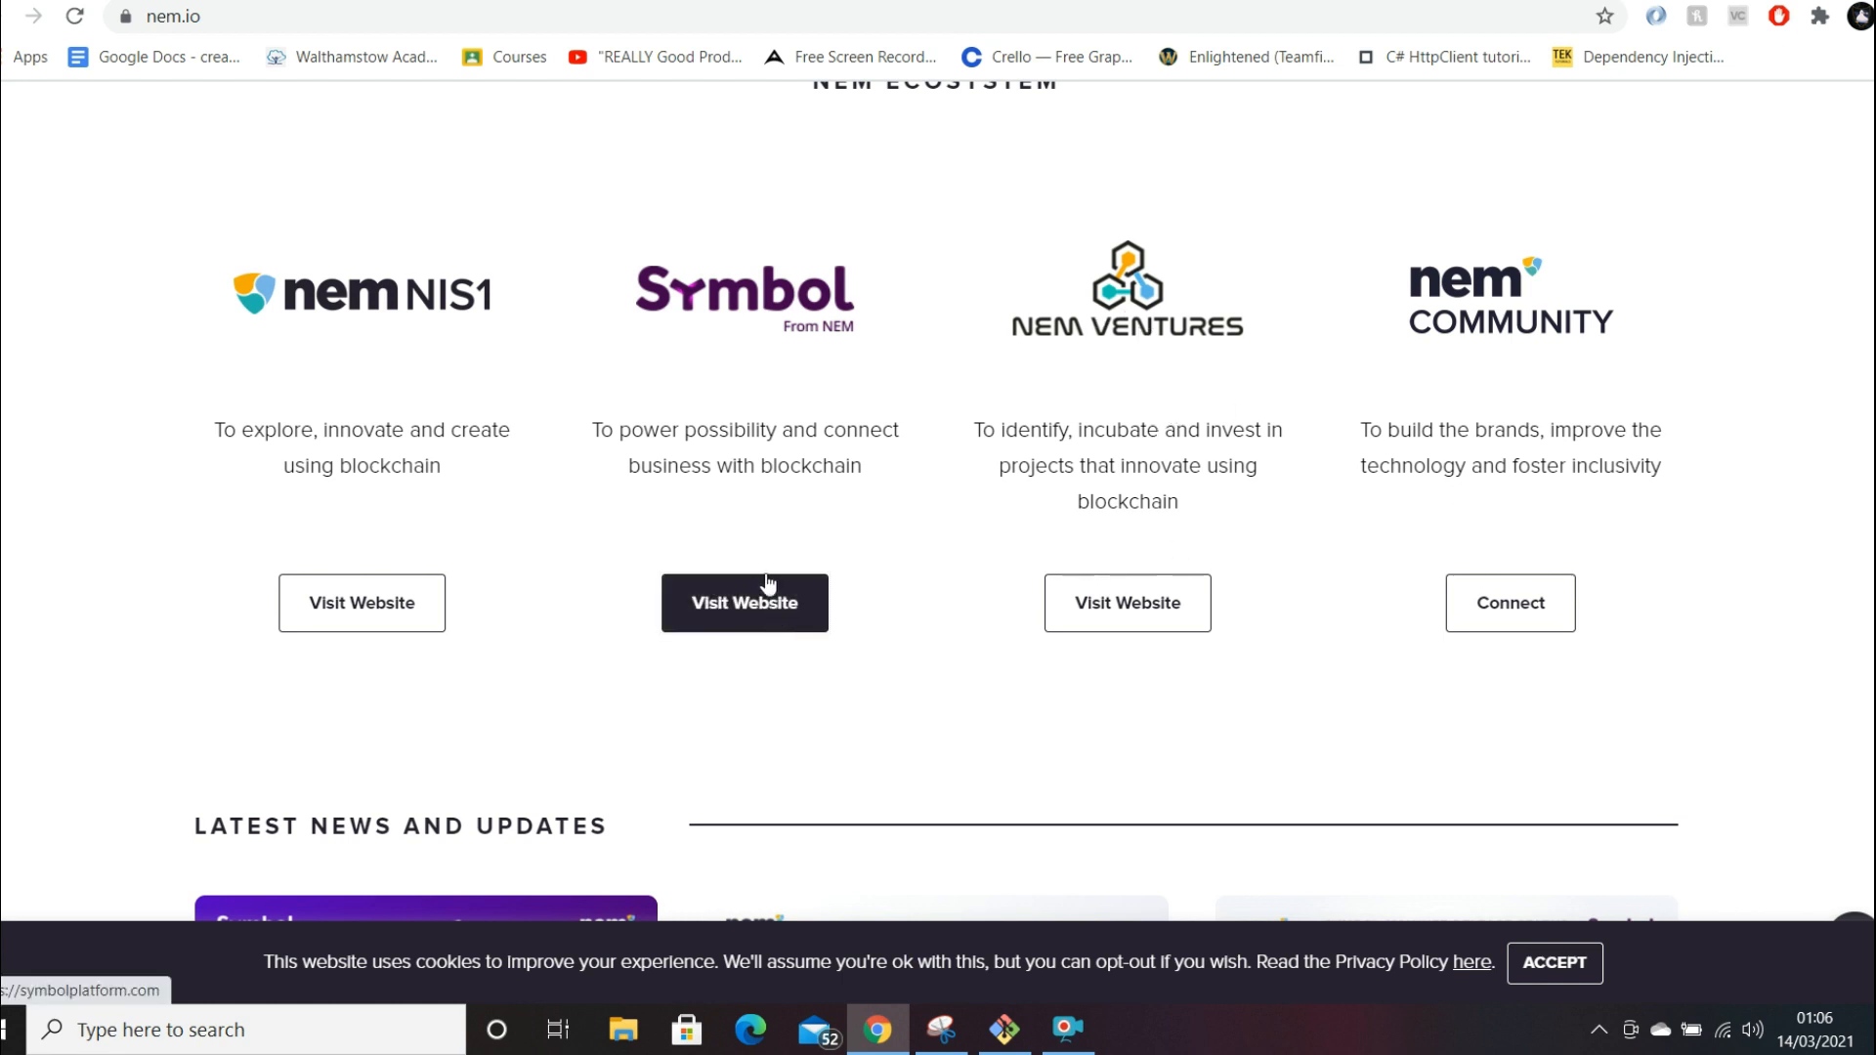
left_click(742, 603)
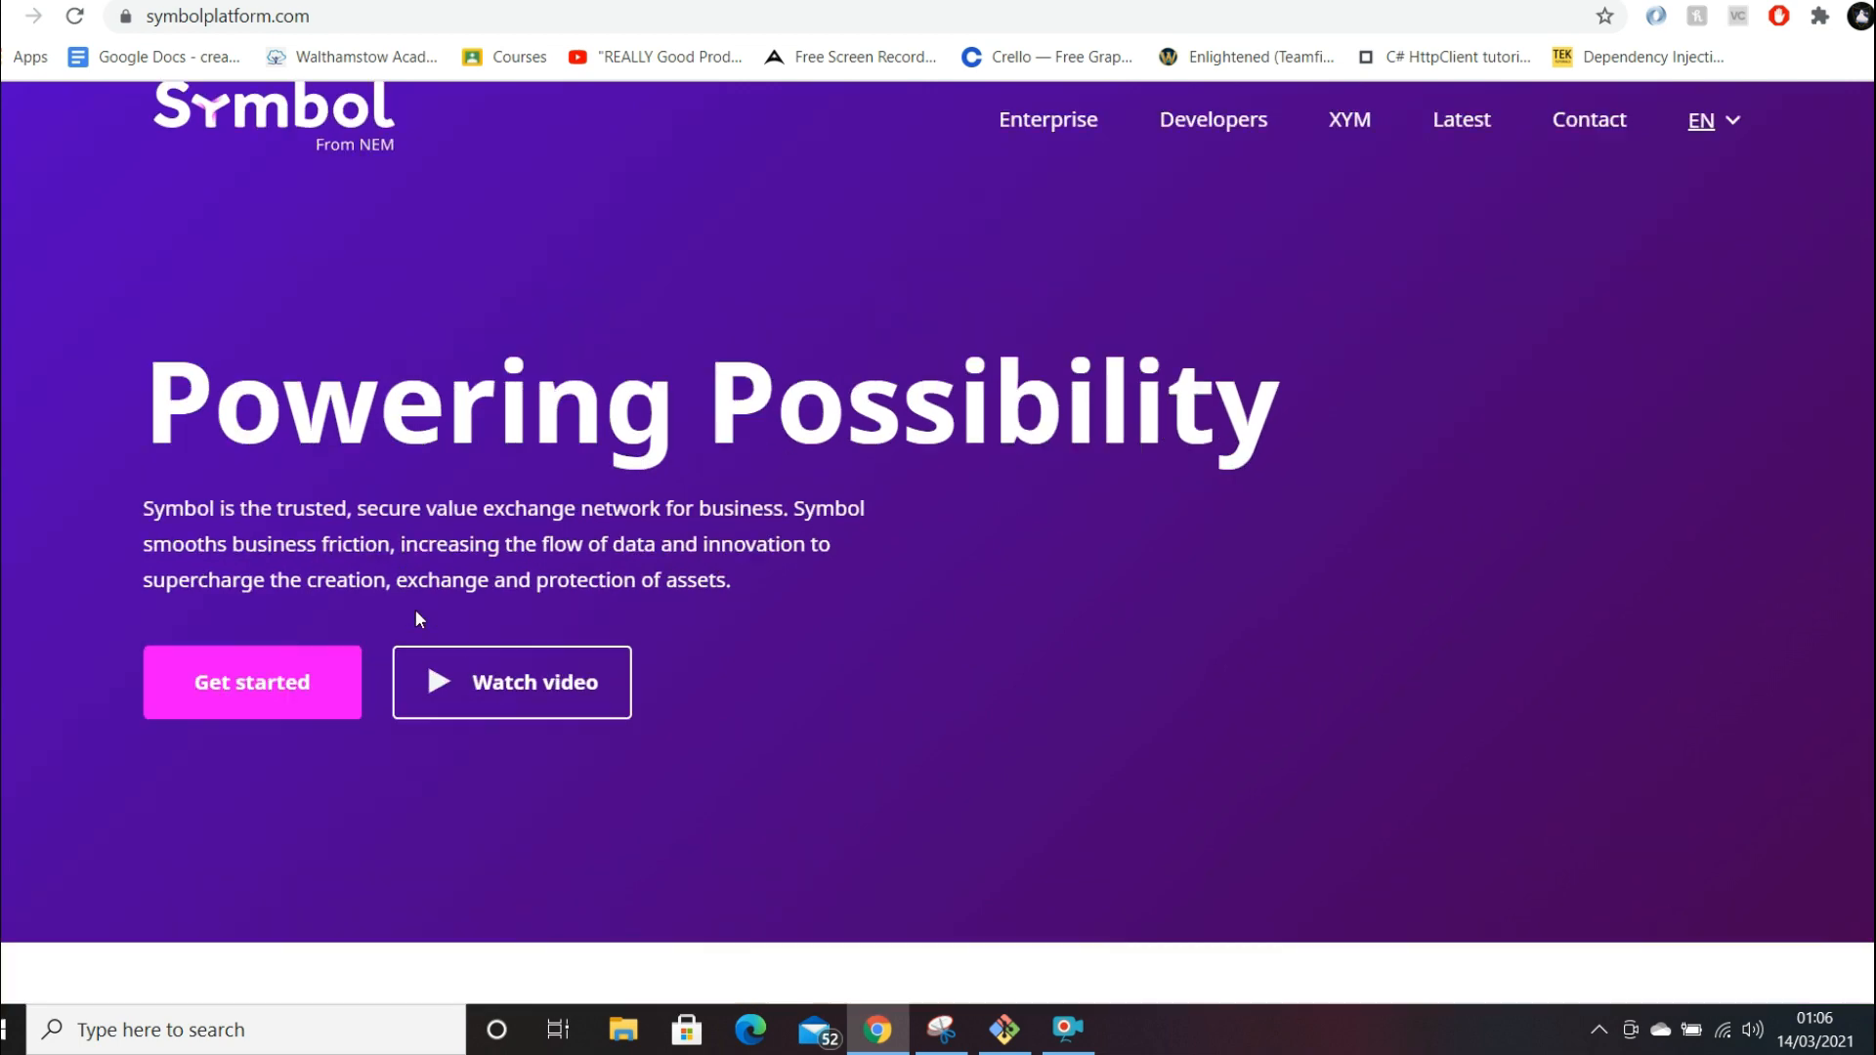
- Scroll through the Mainnet Release Status timeline, then open the Developers page
scroll("down", 3)
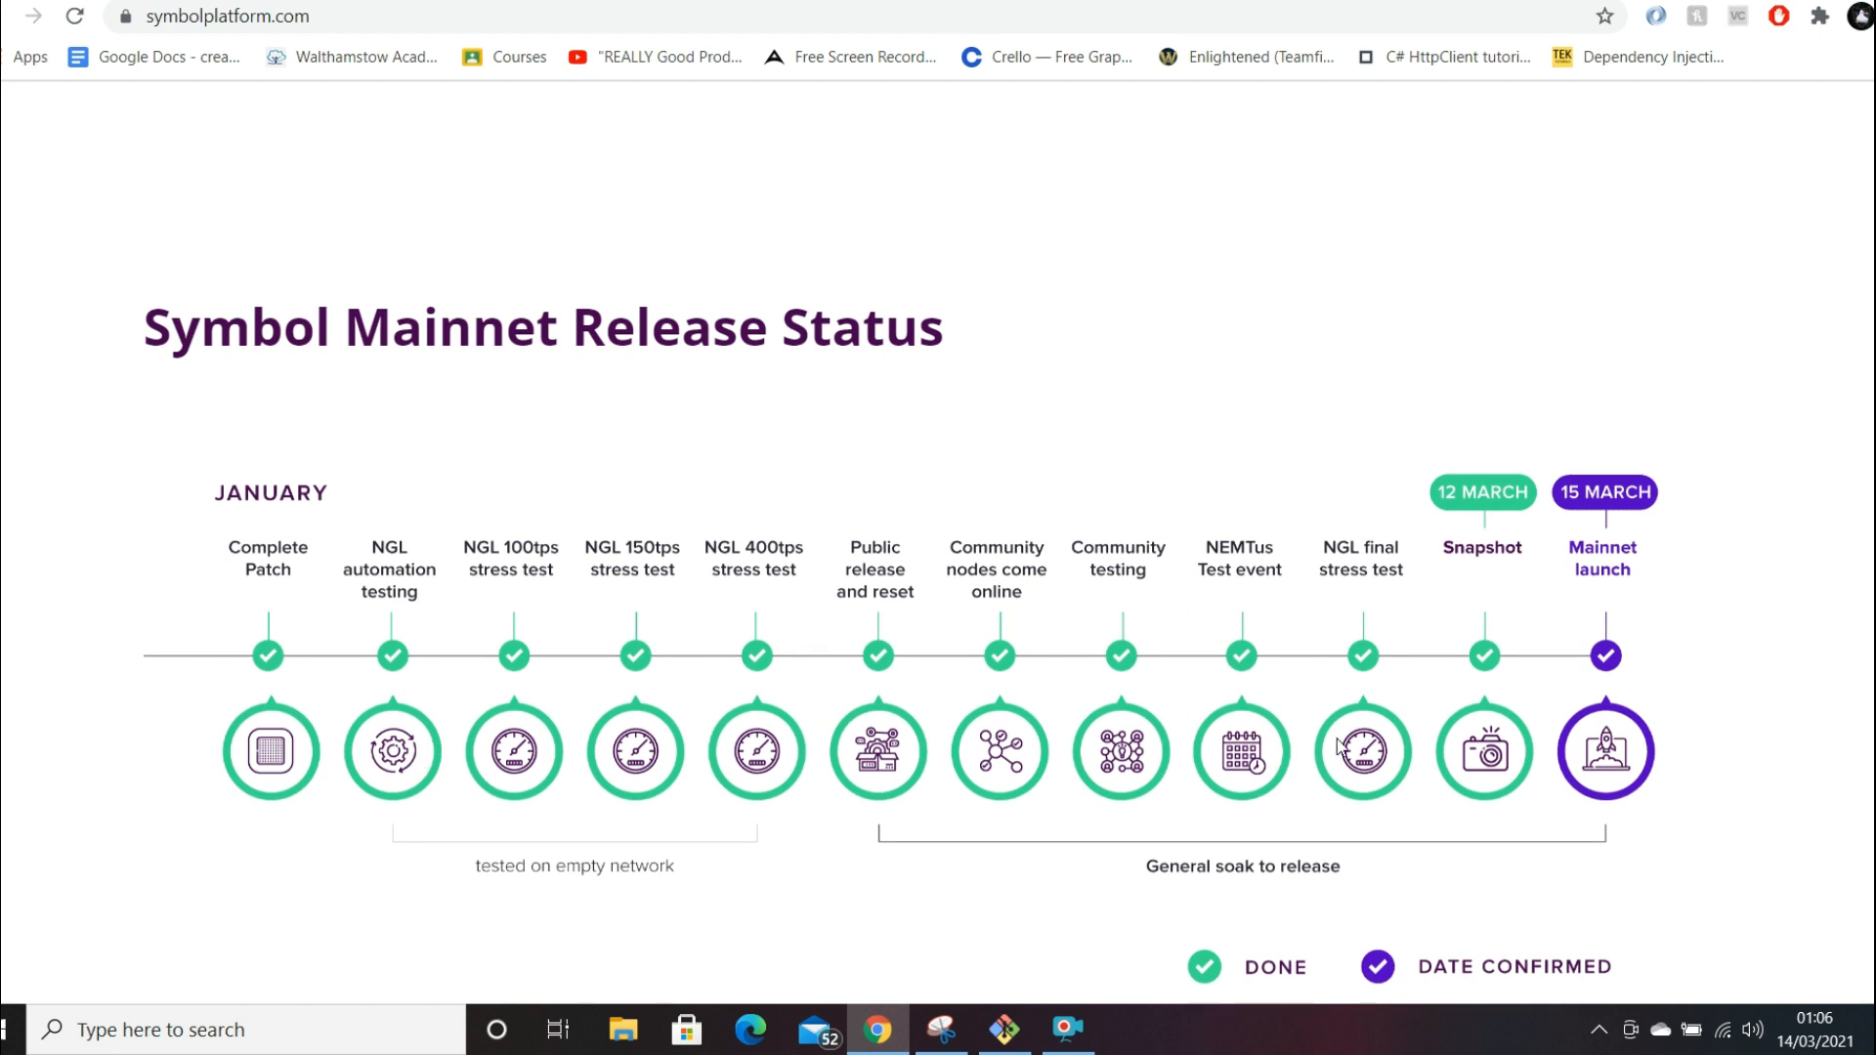
mouse_move(1487, 530)
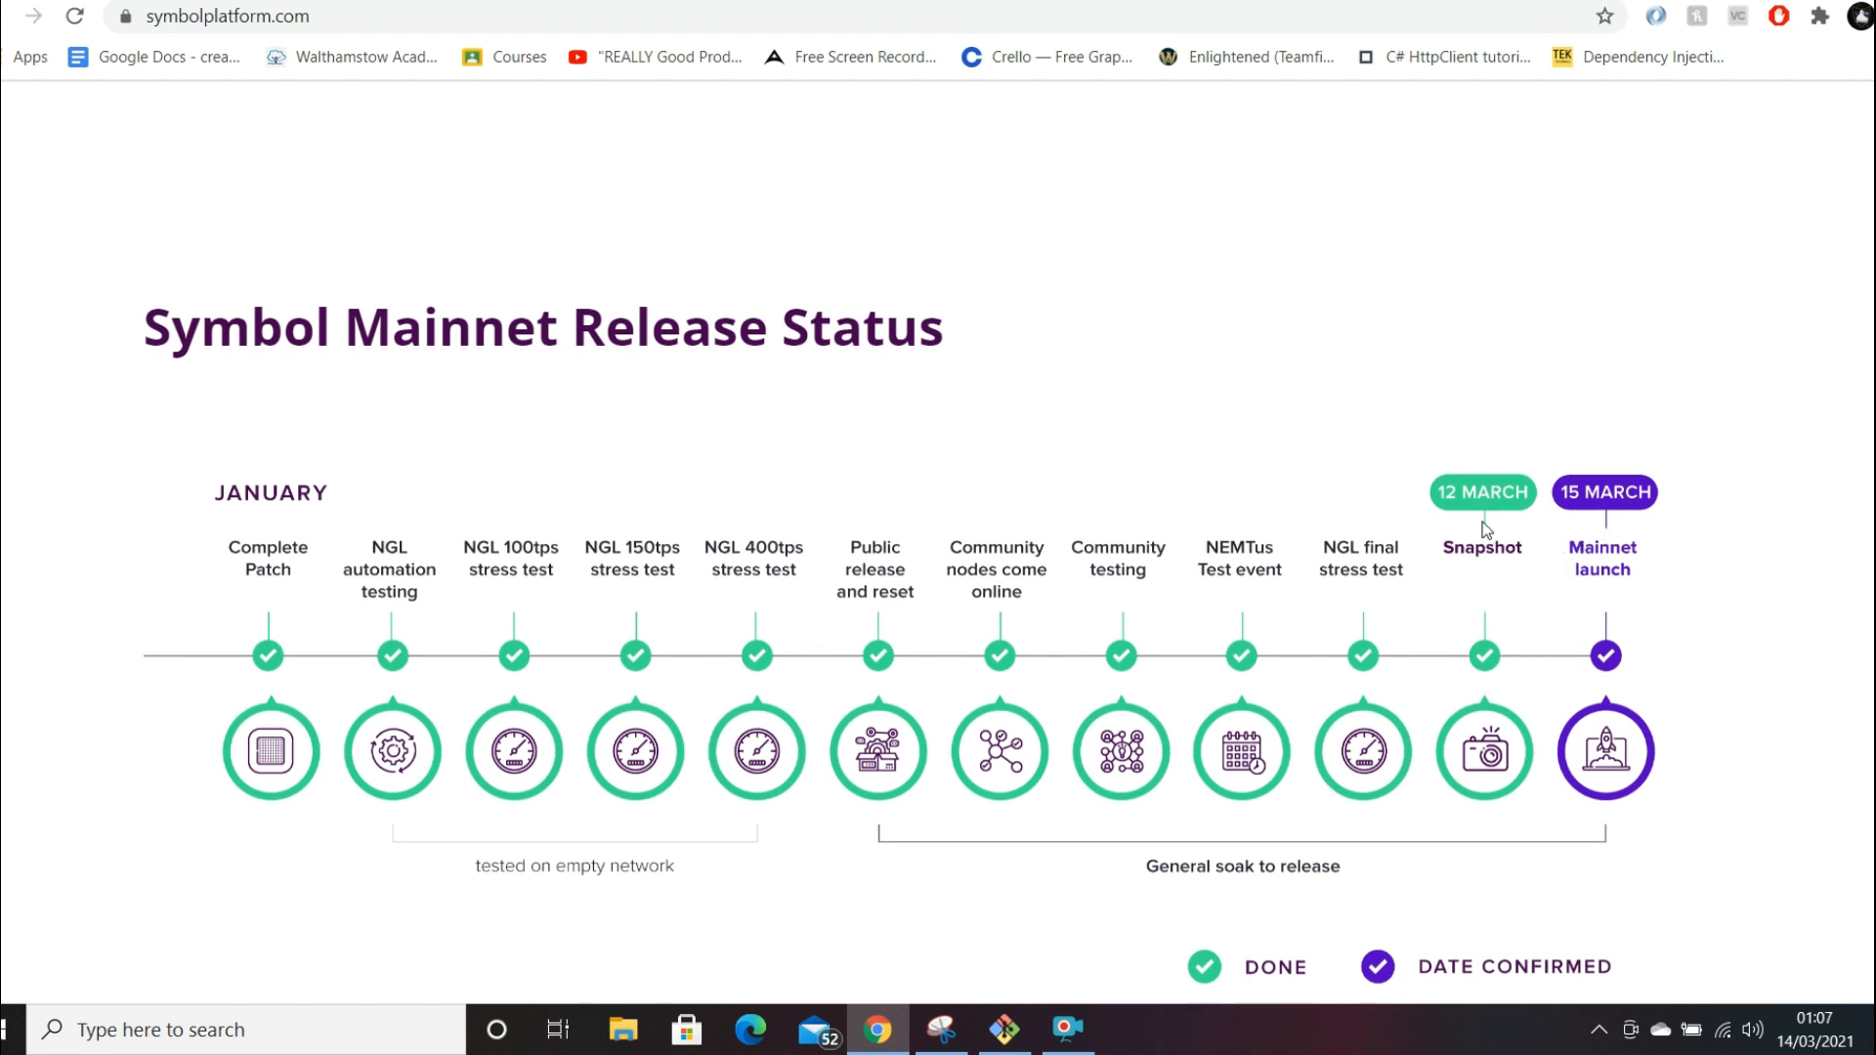
scroll("down", 3)
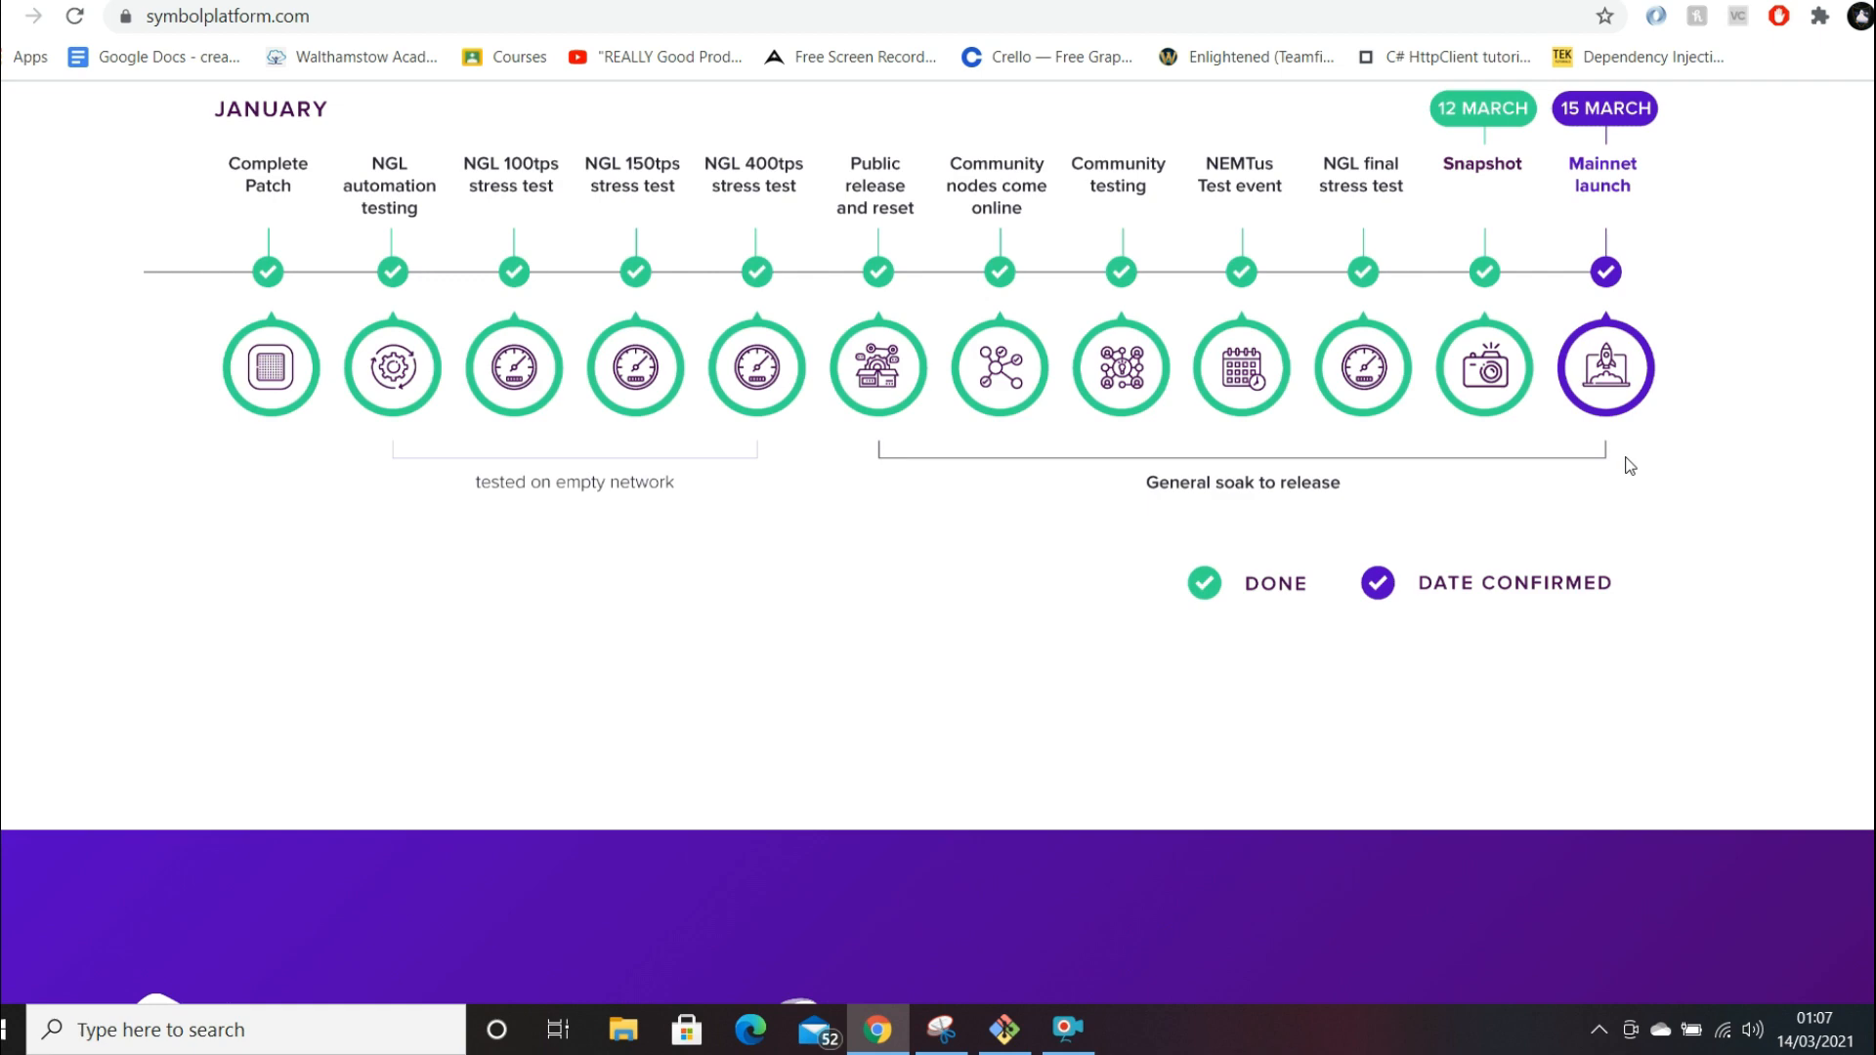
scroll("down", 3)
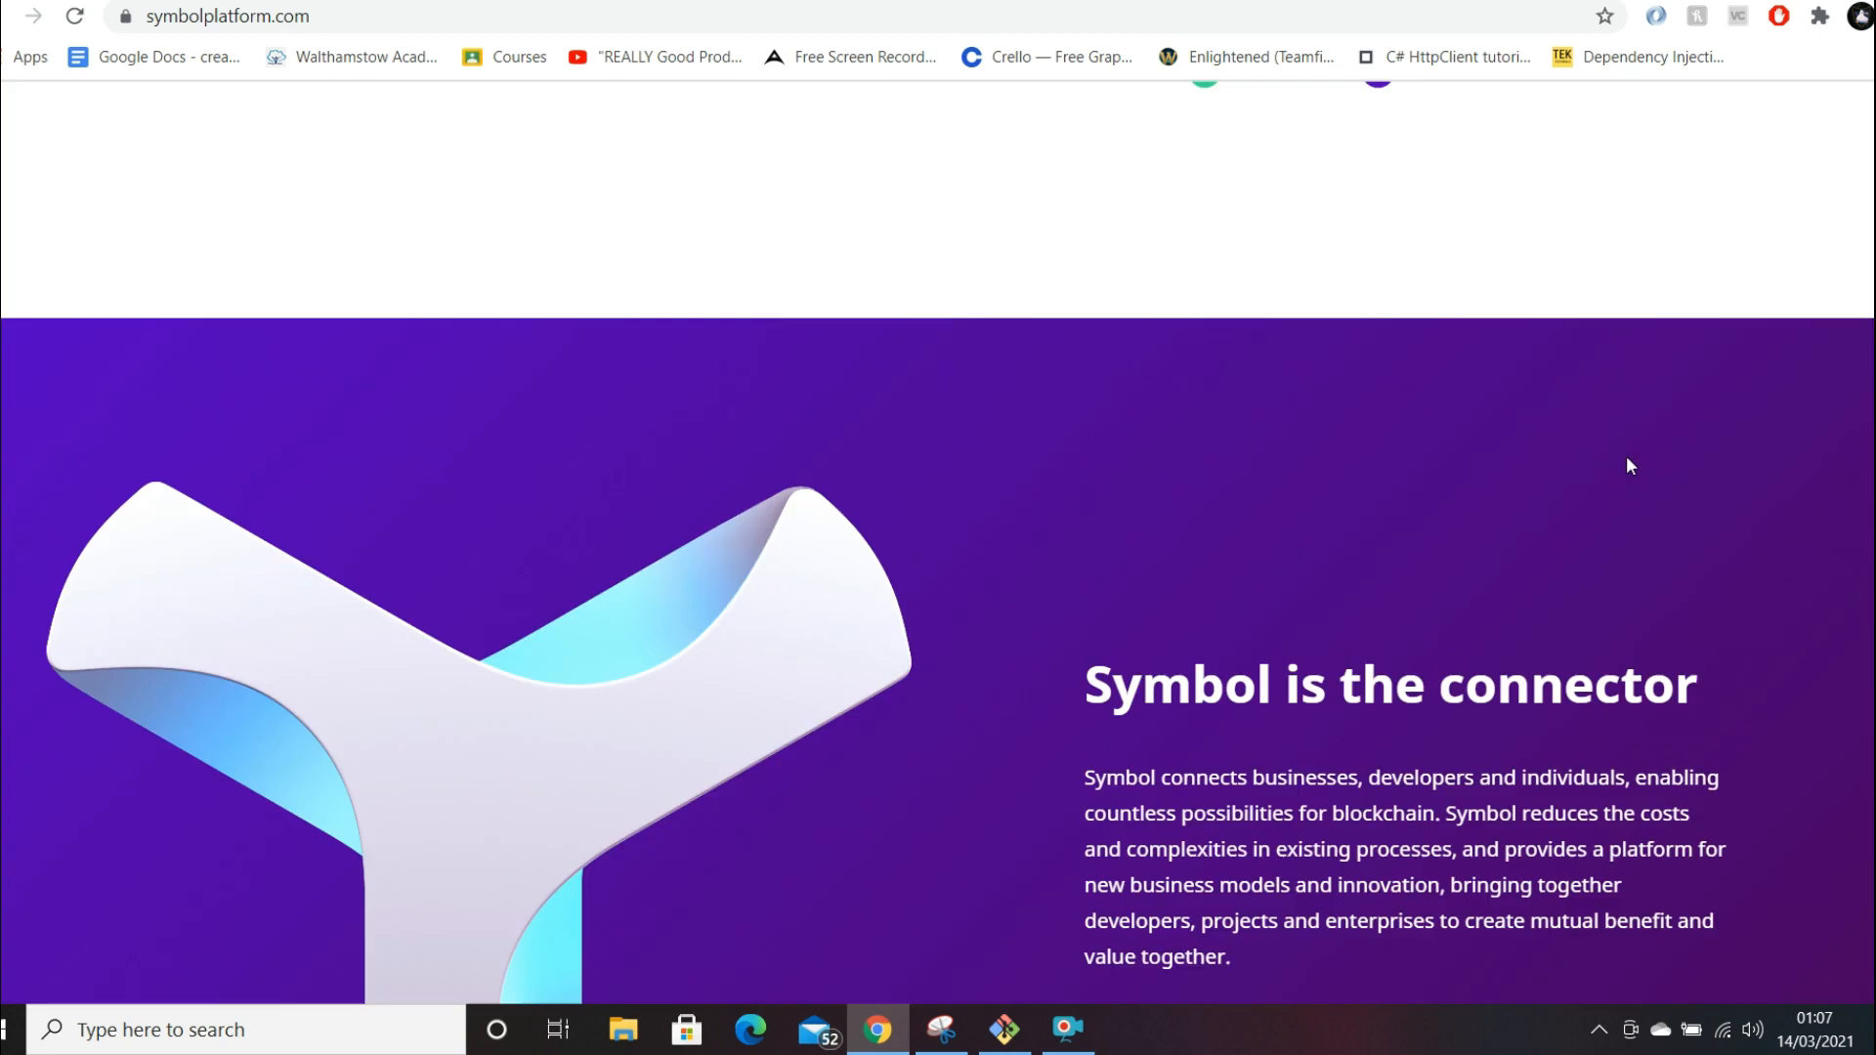
scroll("up", 3)
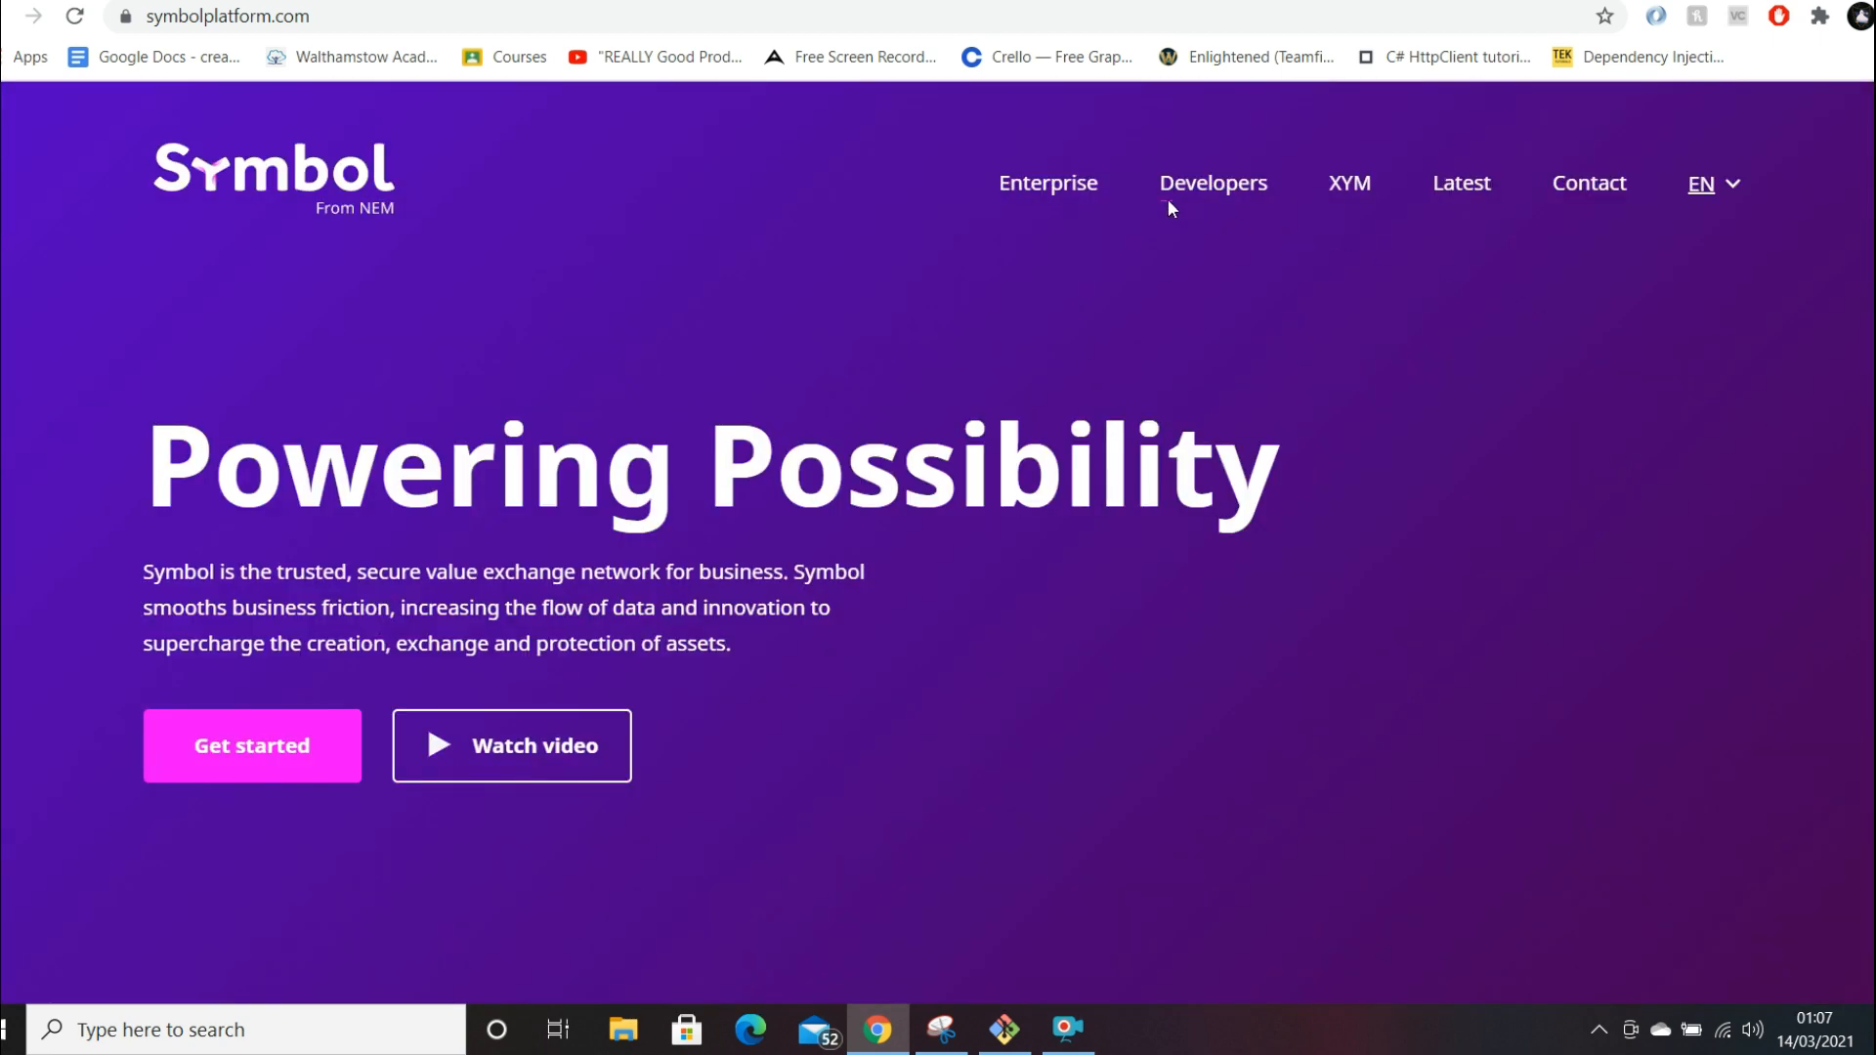
mouse_move(1212, 182)
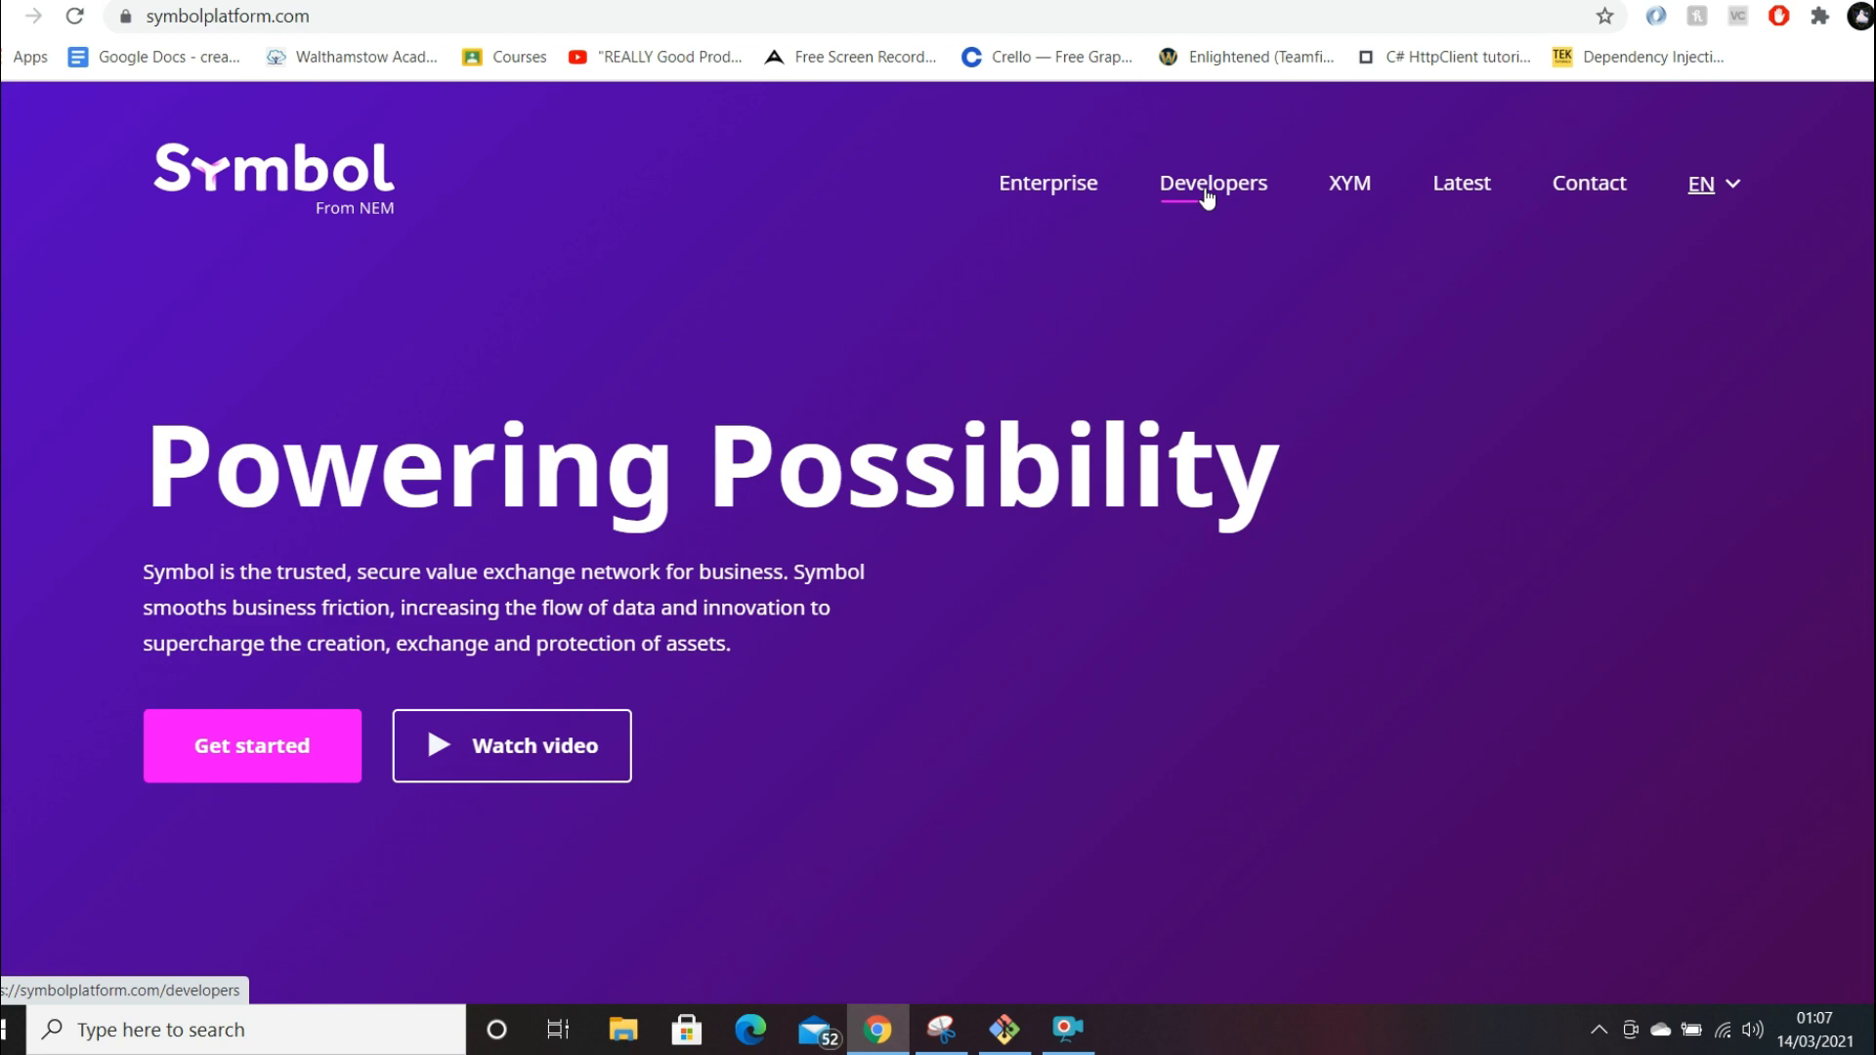
left_click(1212, 182)
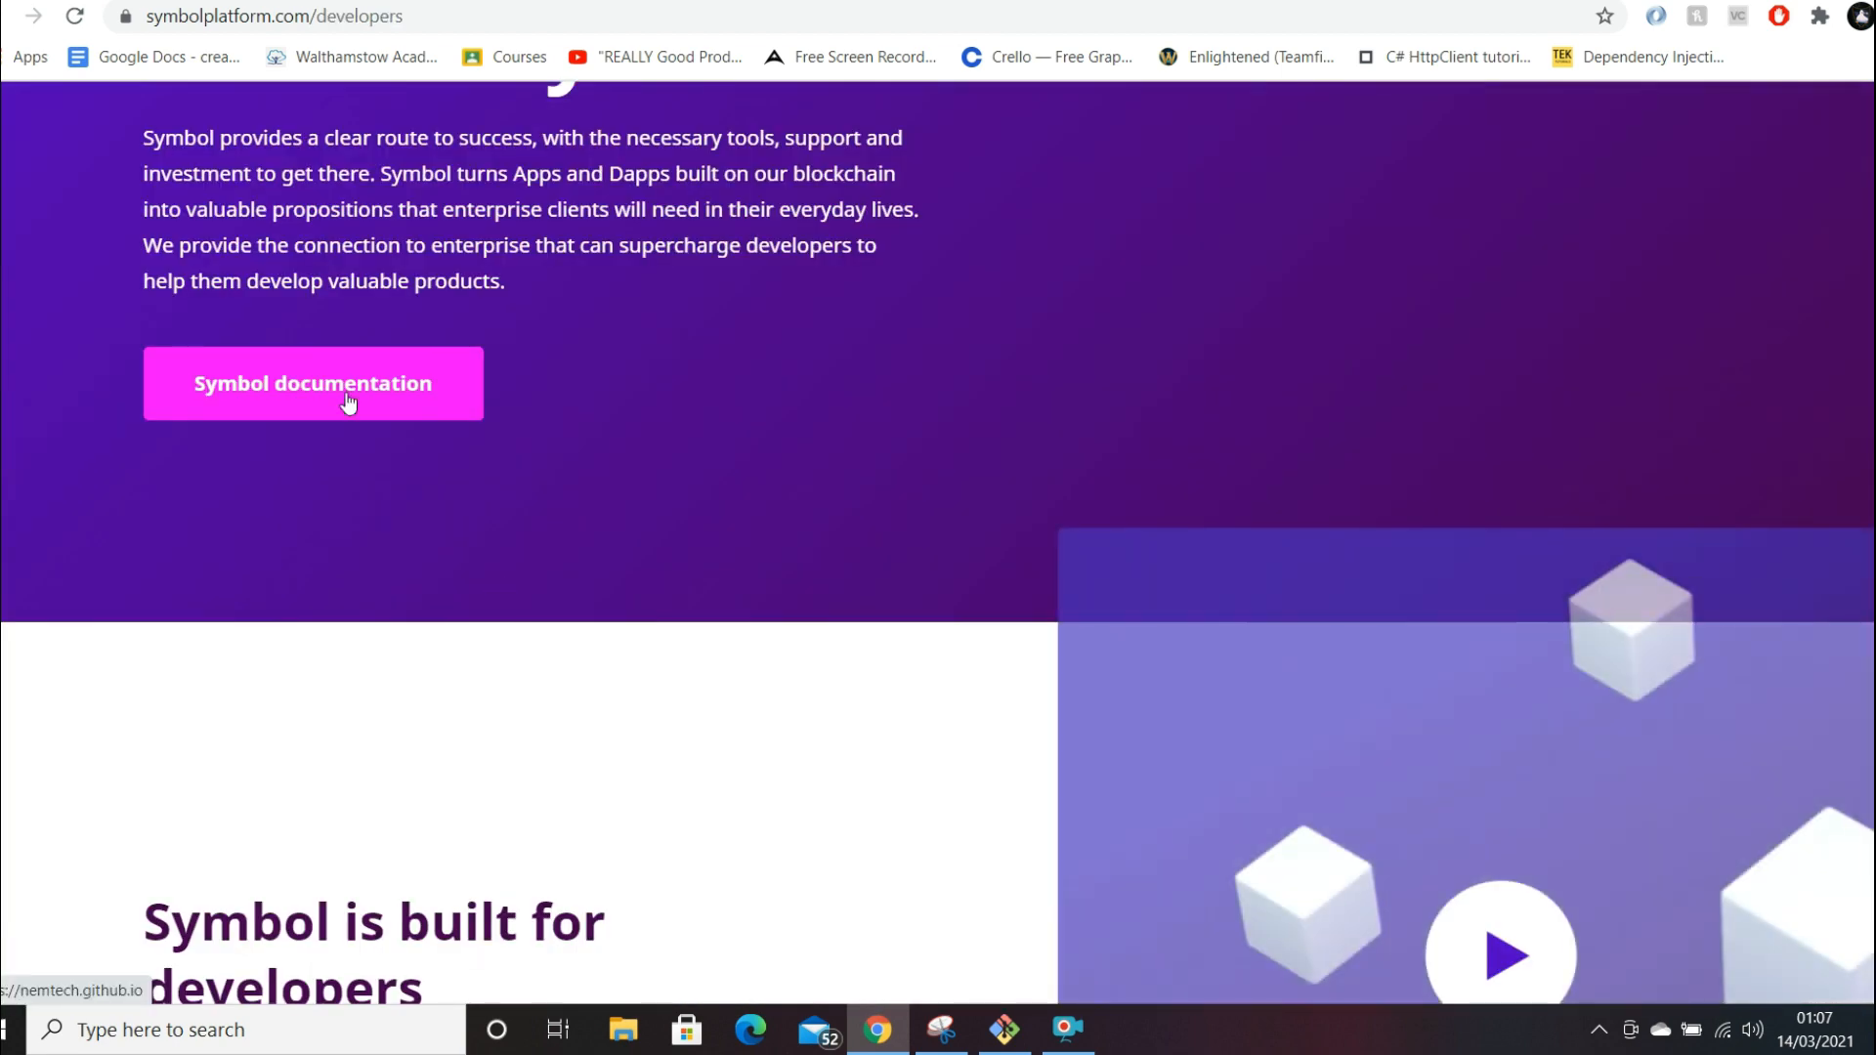
- Open Symbol technical documentation and read its sections list and mainnet Note
left_click(312, 383)
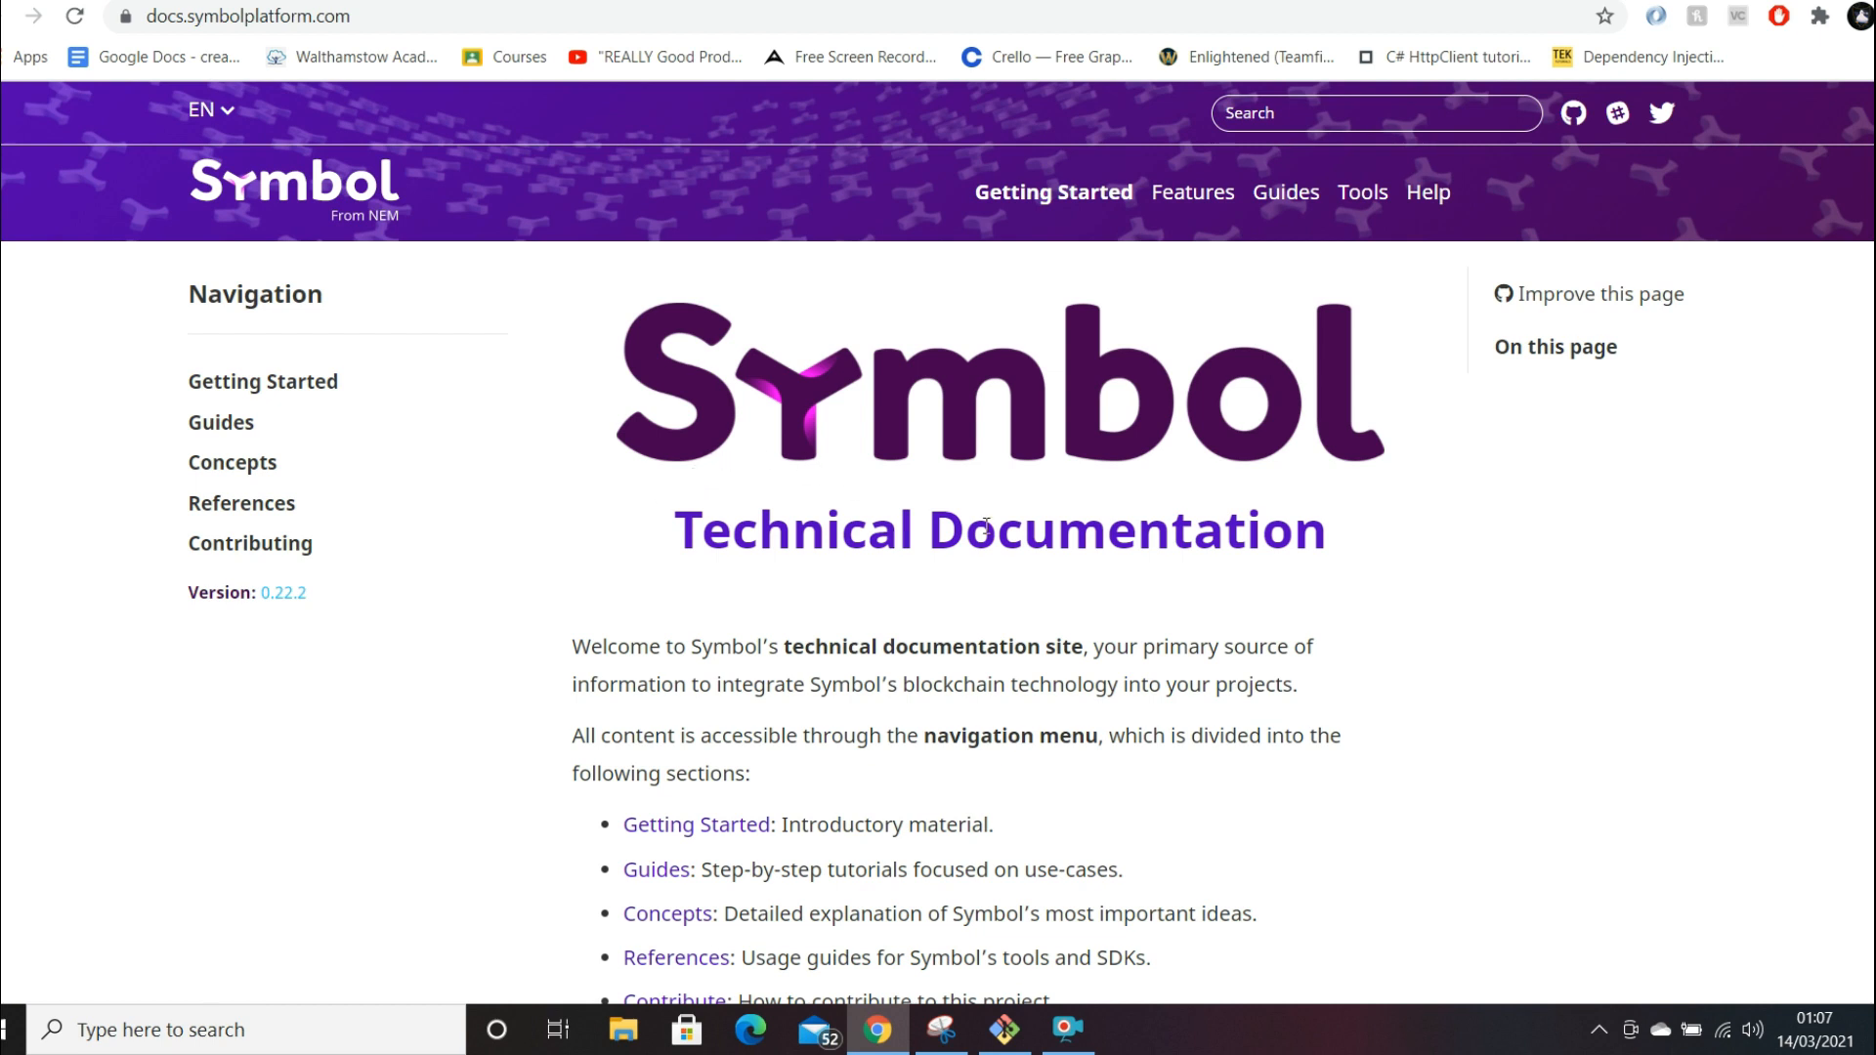
mouse_move(1125, 564)
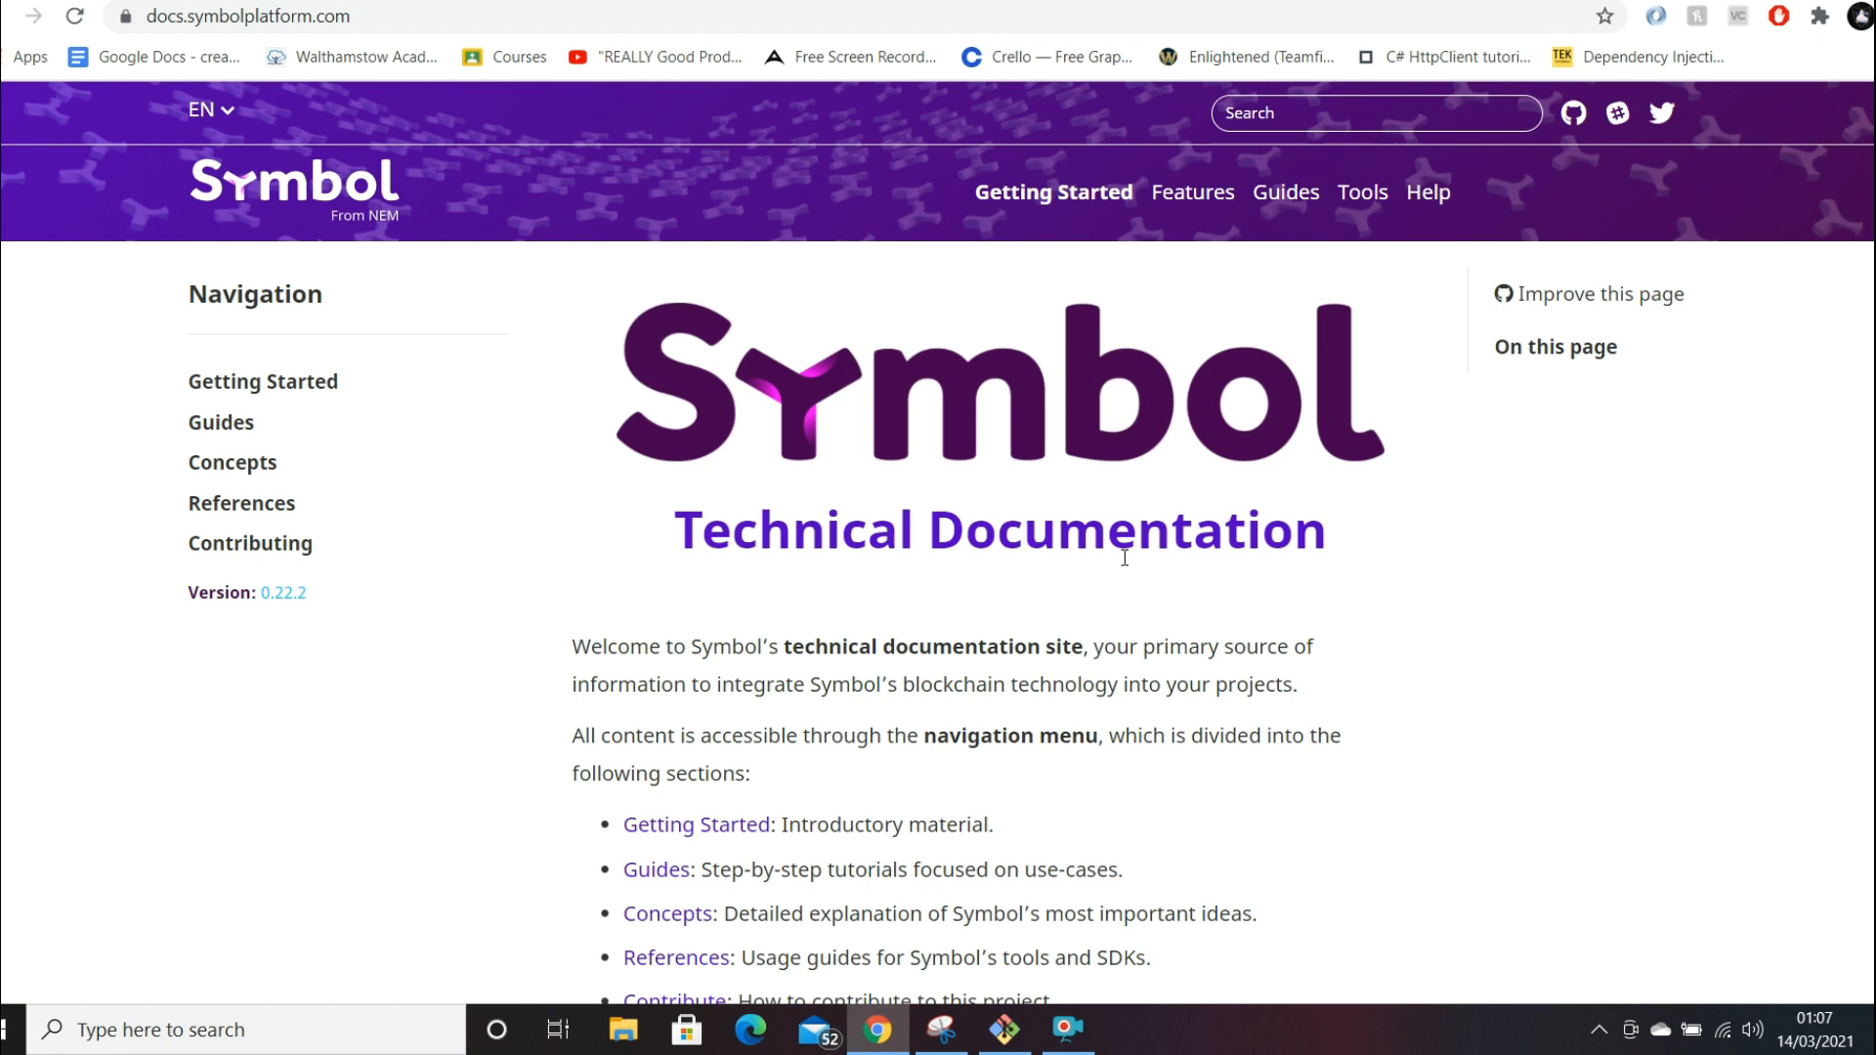
mouse_move(1032, 658)
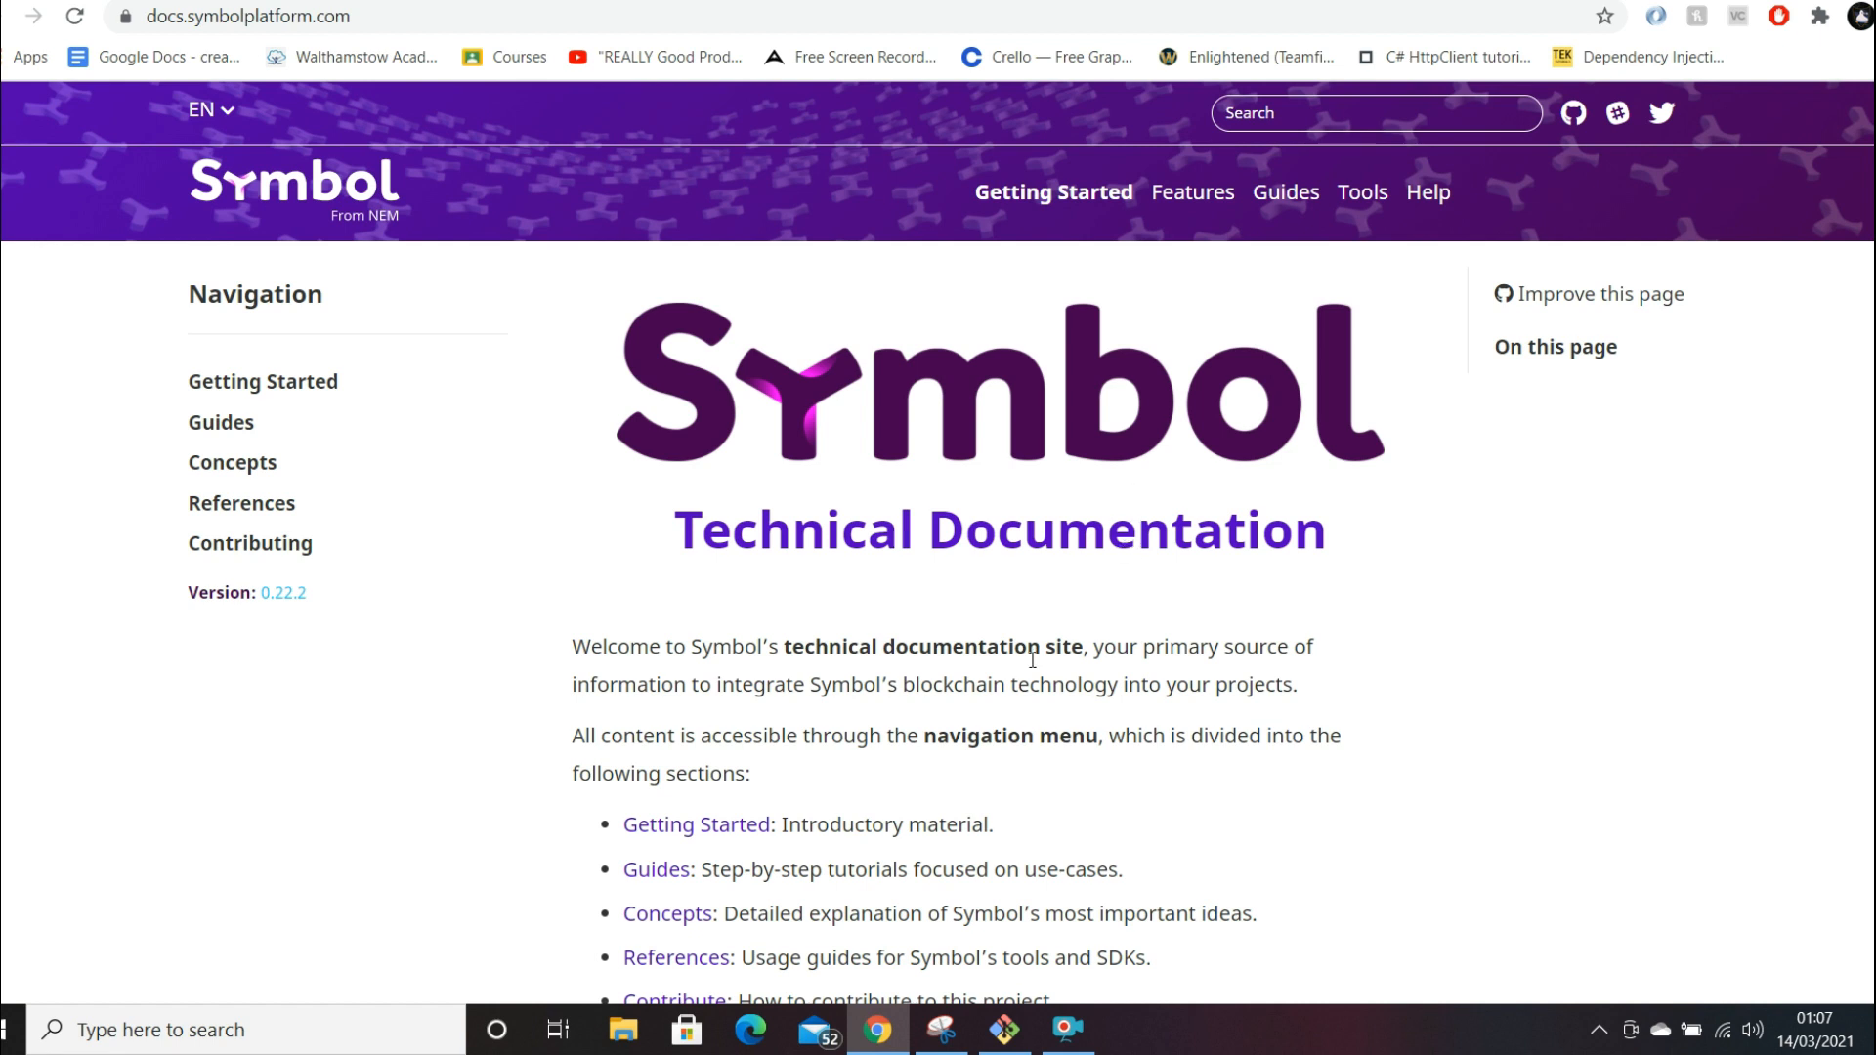
mouse_move(986, 635)
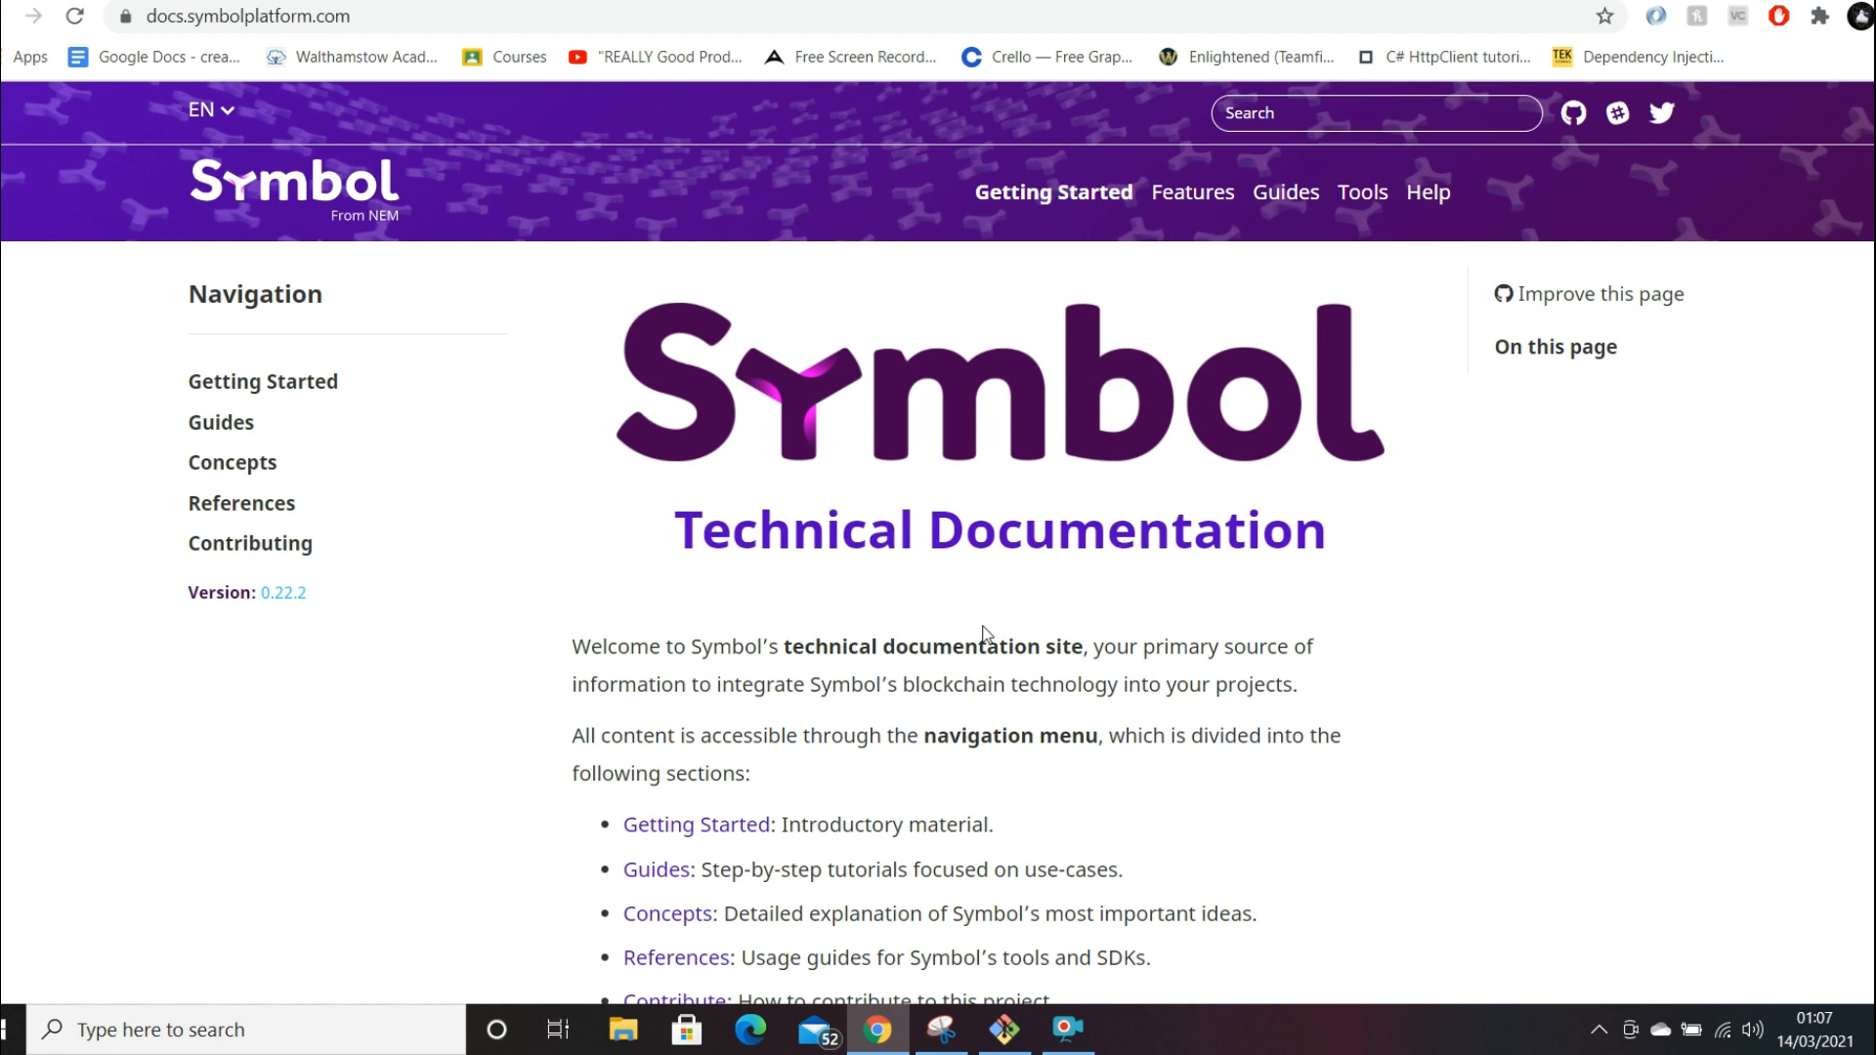
mouse_move(981, 636)
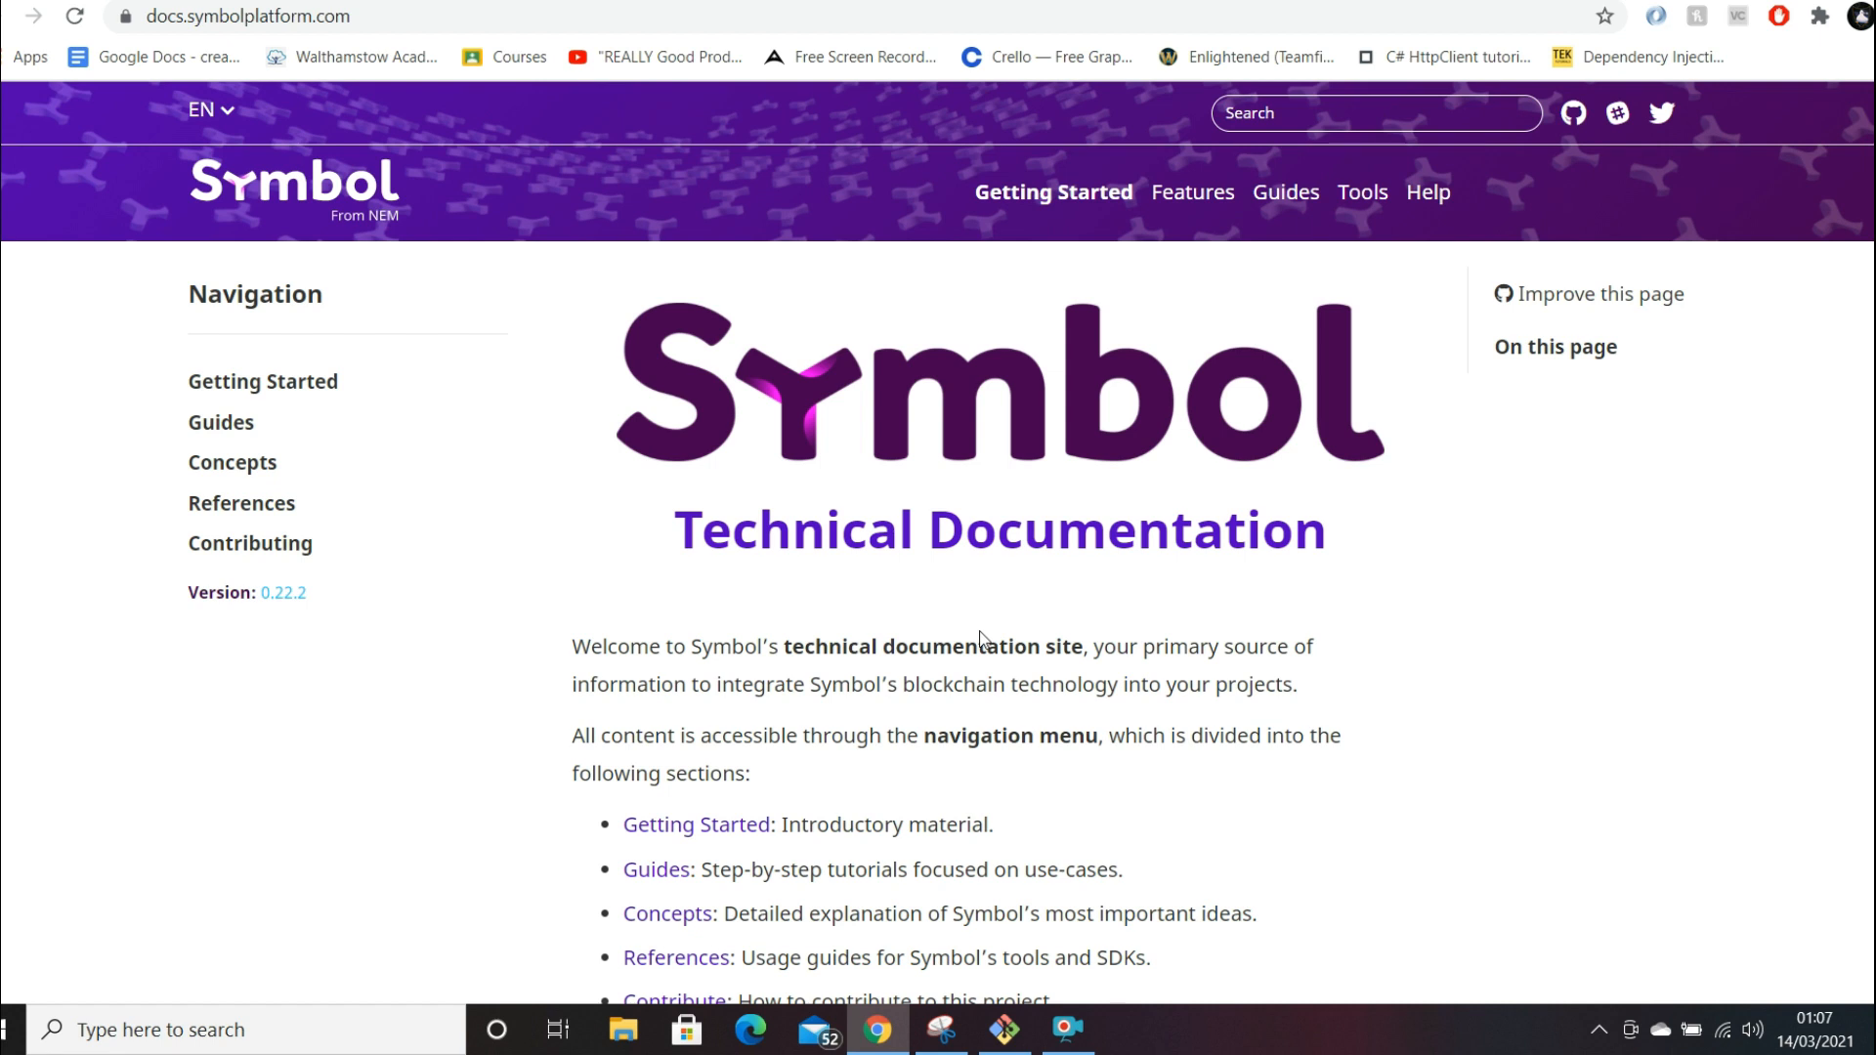
mouse_move(981, 634)
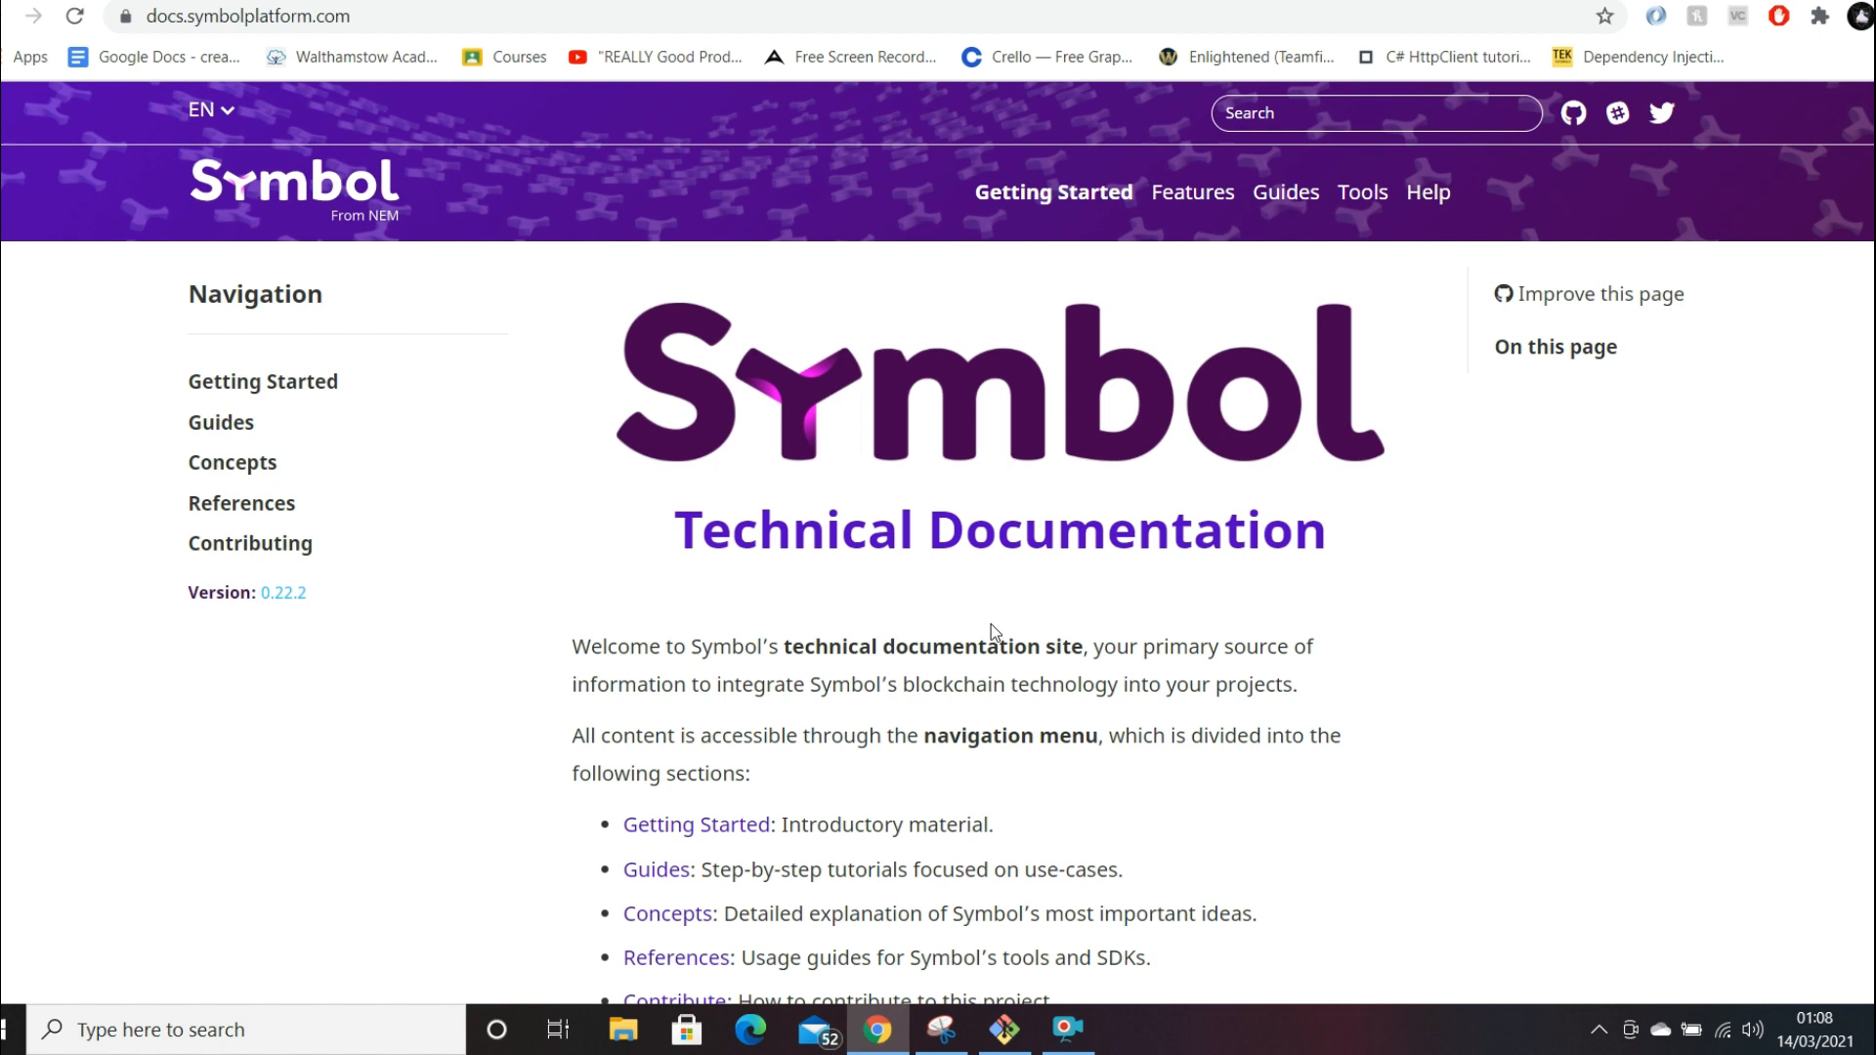
mouse_move(995, 628)
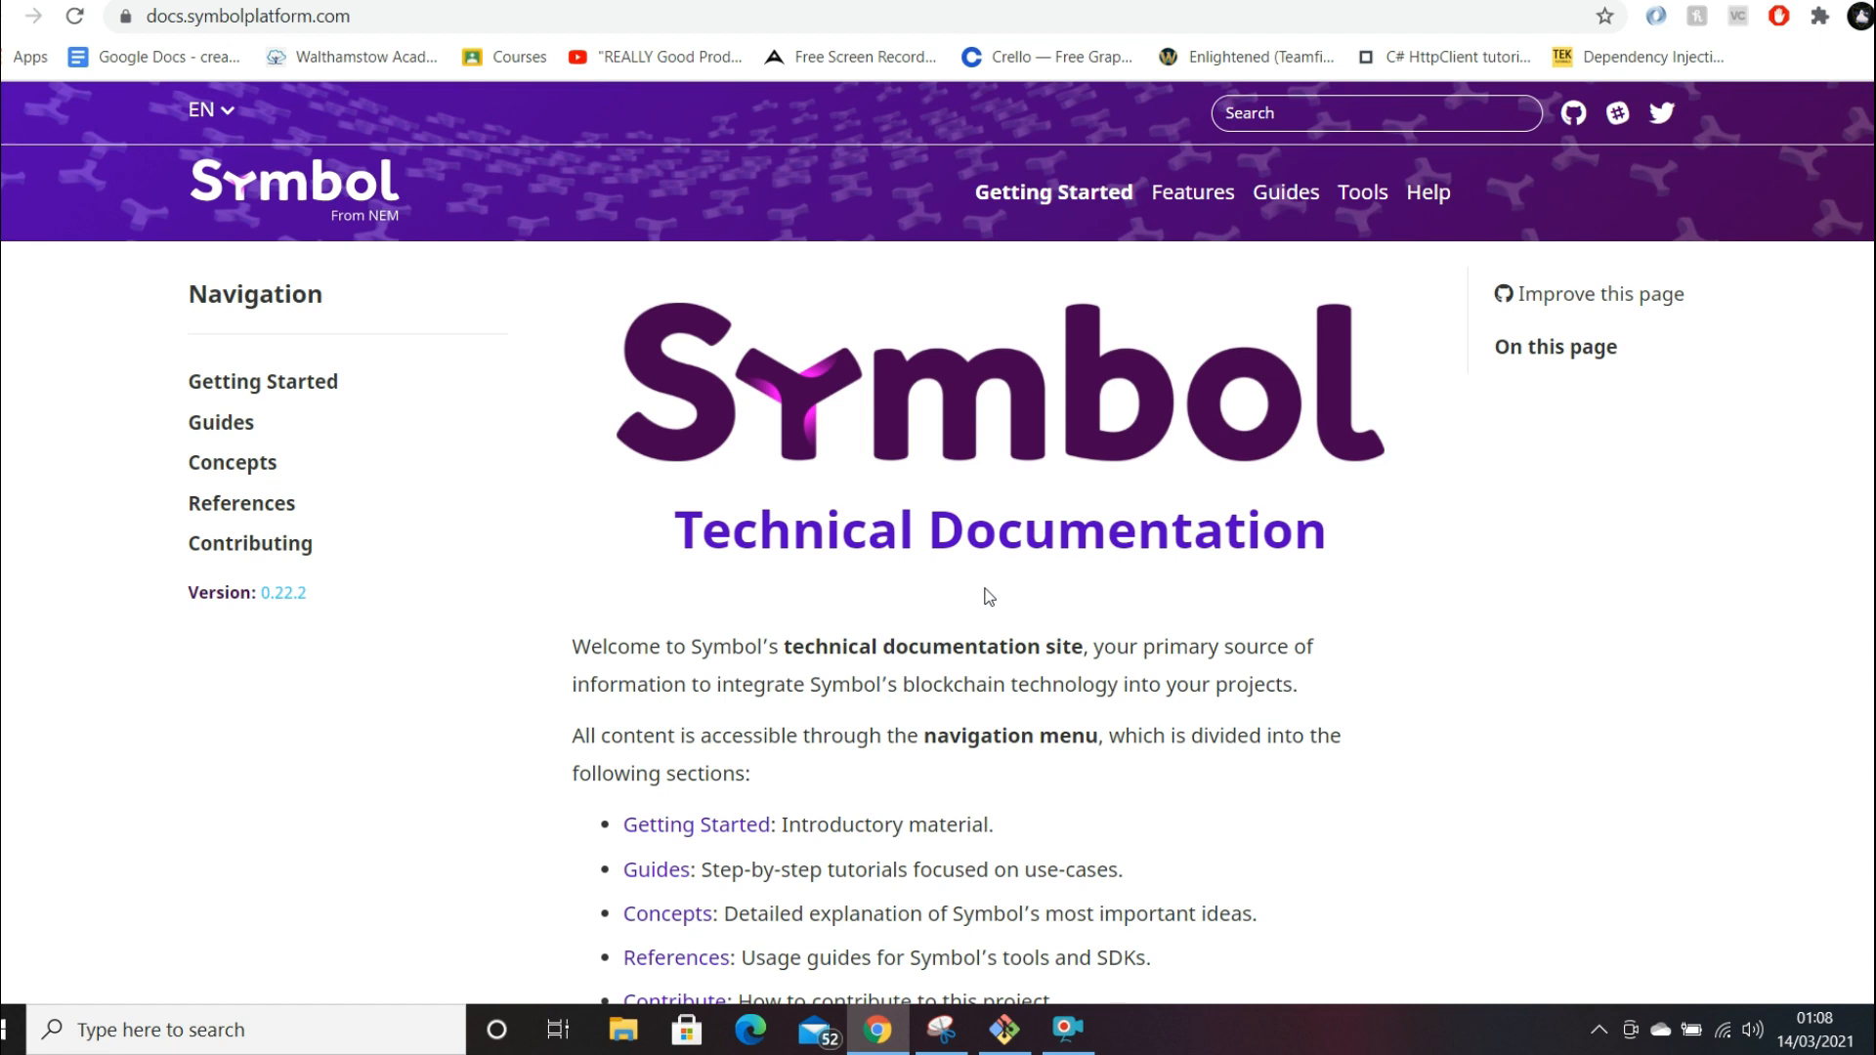
scroll("down", 3)
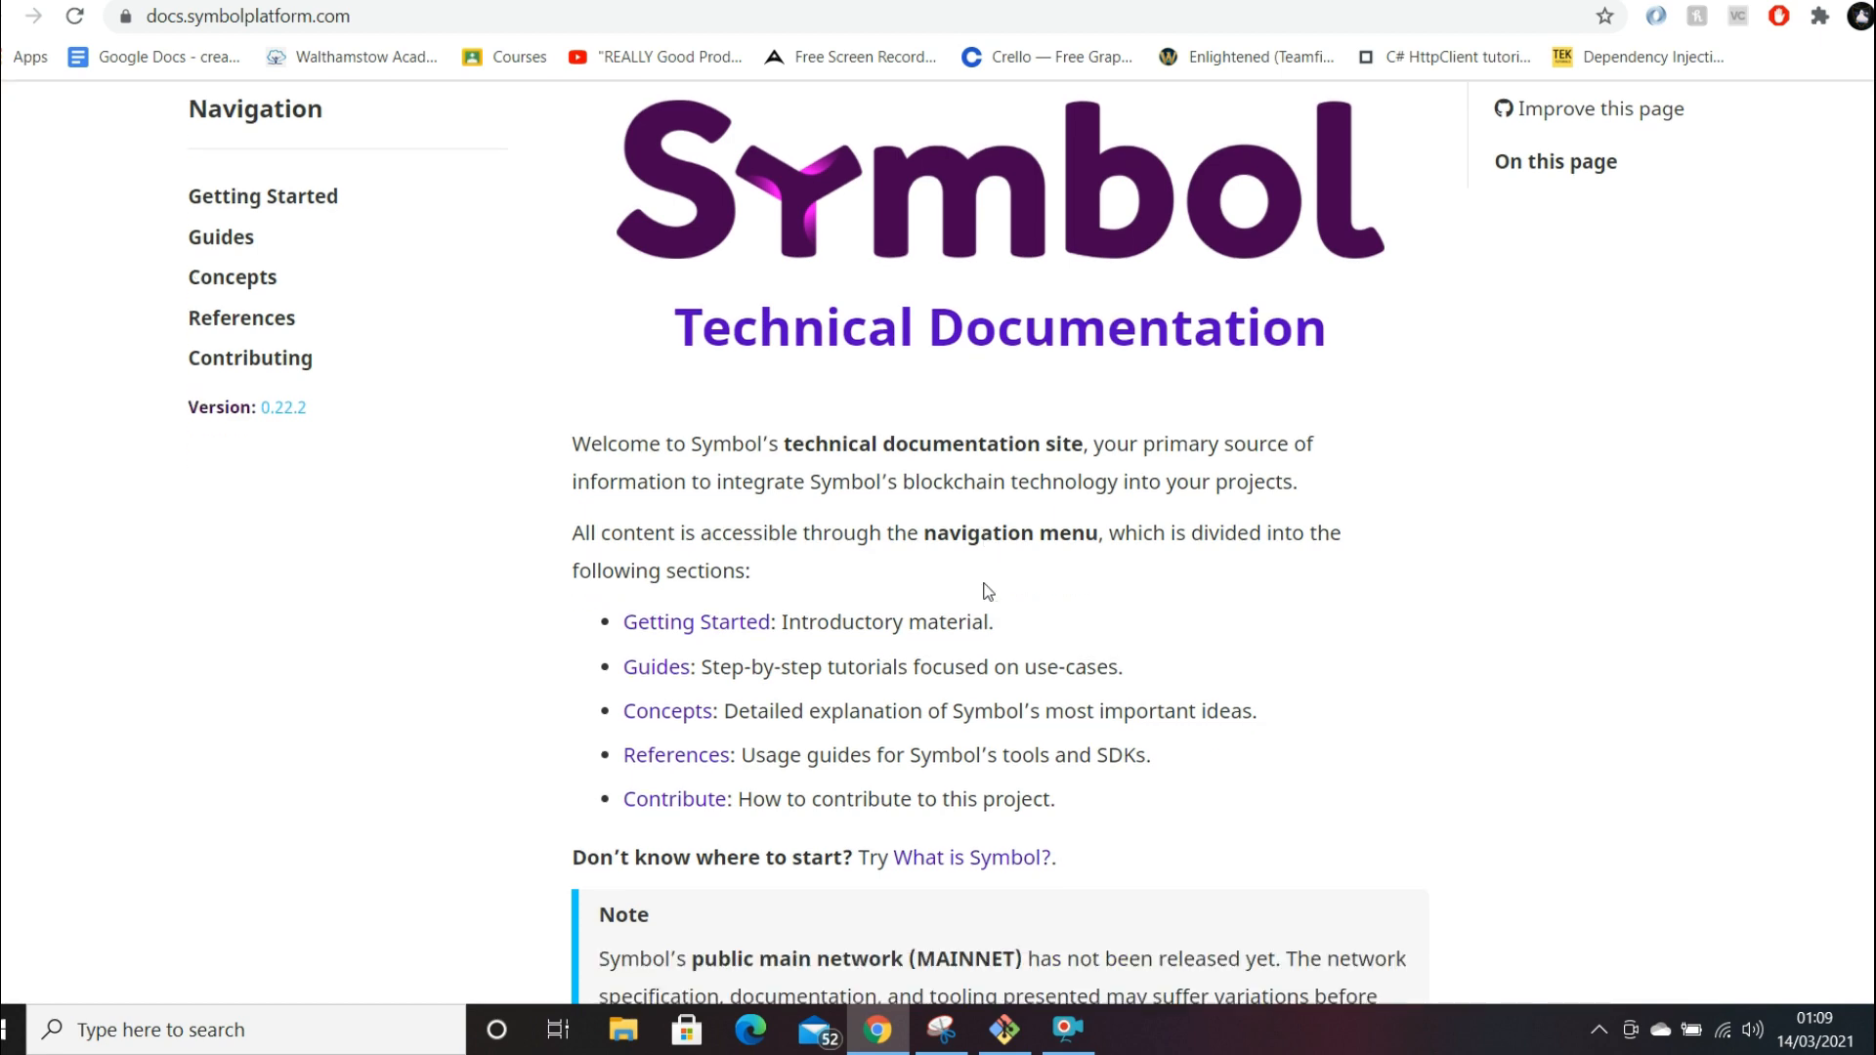
scroll("down", 3)
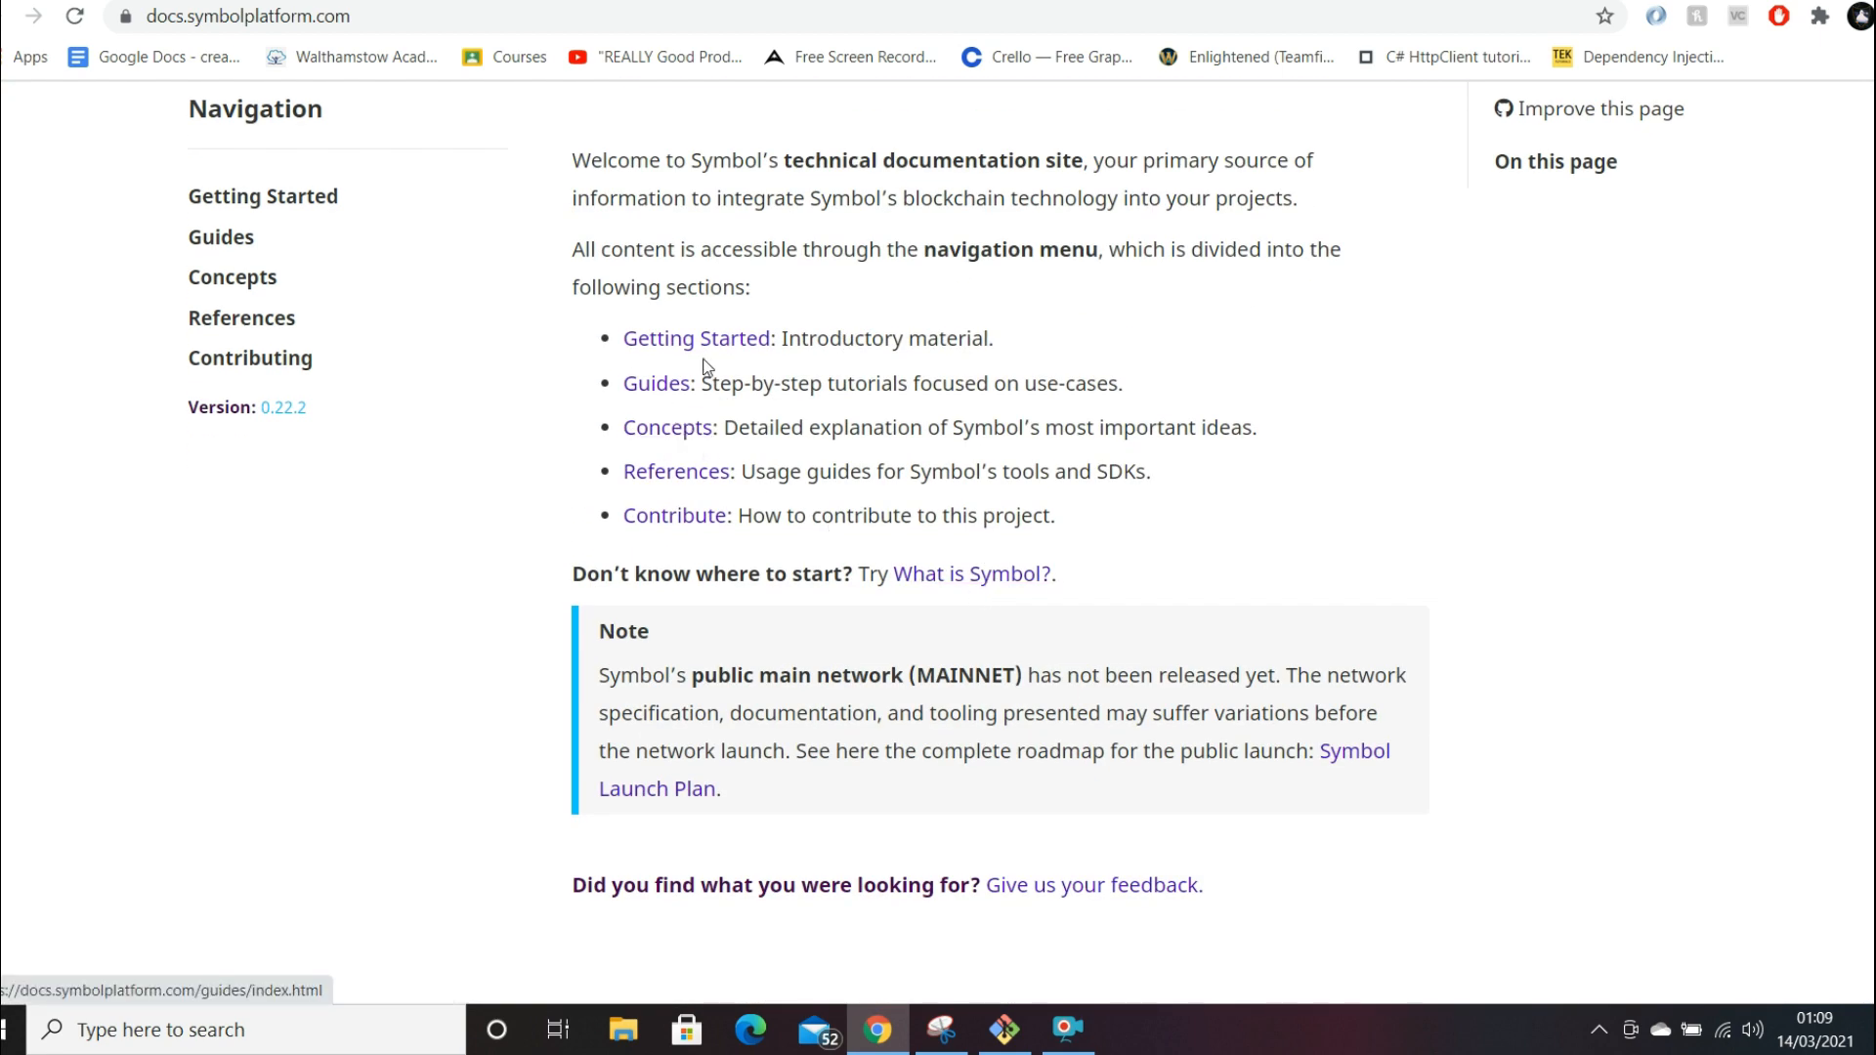
- Open the 'Setting up your workstation' guide from Getting Started
left_click(262, 195)
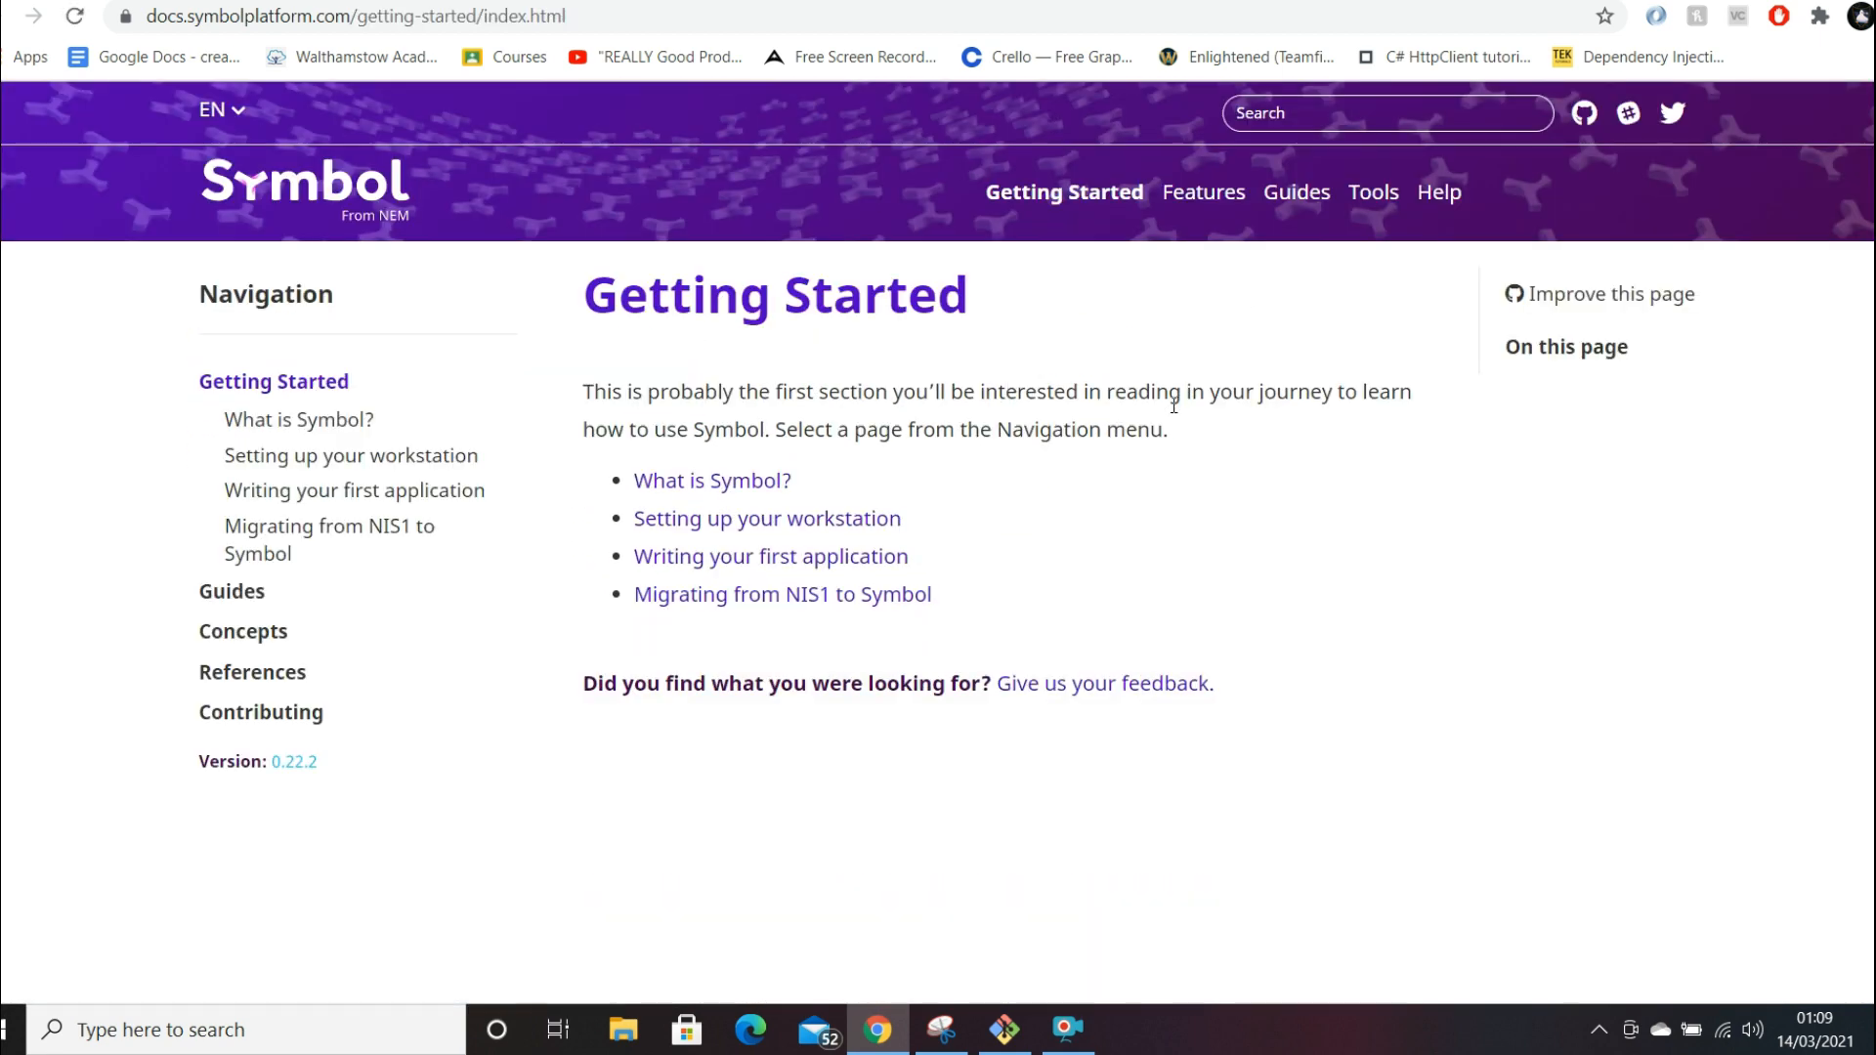
mouse_move(712, 481)
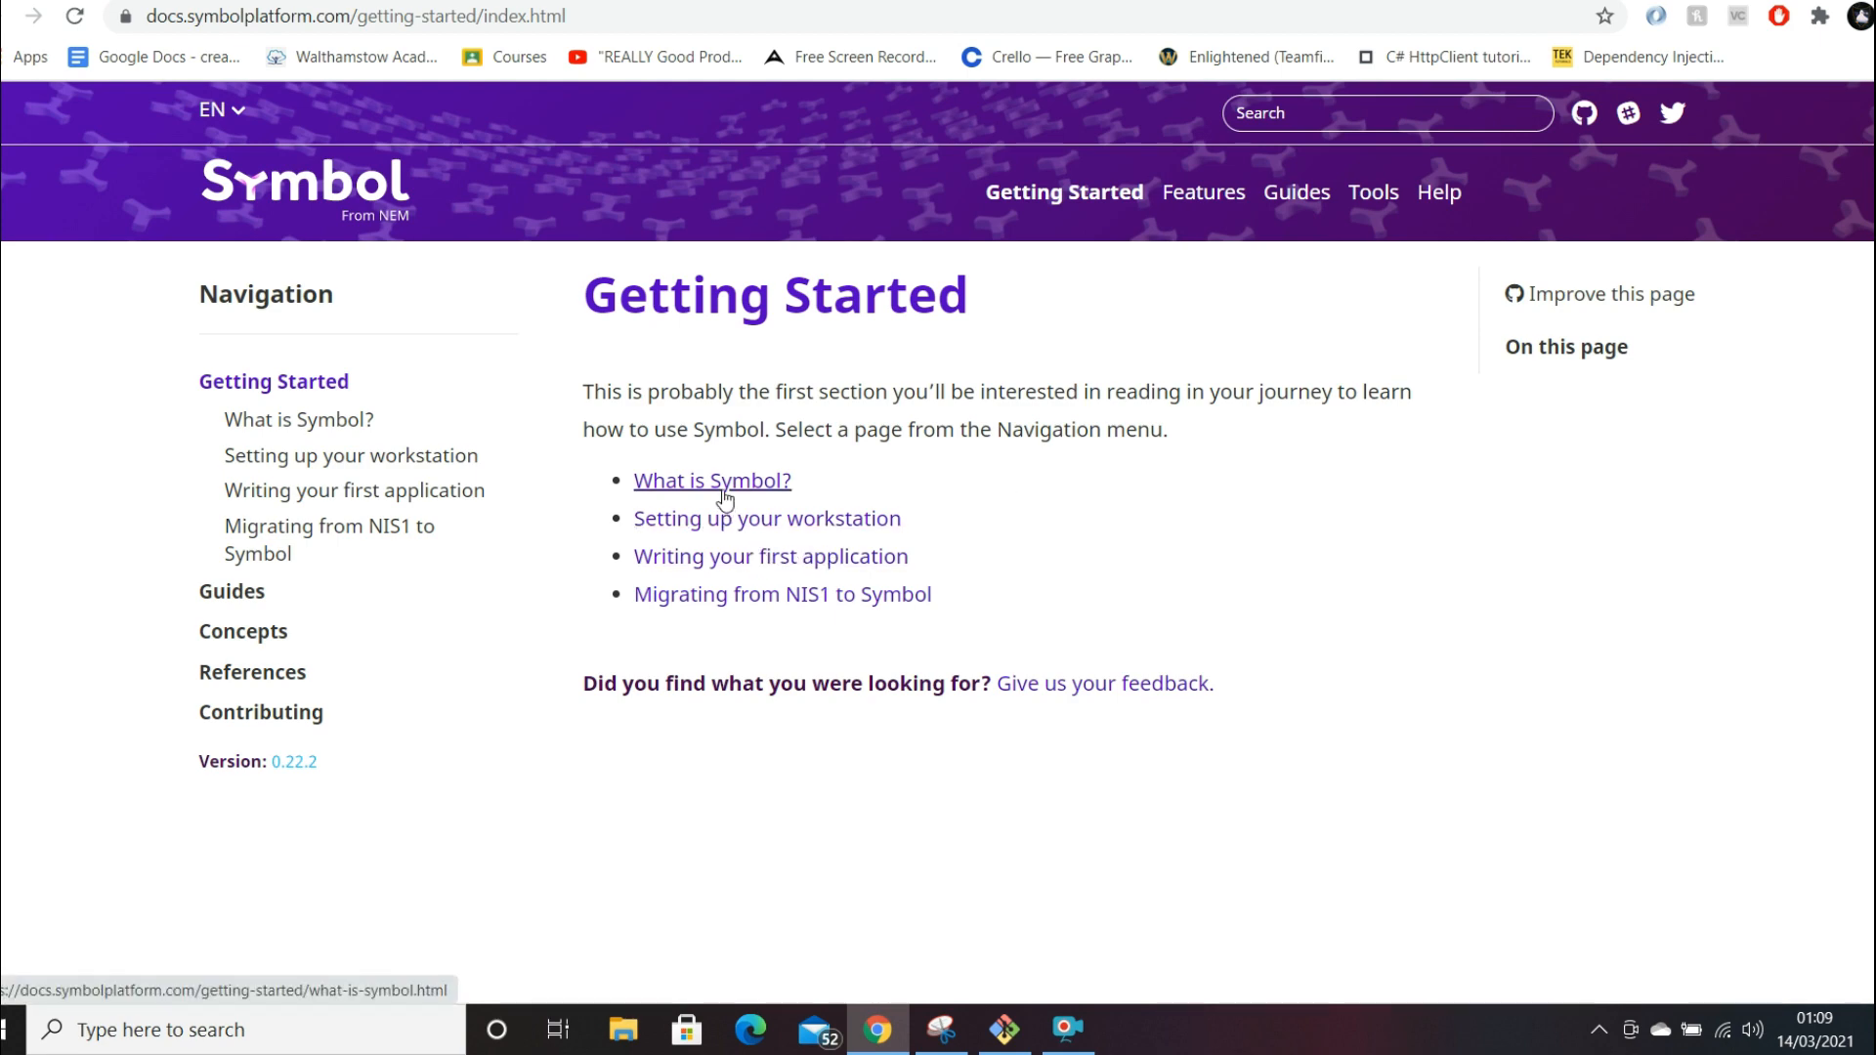
left_click(767, 518)
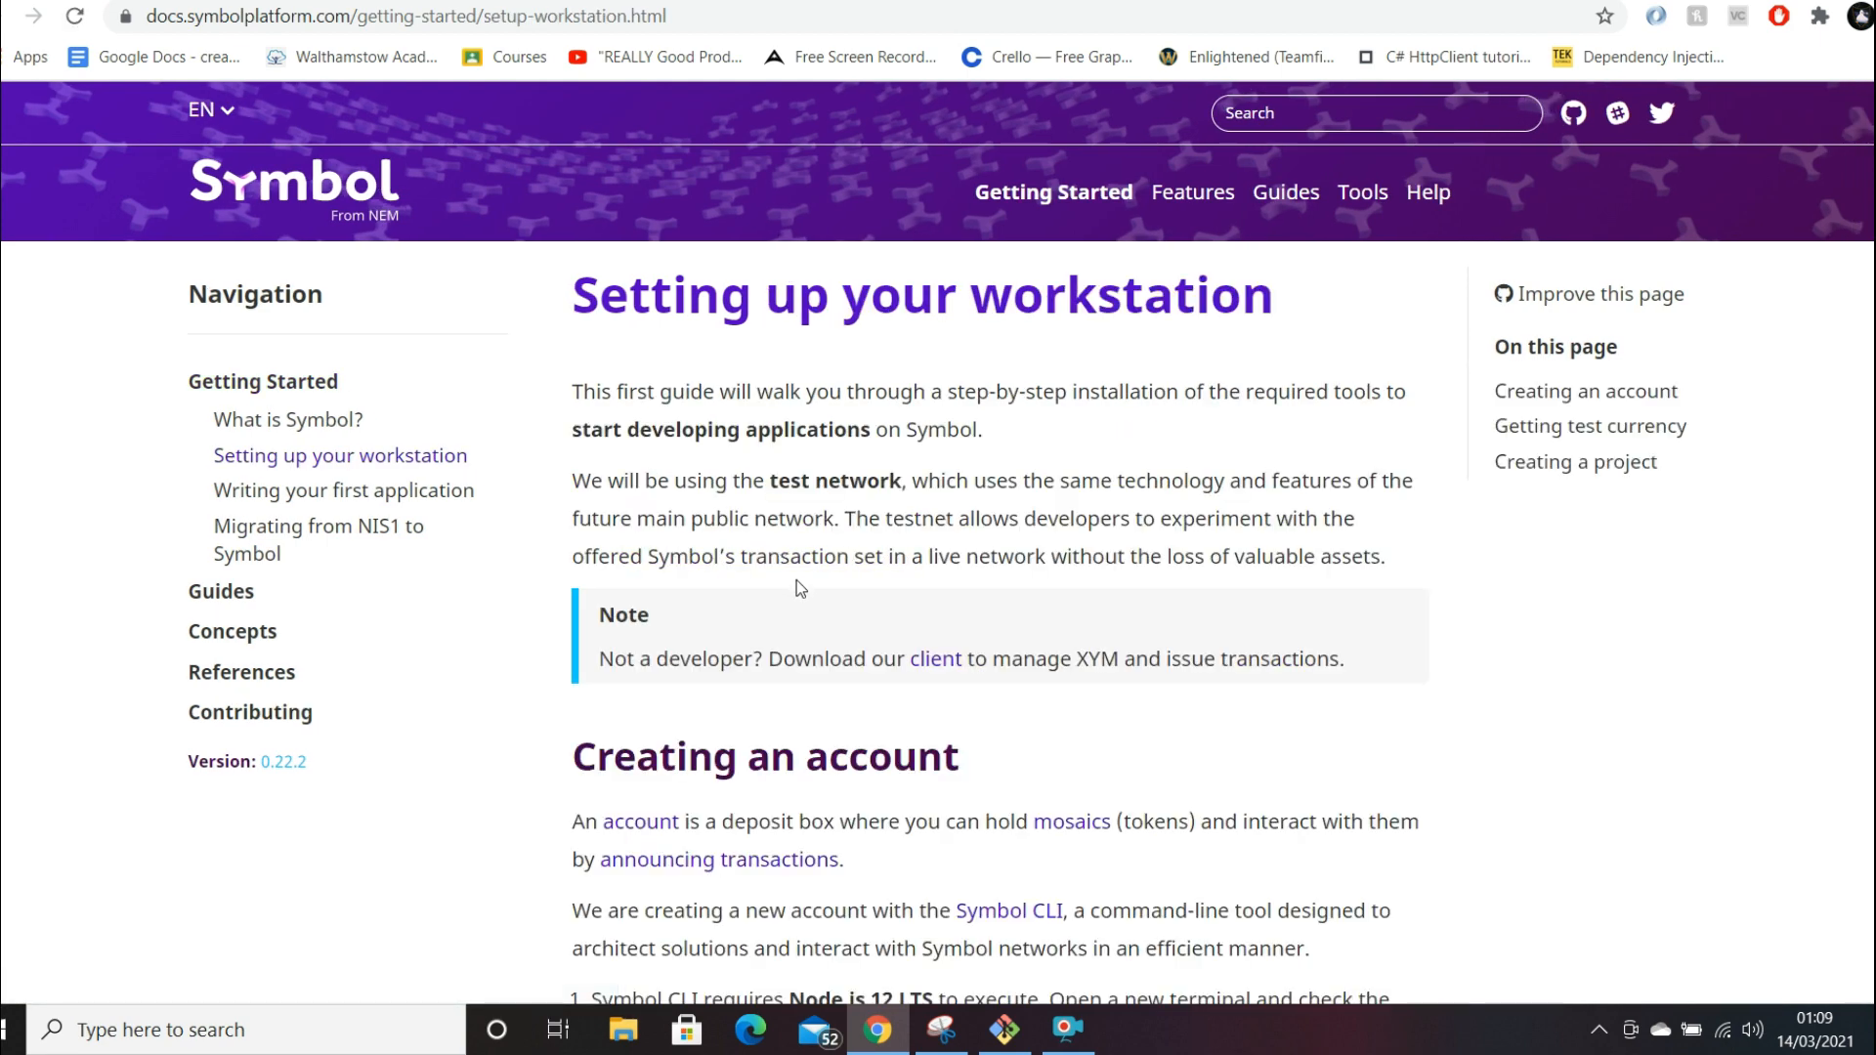
scroll("down", 3)
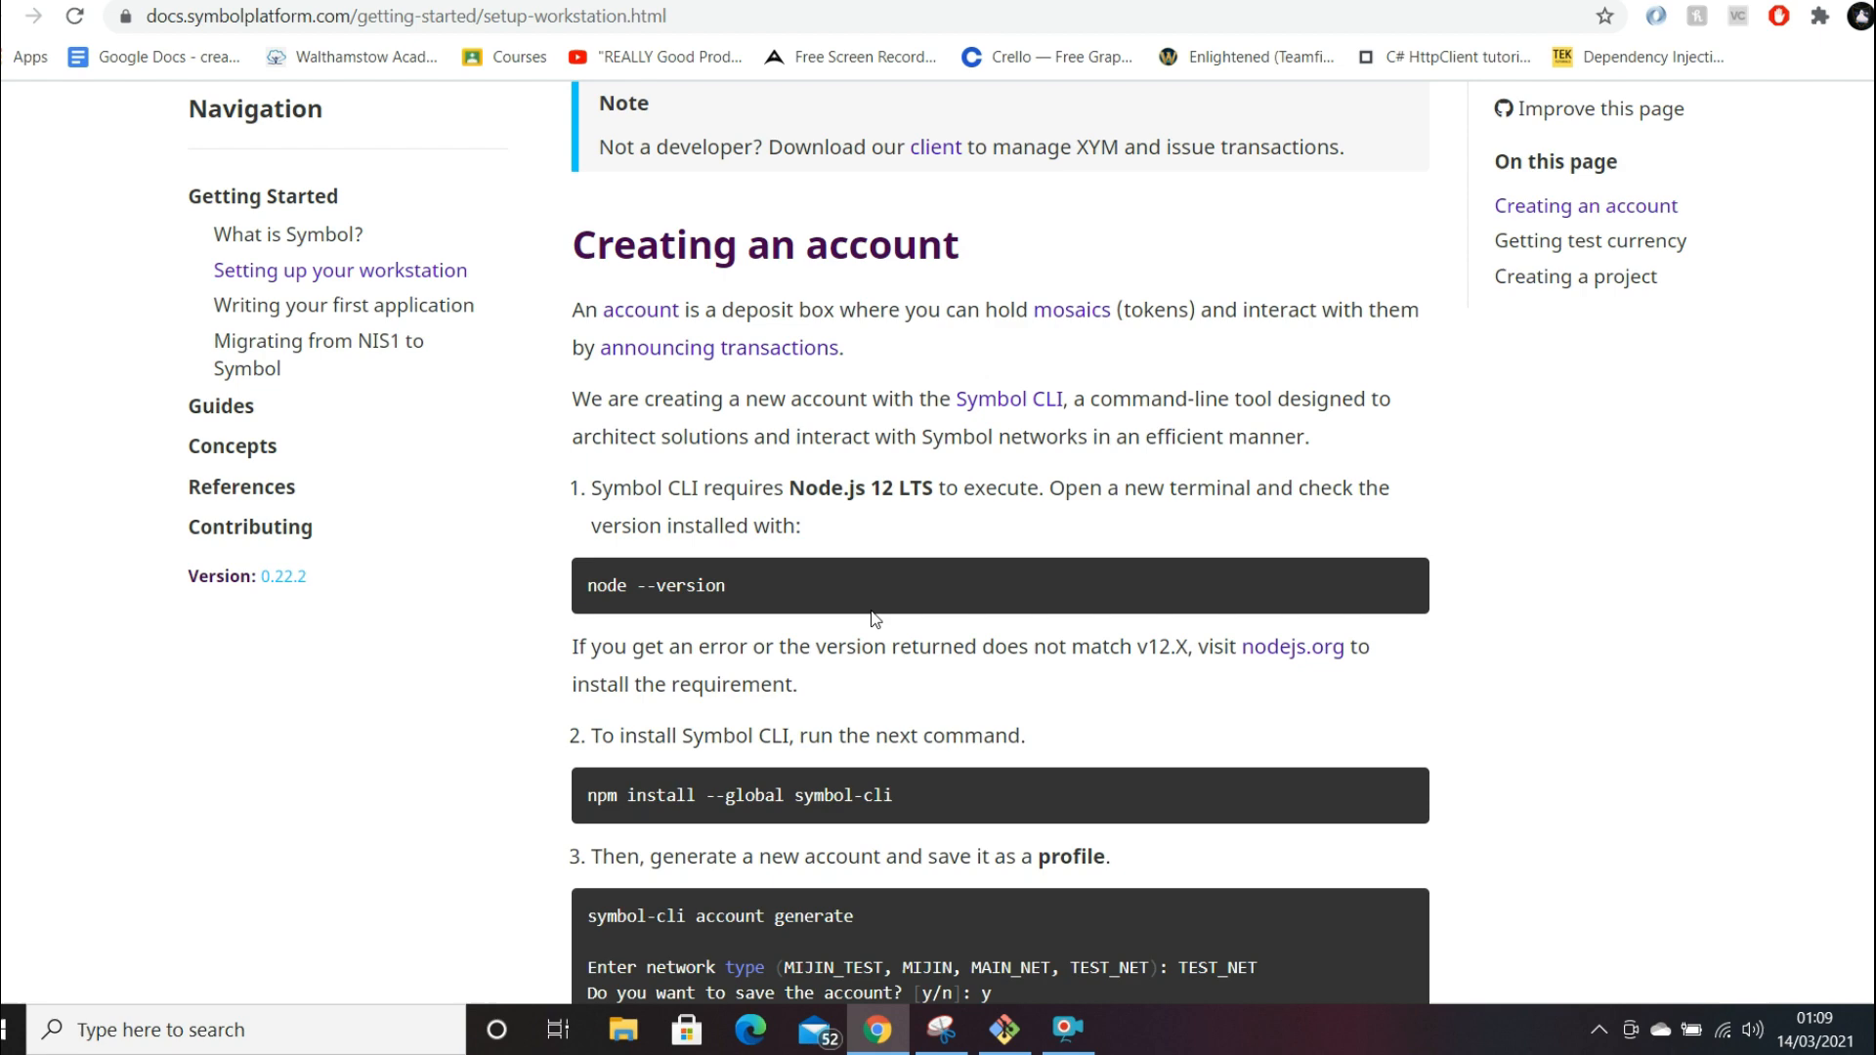
scroll("down", 3)
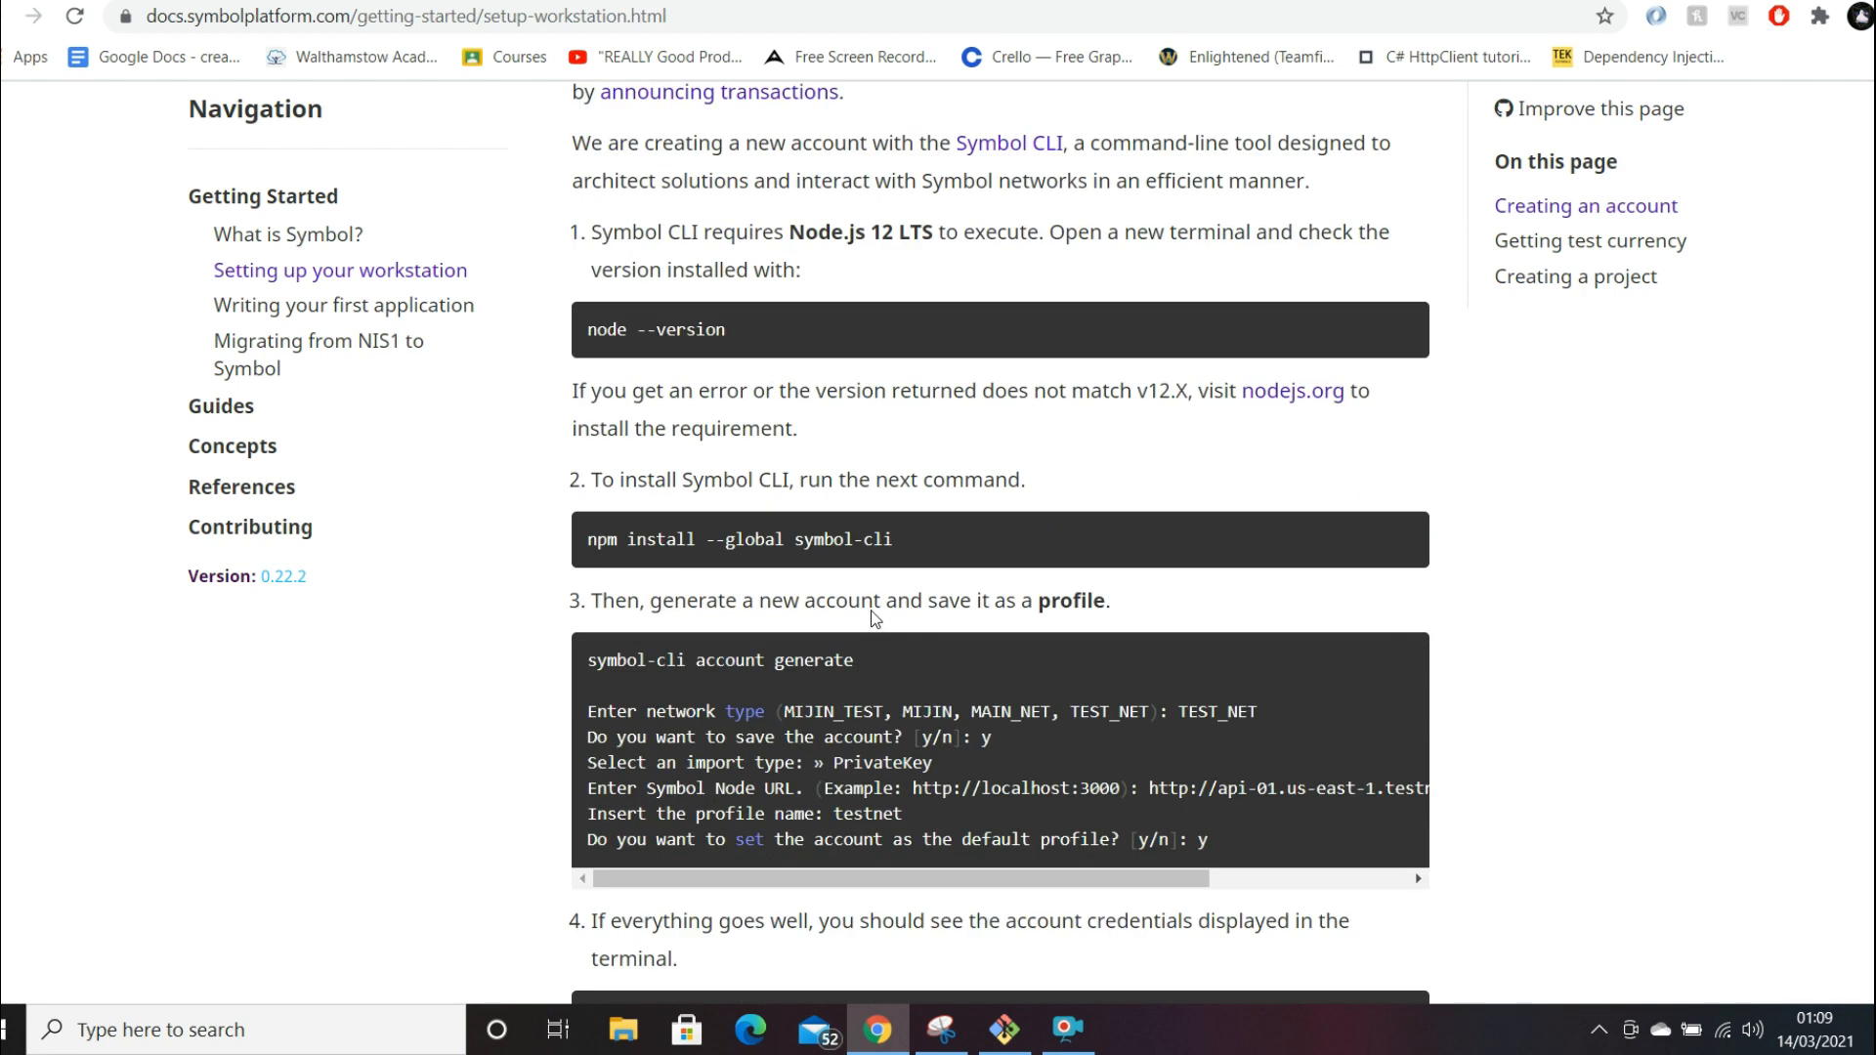
mouse_move(991, 559)
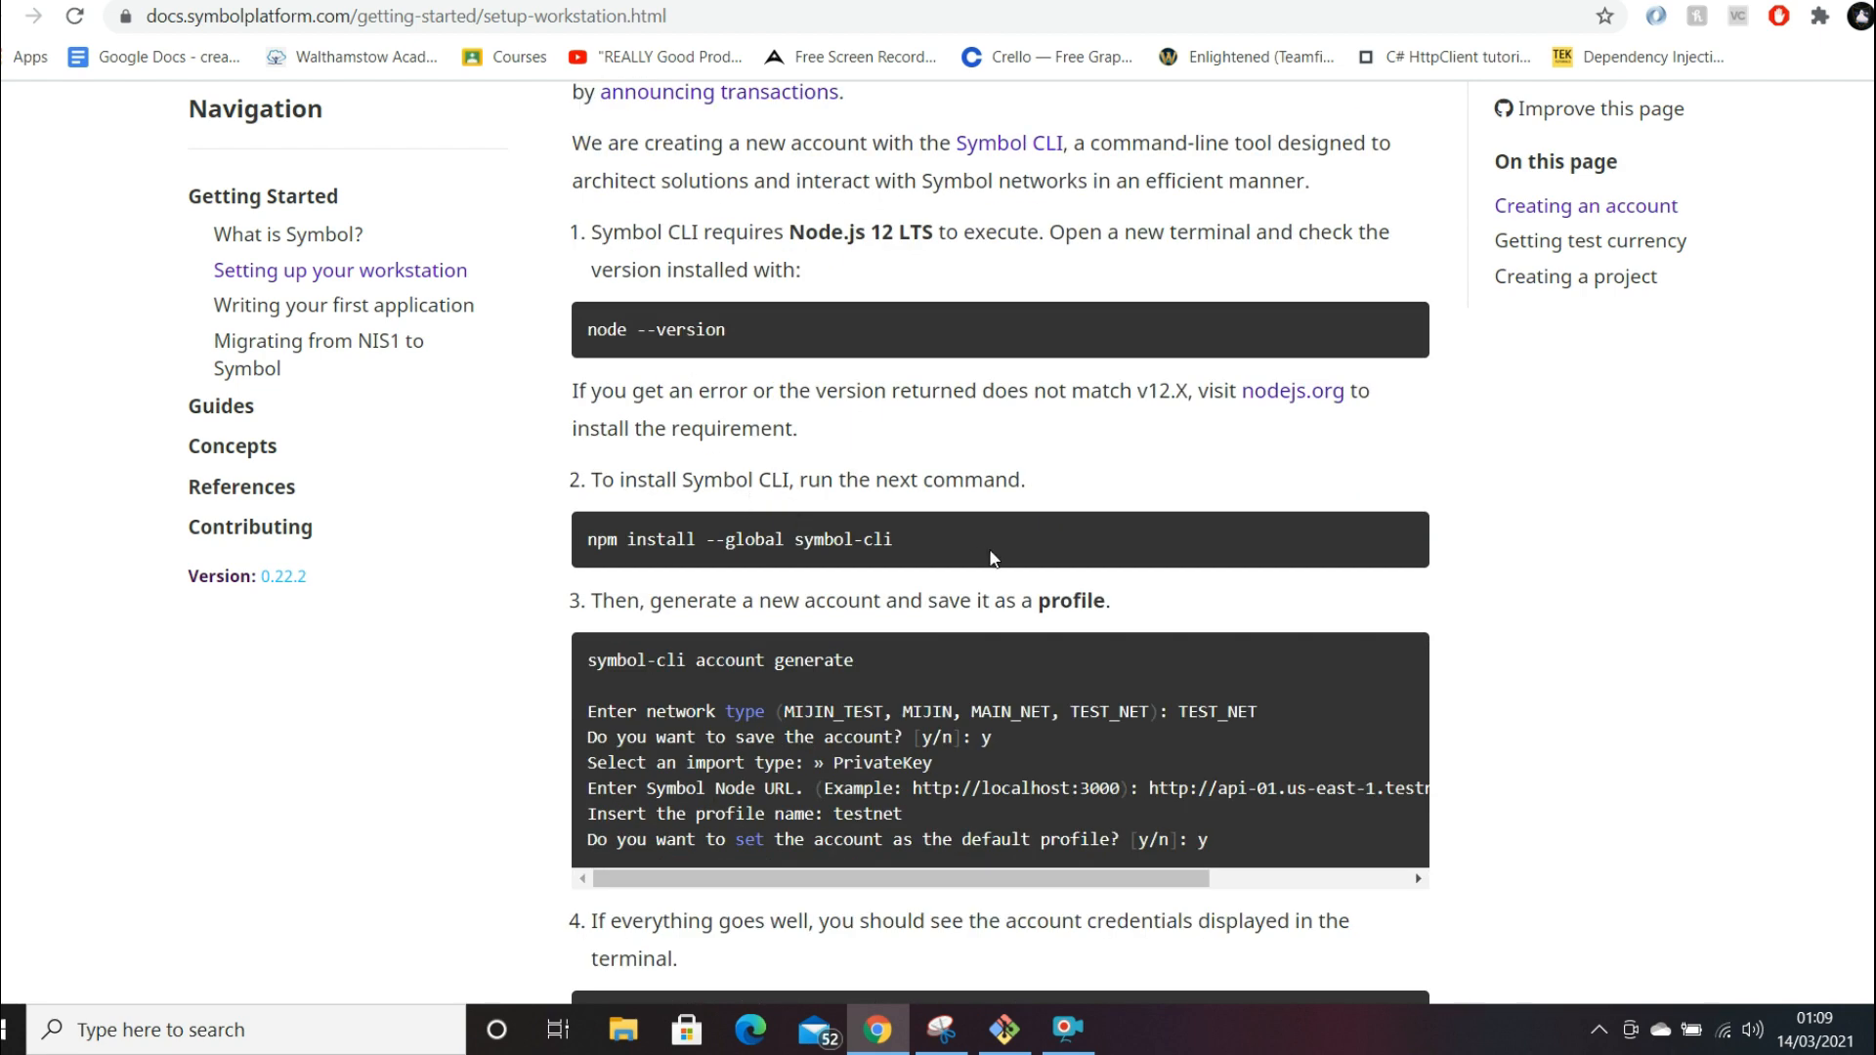
- Read account creation and test currency, then show the Java project-creation instructions
scroll("down", 3)
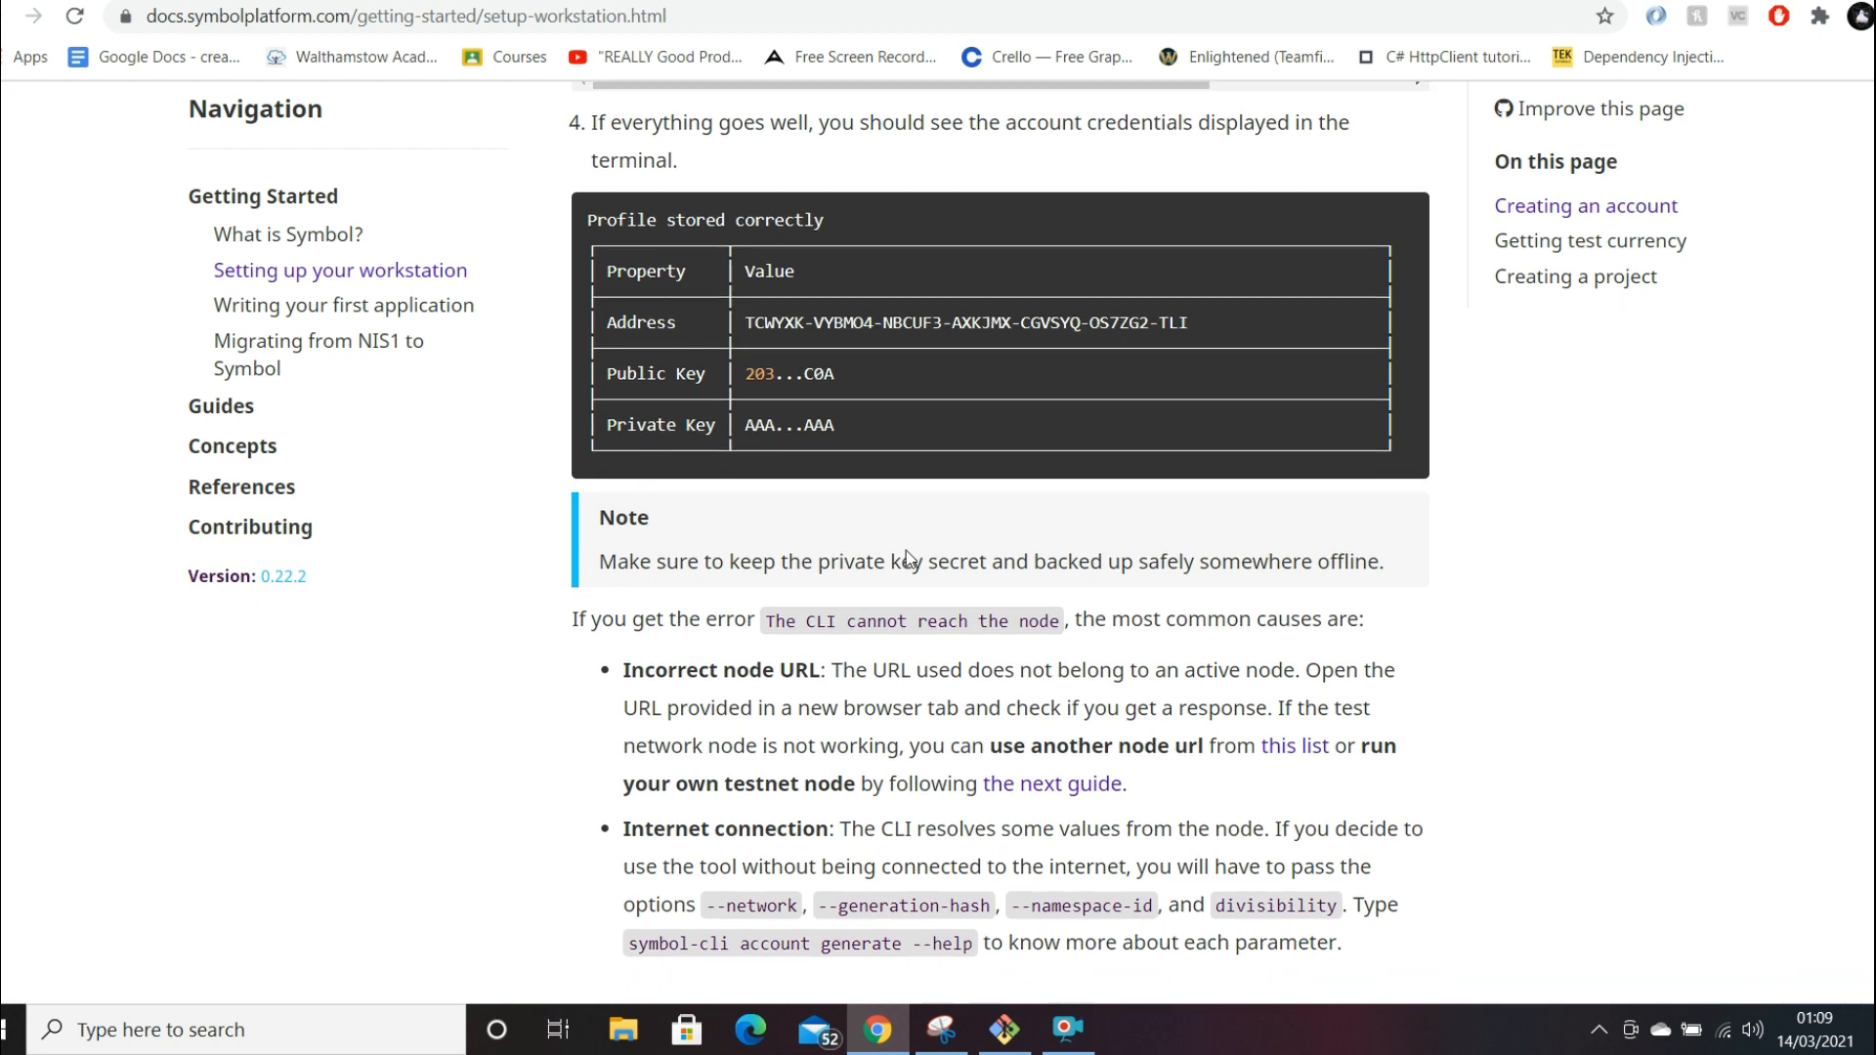
scroll("down", 3)
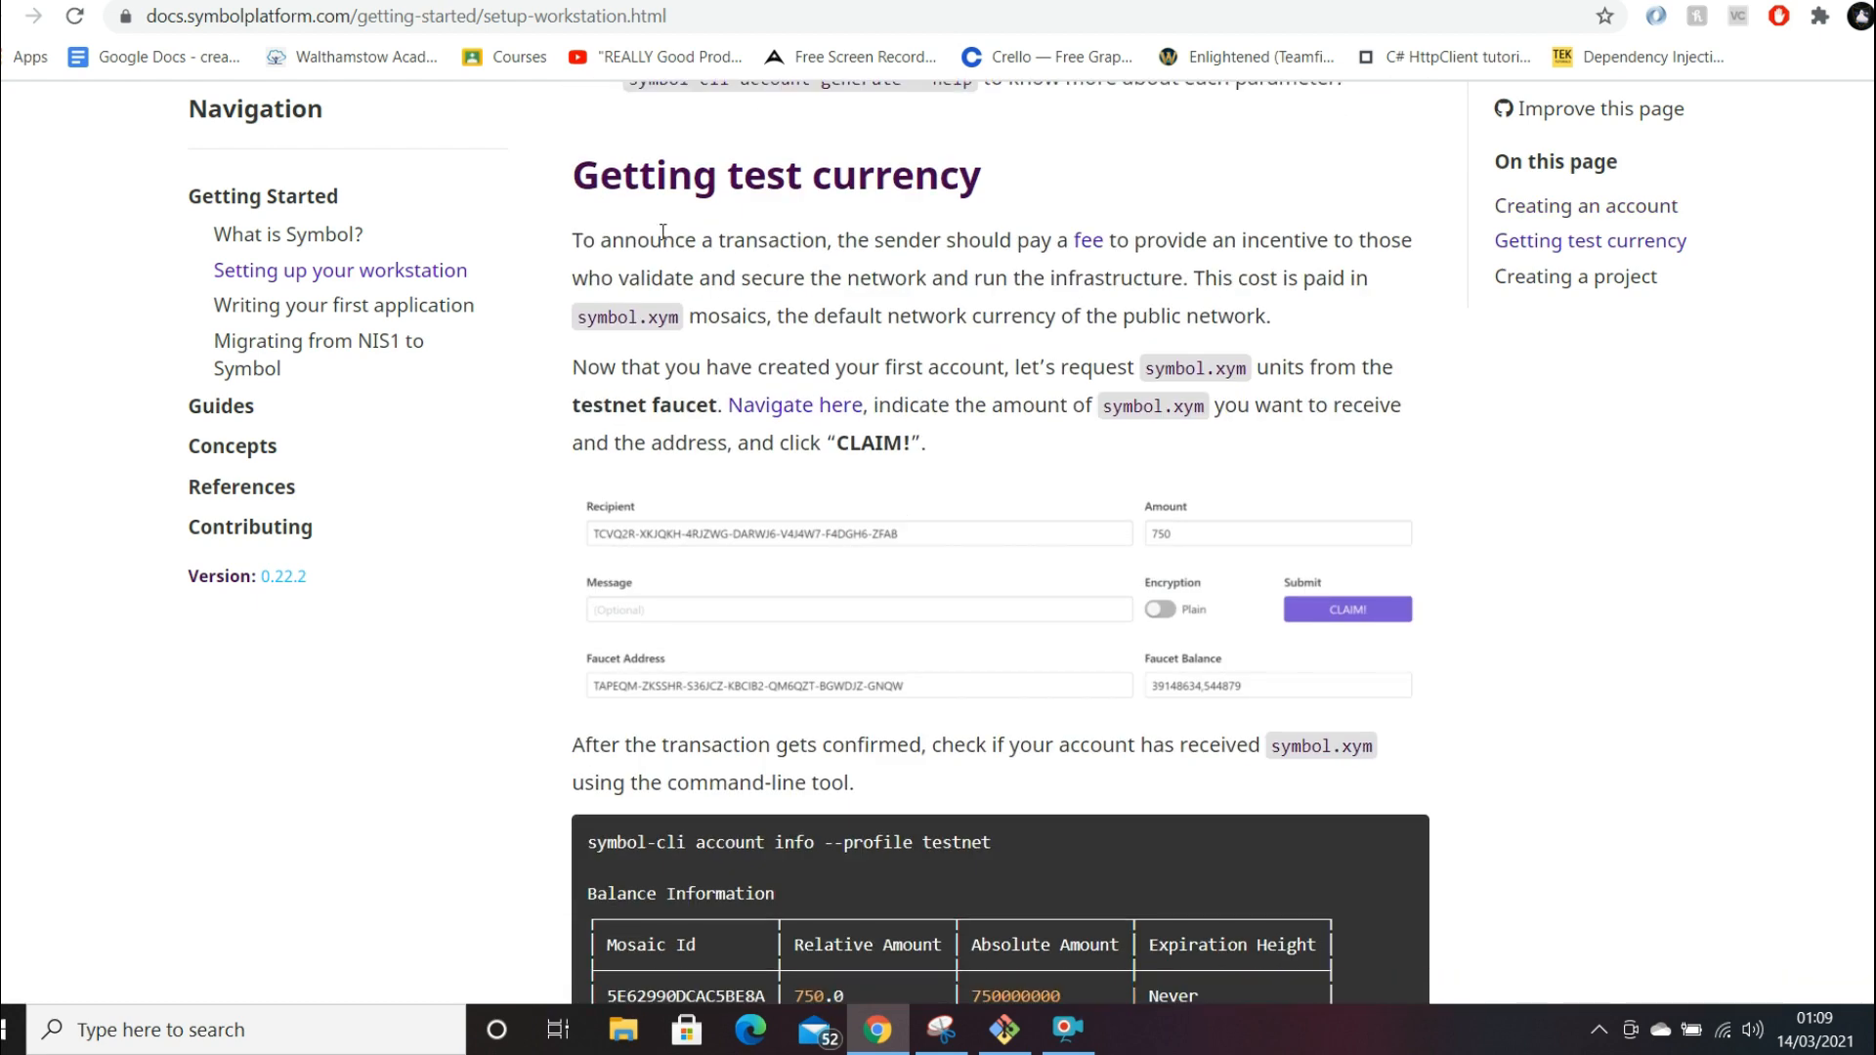
mouse_move(981, 215)
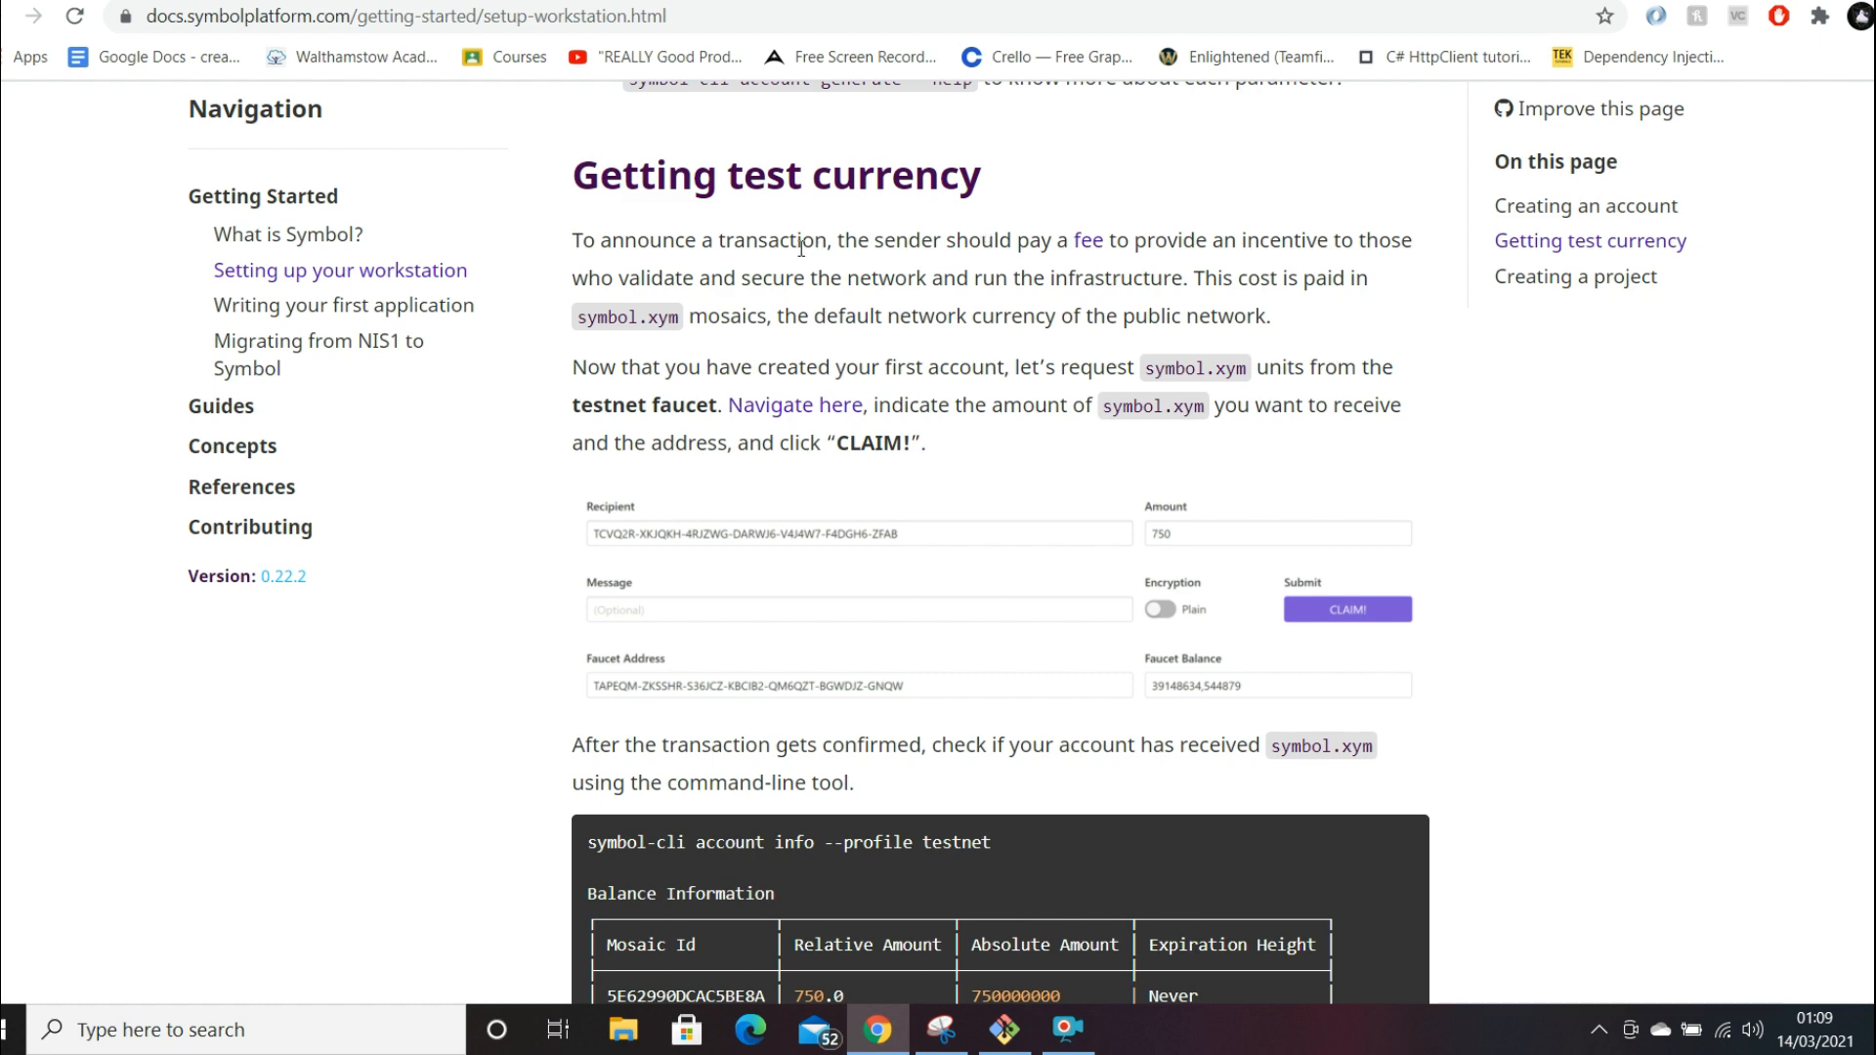
scroll("down", 3)
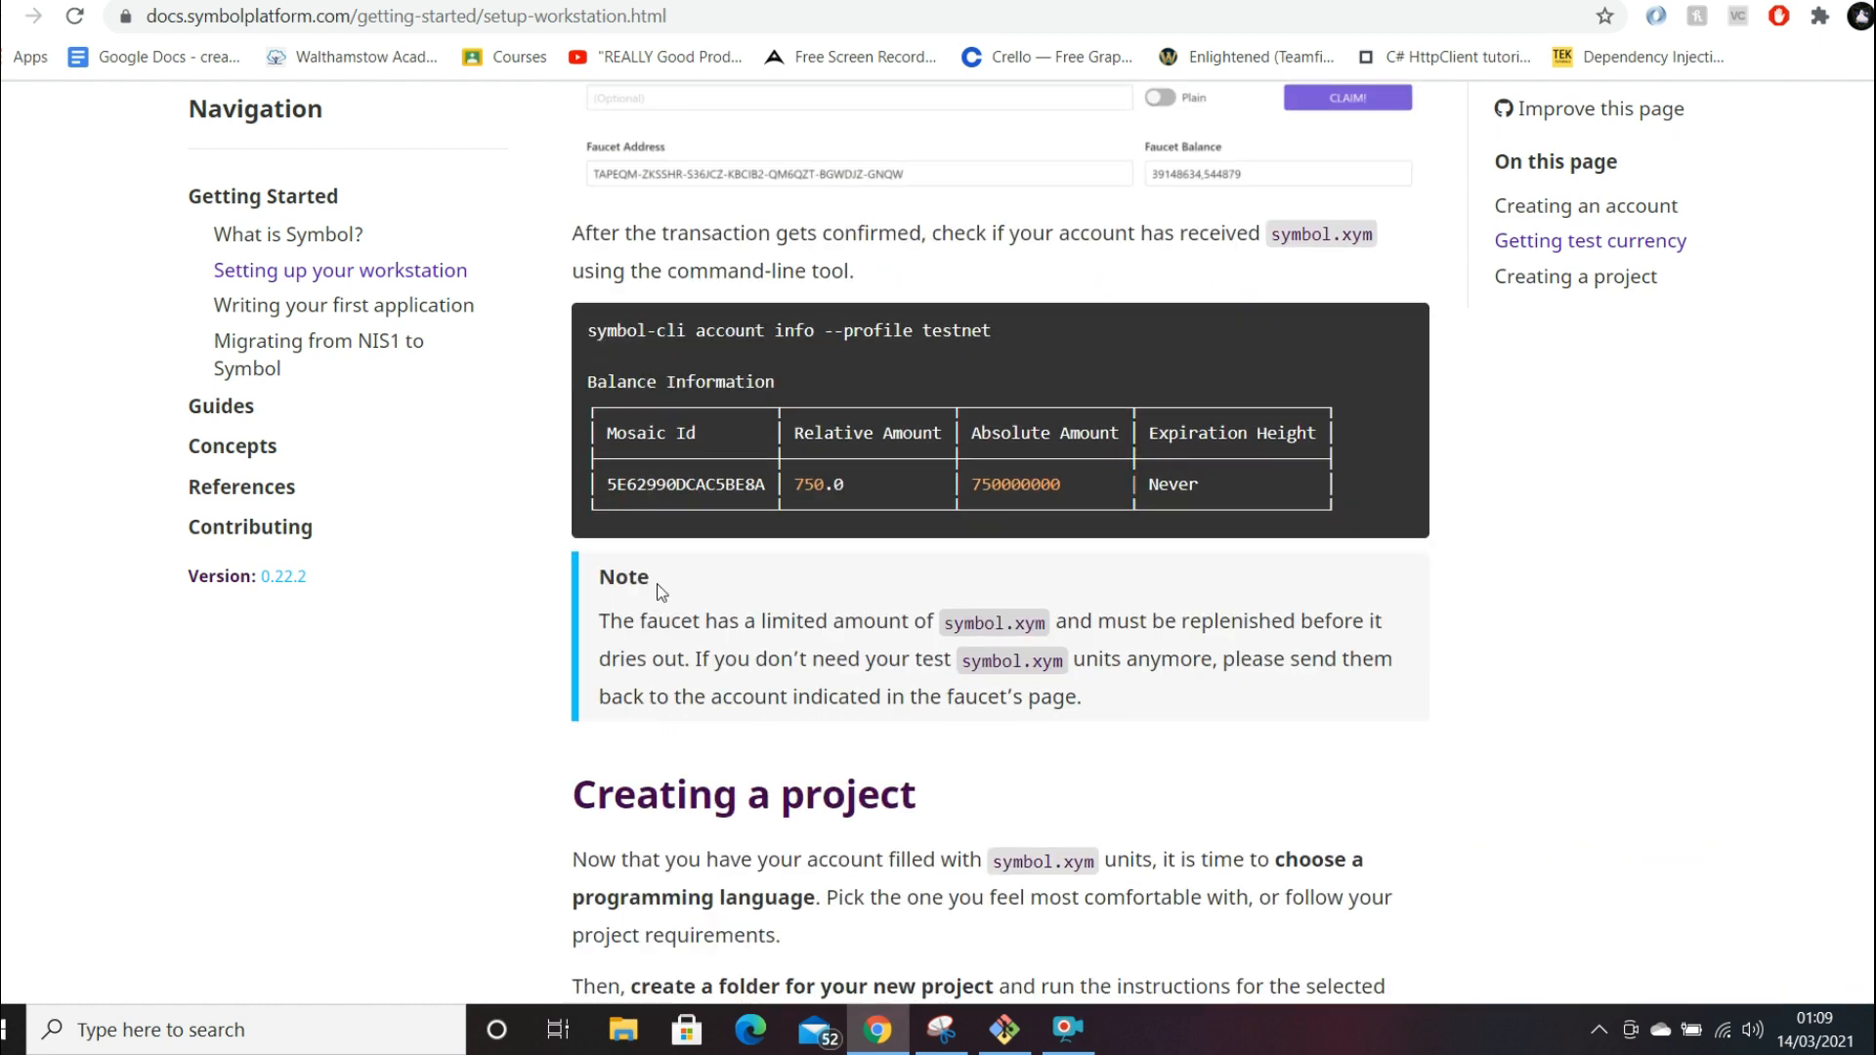
mouse_move(948, 686)
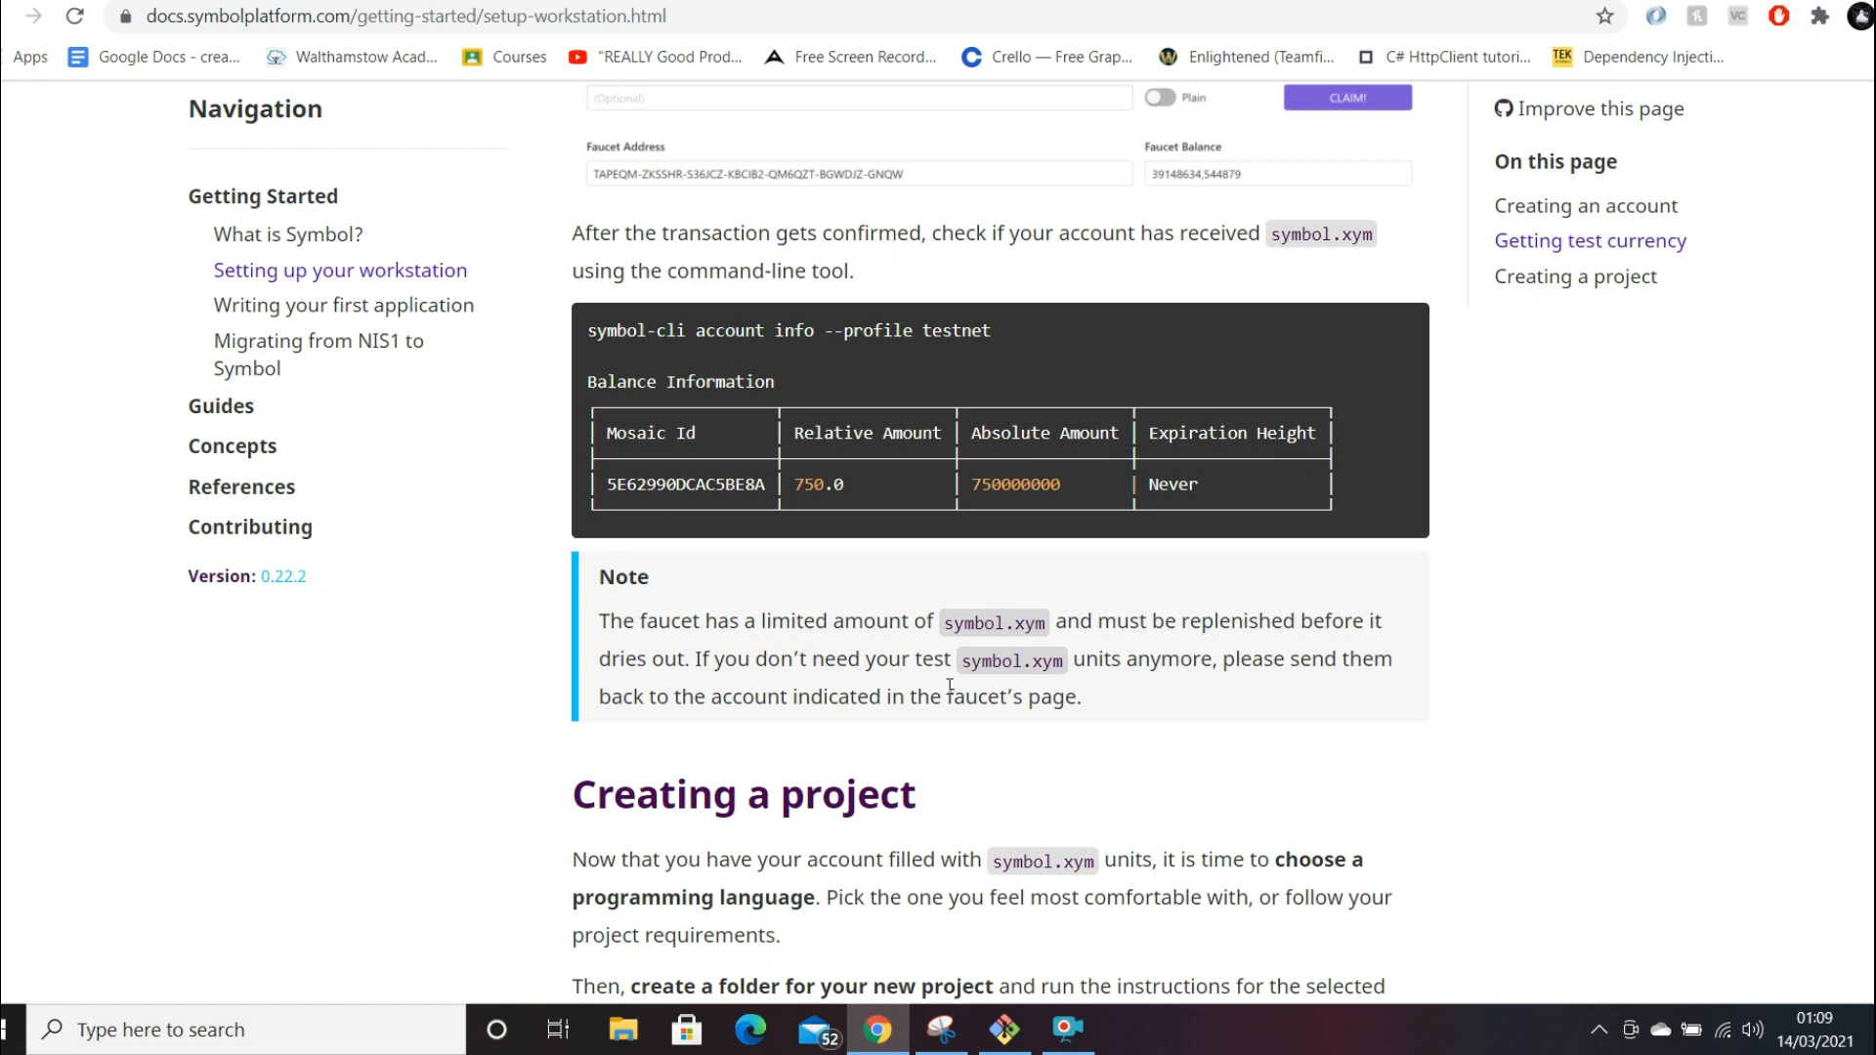
scroll("down", 3)
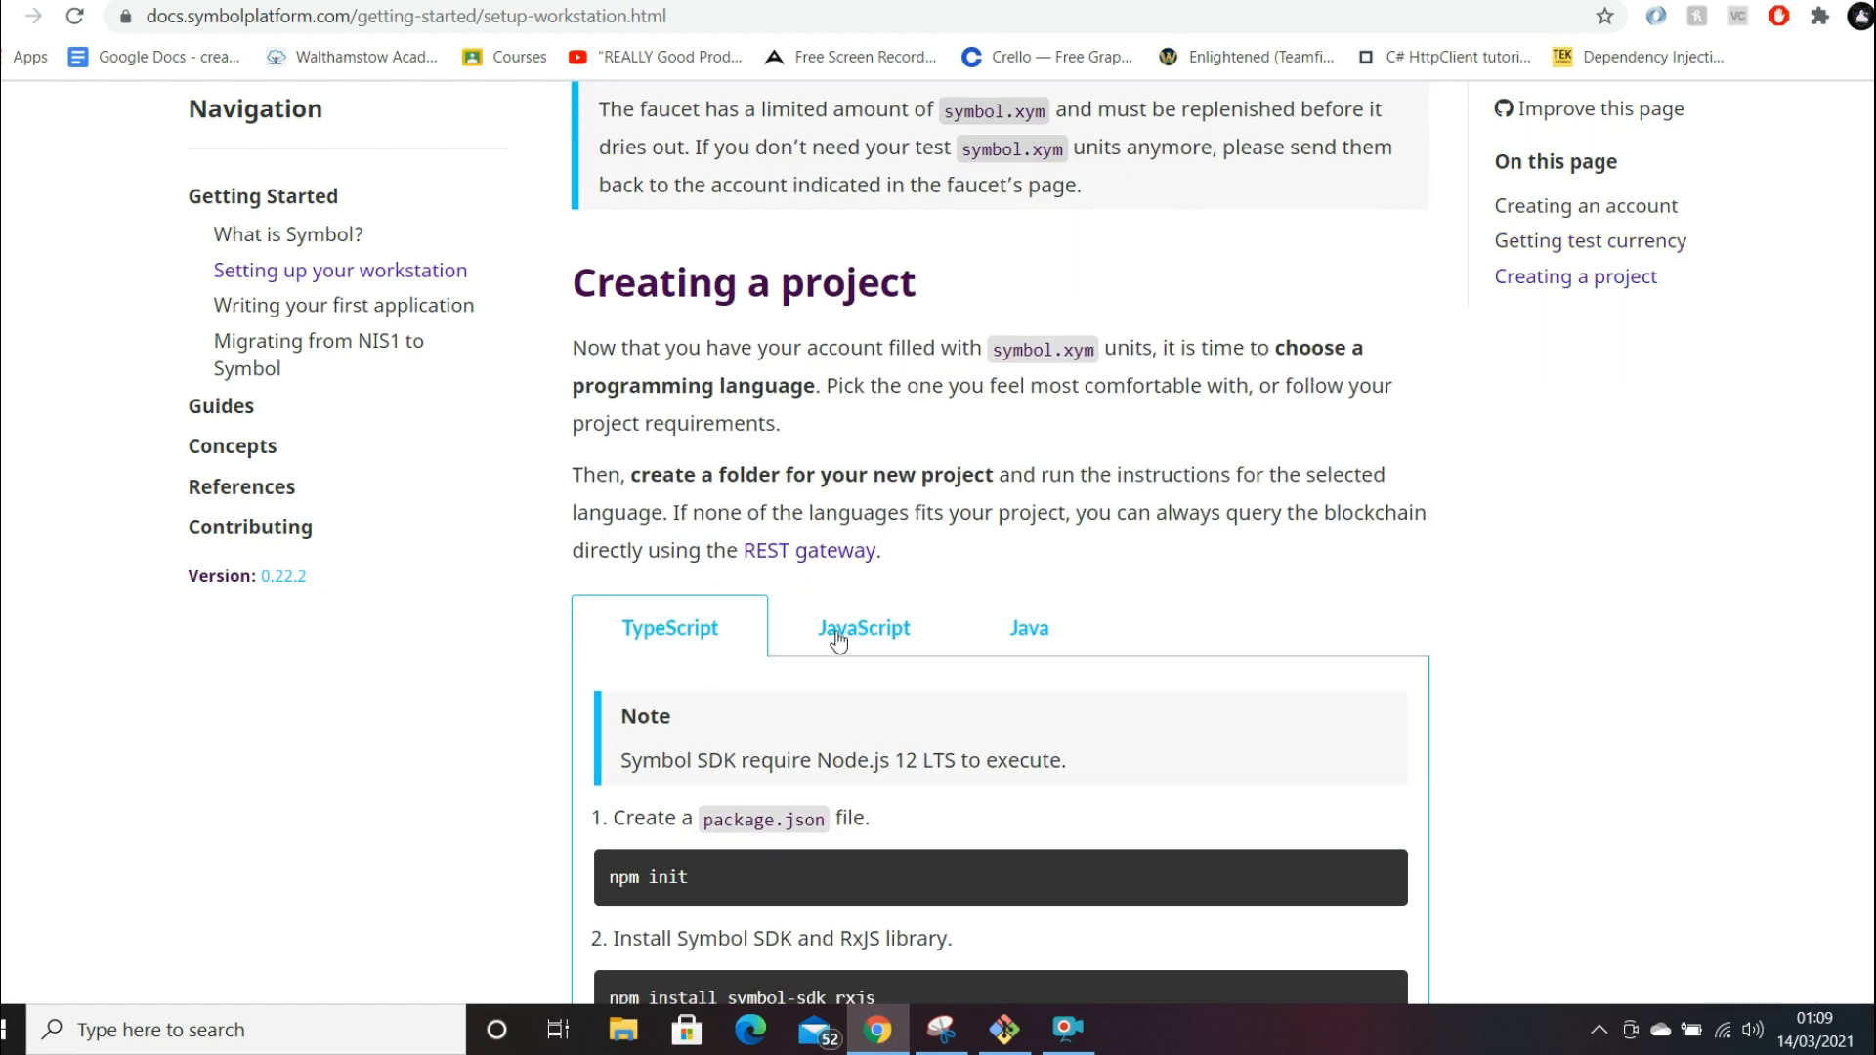
left_click(1027, 628)
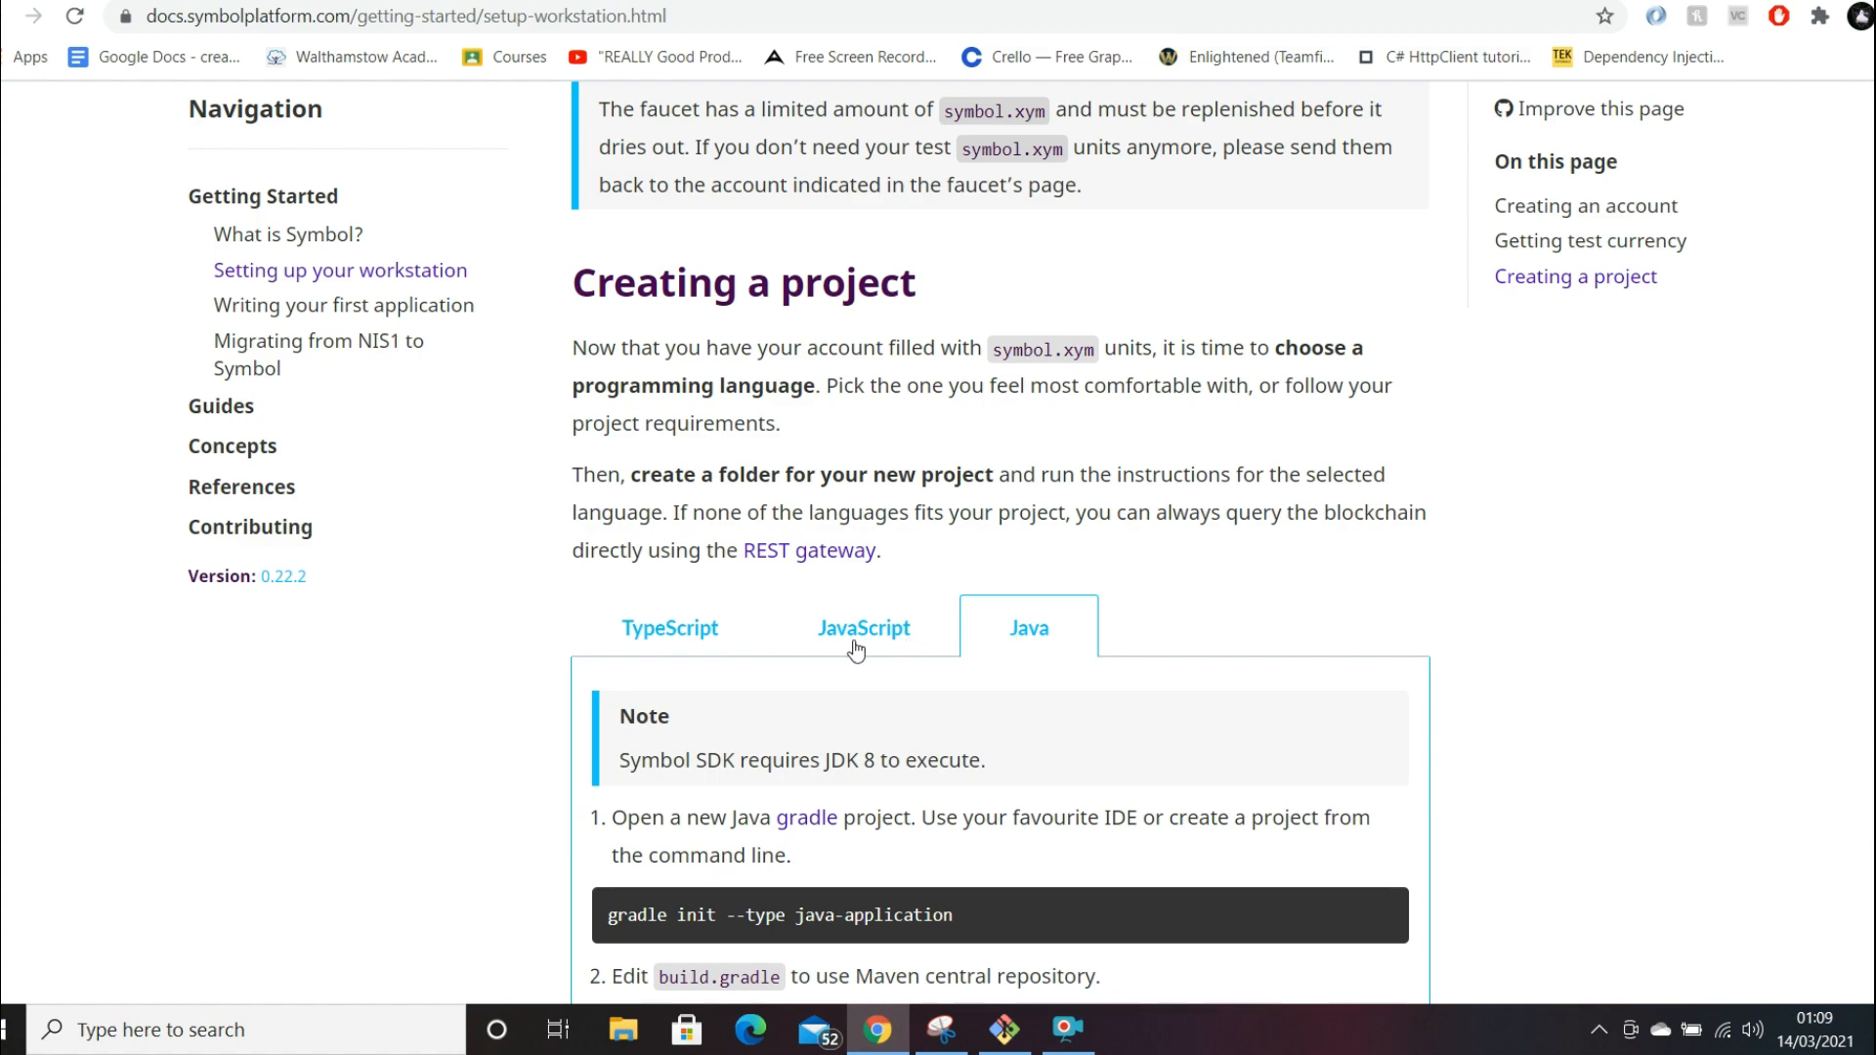
scroll("down", 3)
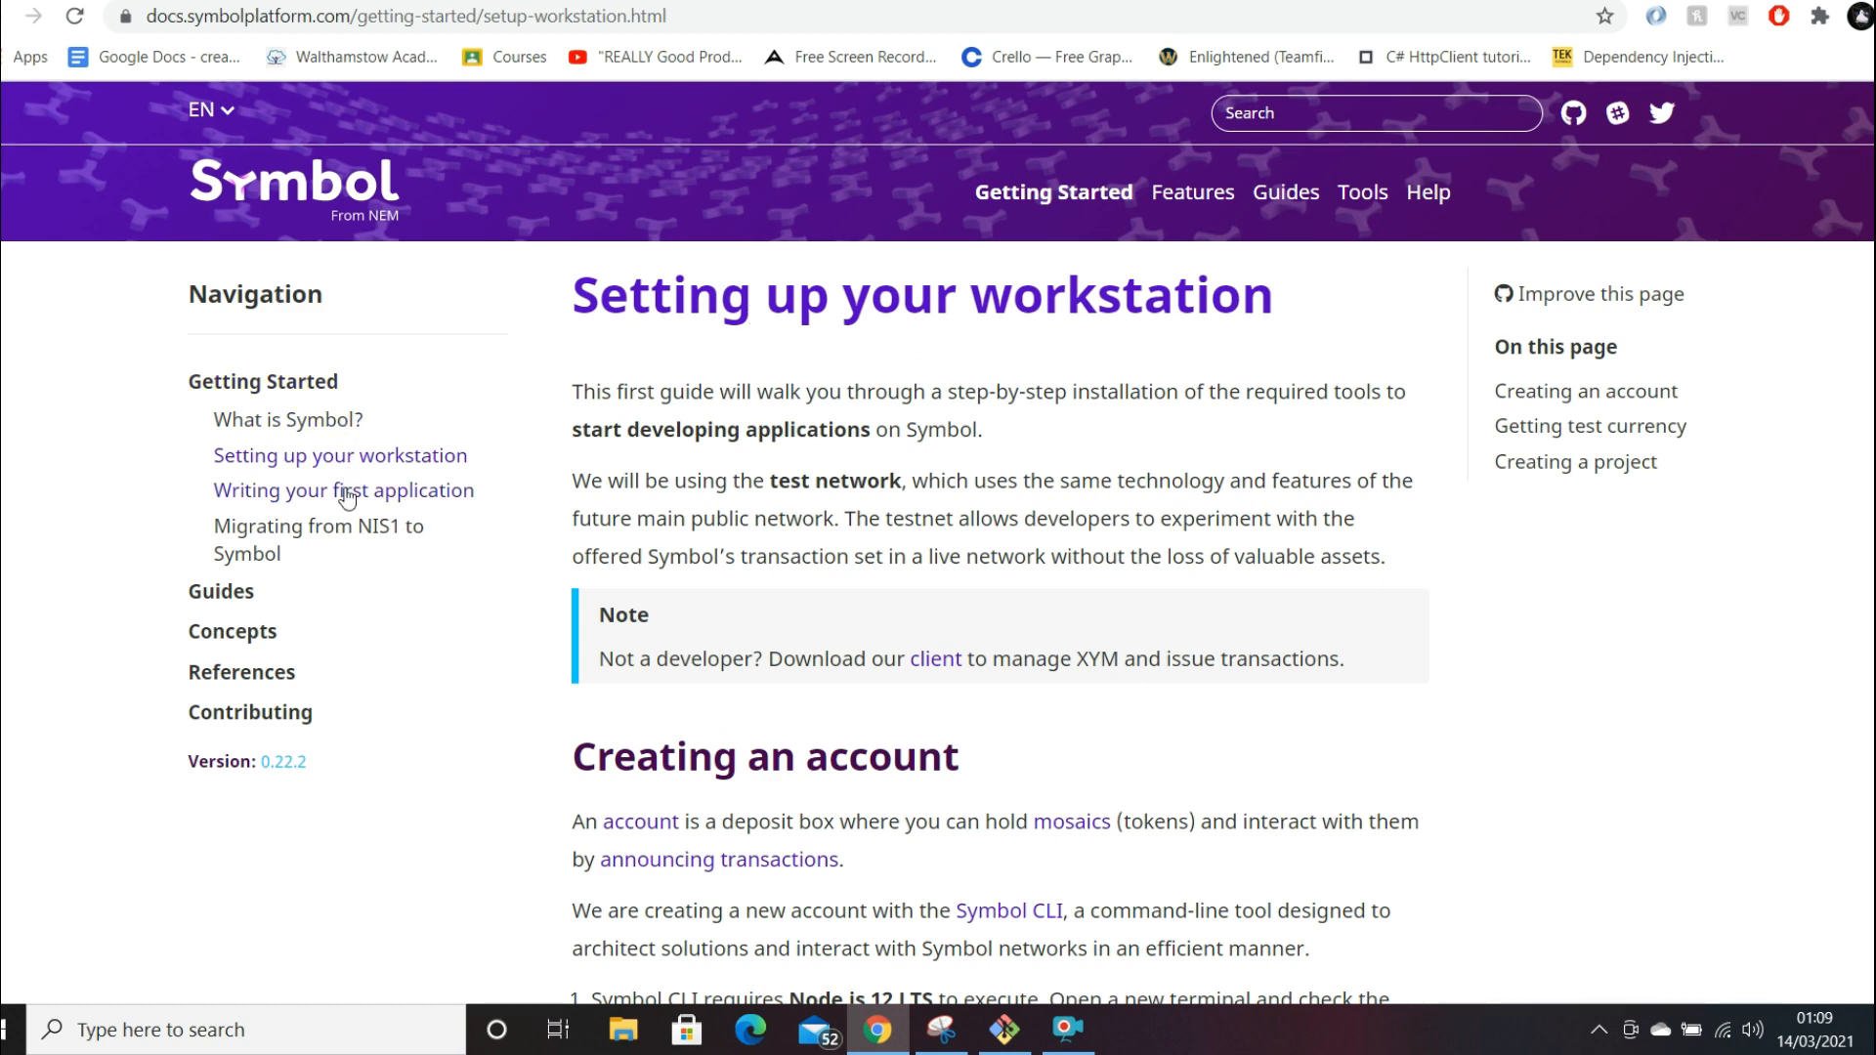
- Skim 'Writing your first application' down to signing the ticket, then open Guides
left_click(342, 489)
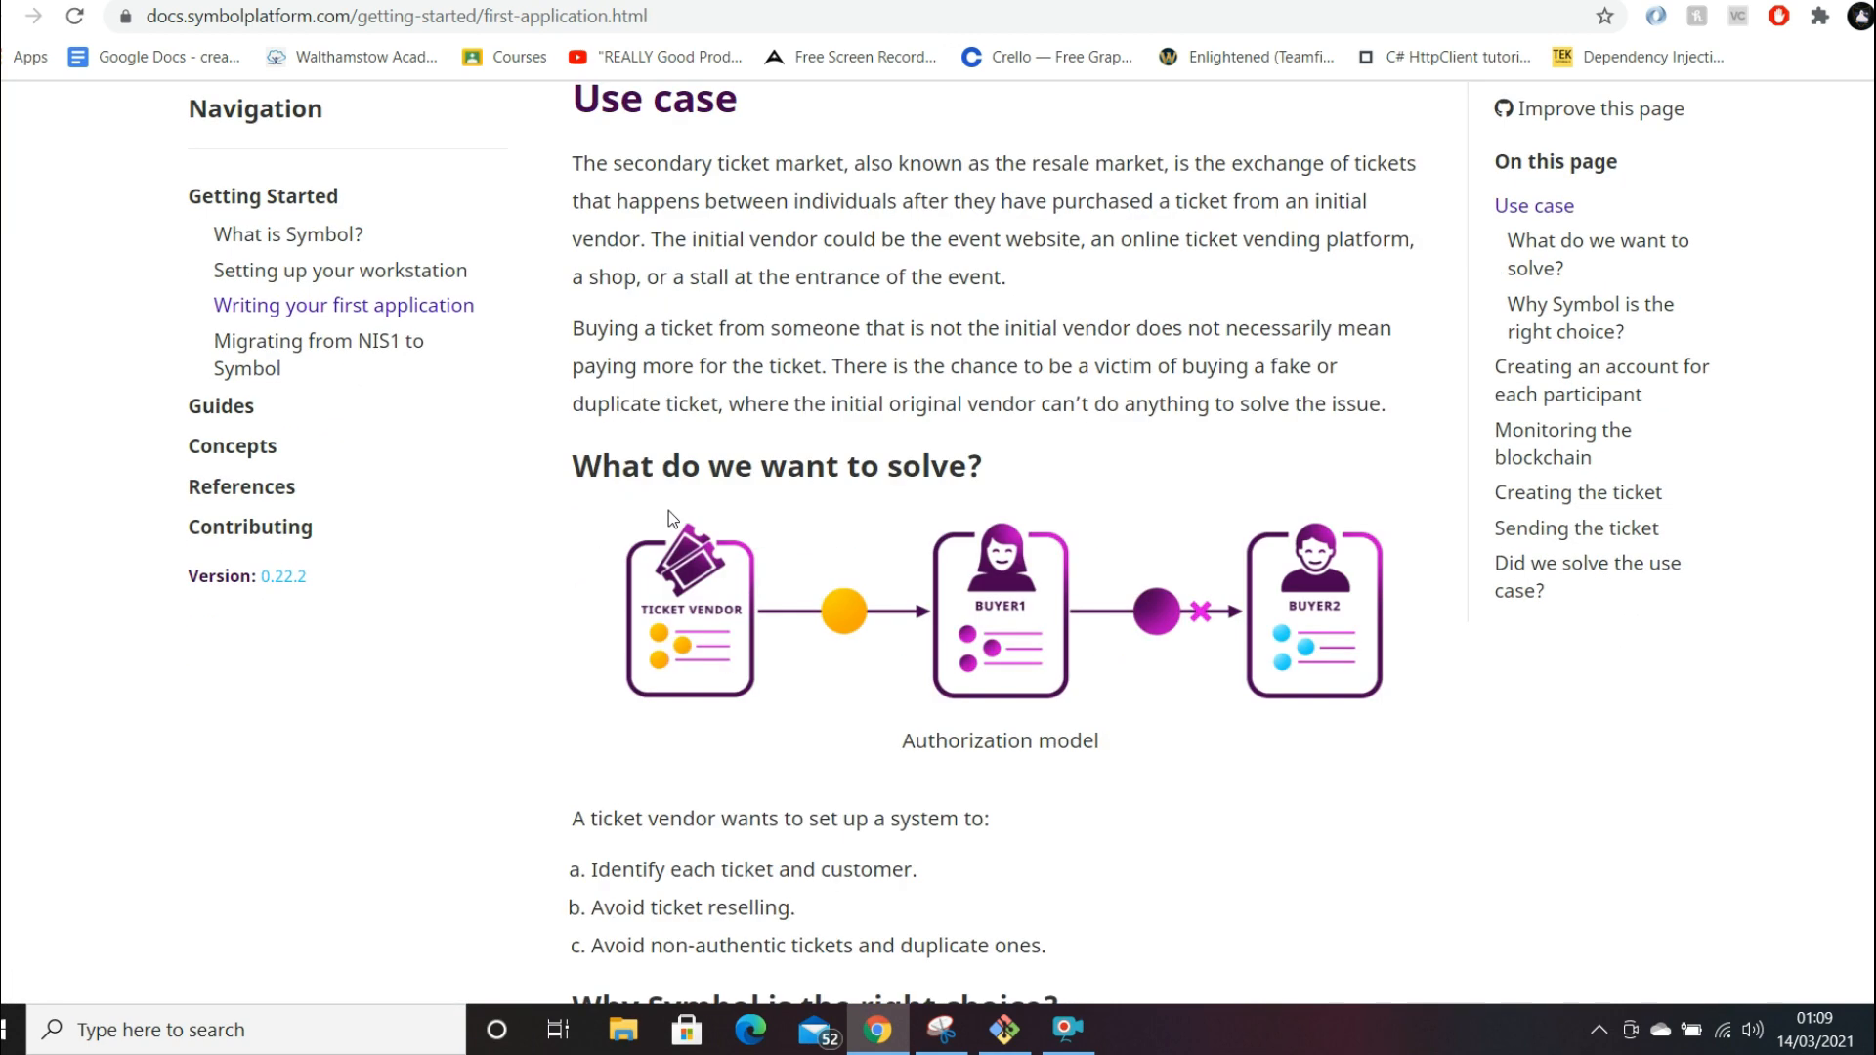
scroll("down", 3)
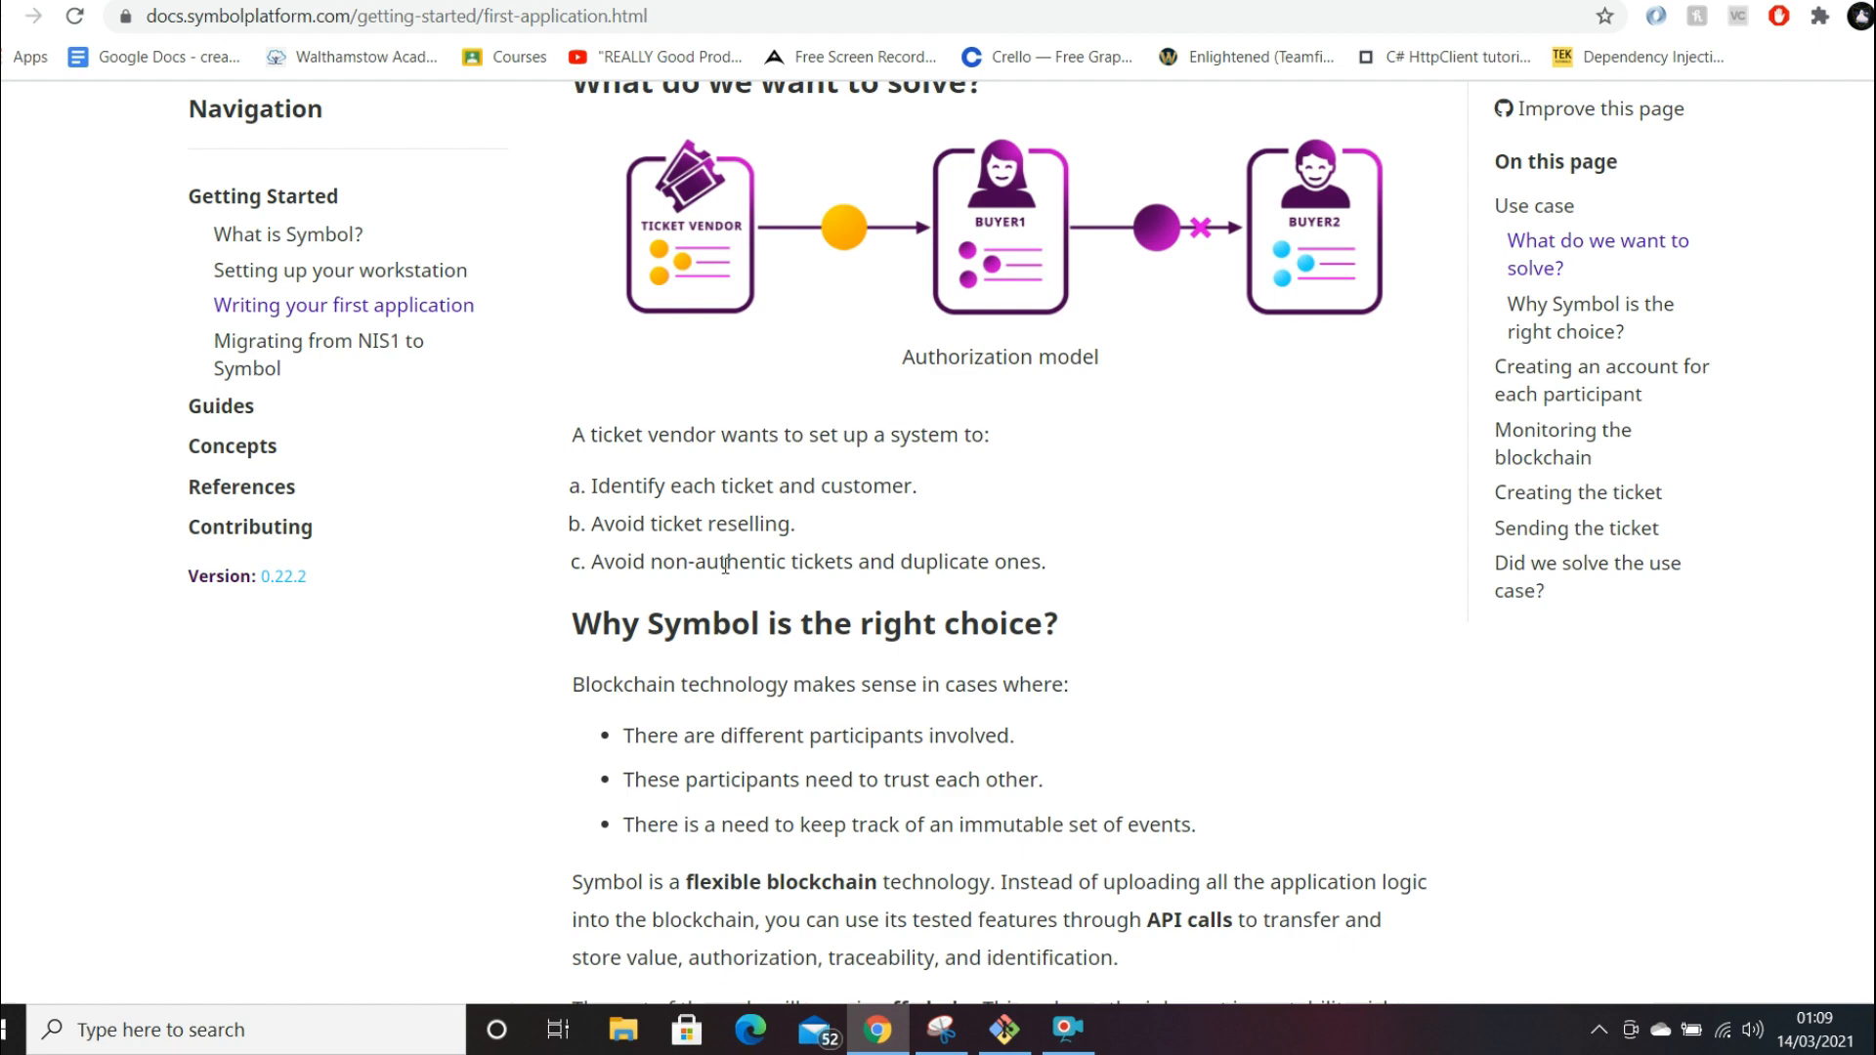
scroll("down", 3)
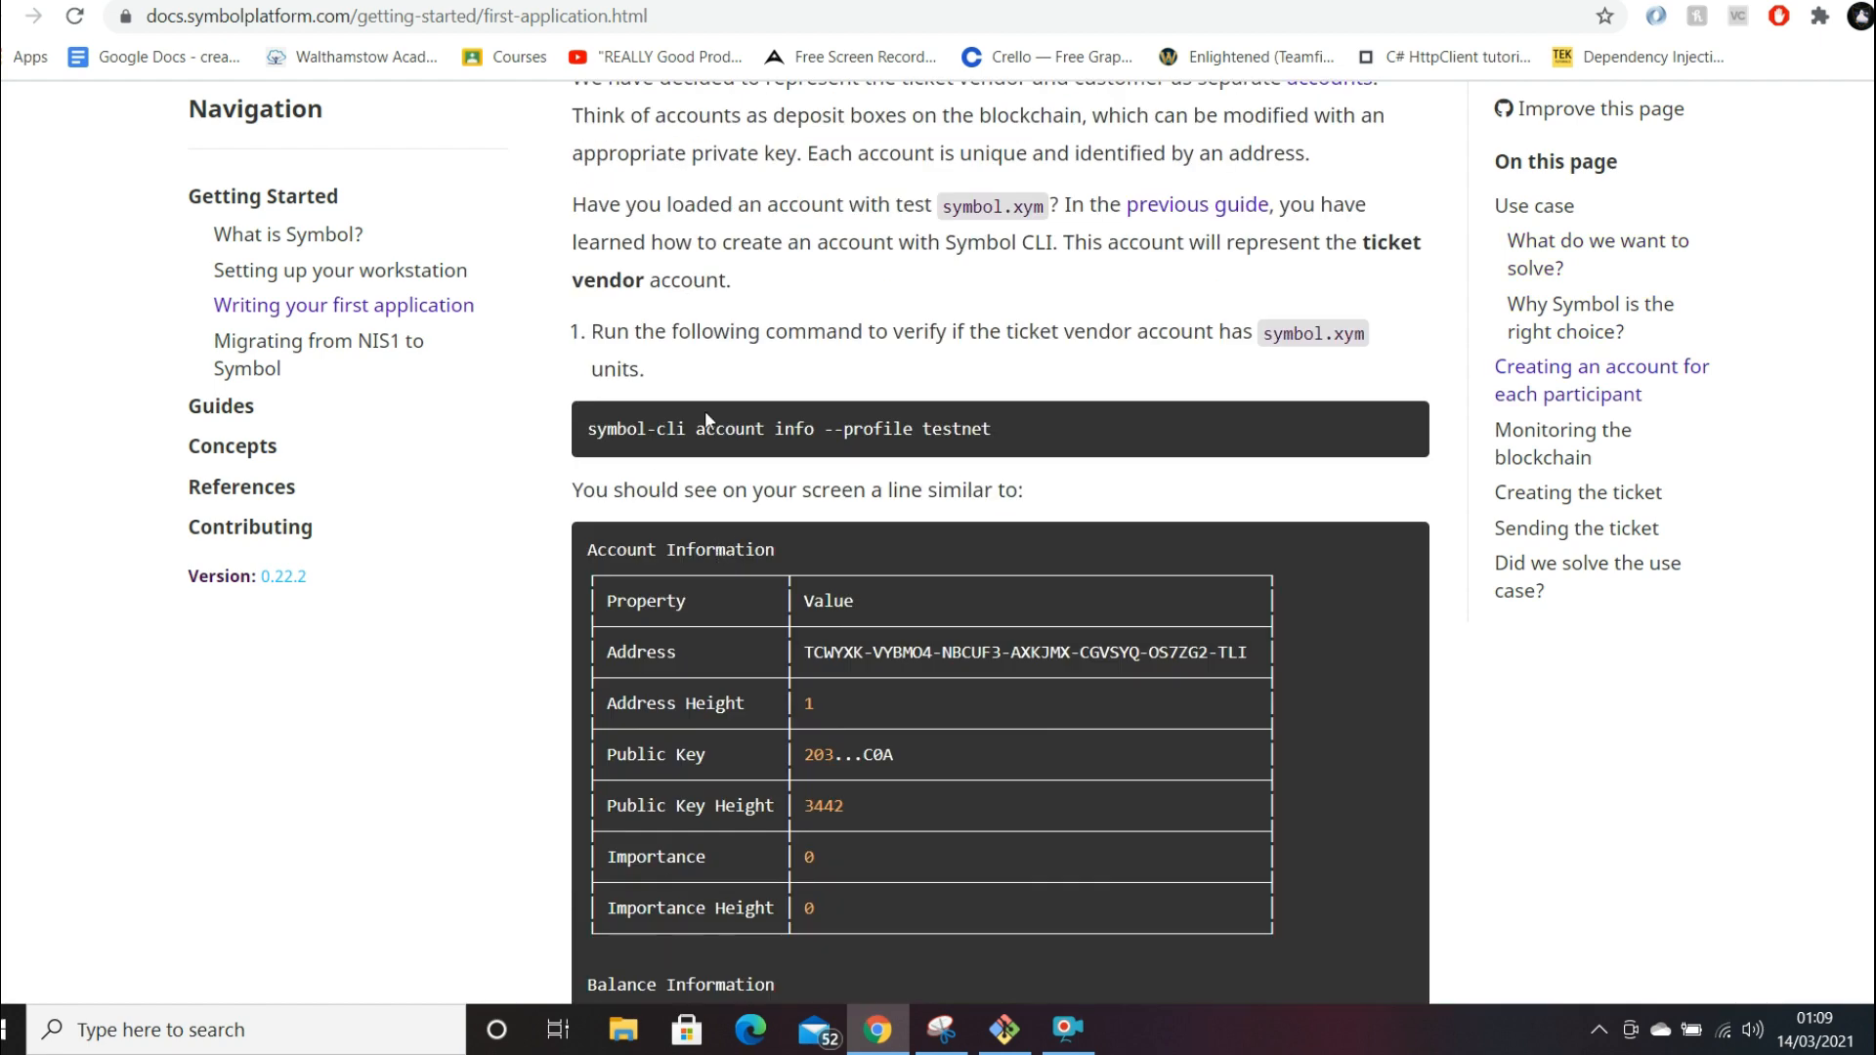
scroll("down", 3)
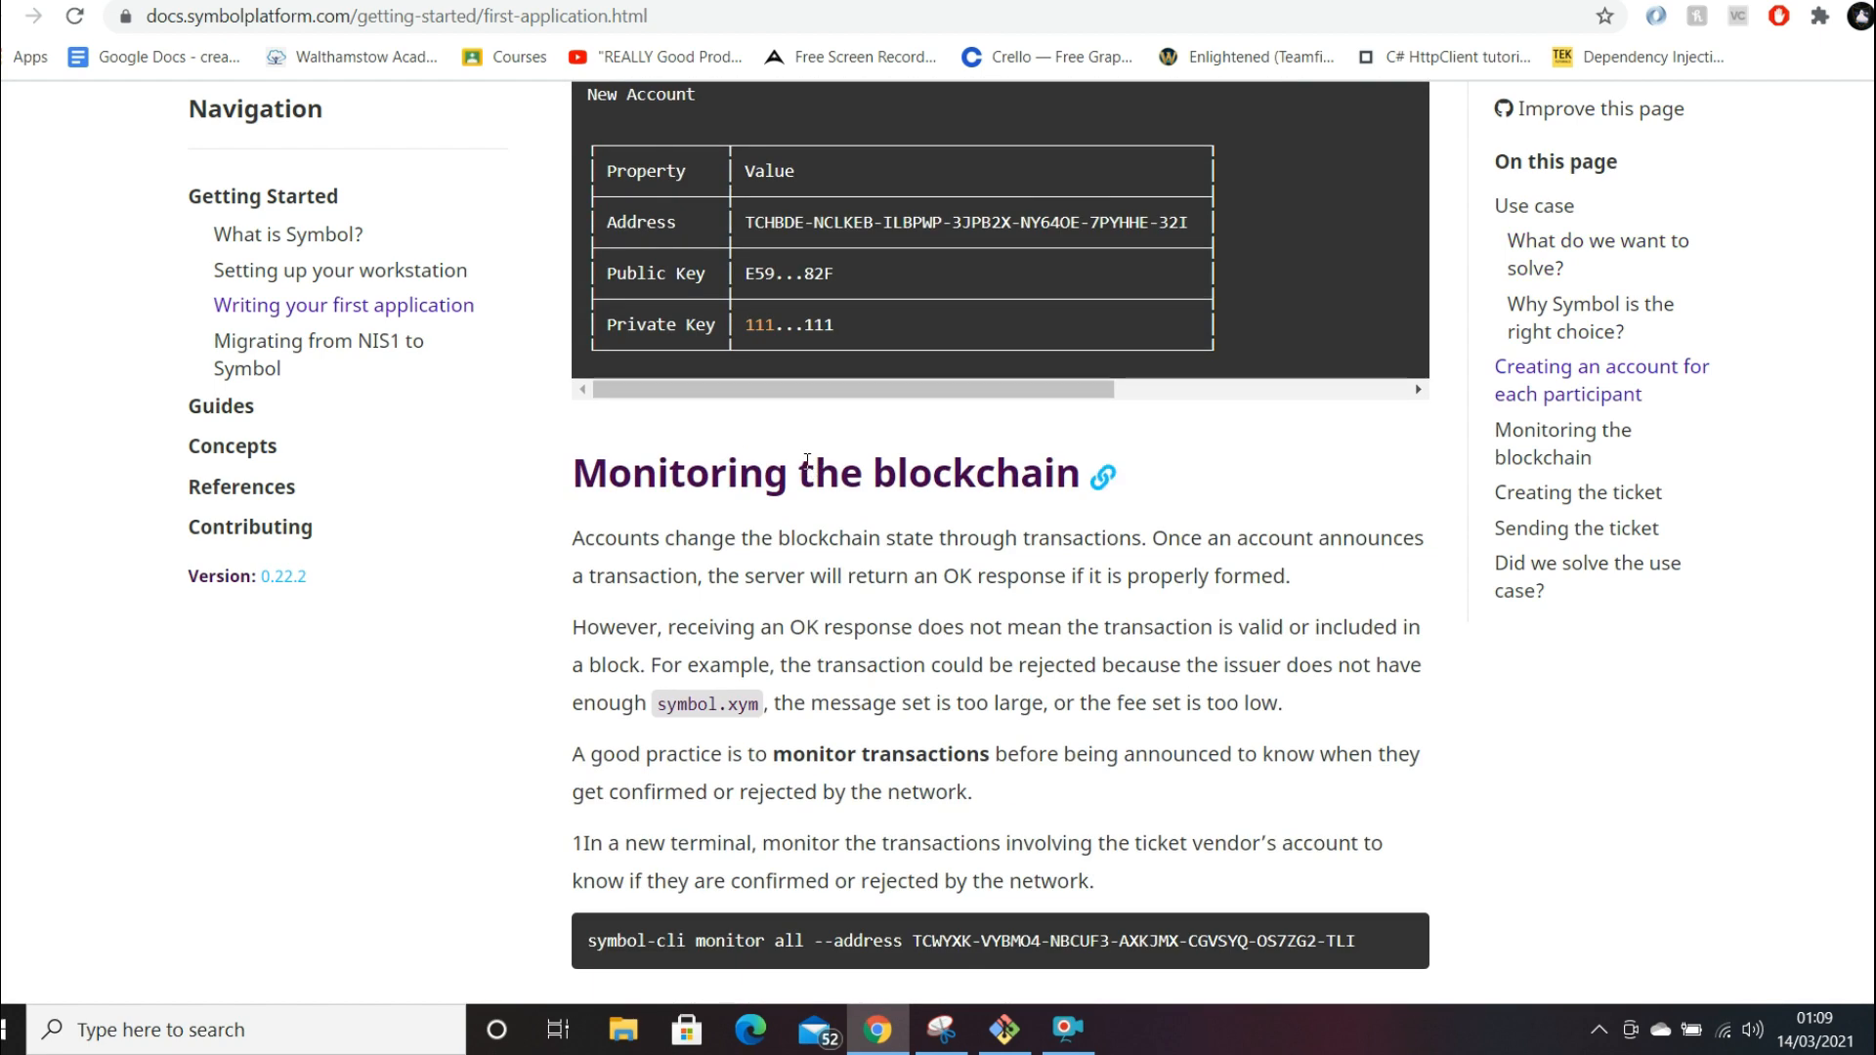
scroll("down", 3)
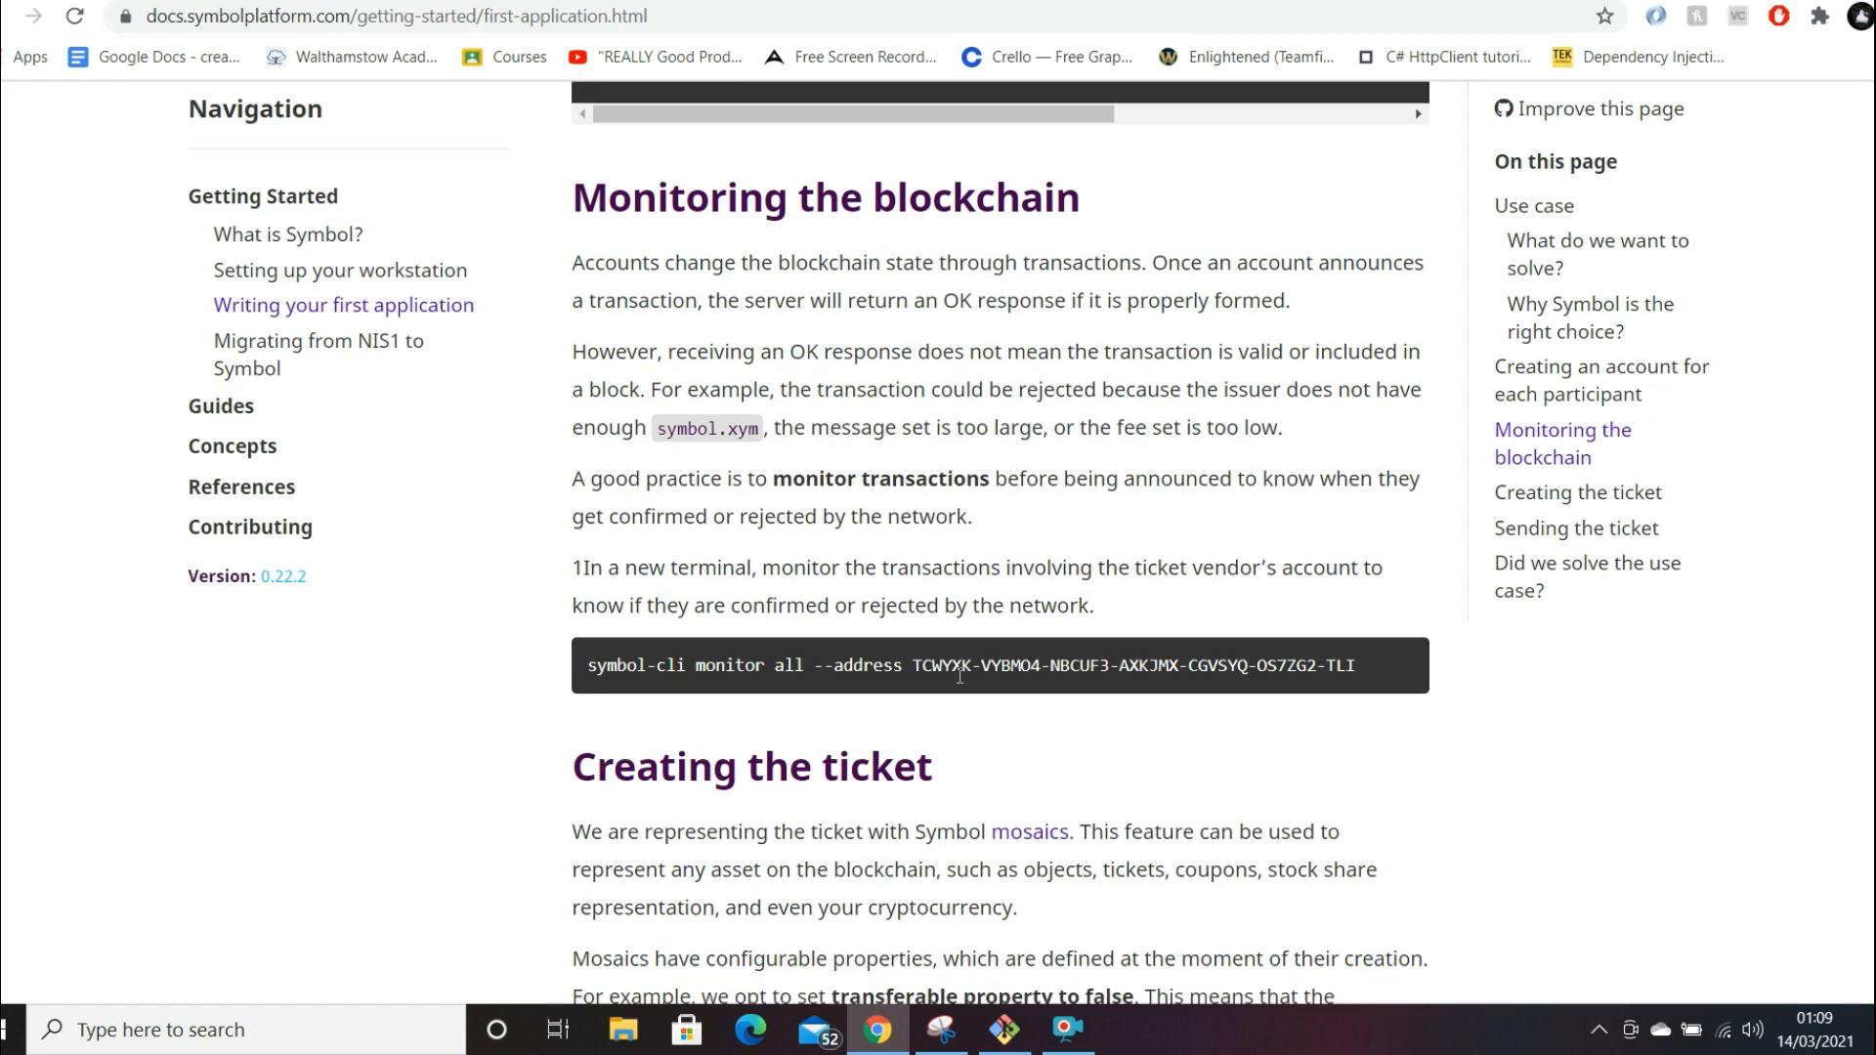
scroll("down", 3)
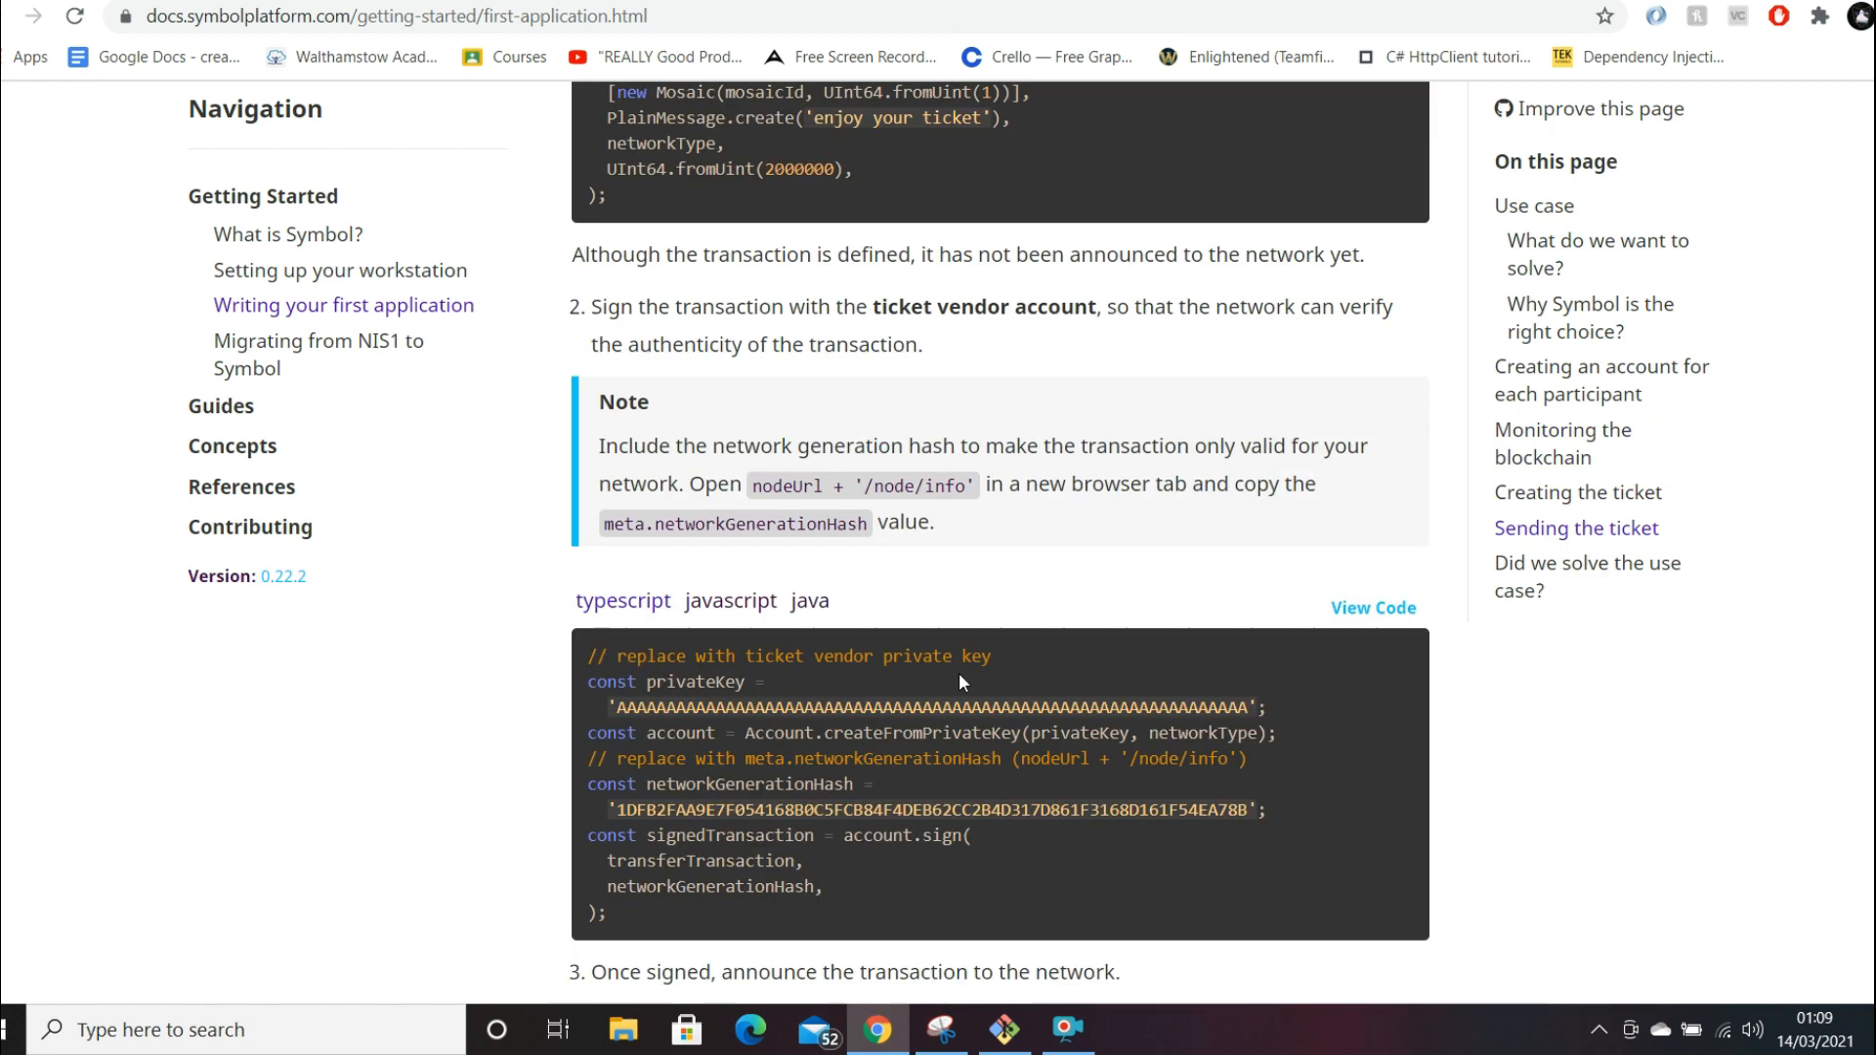
left_click(220, 411)
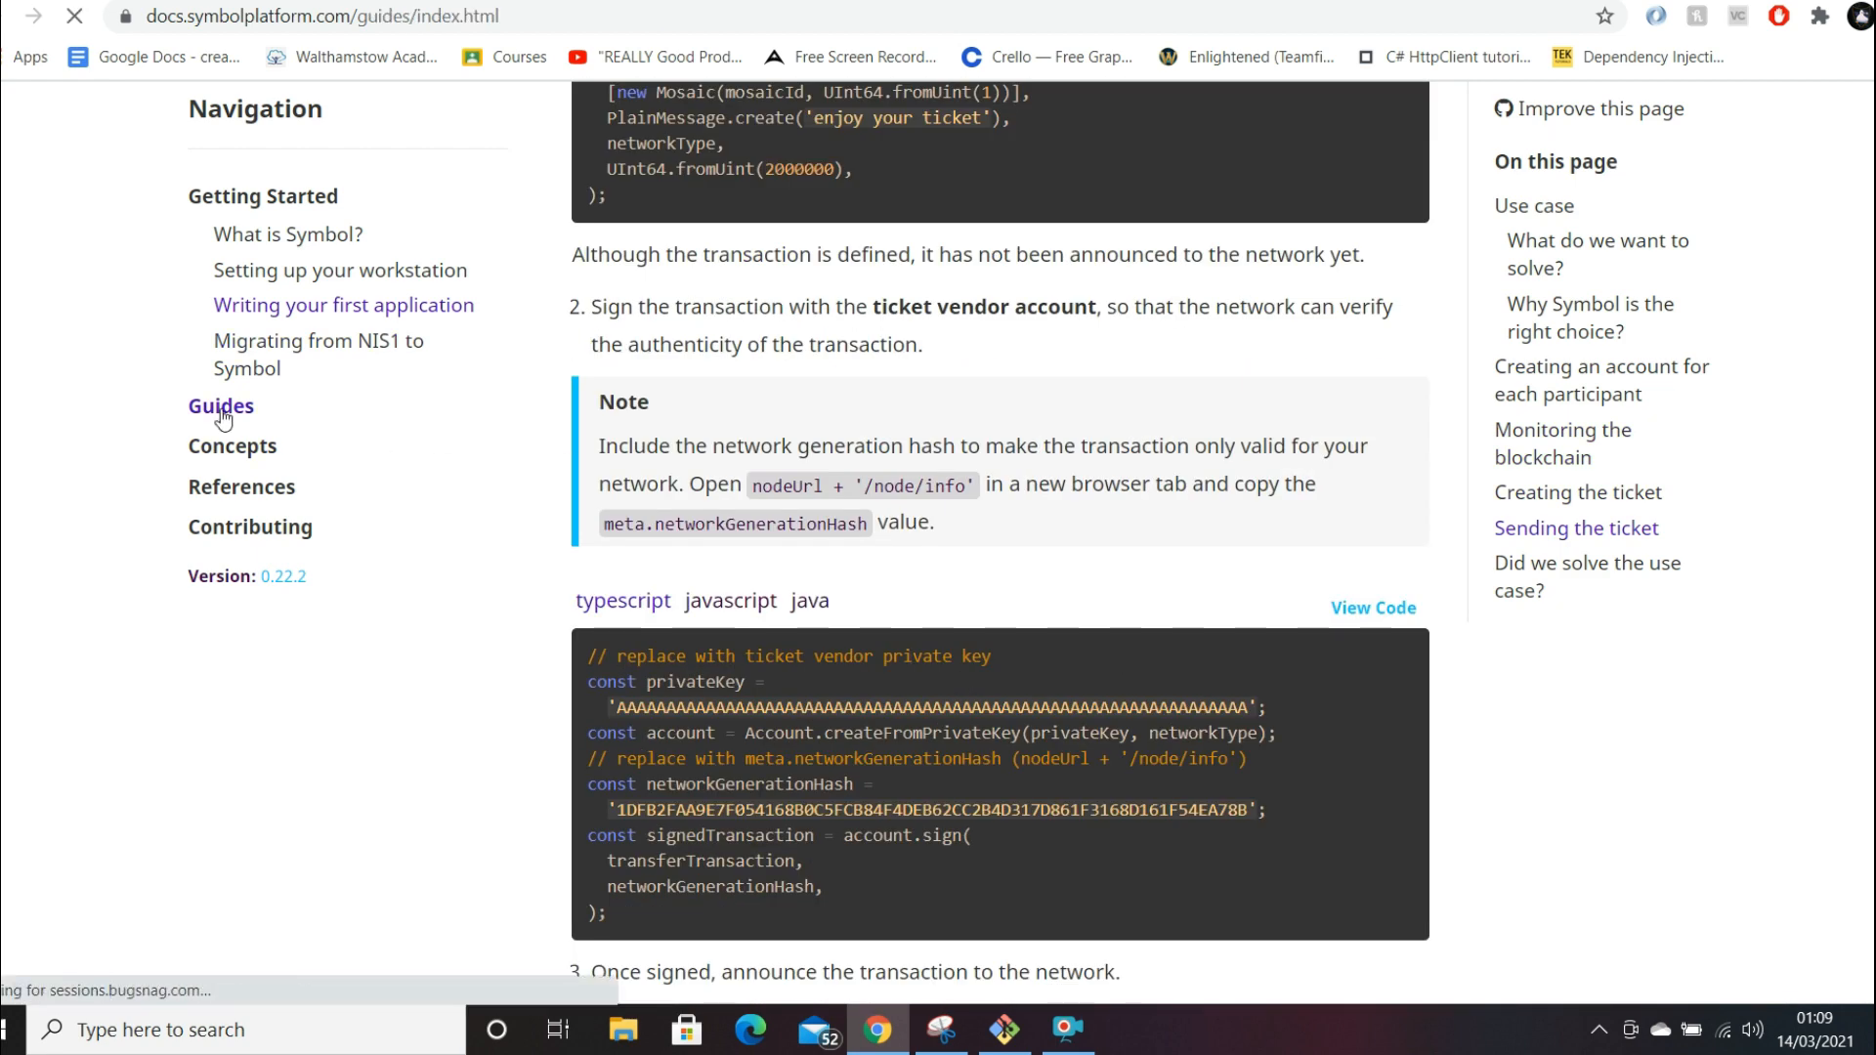
left_click(219, 406)
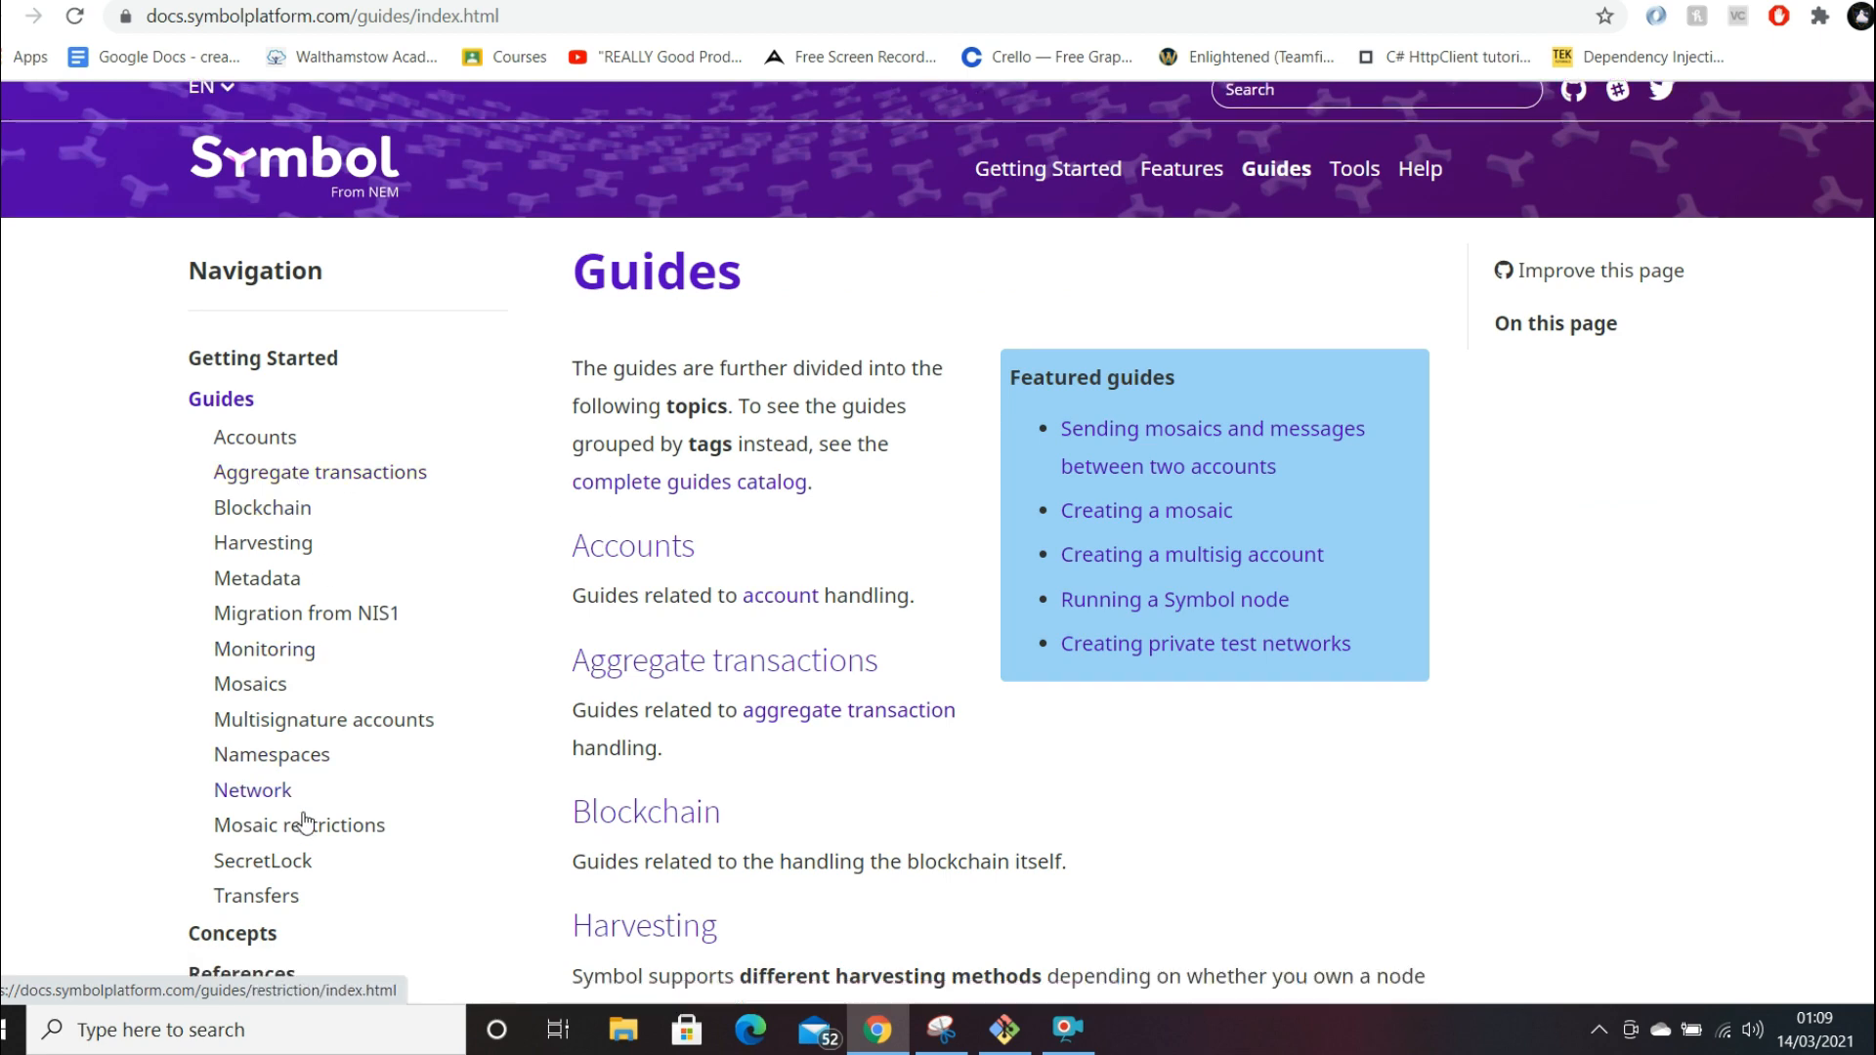
scroll("up", 3)
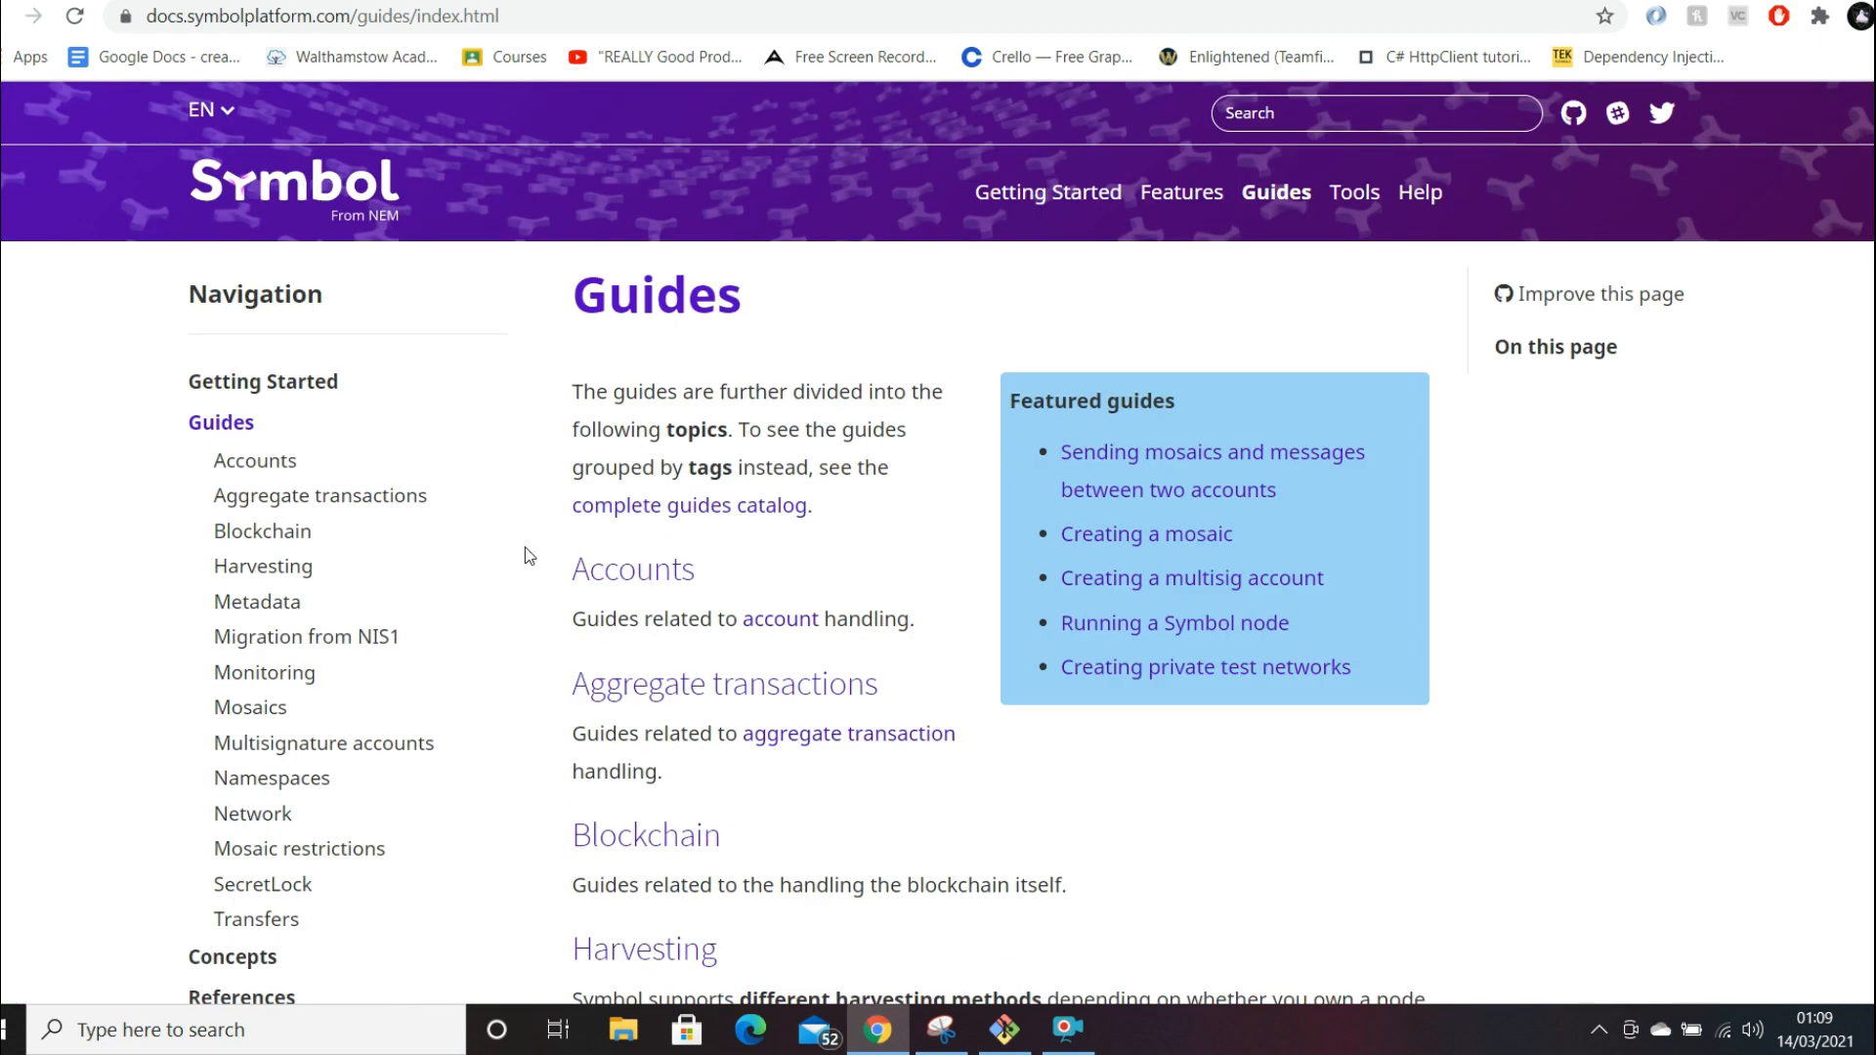
mouse_move(766, 584)
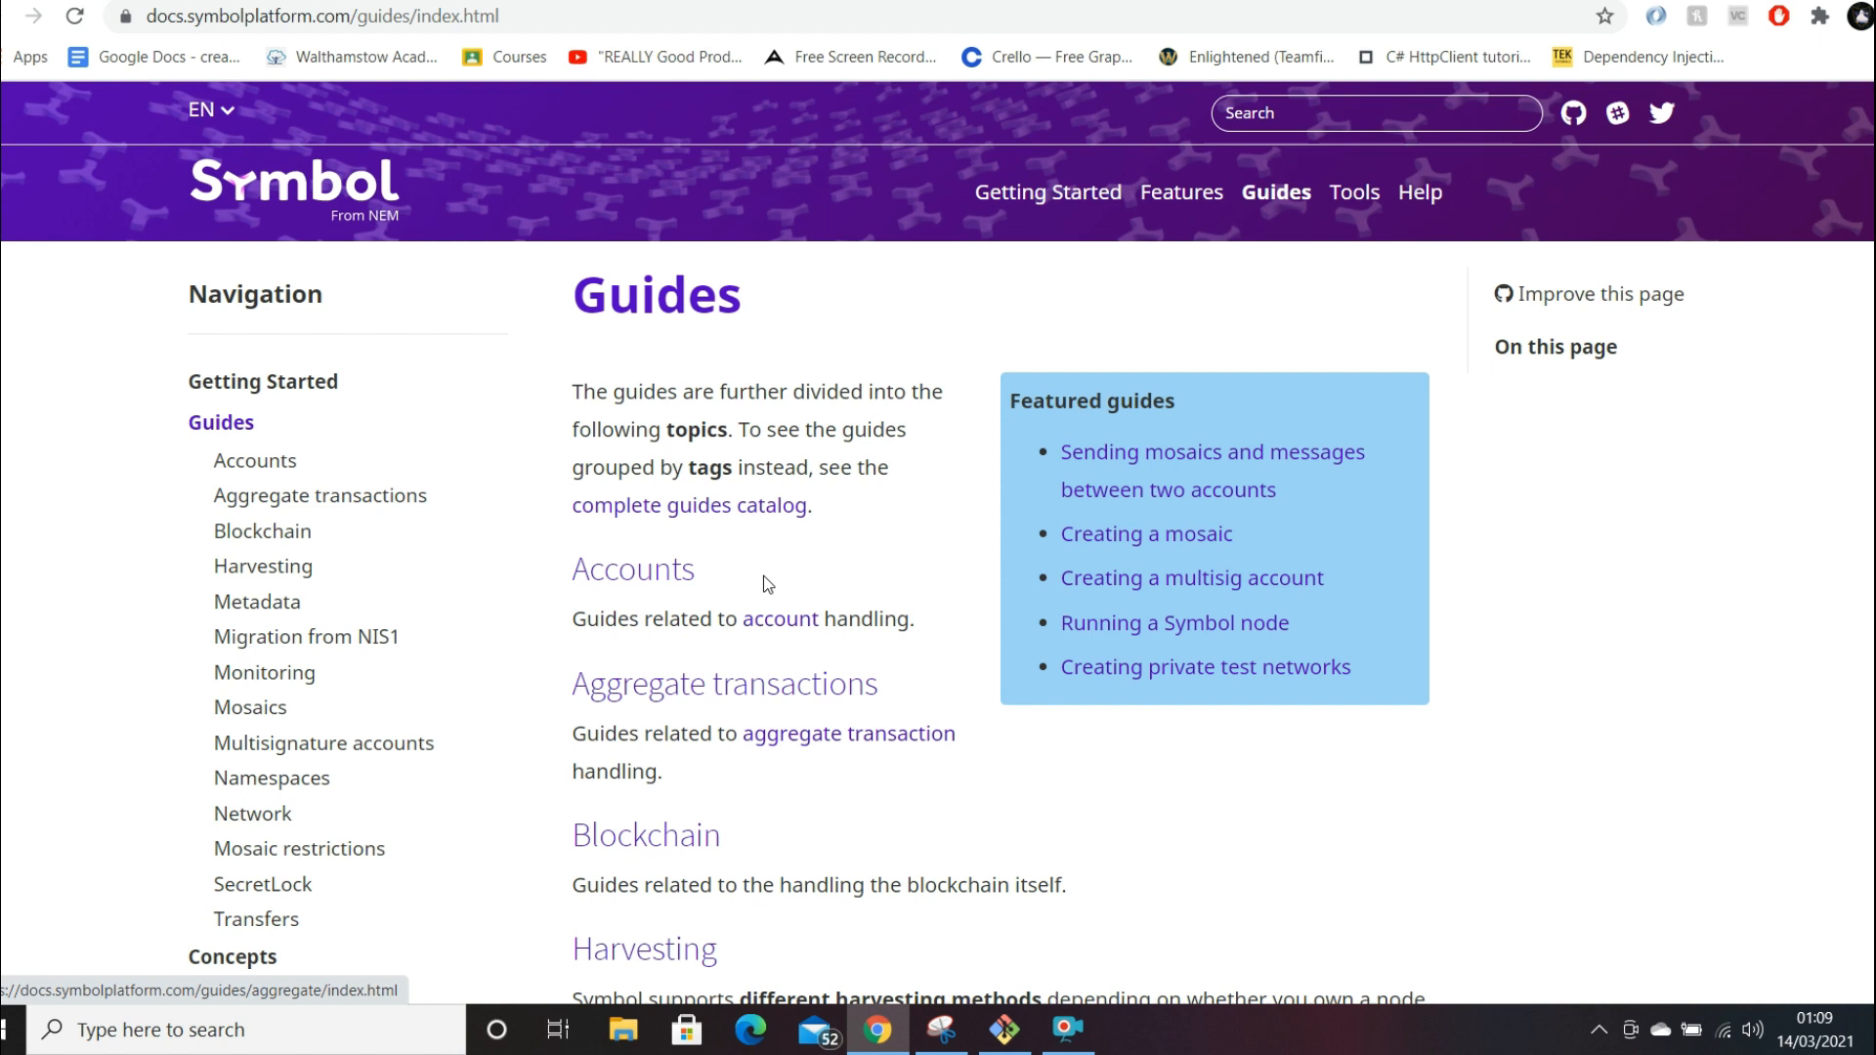
mouse_move(931, 668)
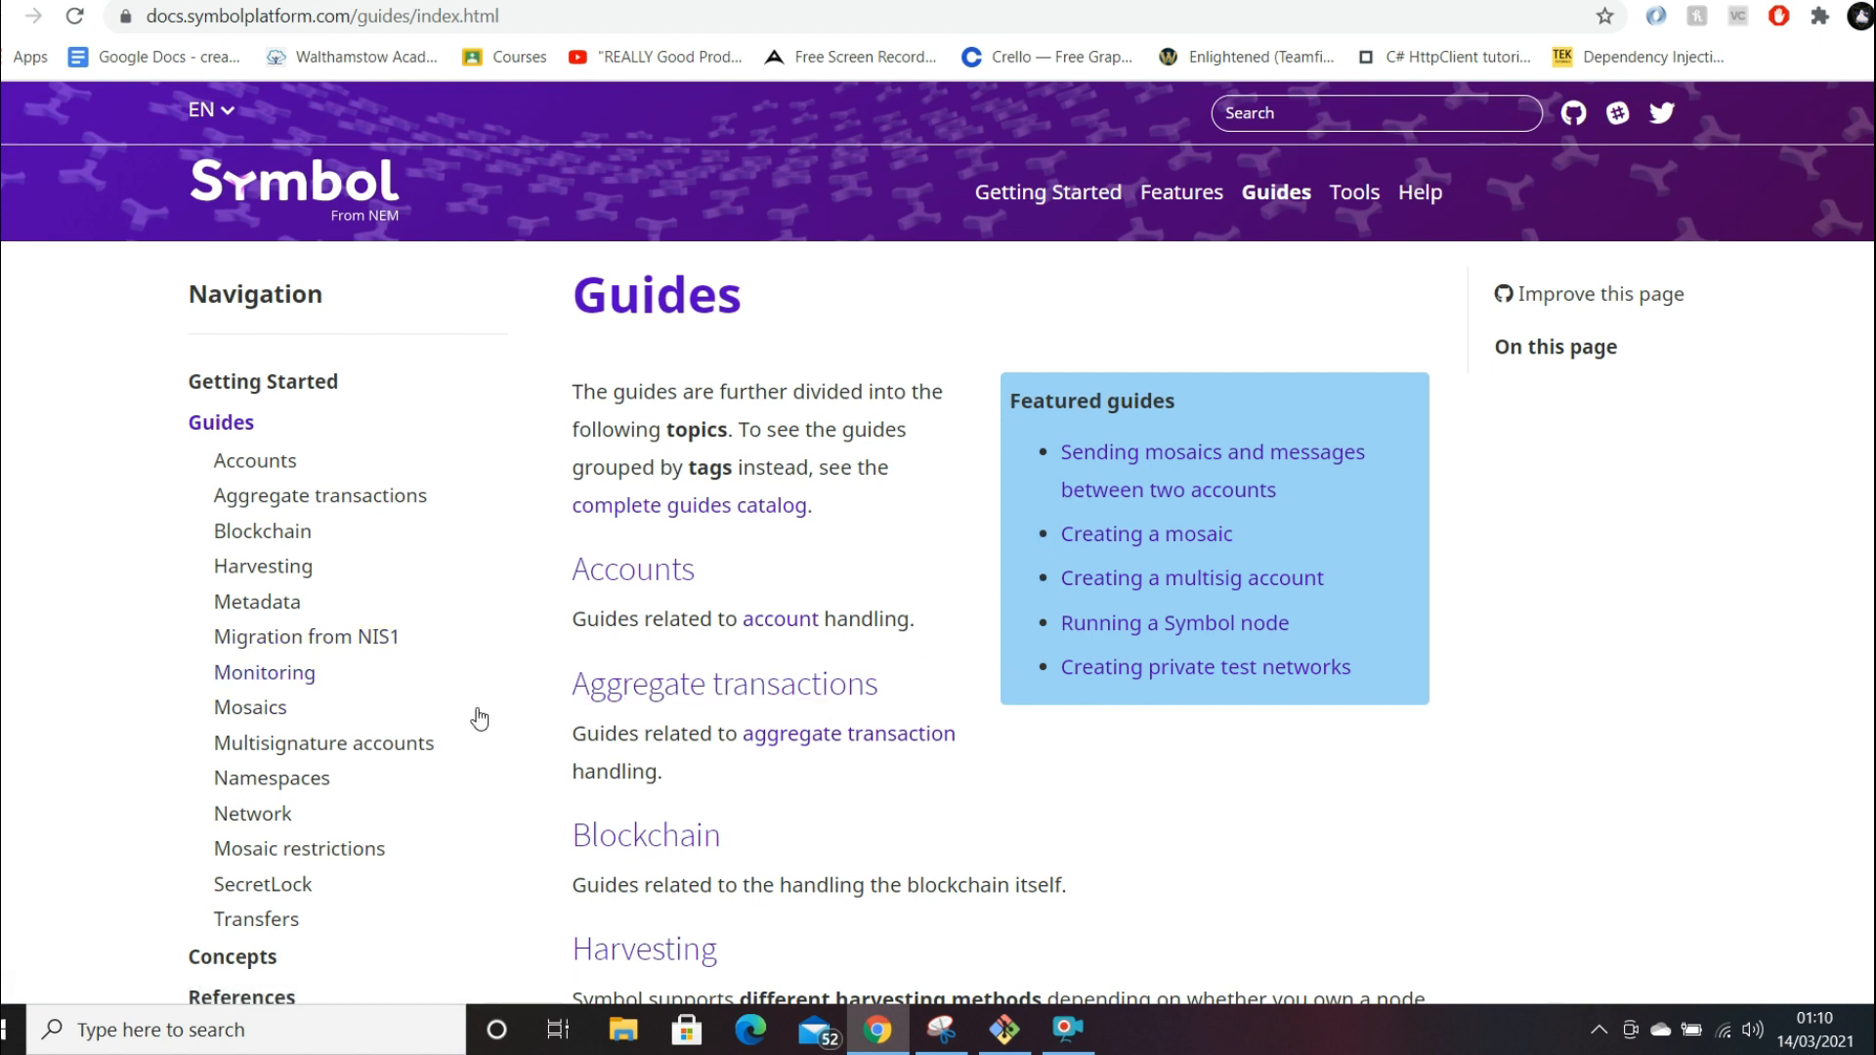
mouse_move(538, 537)
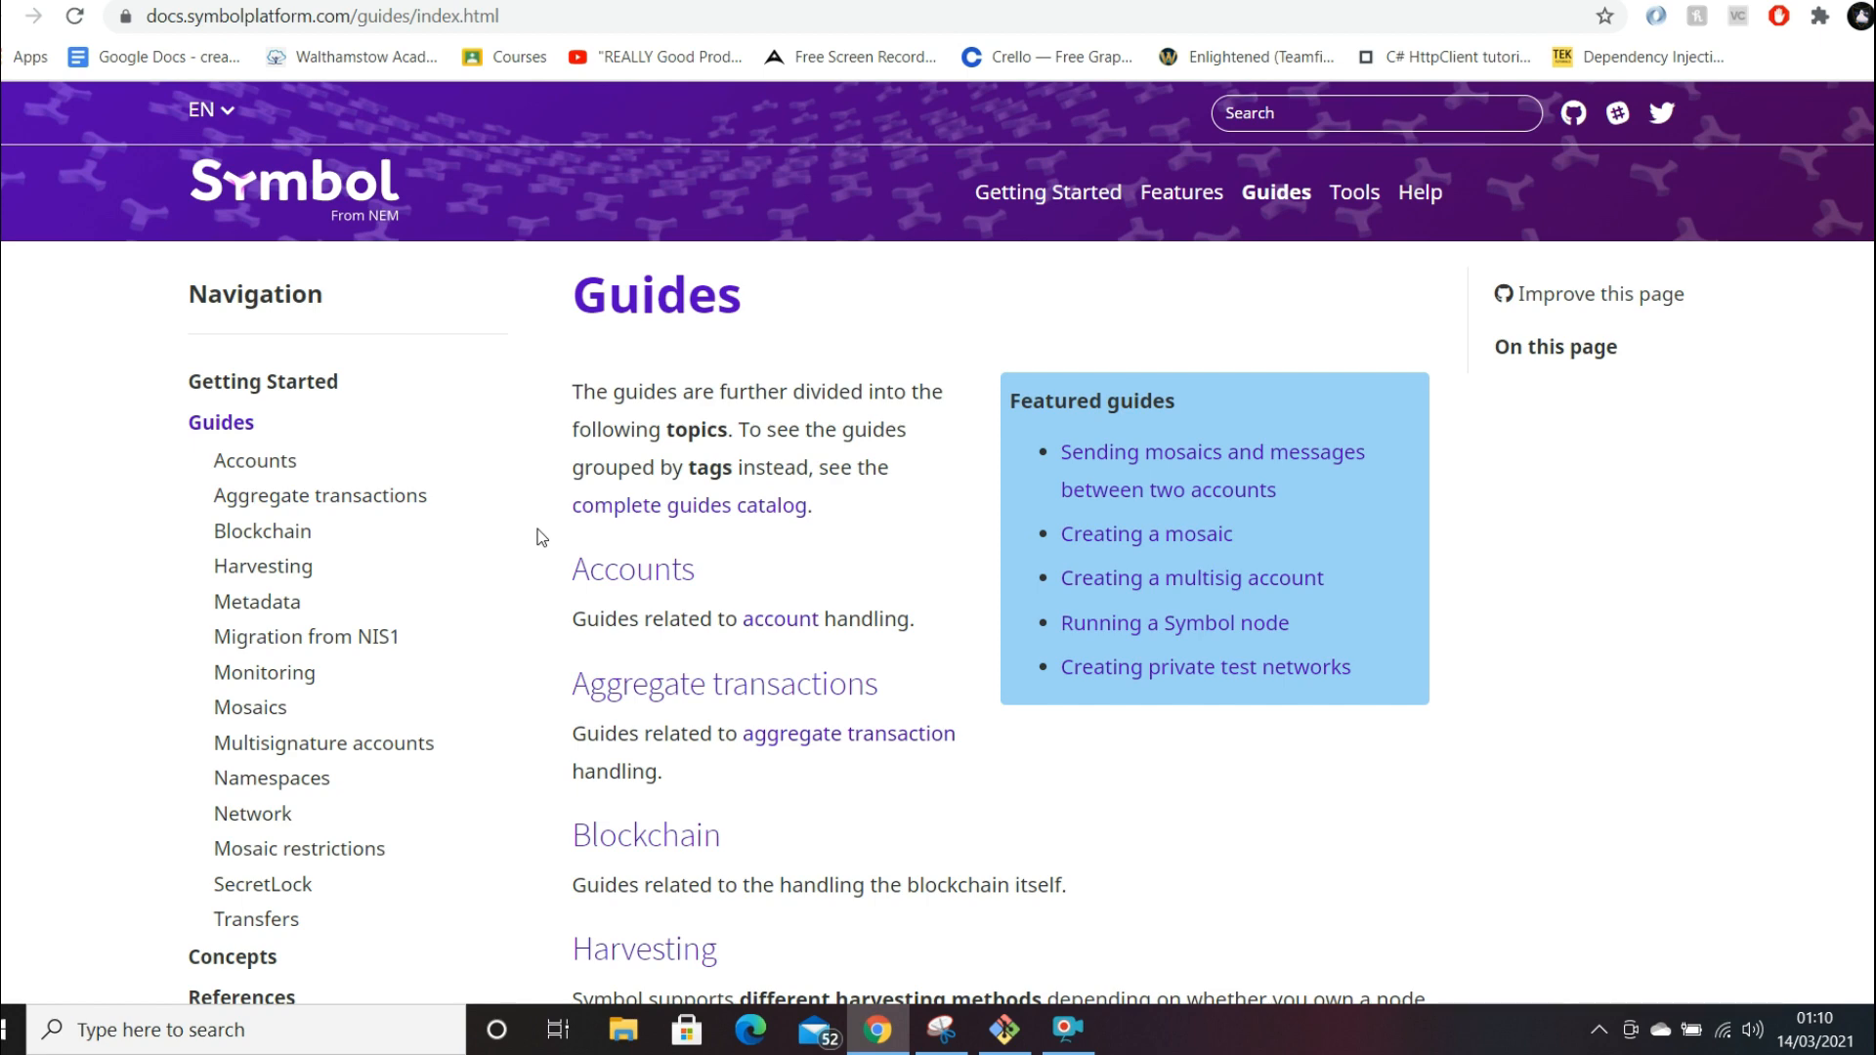
scroll("down", 3)
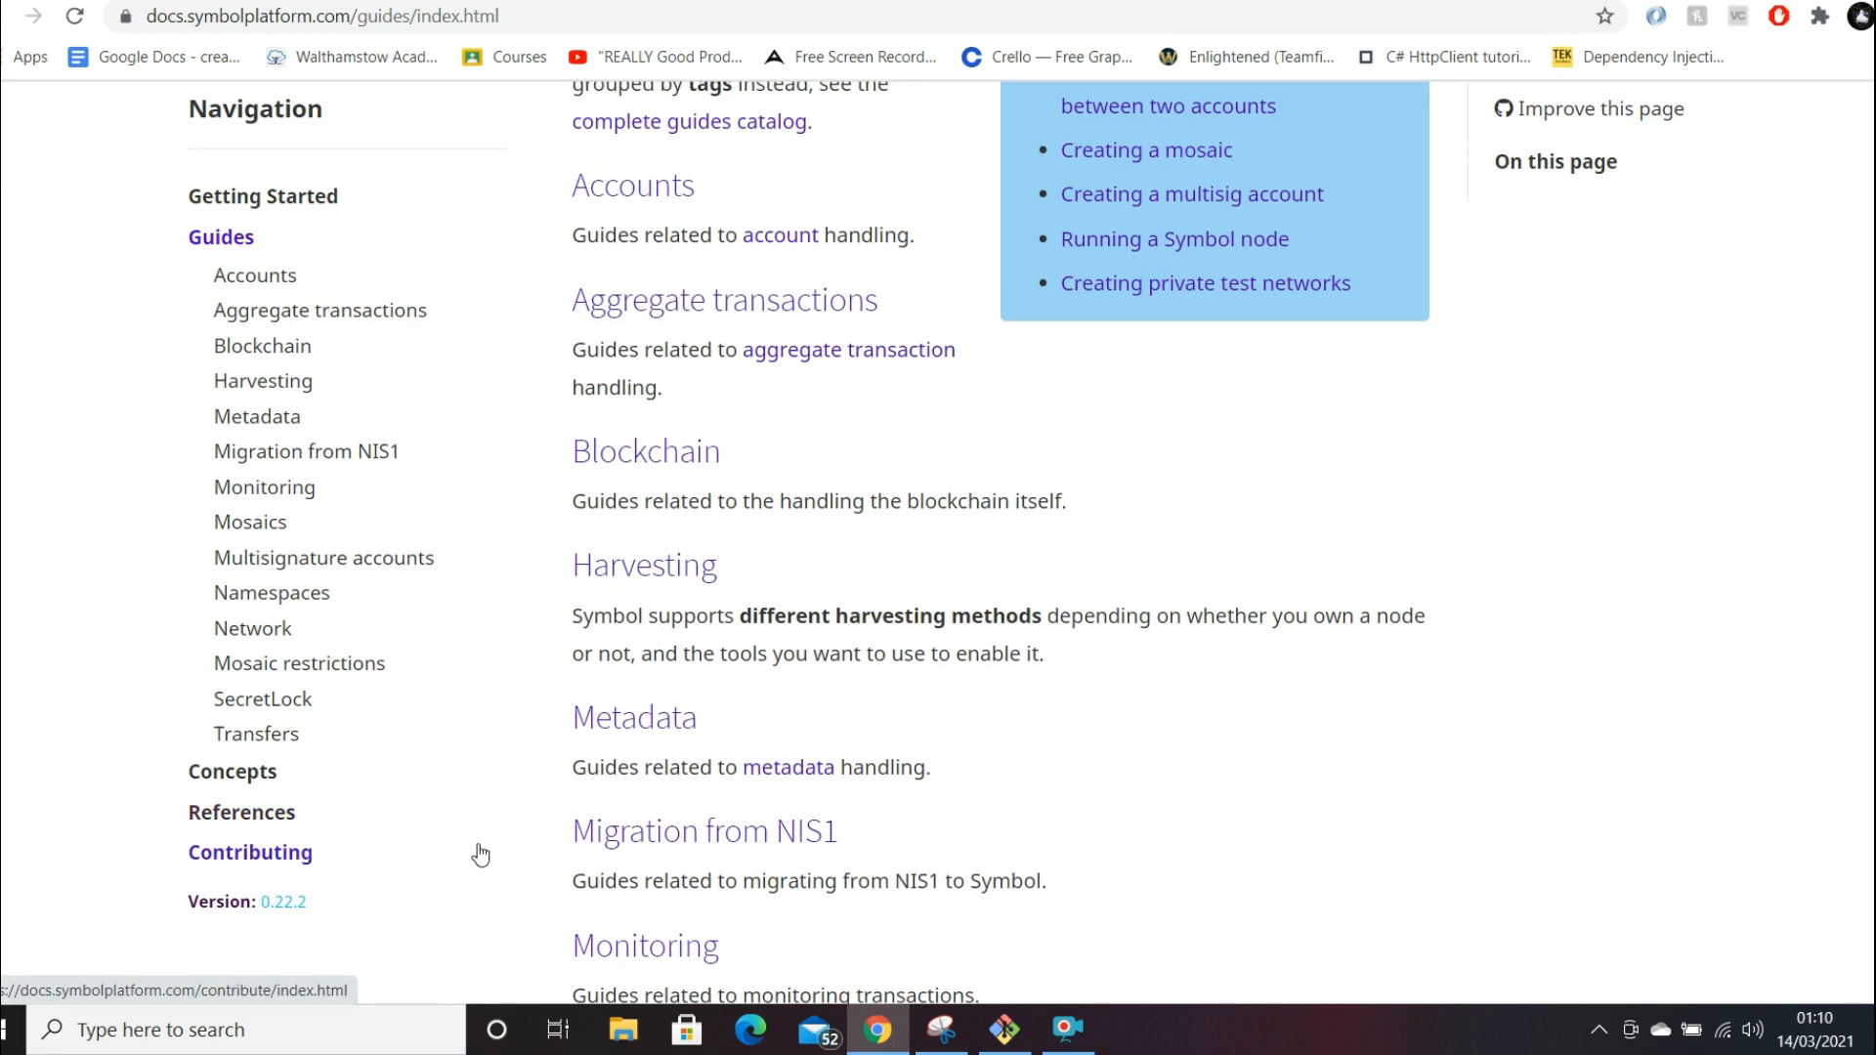
mouse_move(937, 831)
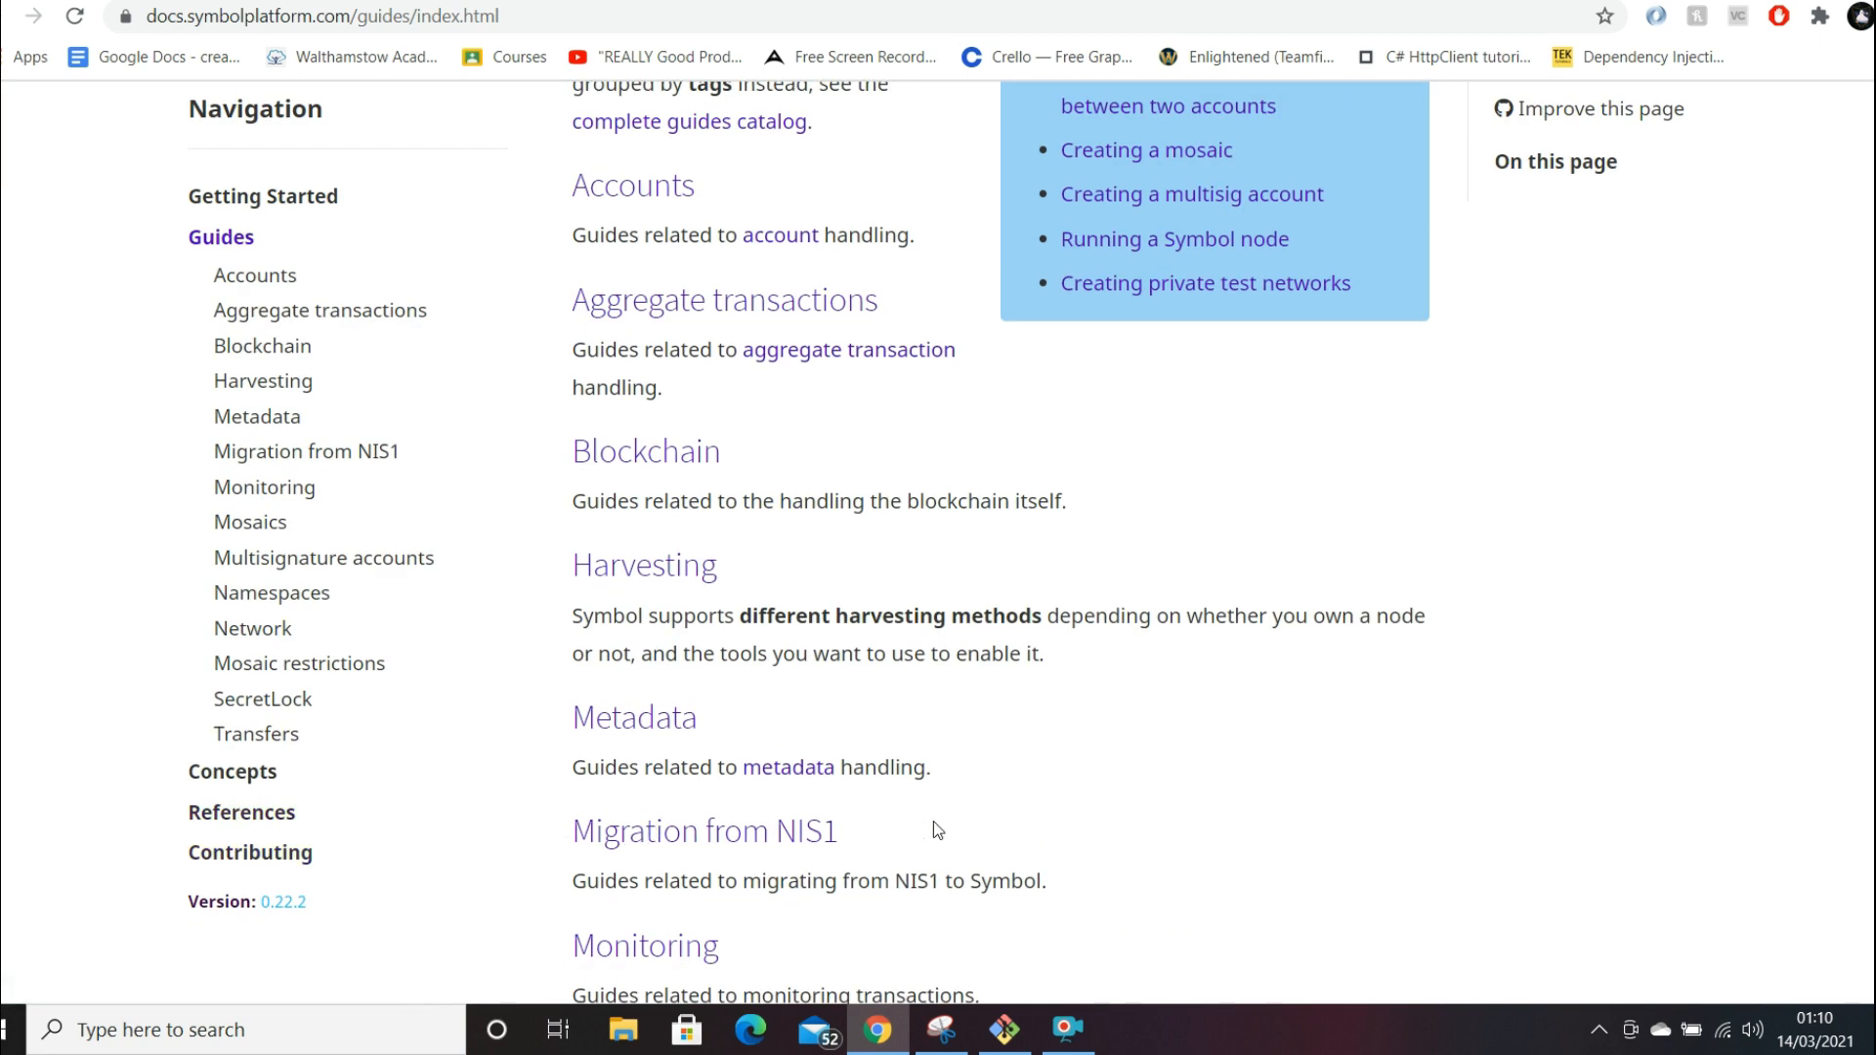
scroll("up", 3)
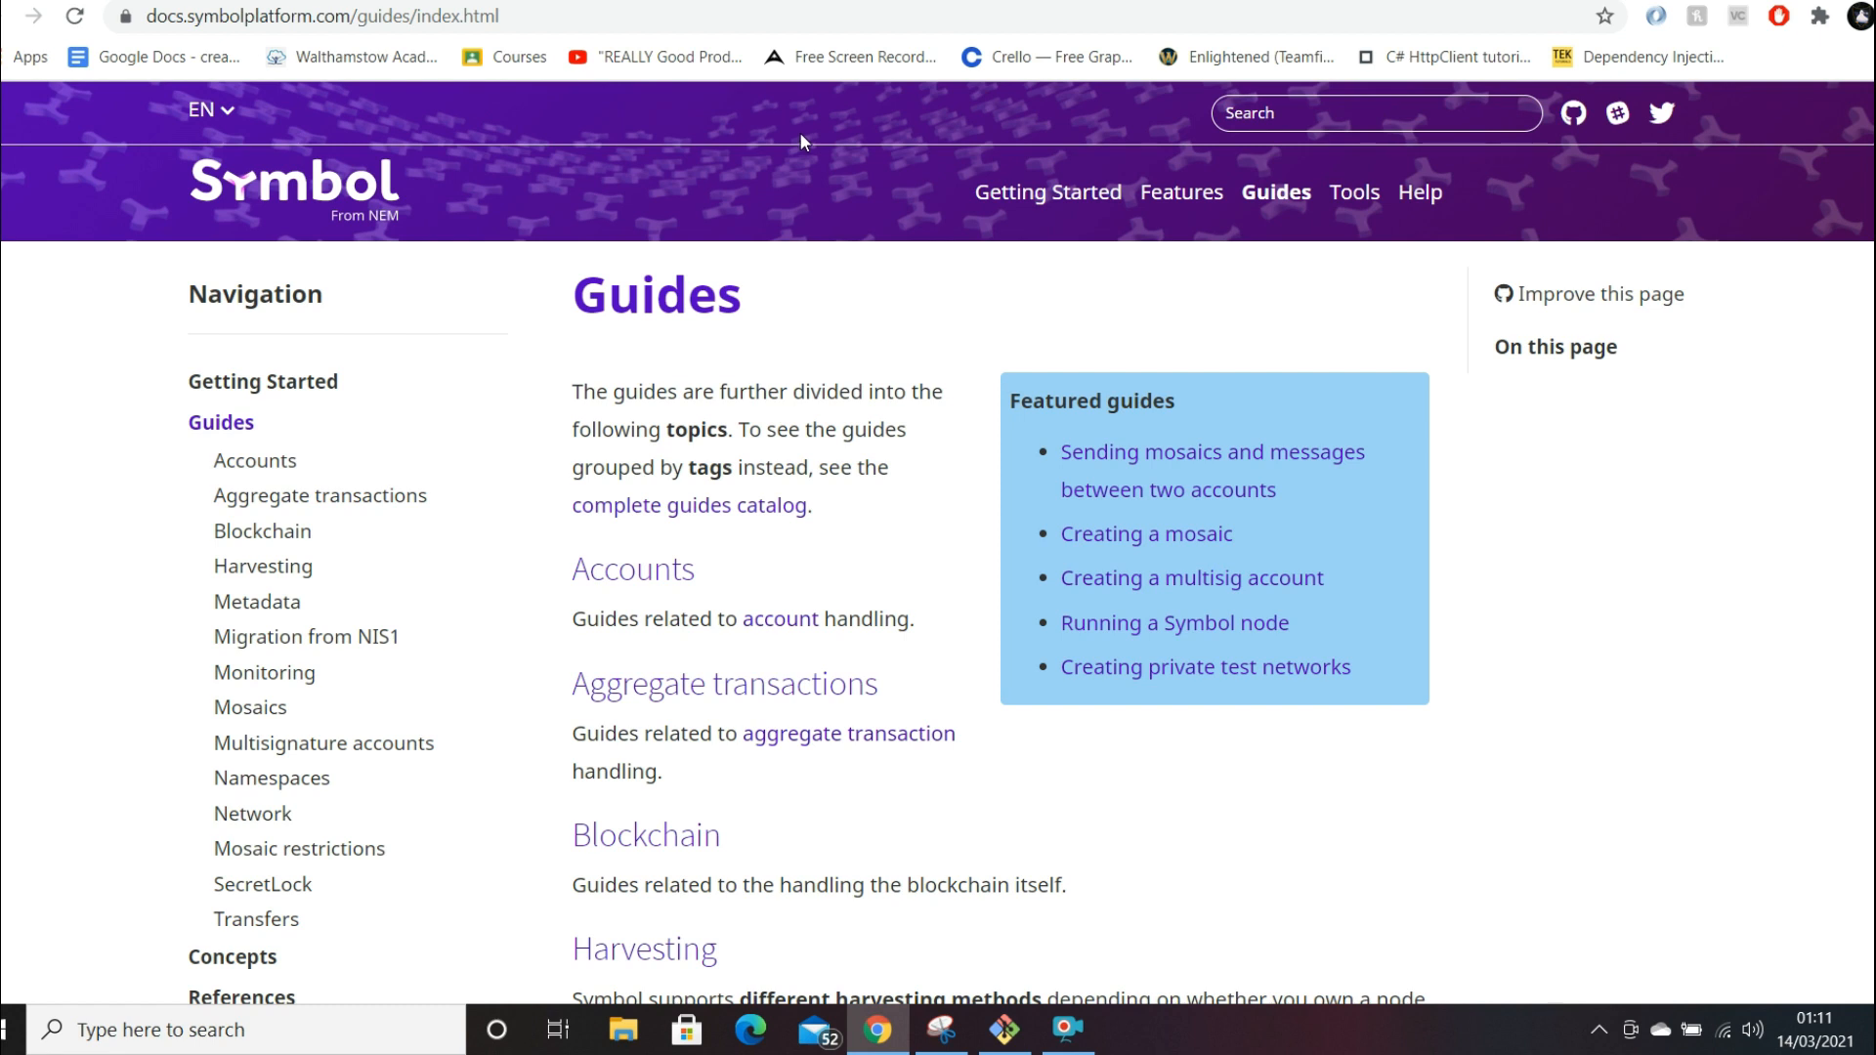
mouse_move(822, 454)
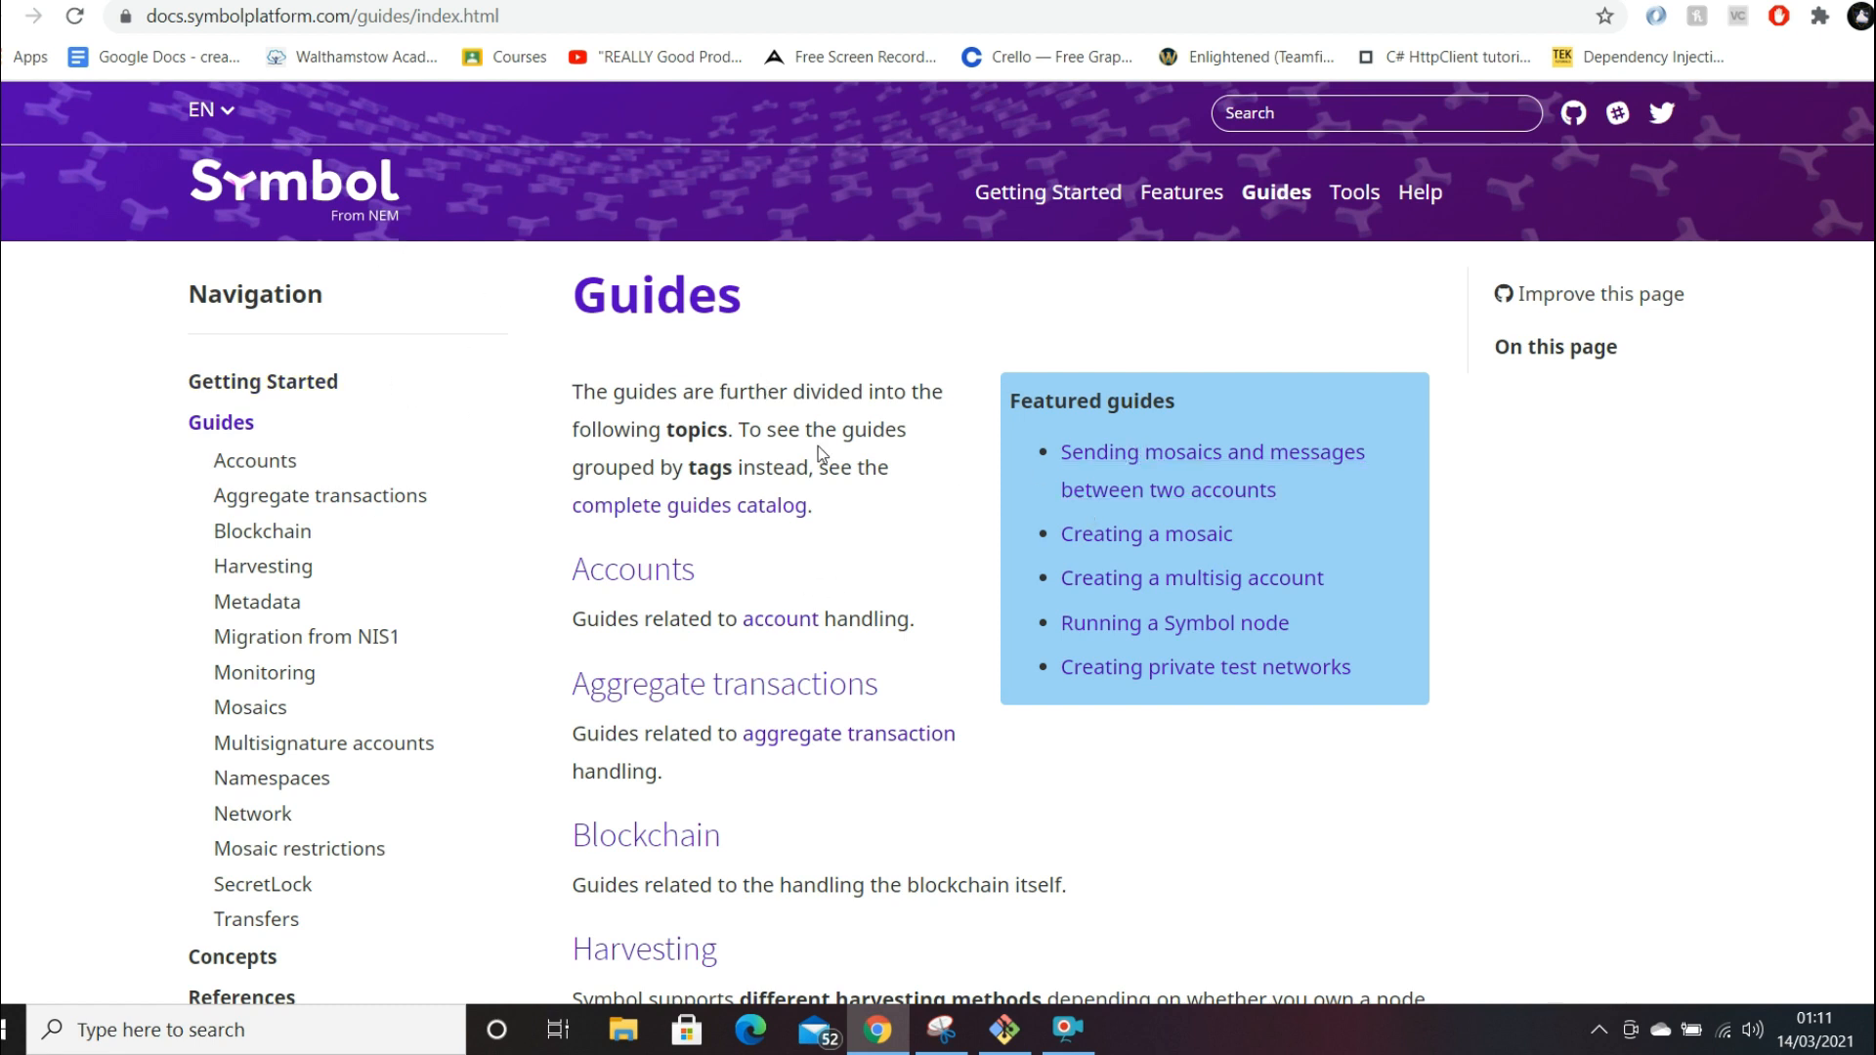
mouse_move(1002, 686)
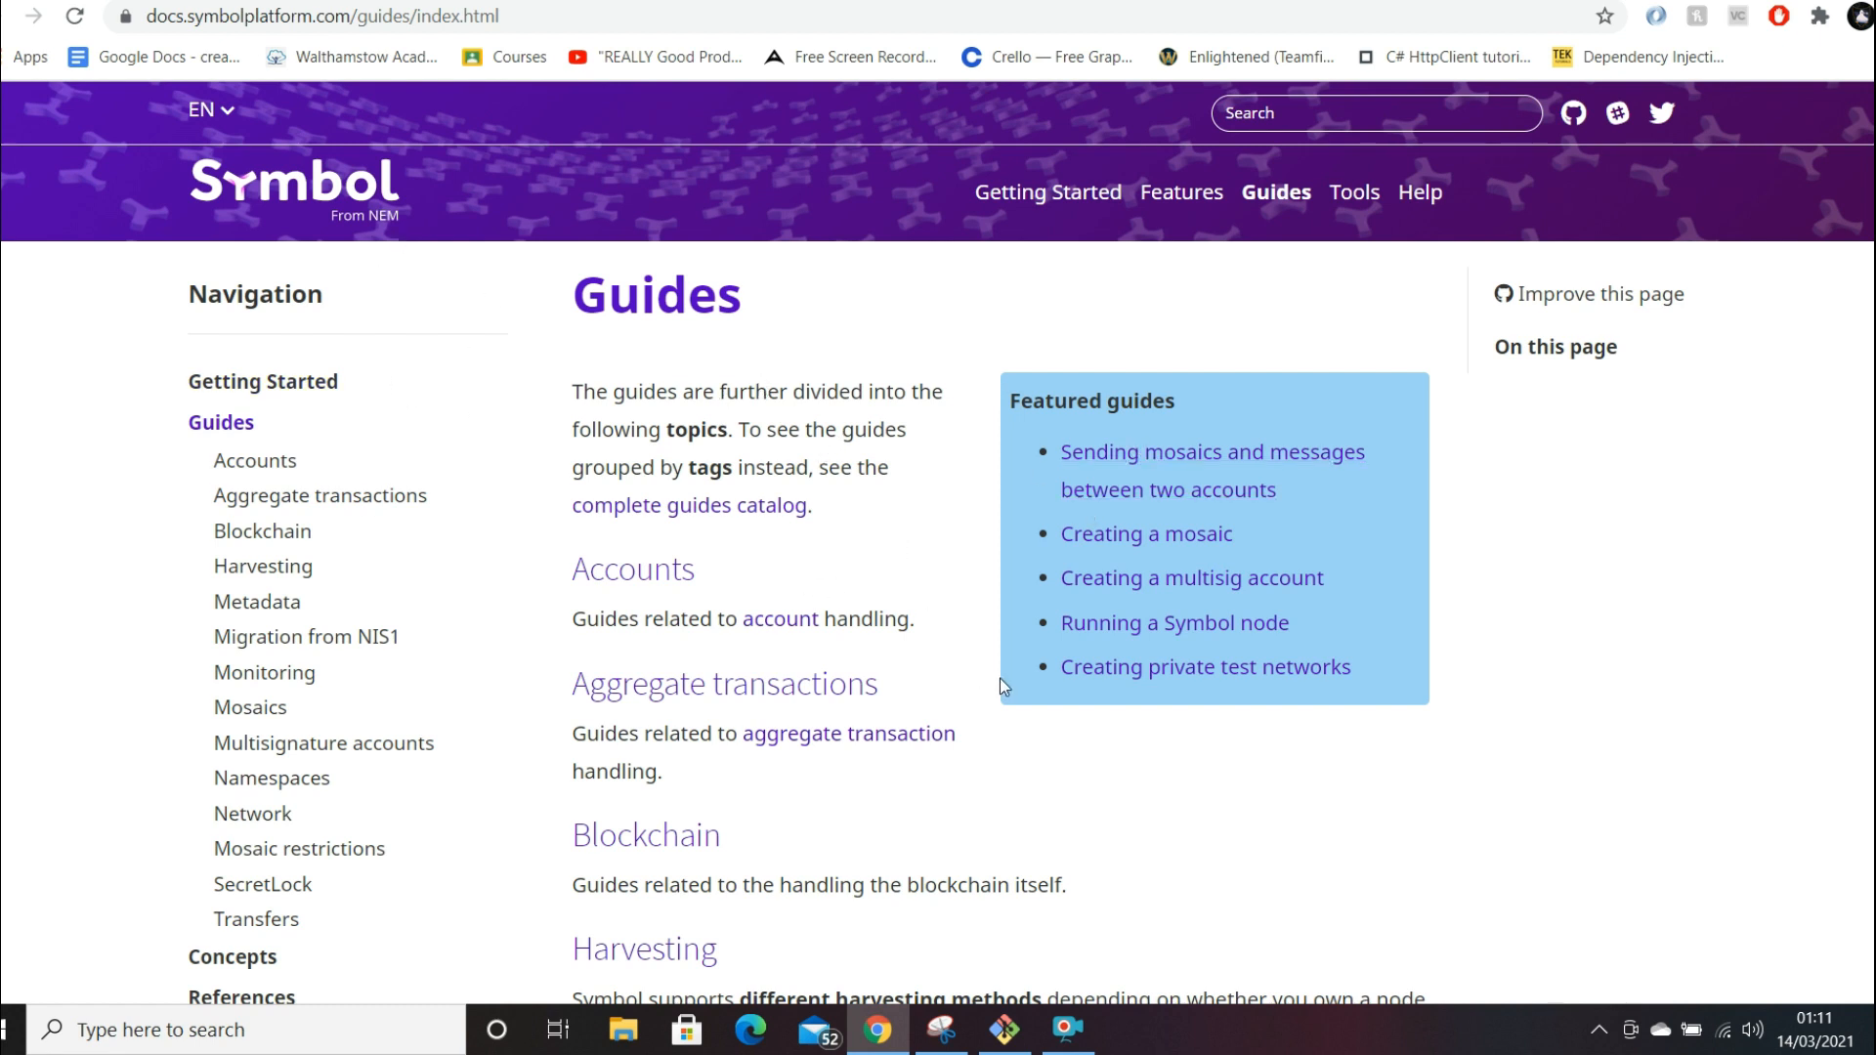
mouse_move(1044, 692)
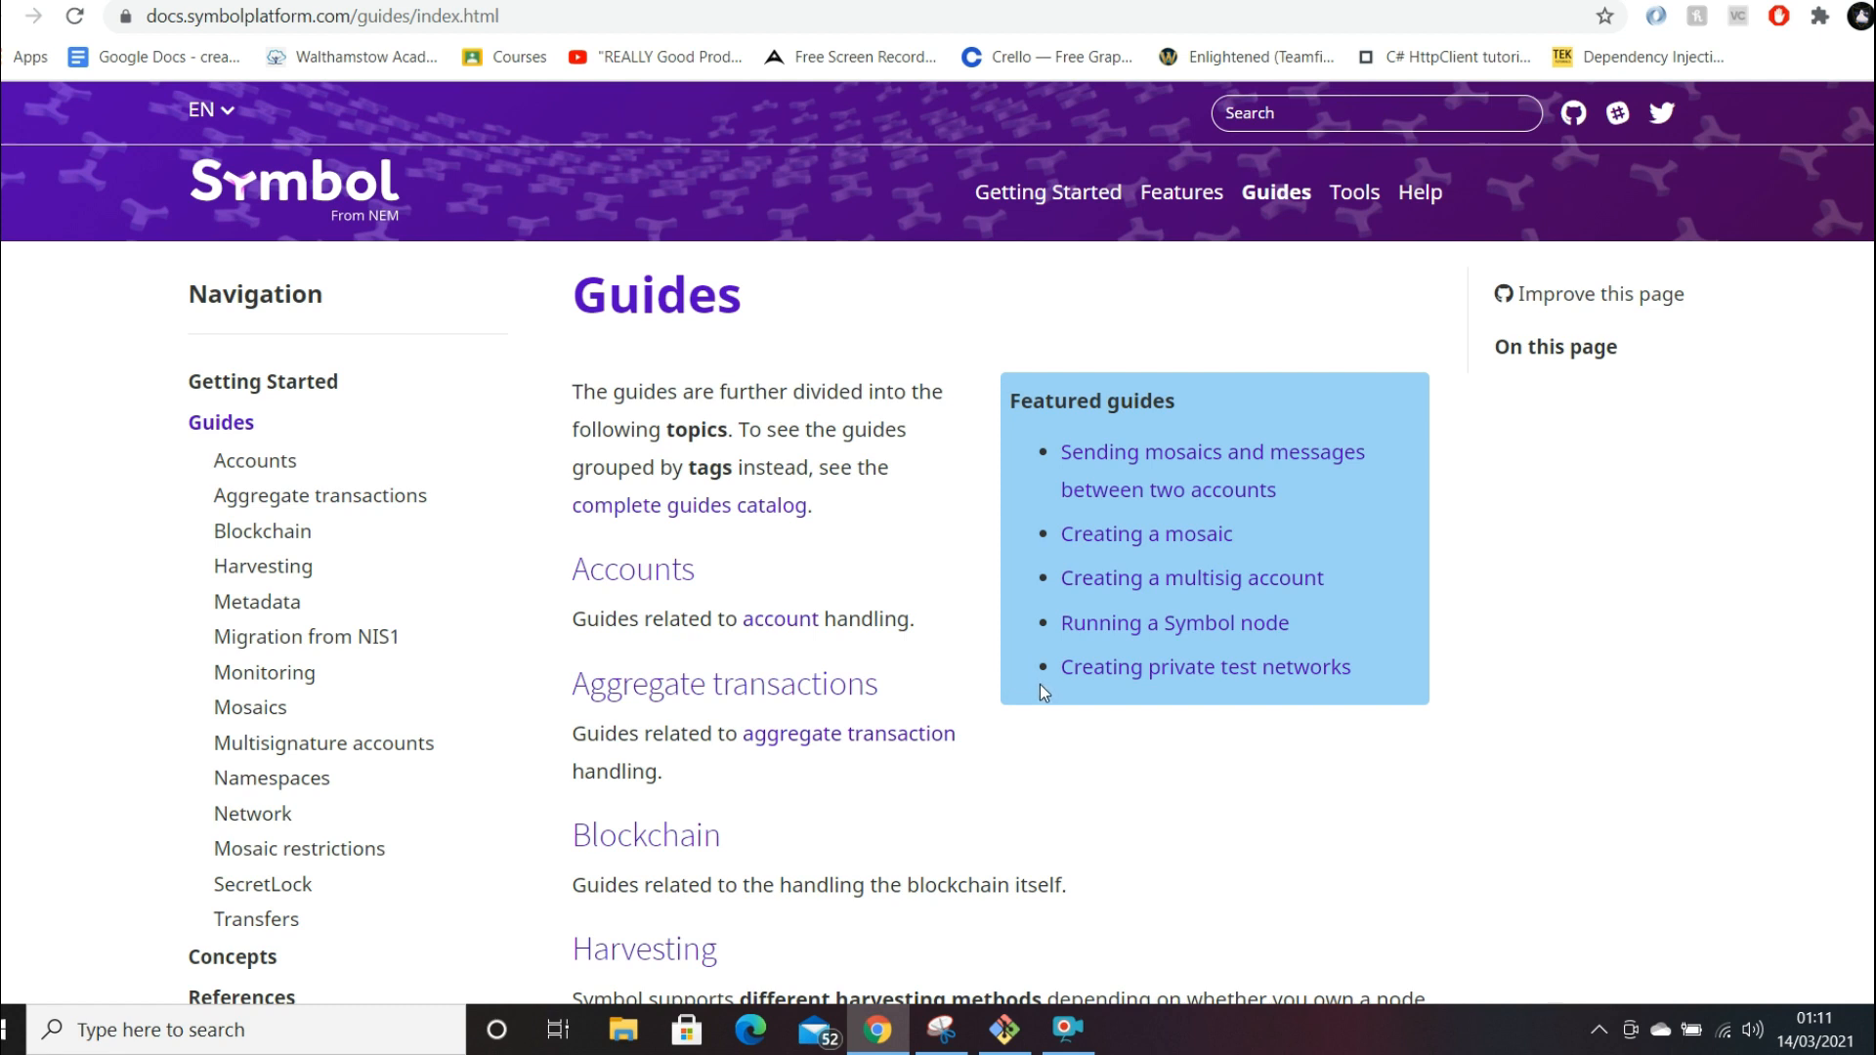
mouse_move(1121, 1007)
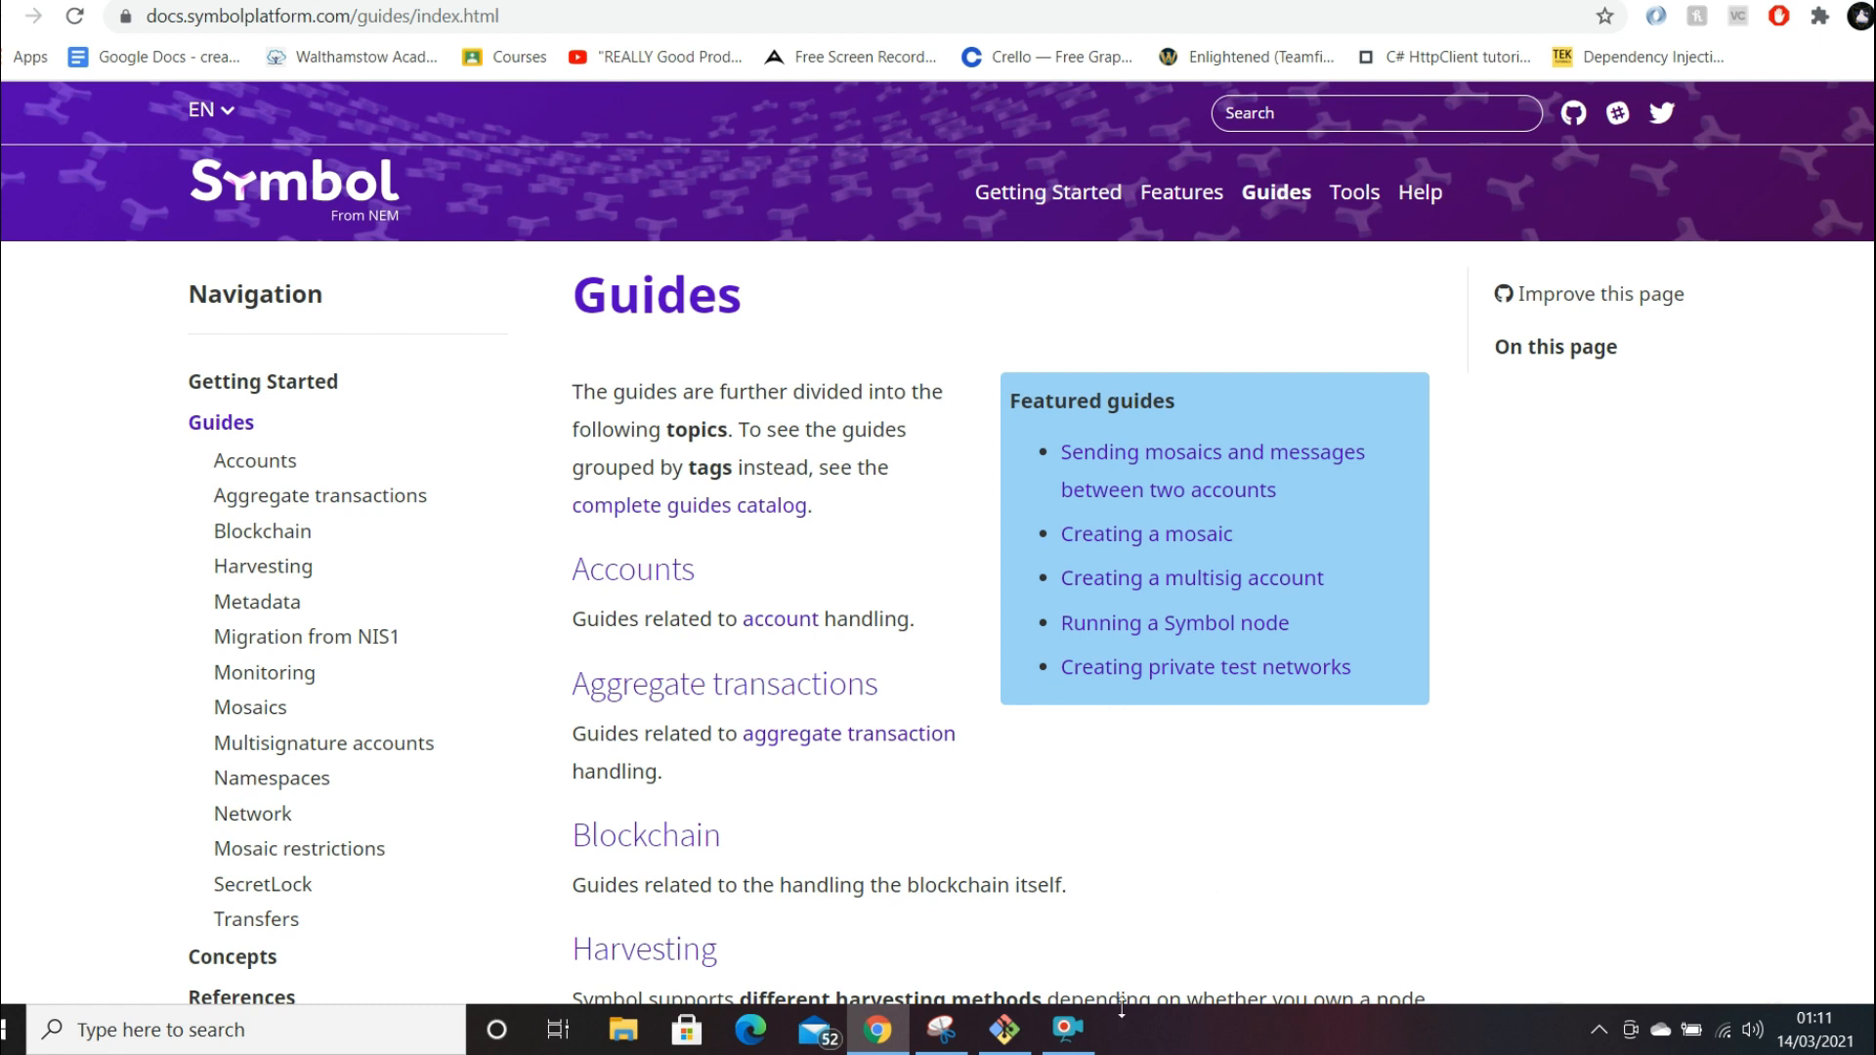